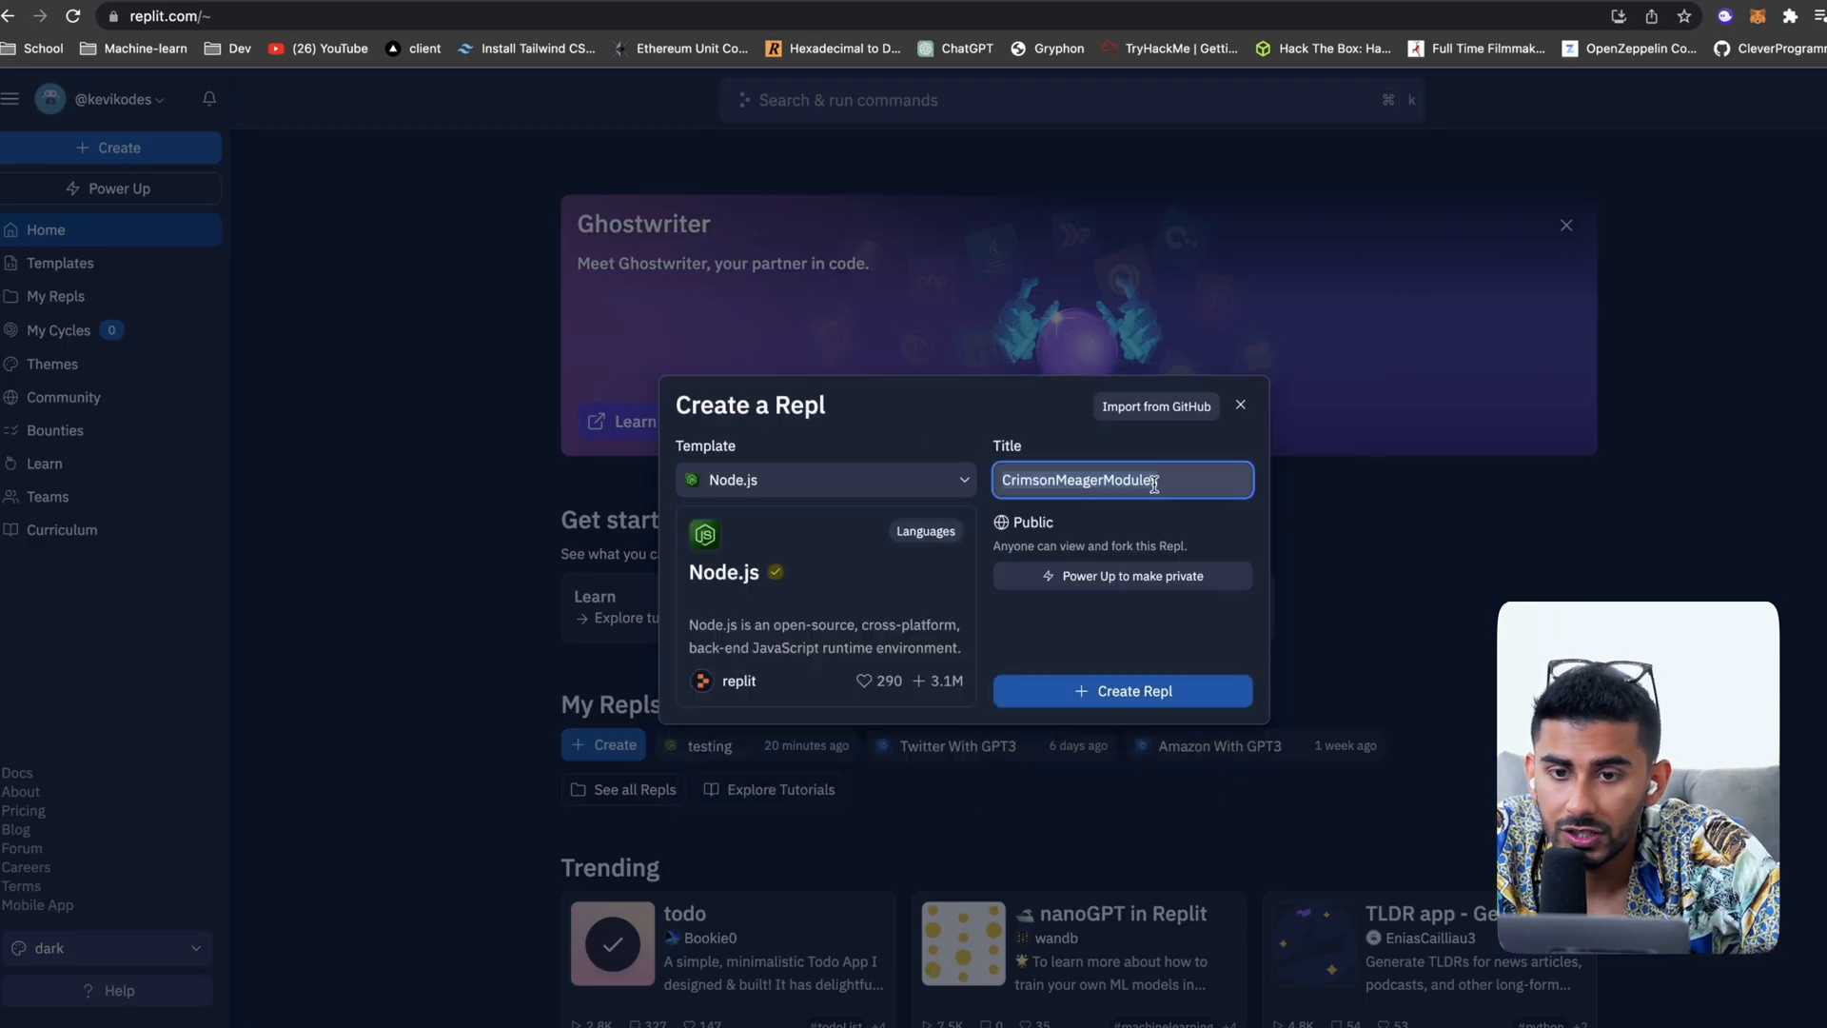
# Step: Create the ChatGPTDiscordBot Node.js repl and install the discord.js package from Packages
pyautogui.write('ChatGPTDiscordBot')
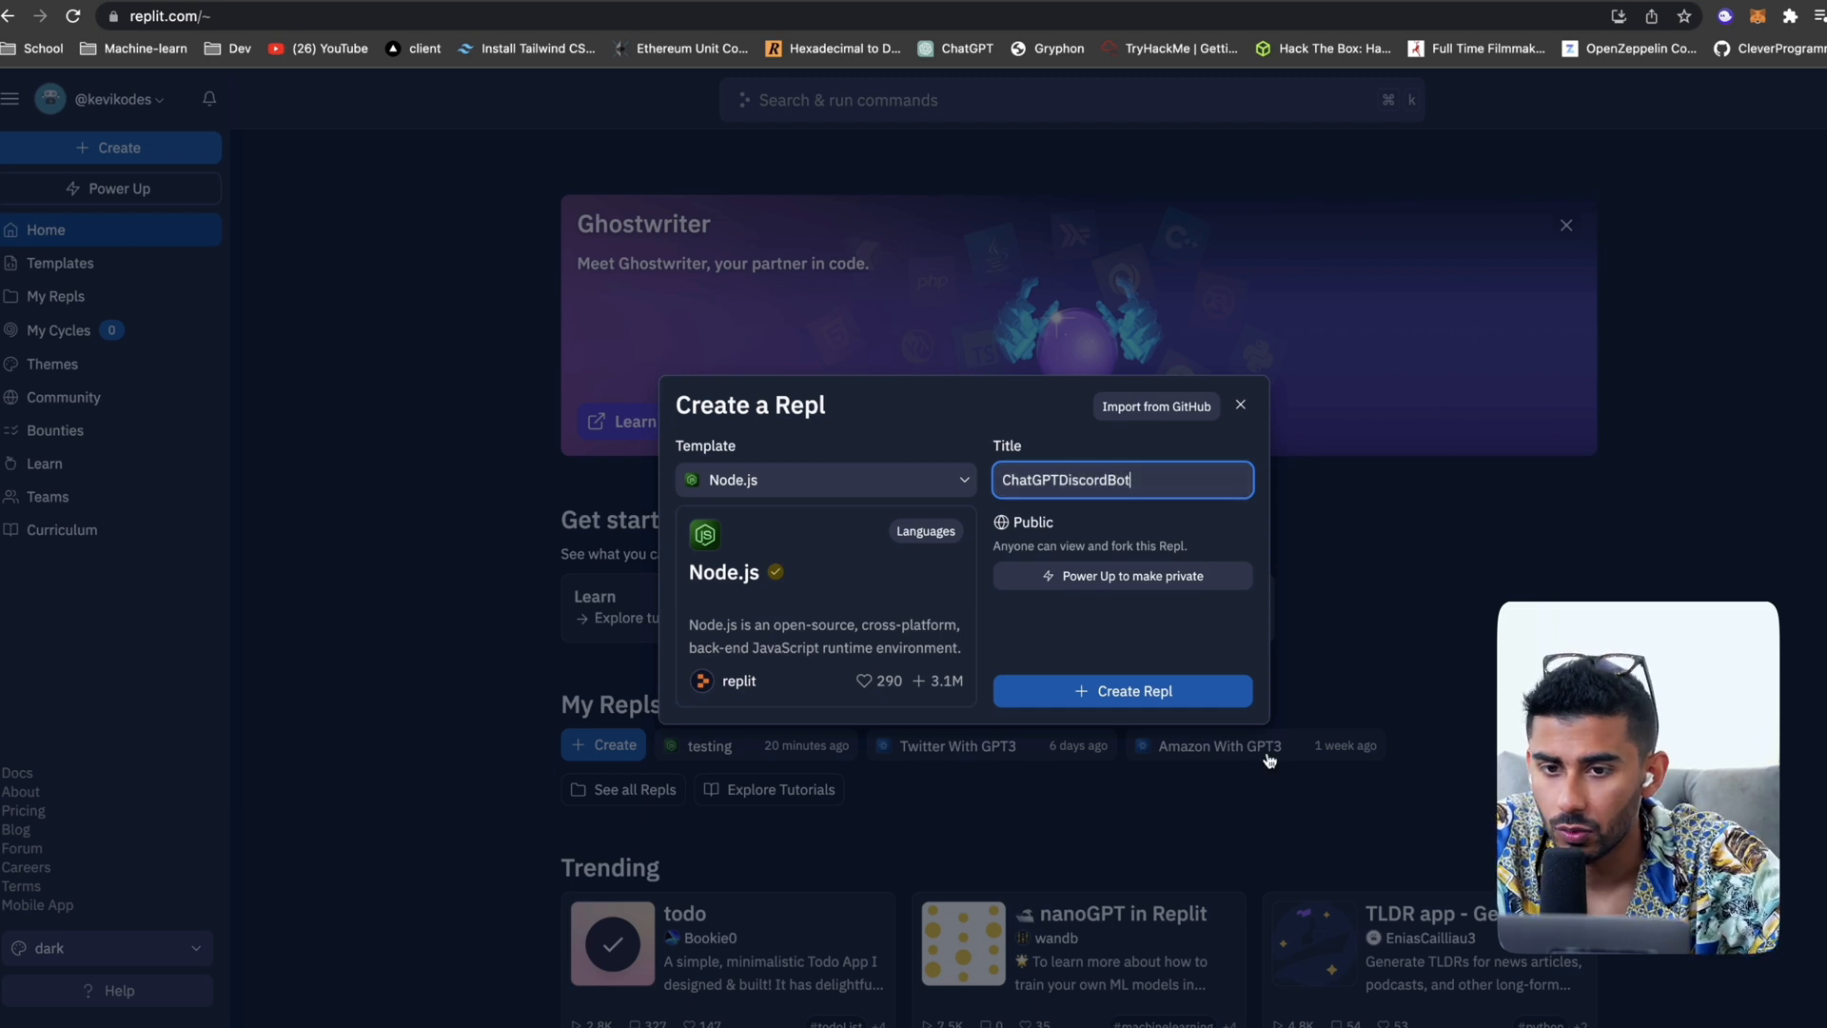
pyautogui.click(1121, 690)
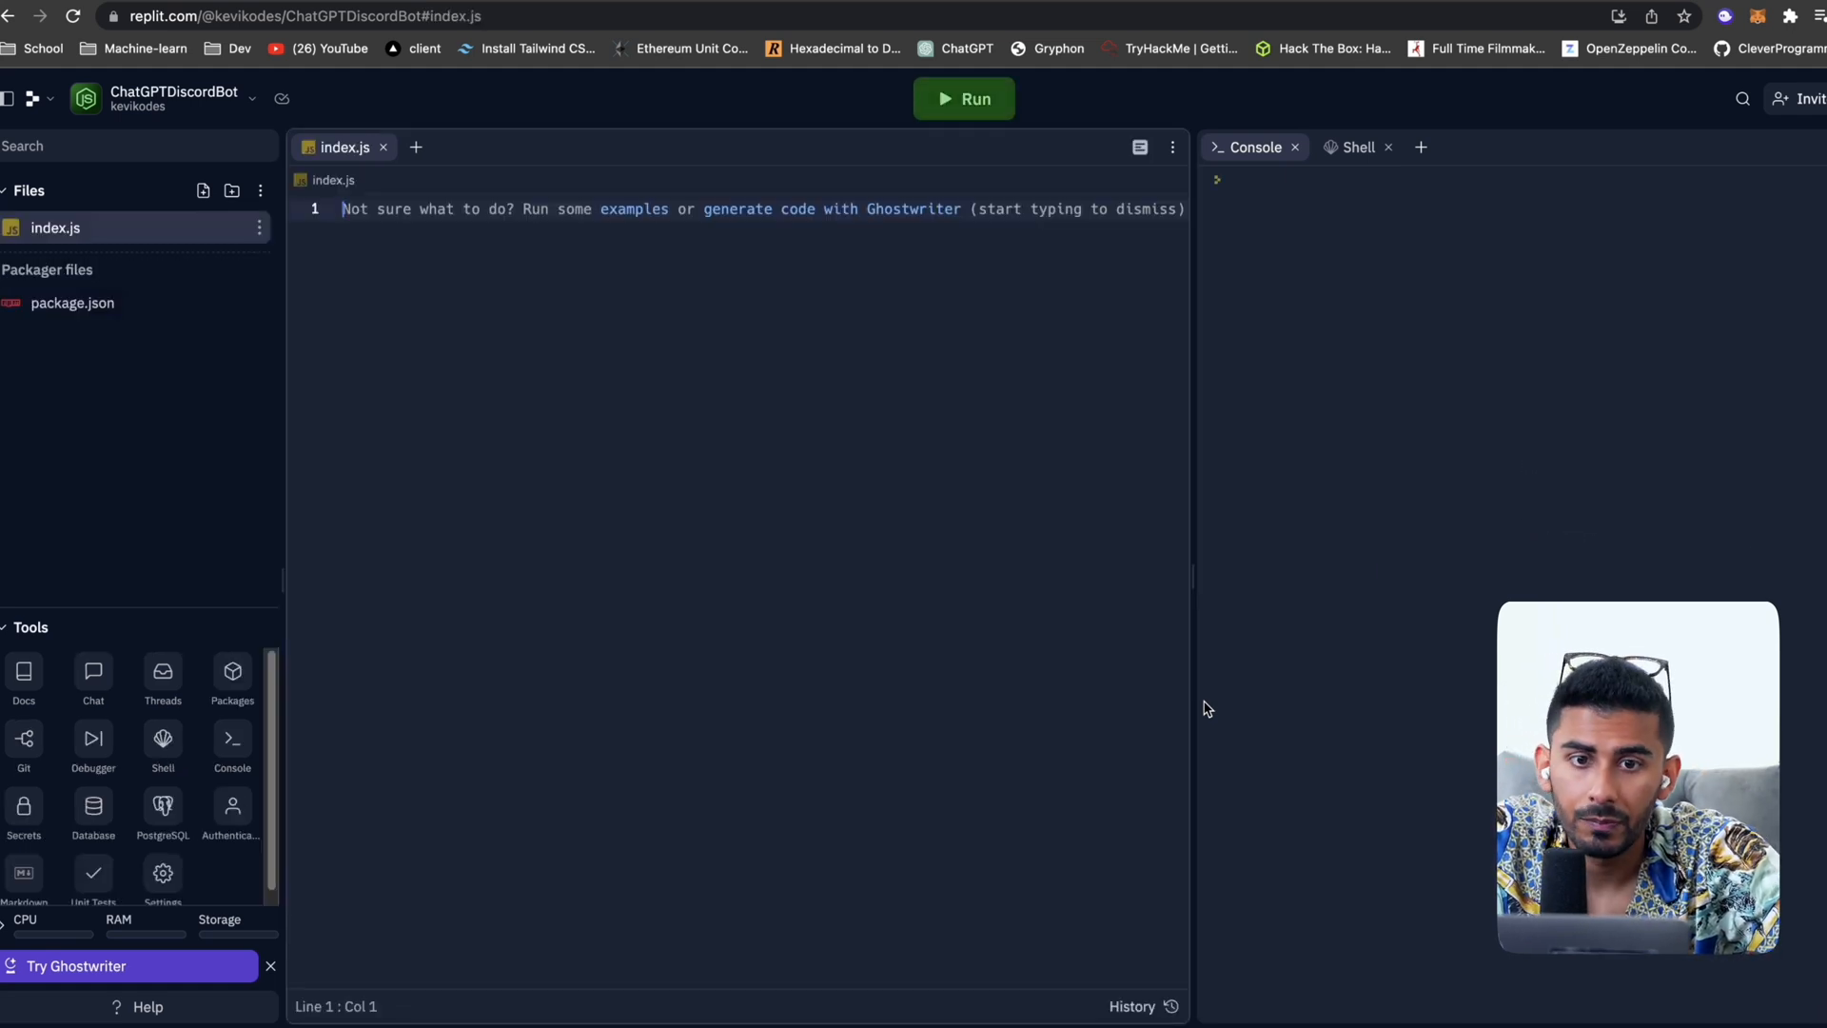
pyautogui.click(230, 680)
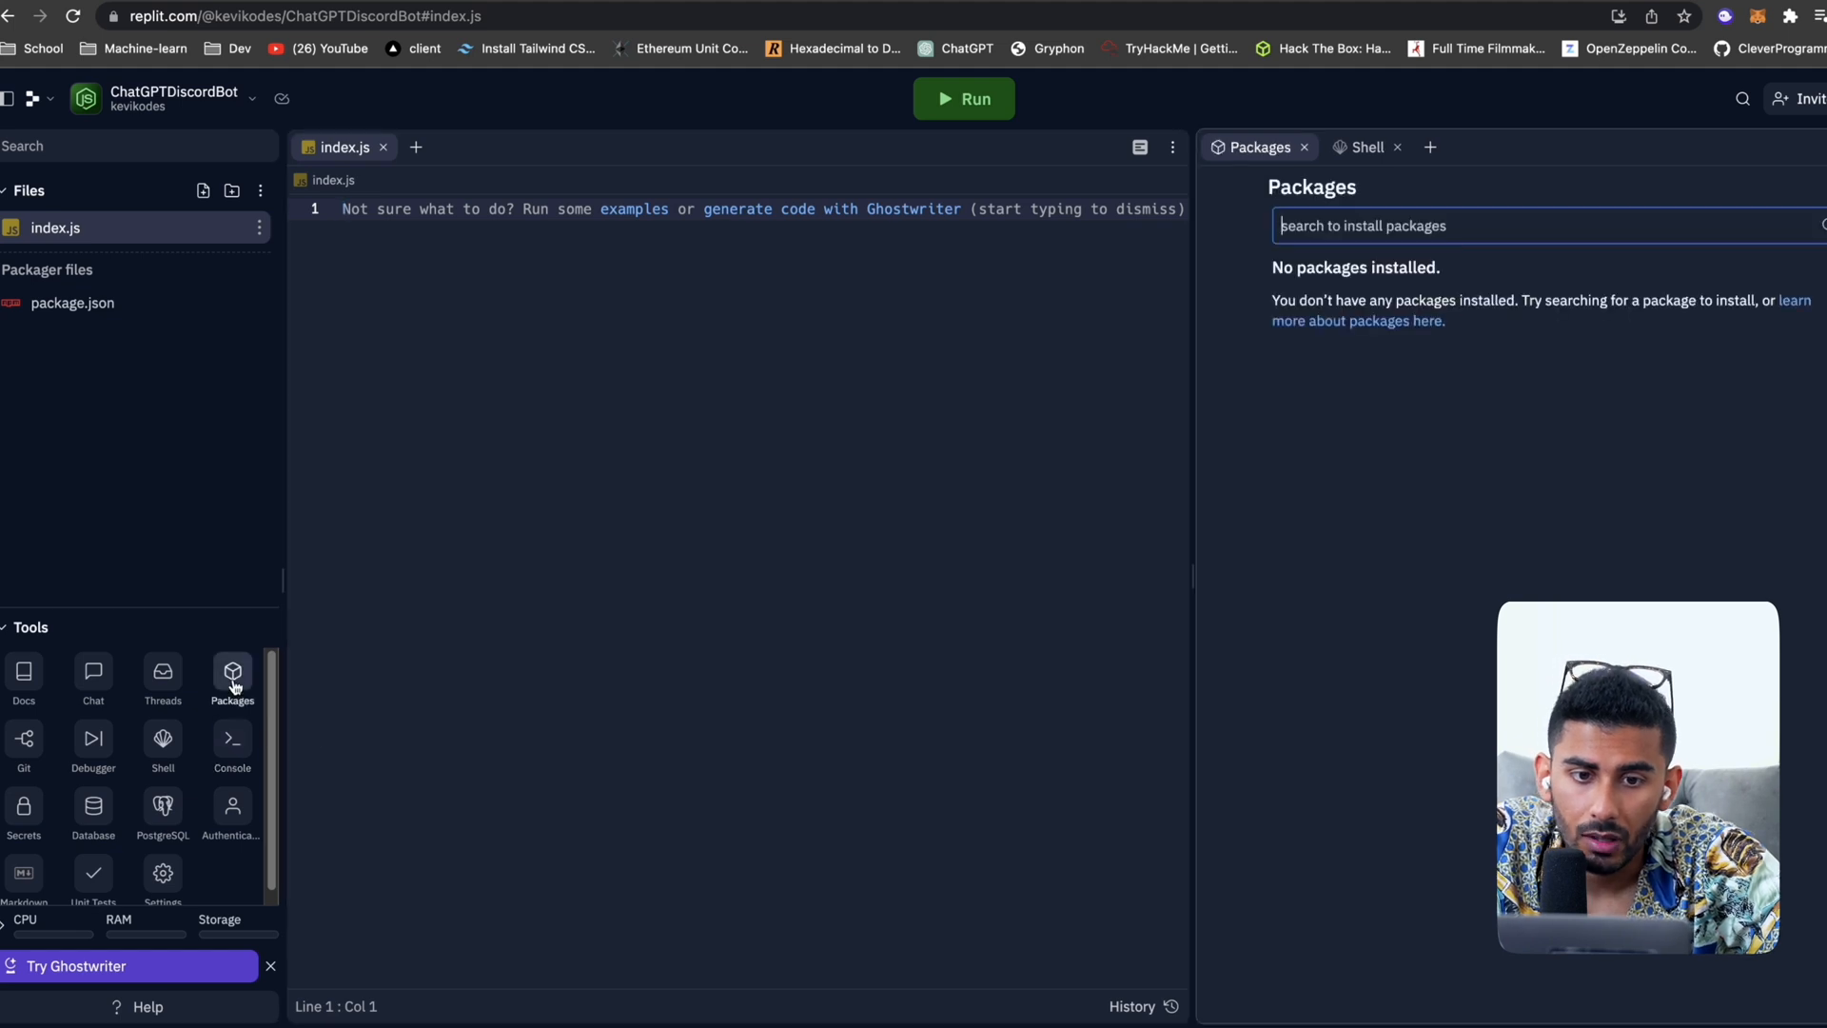
pyautogui.write('discord')
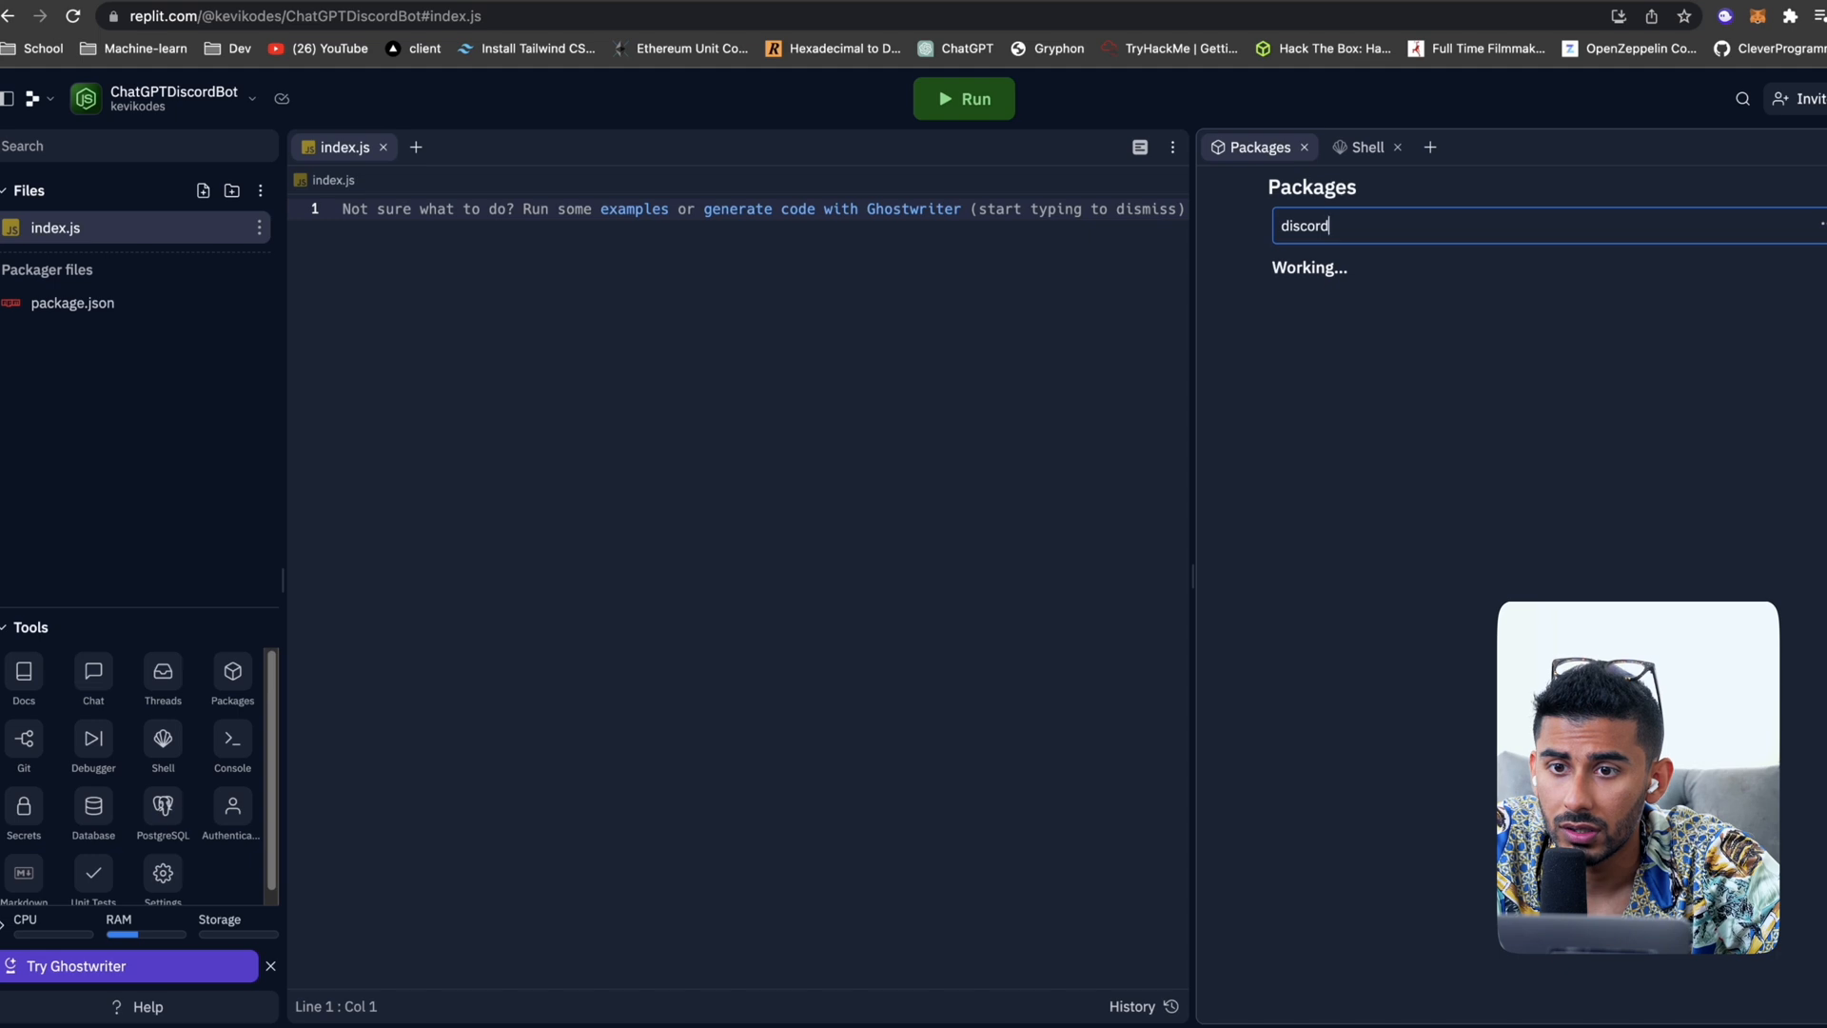
pyautogui.click(1807, 426)
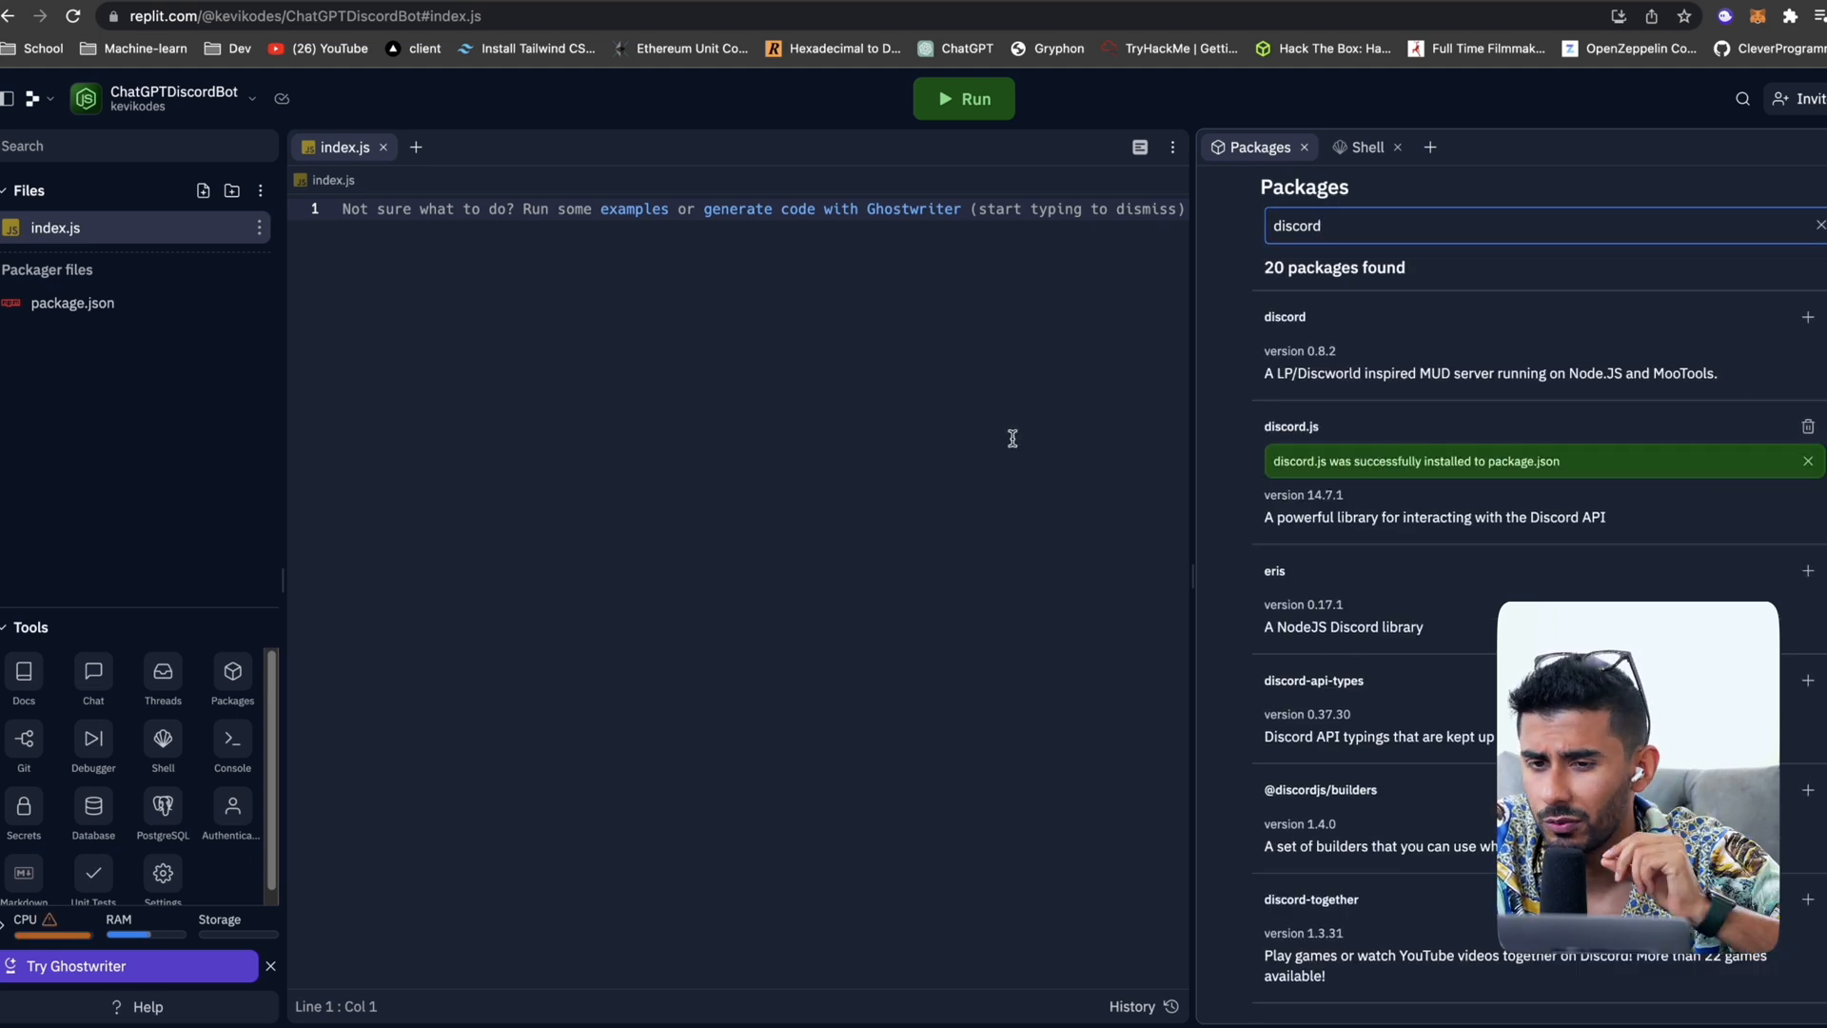
pyautogui.moveTo(1153, 364)
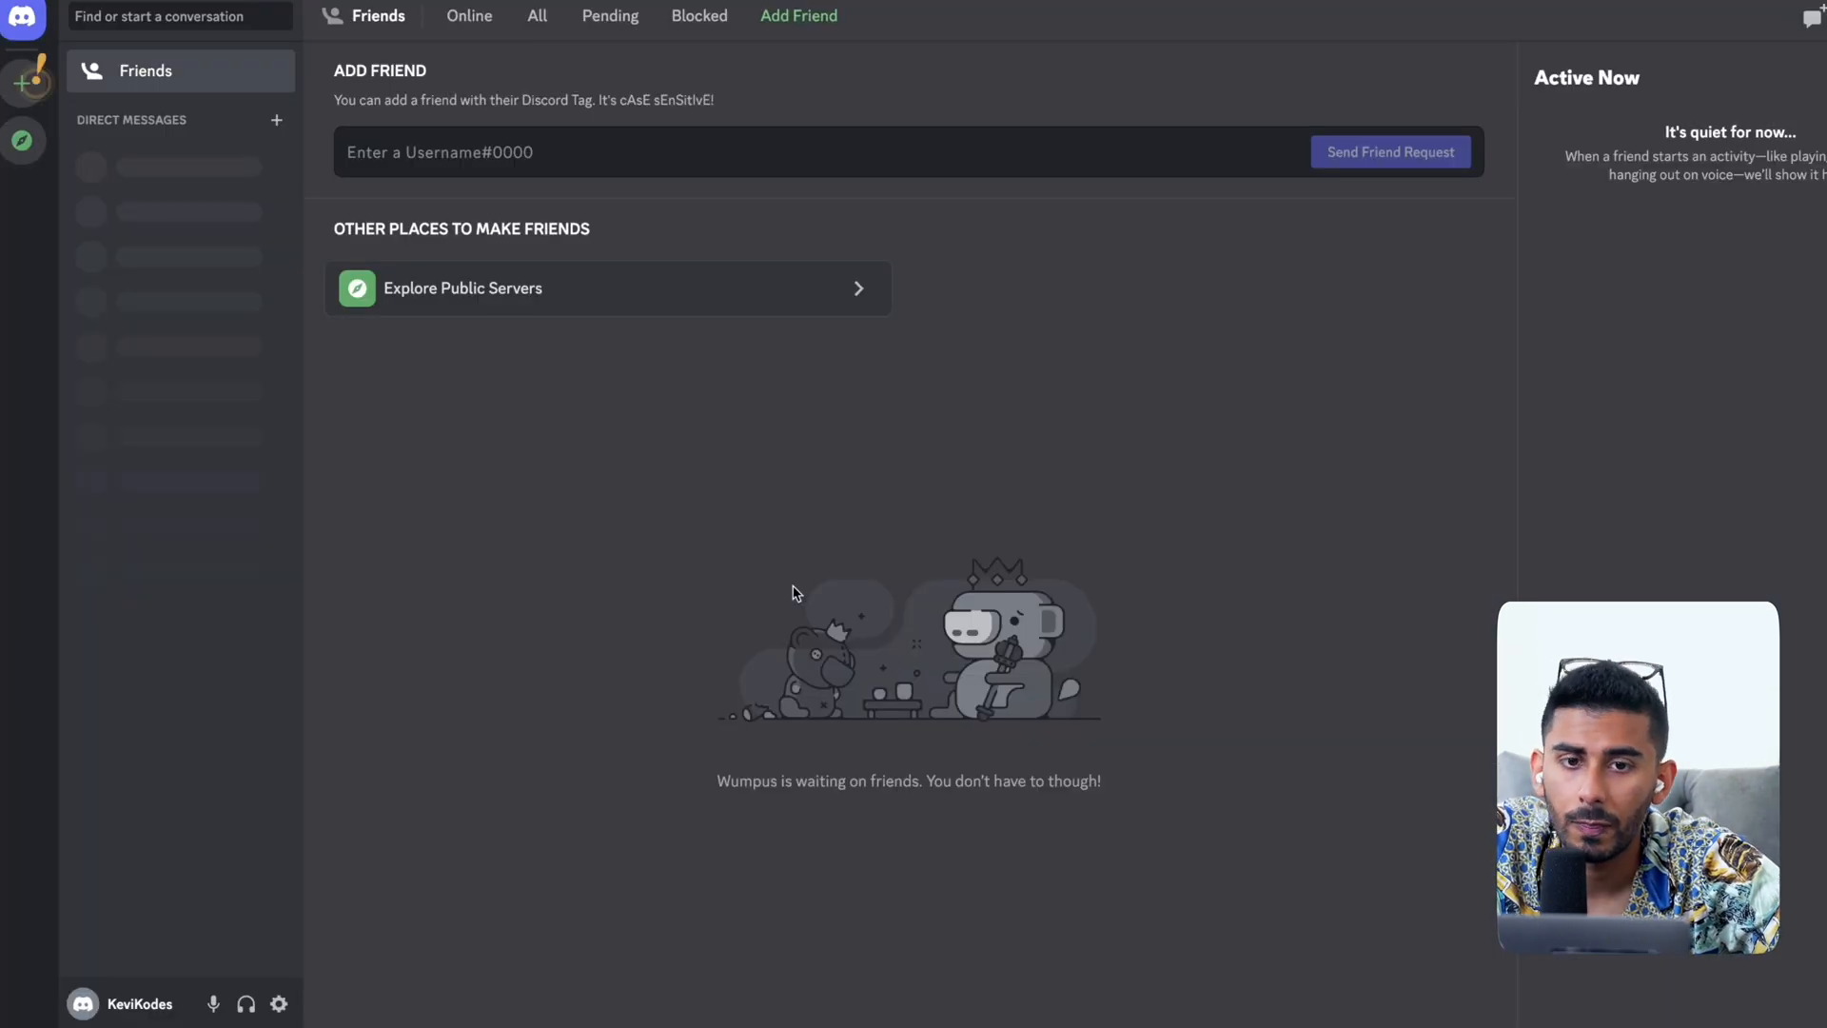
# Step: Create a Discord server named ChatGPT from scratch using Create My Own
pyautogui.click(23, 82)
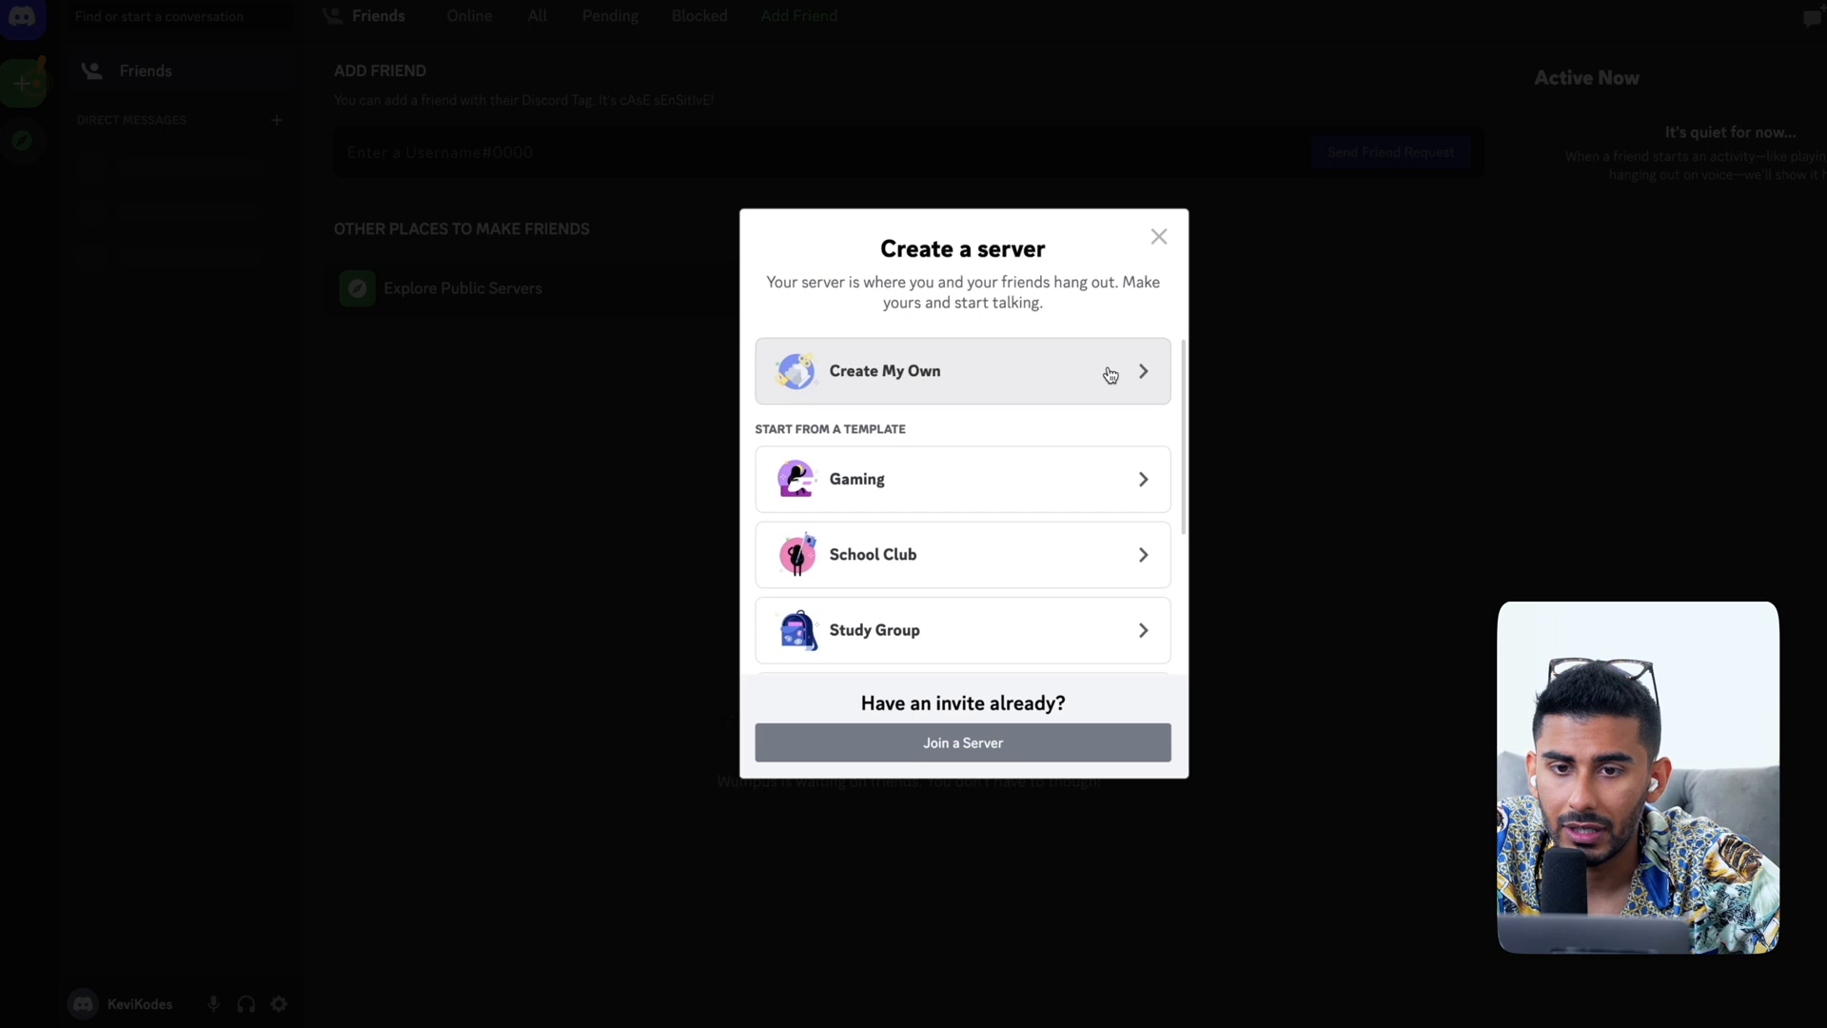
pyautogui.click(962, 371)
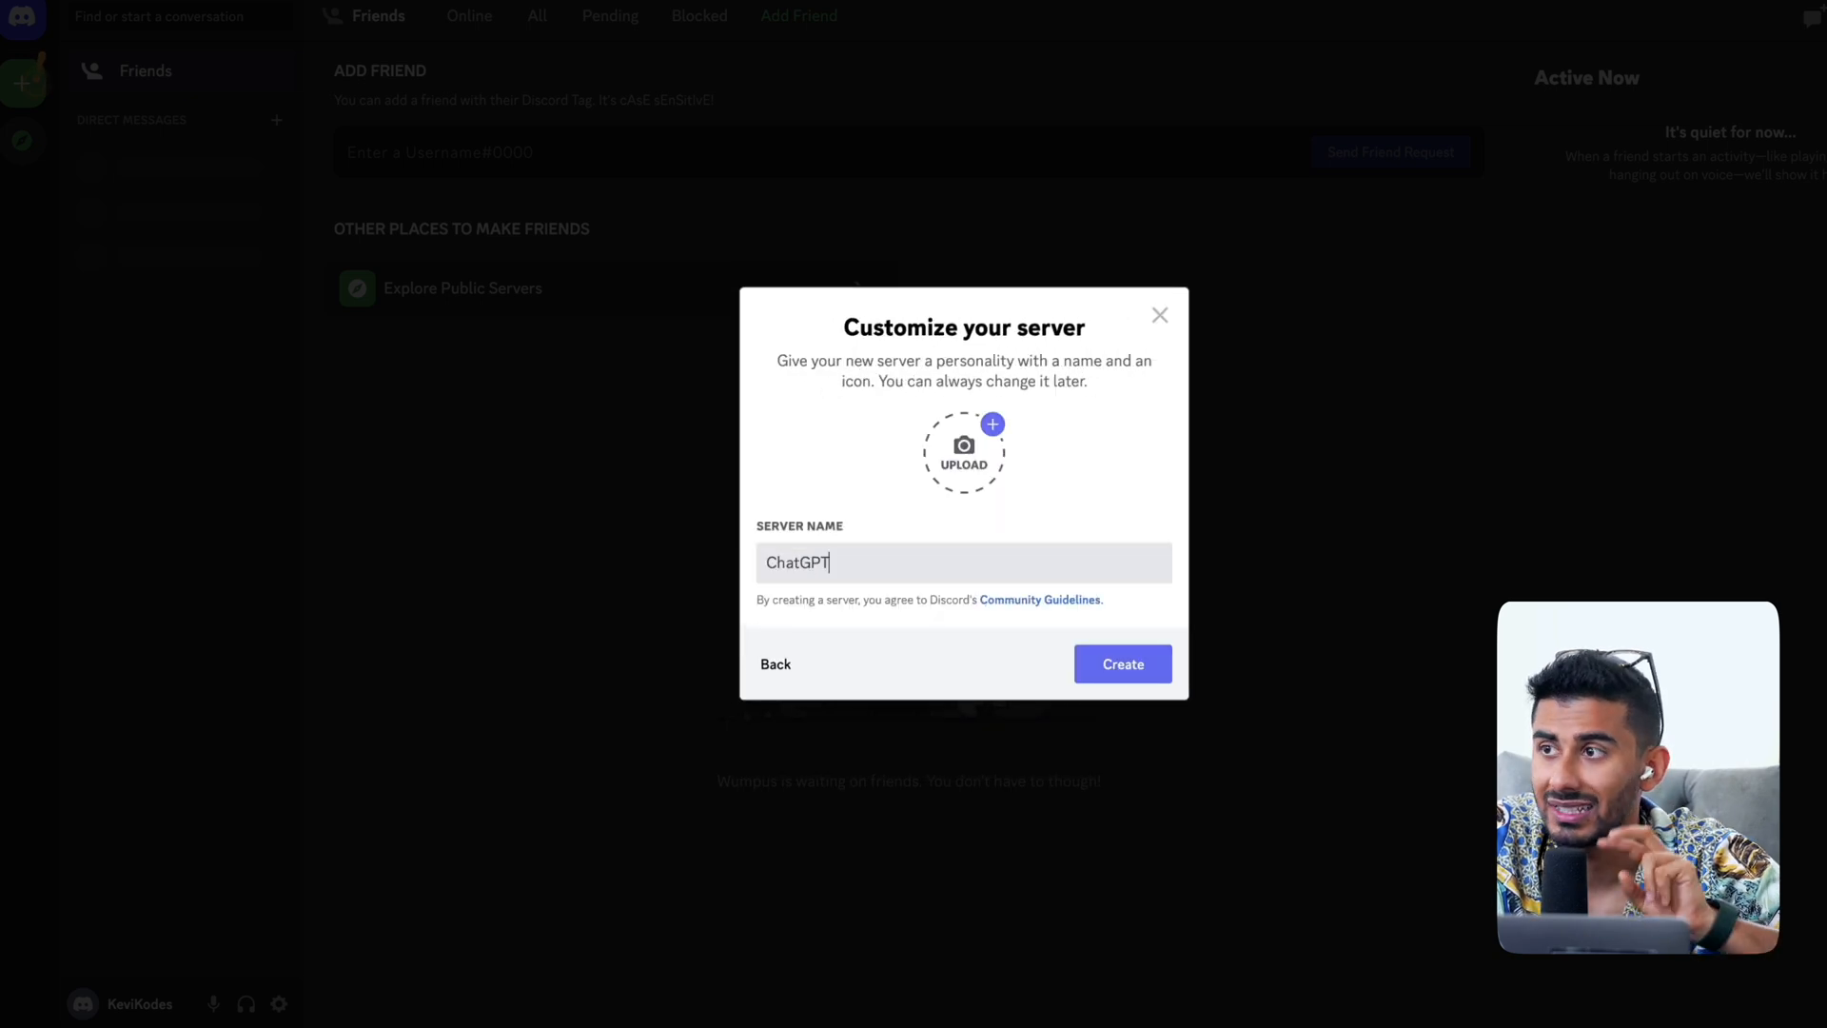
pyautogui.click(1121, 663)
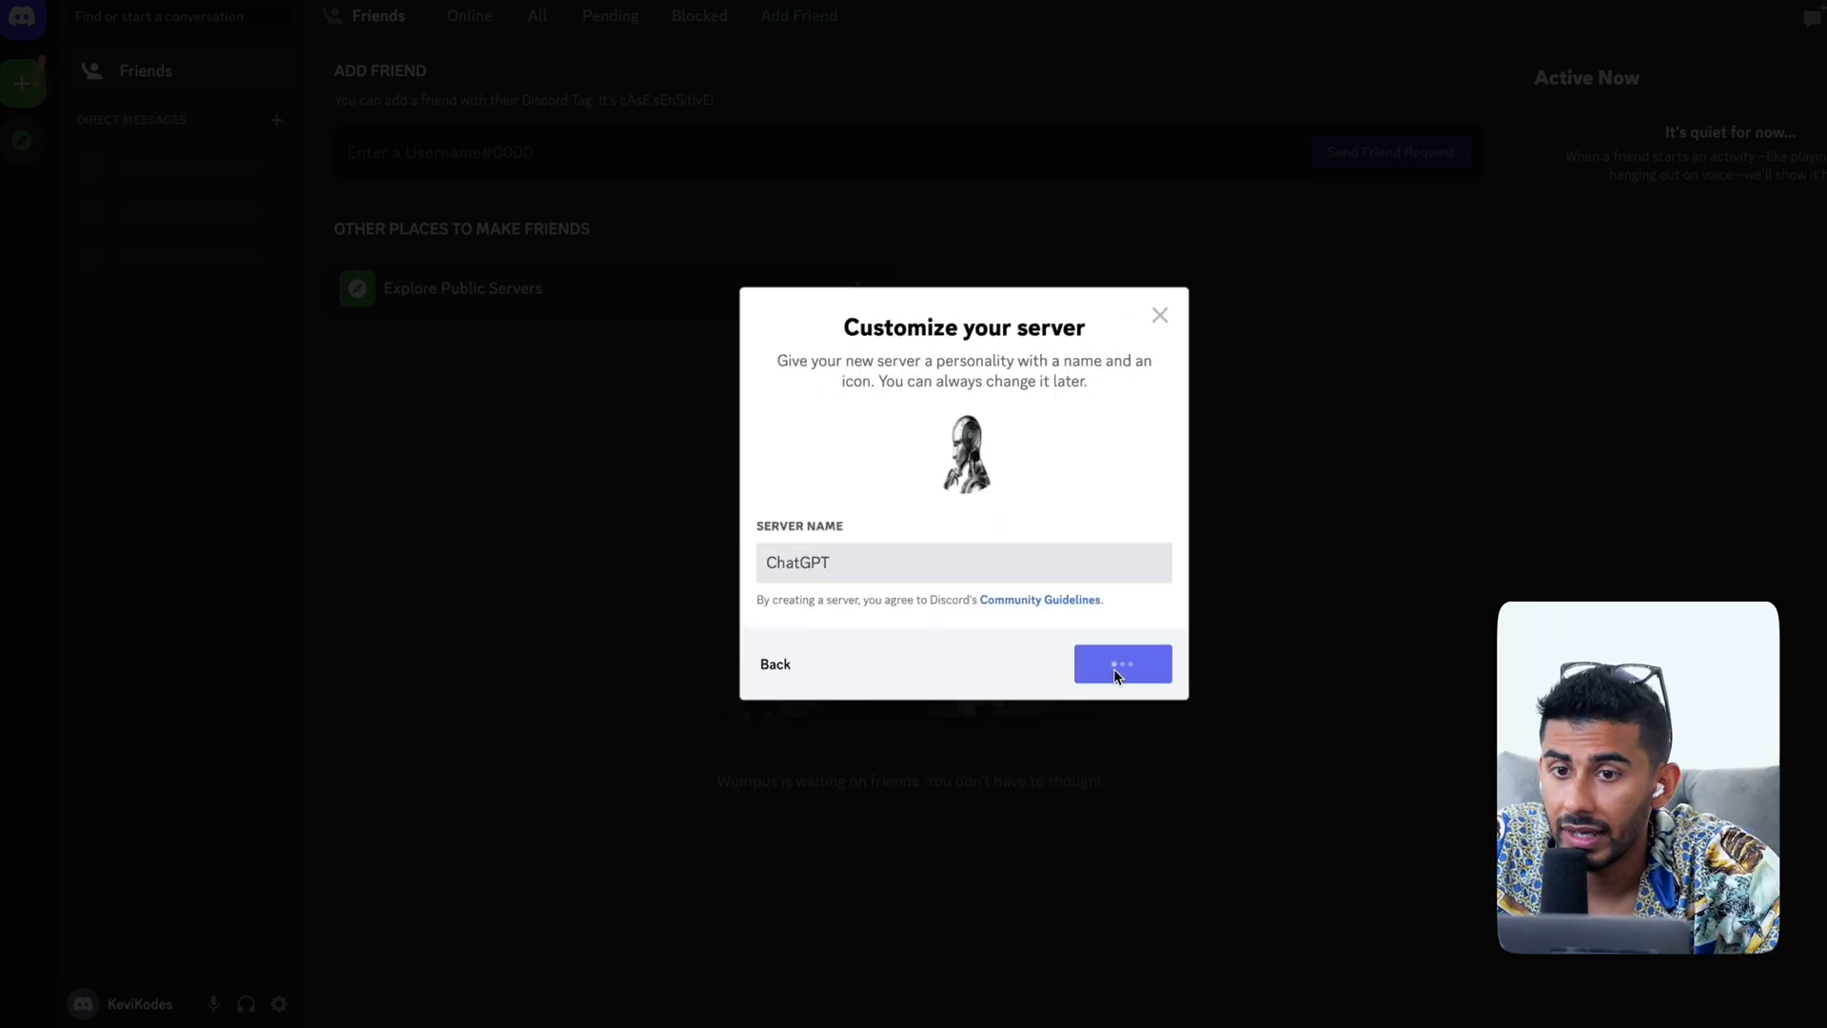
pyautogui.click(1121, 664)
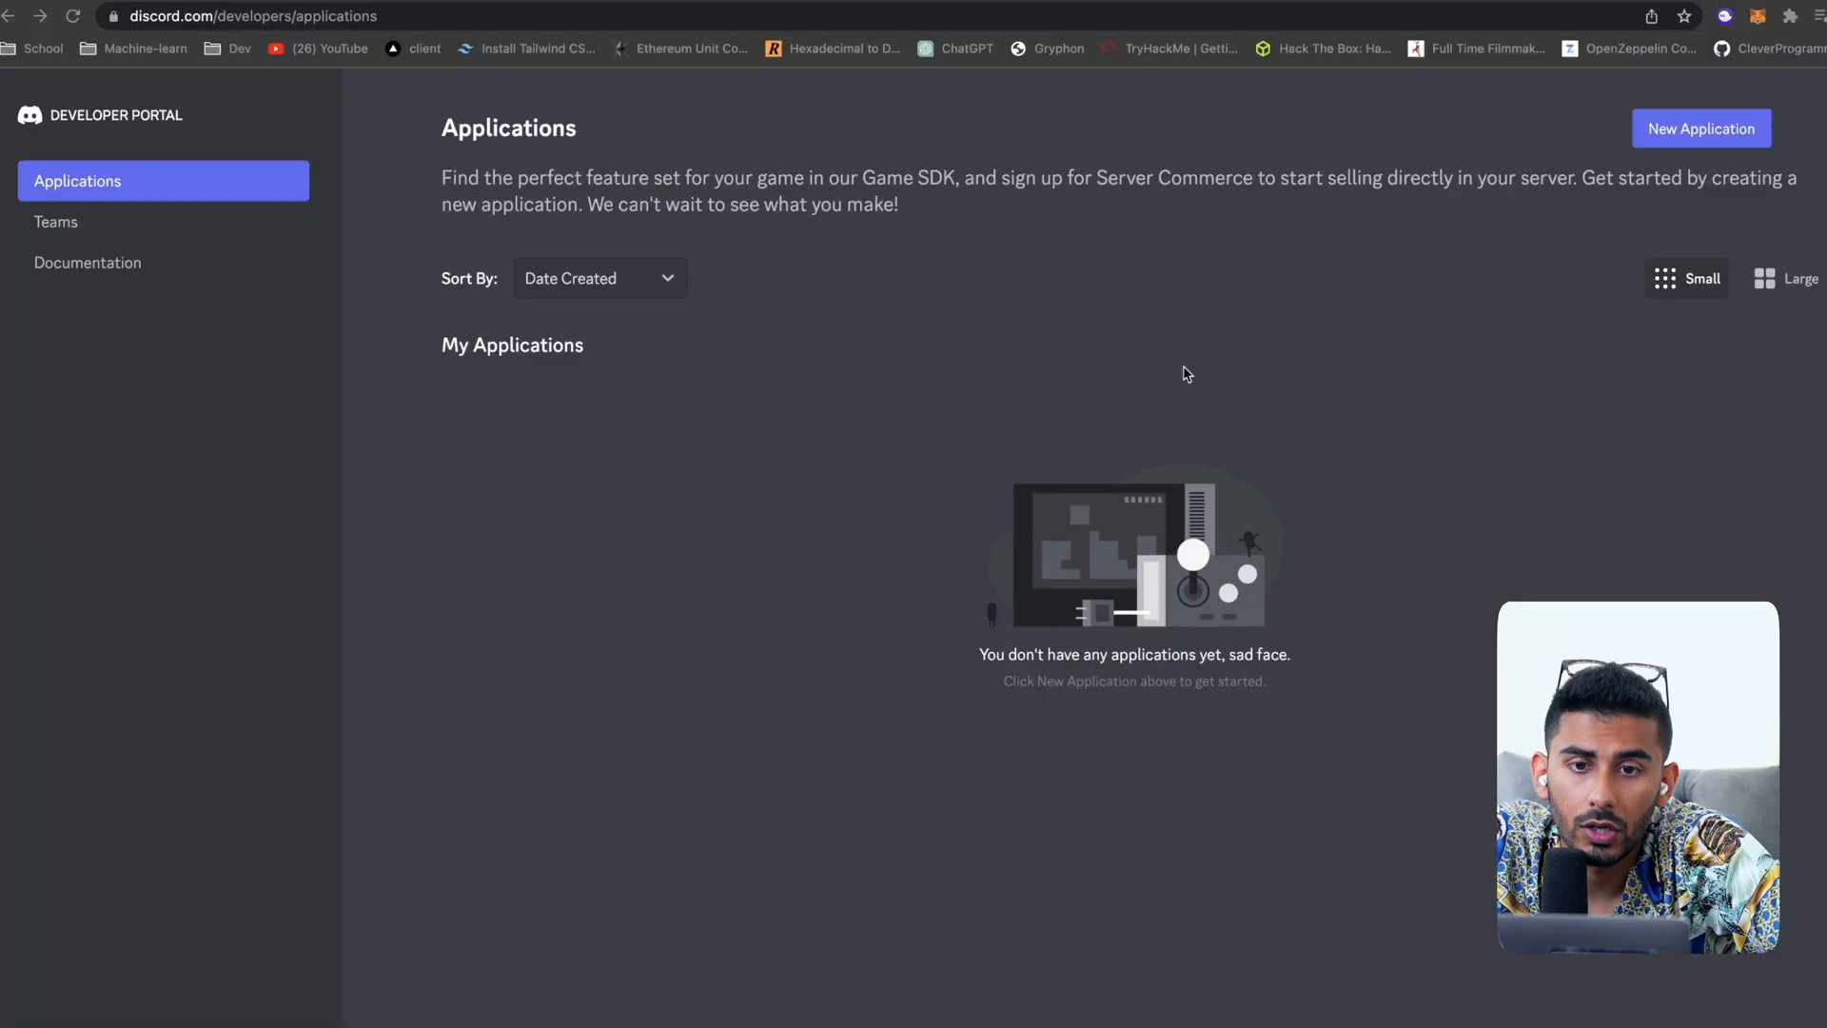
# Step: Create a Developer Portal application named ChatGPT, accepting the developer terms
pyautogui.click(274, 16)
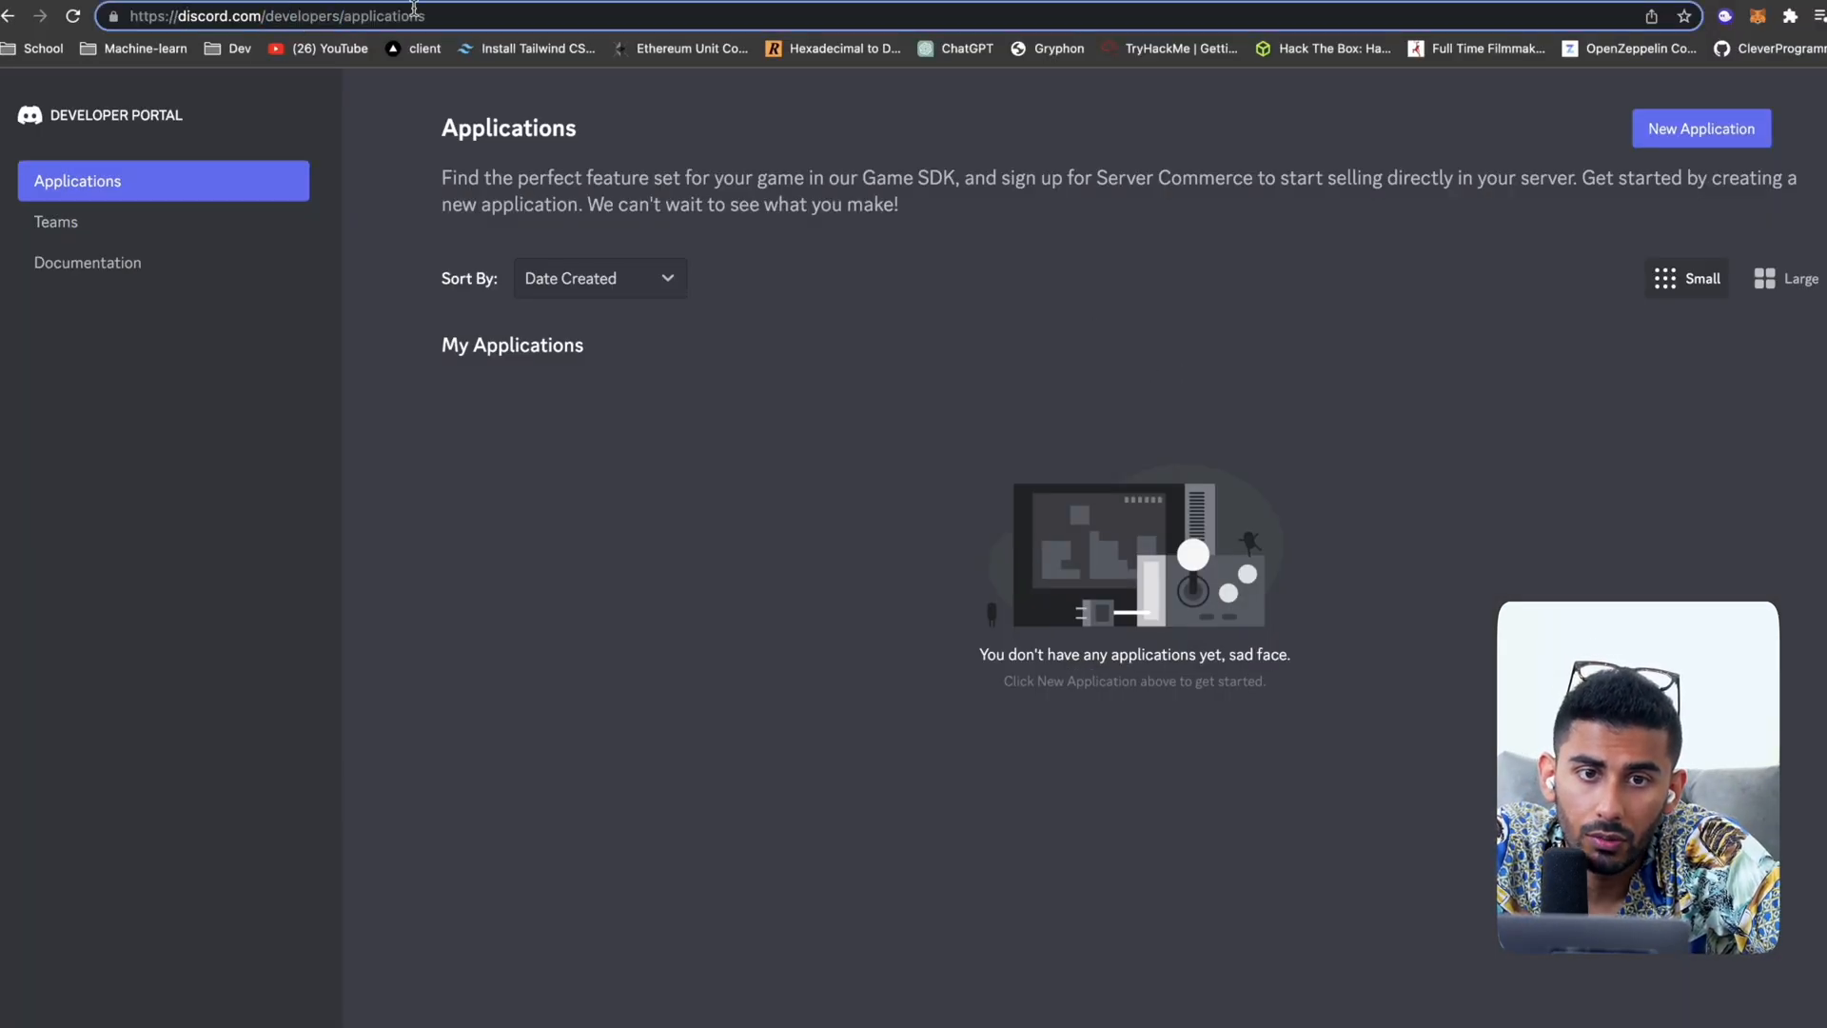
pyautogui.click(276, 15)
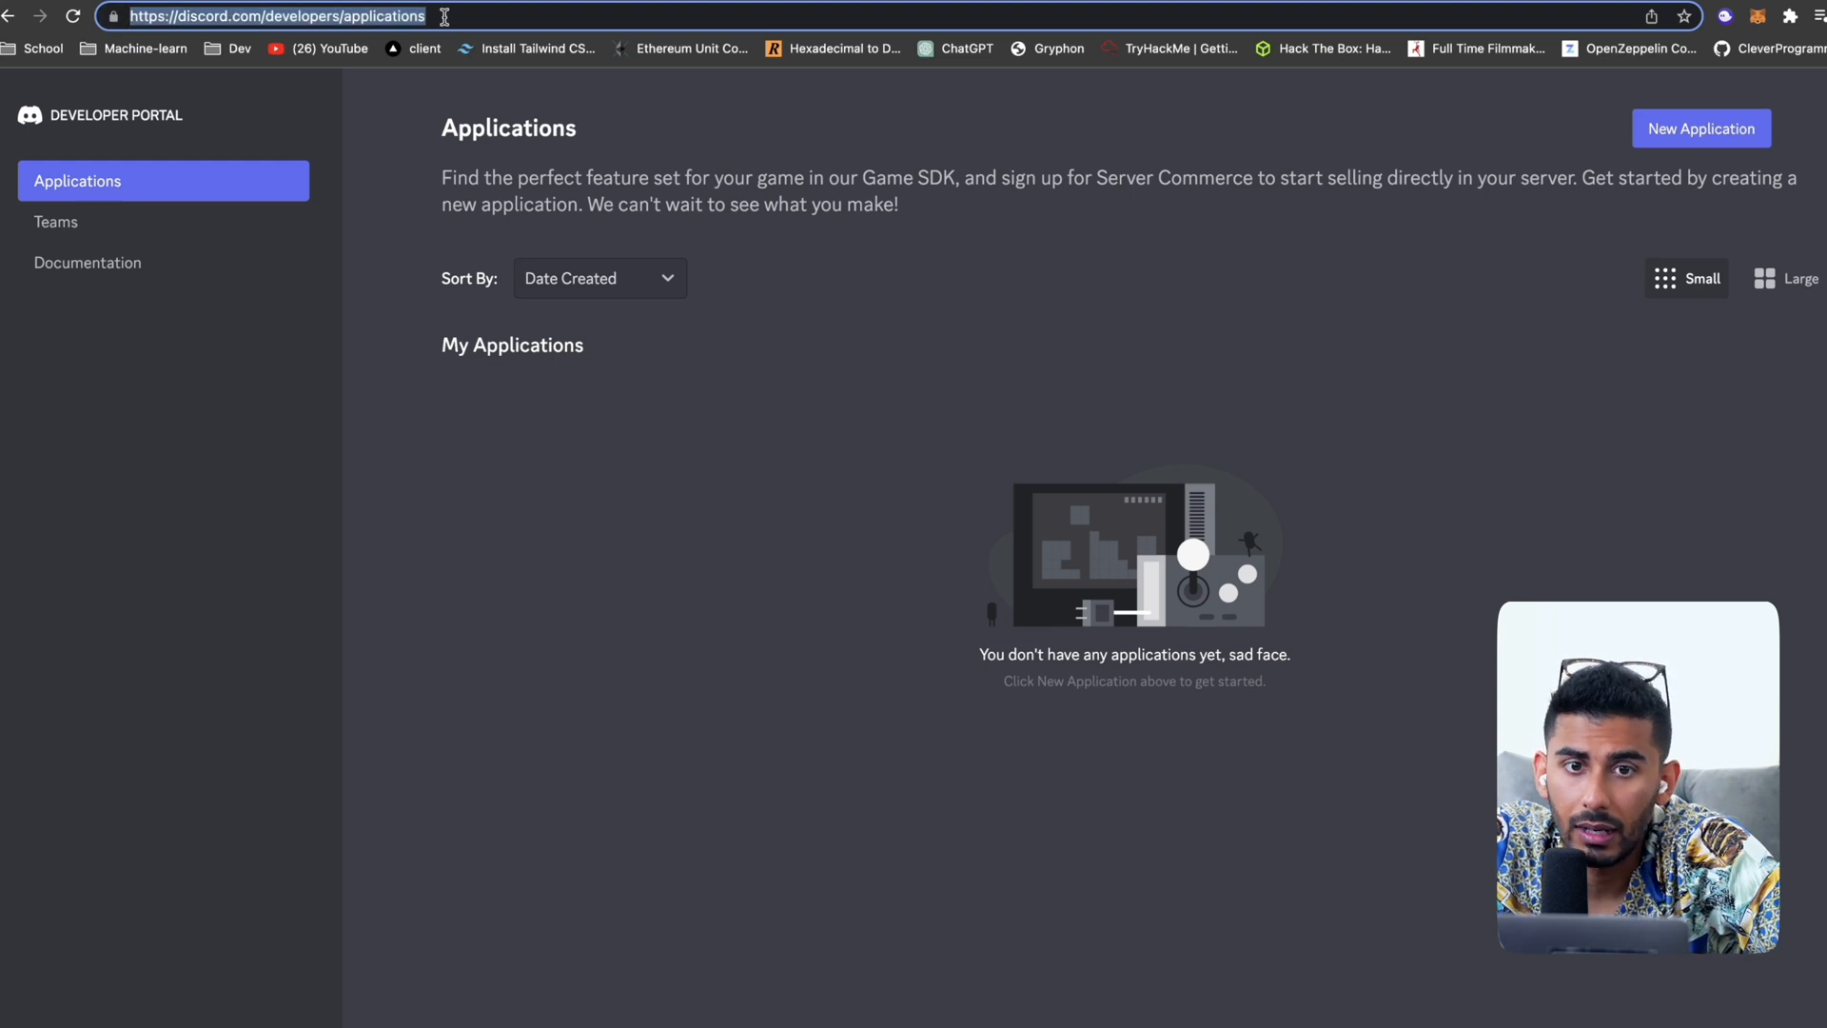
pyautogui.click(1701, 129)
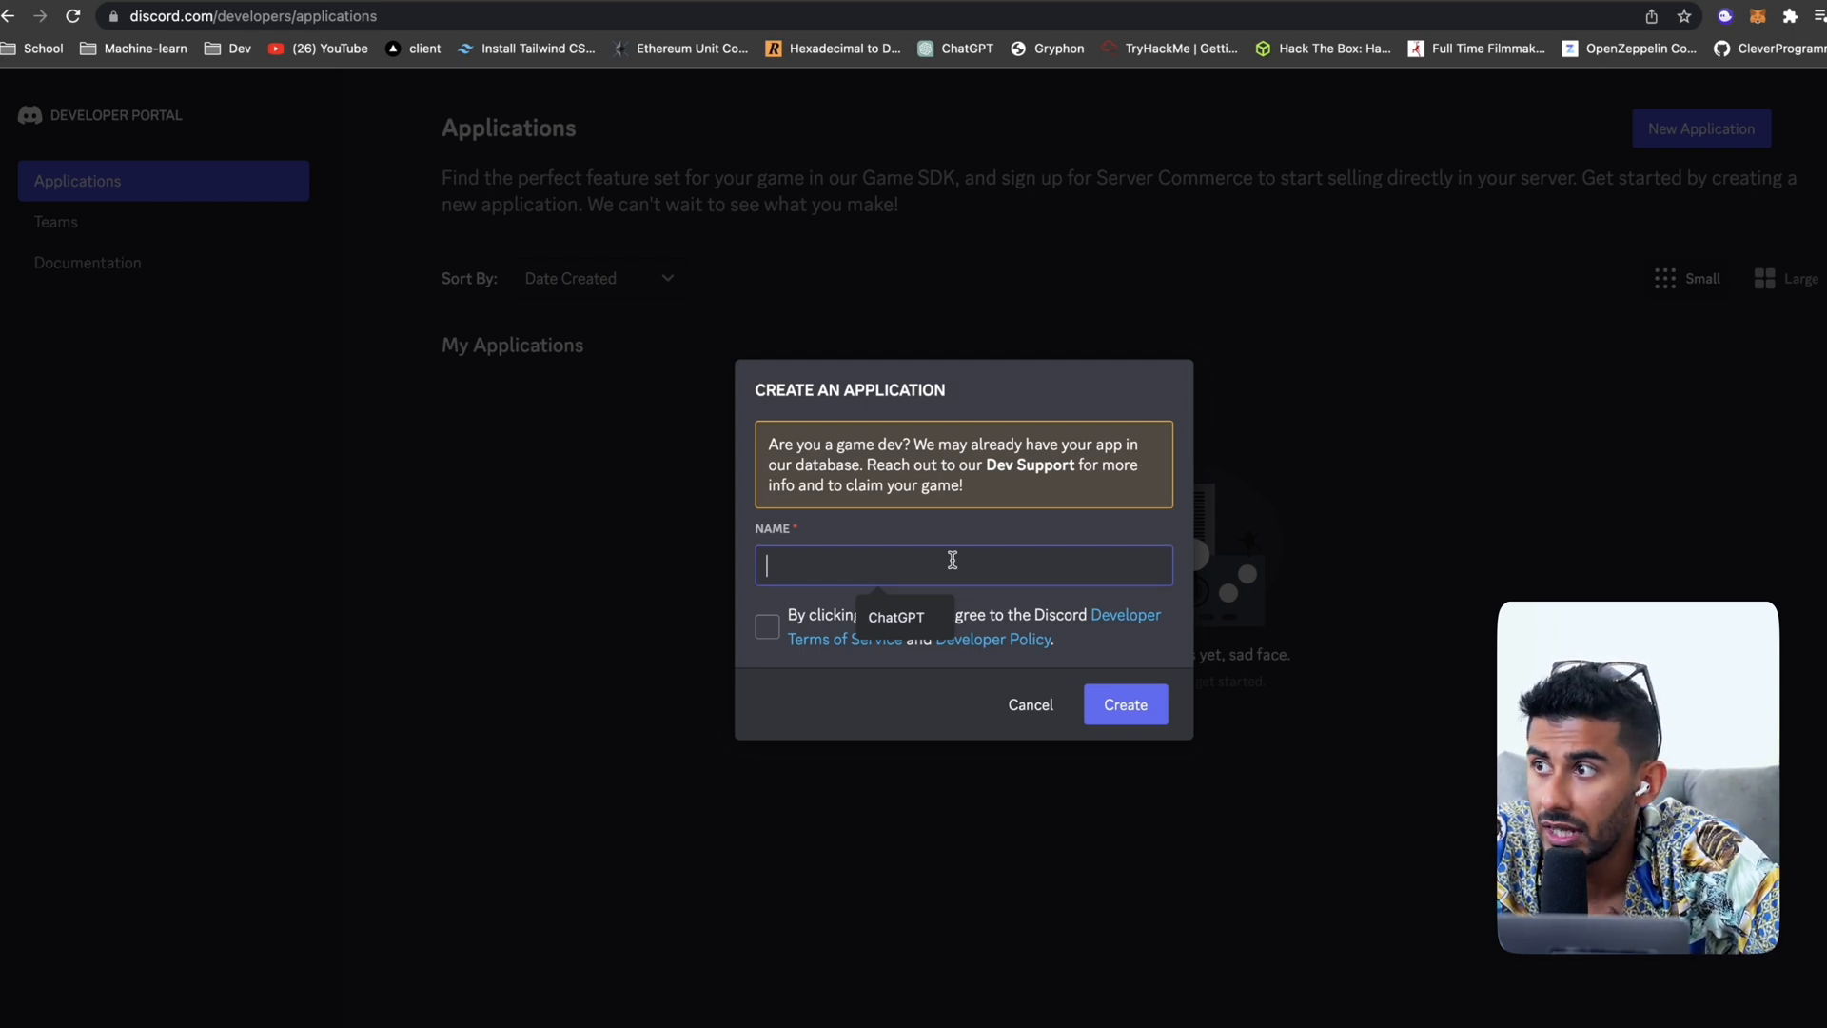
pyautogui.write('ChatGPT')
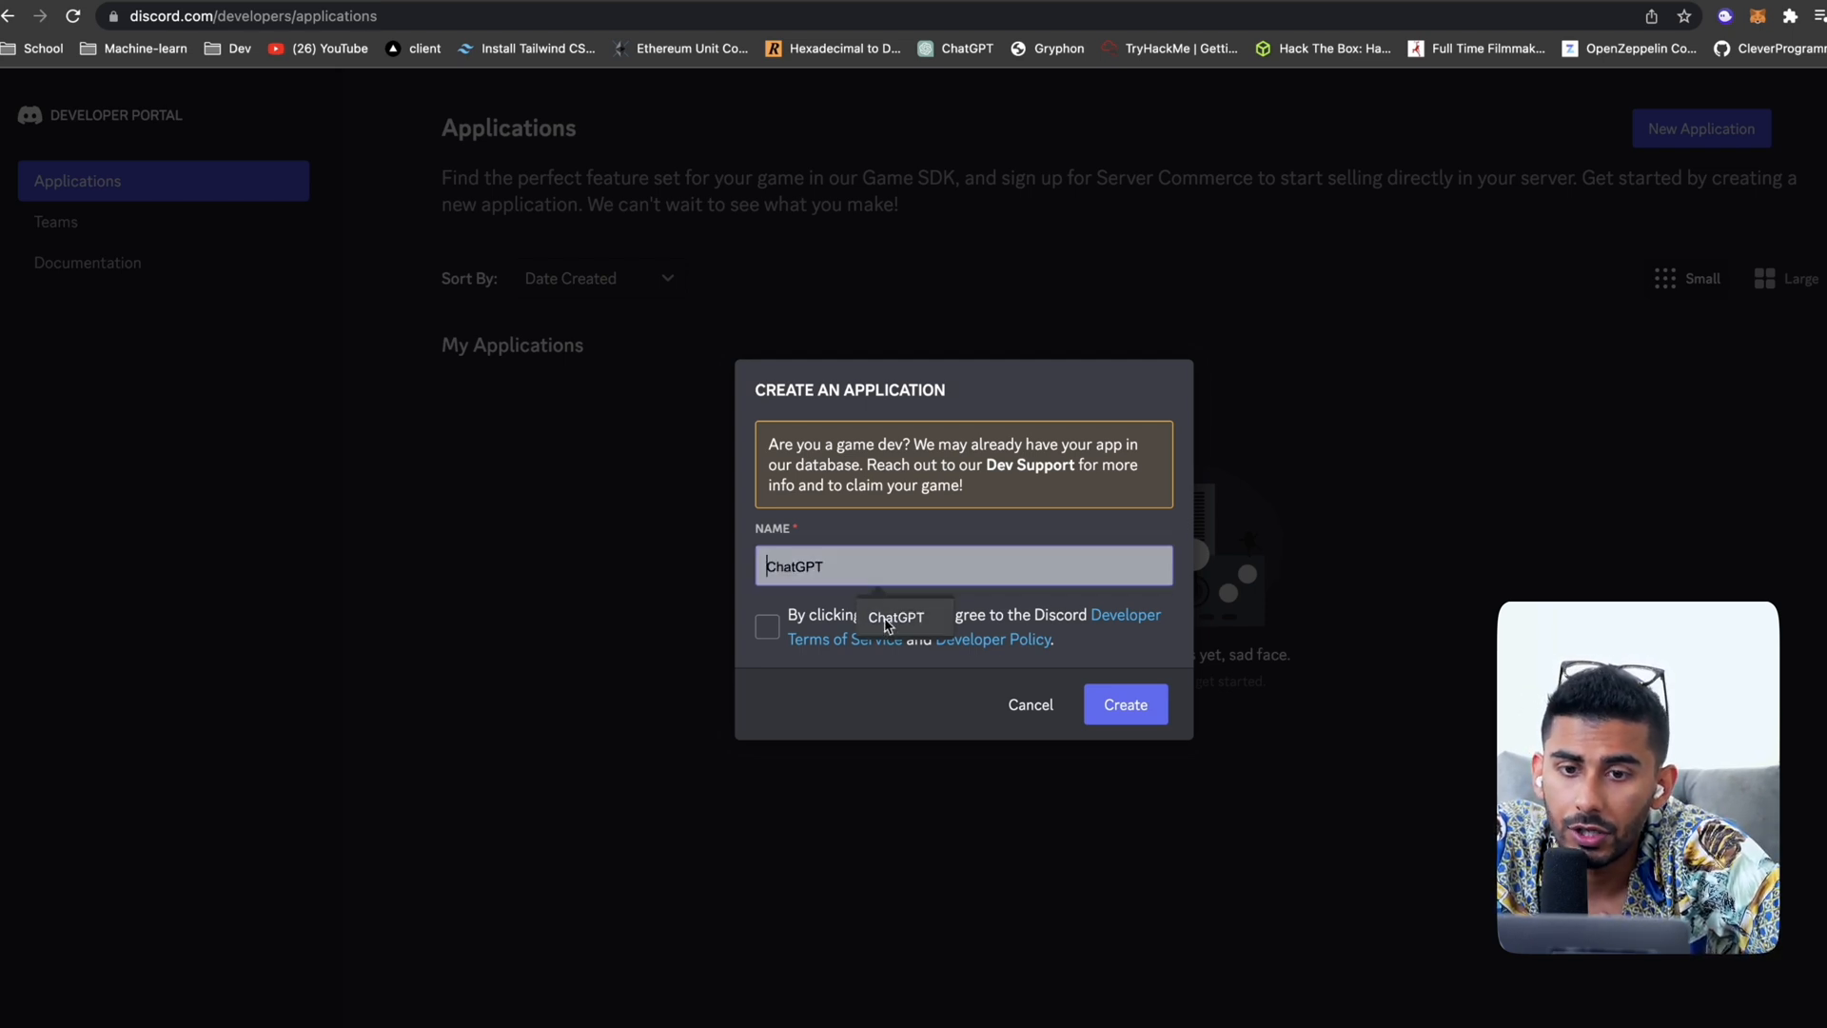
pyautogui.click(767, 628)
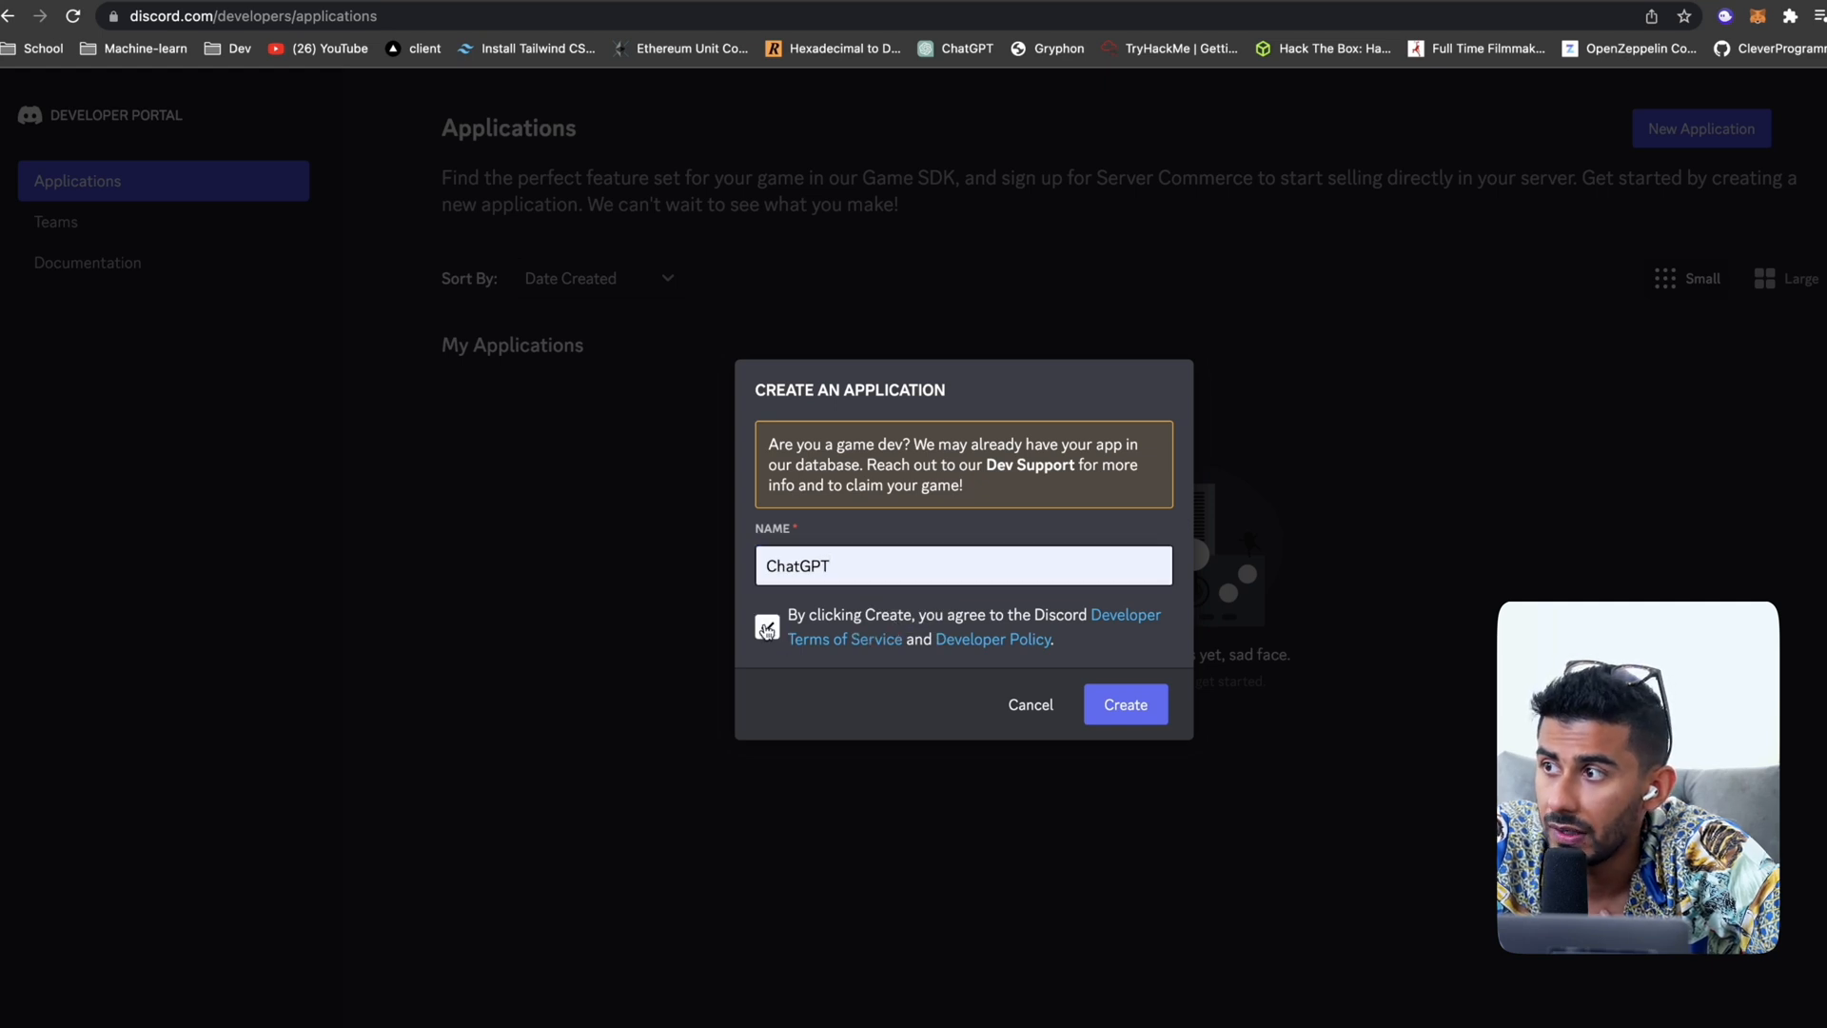
pyautogui.click(767, 628)
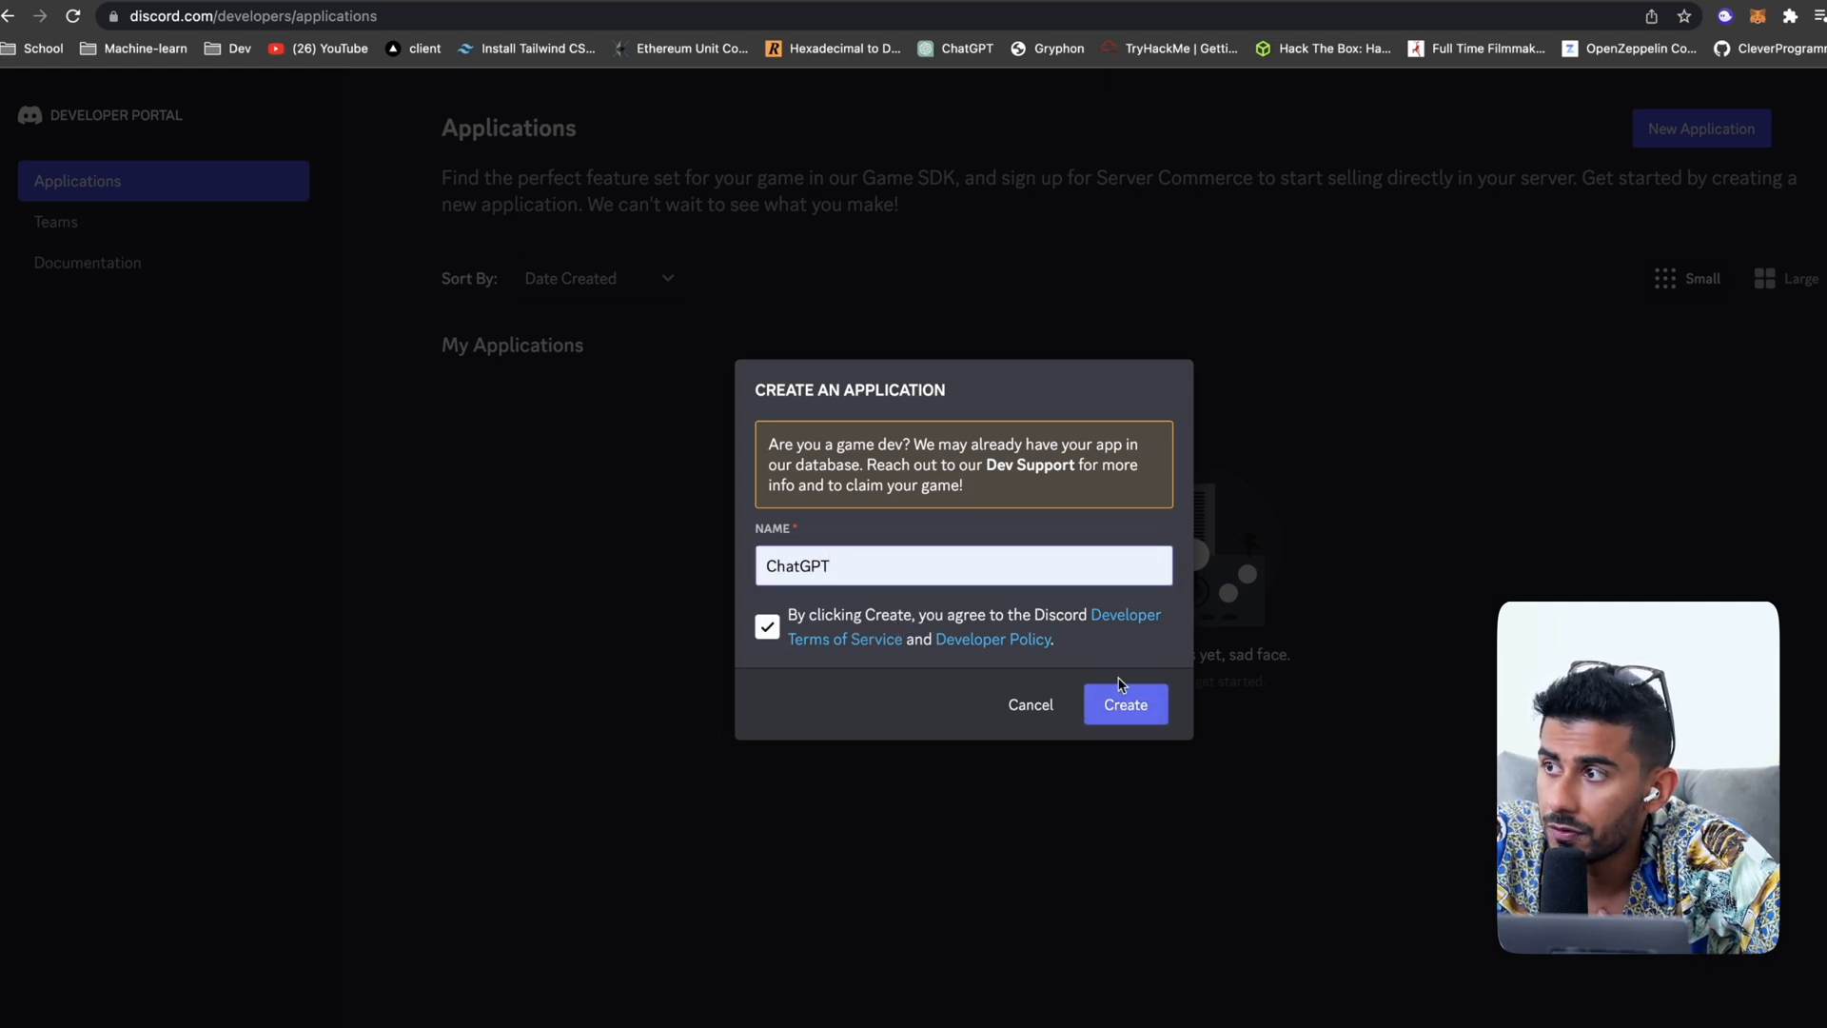
pyautogui.click(1123, 704)
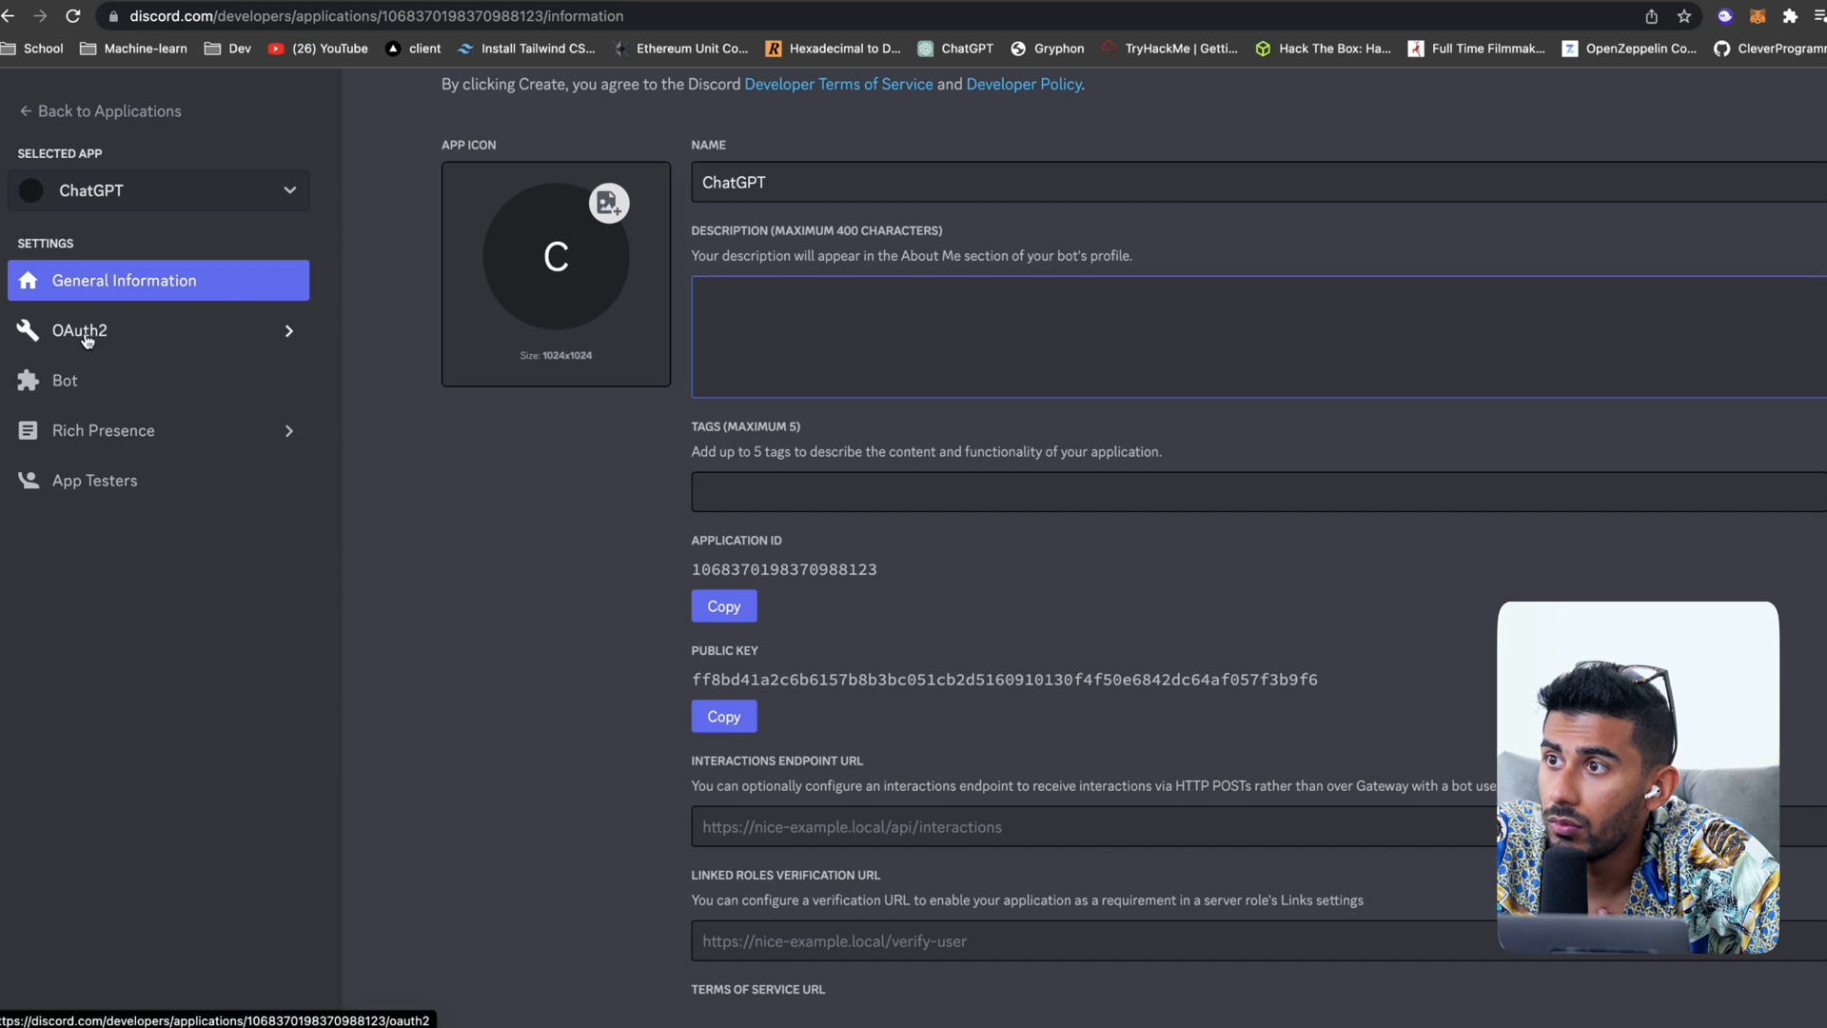
# Step: Enter a custom bot URL with permissions=8 in the app's OAuth2 settings
pyautogui.click(78, 330)
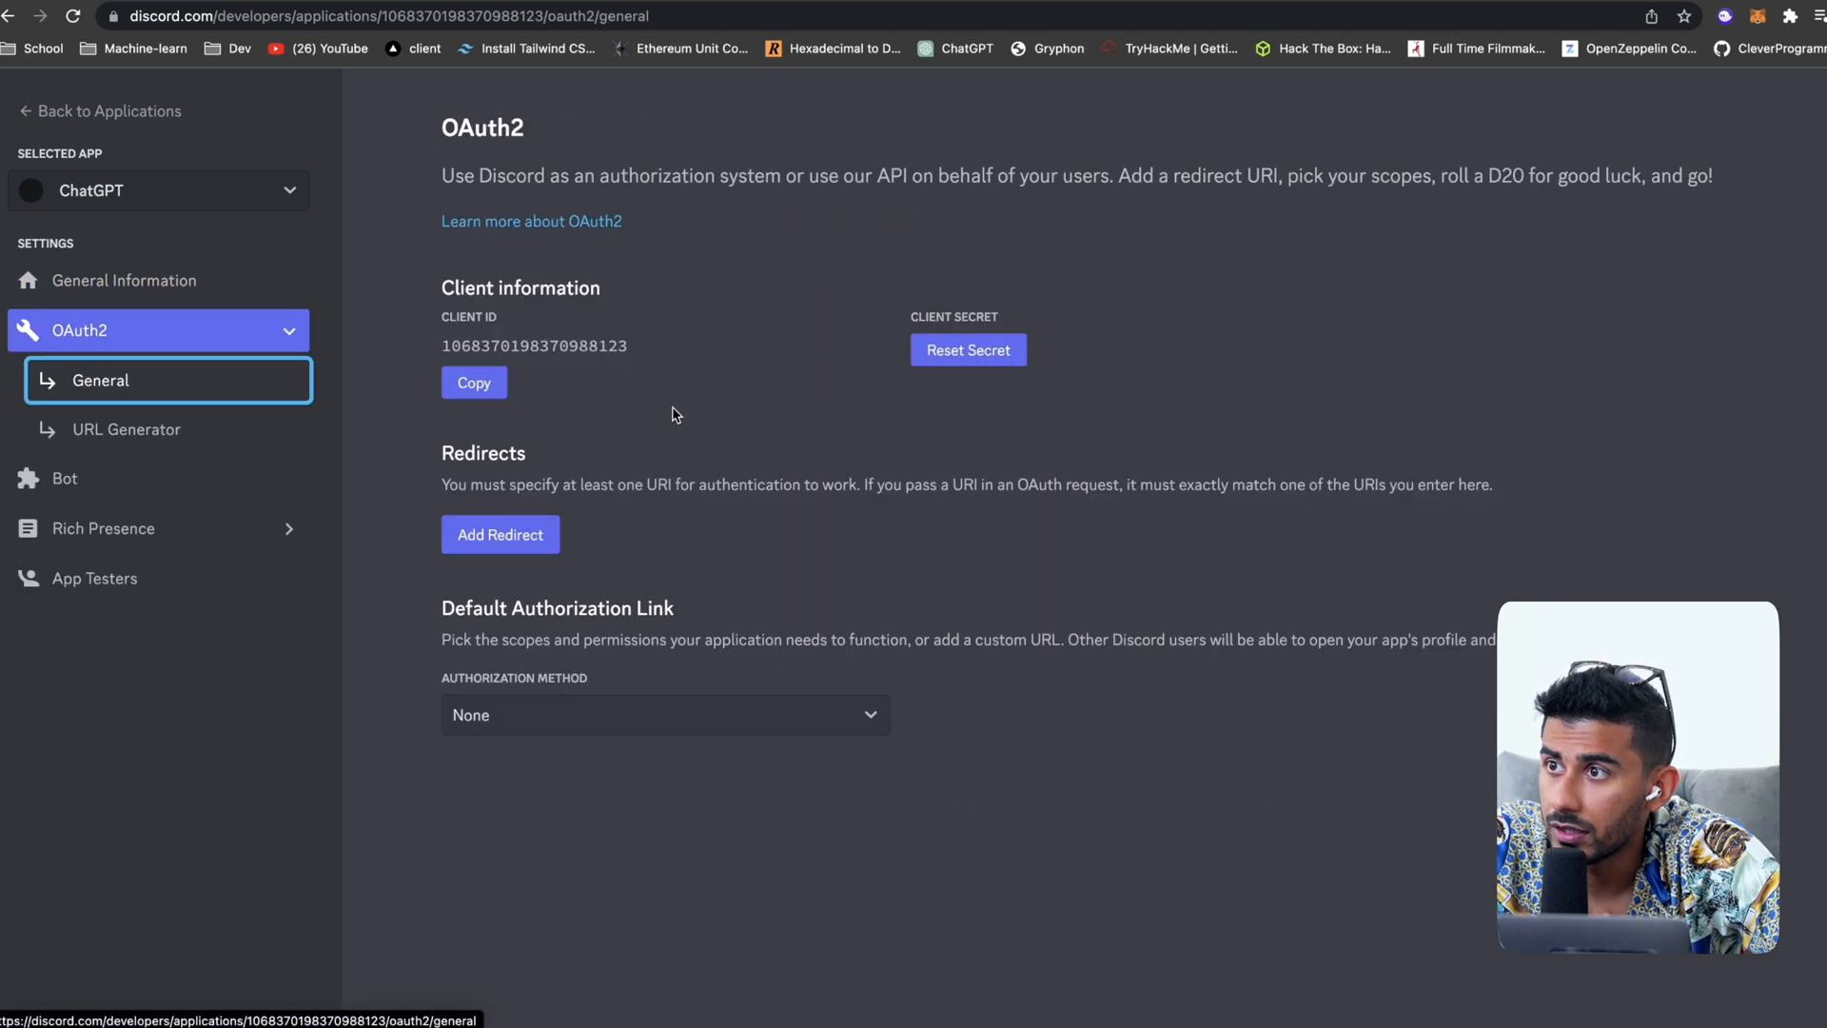
pyautogui.write('https://discord.com/api/oauth2/authorize?p')
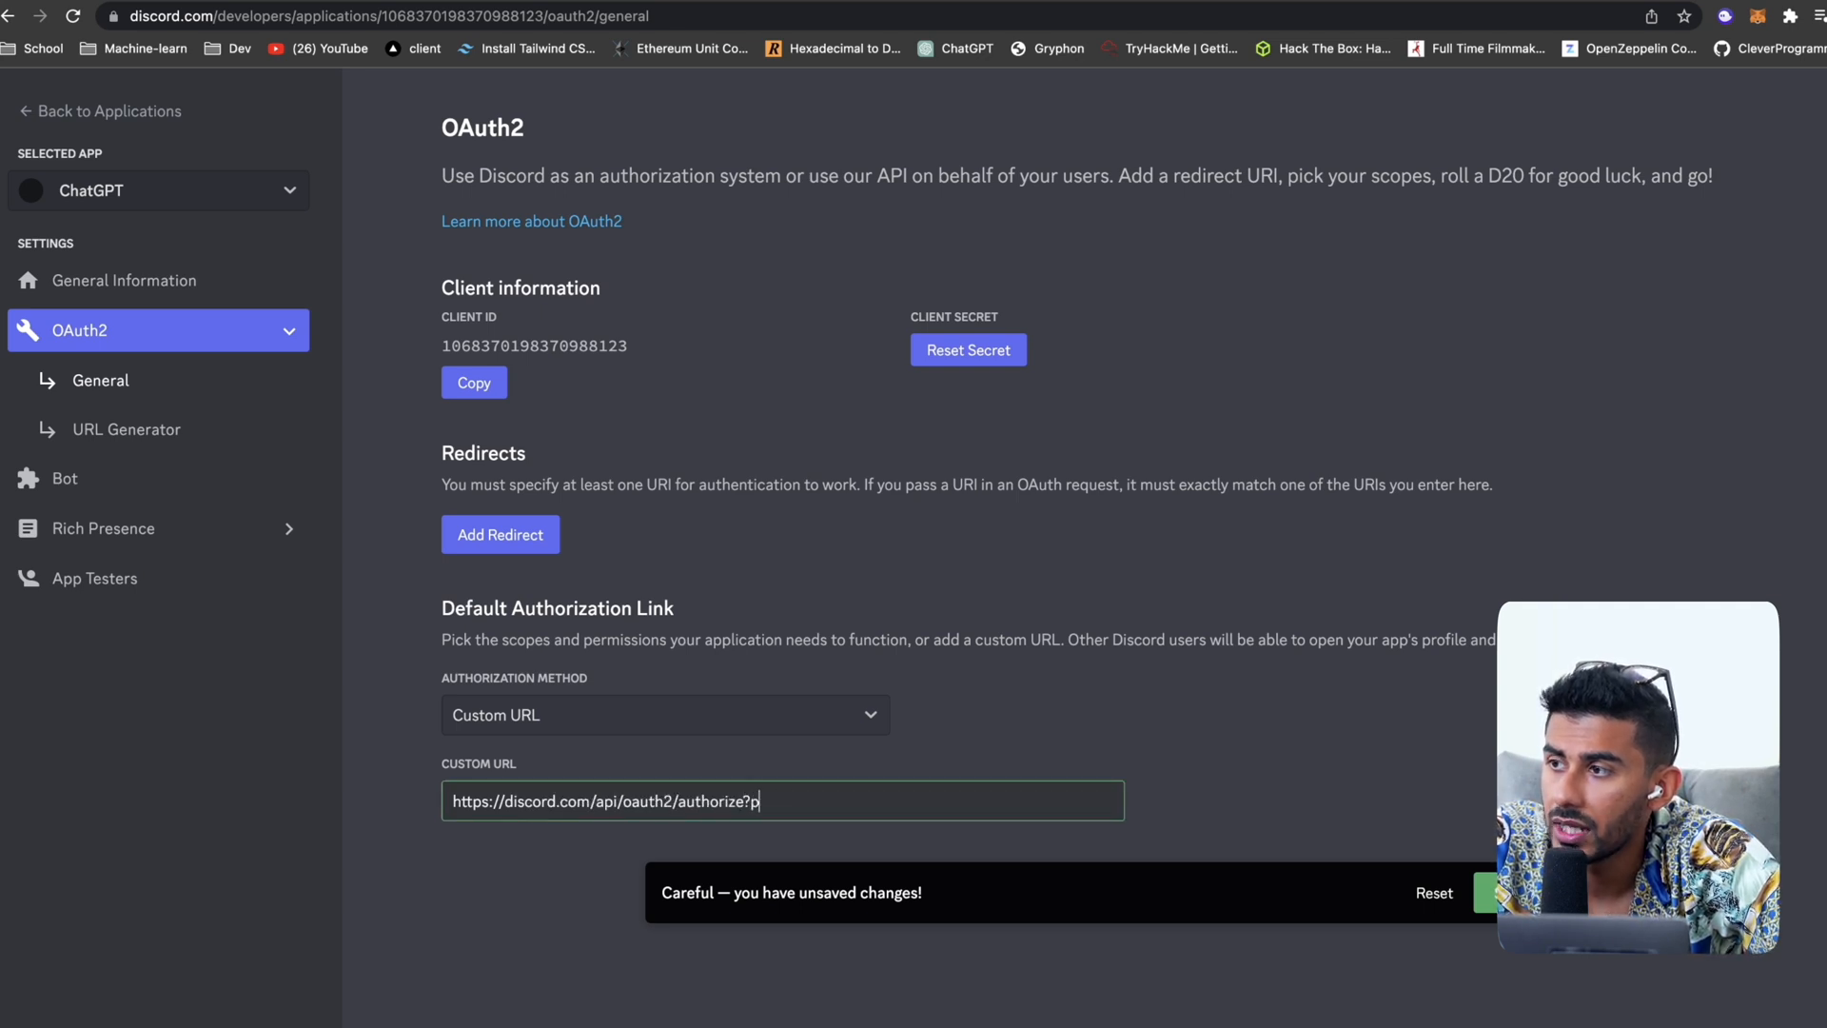
pyautogui.write('ermissions=')
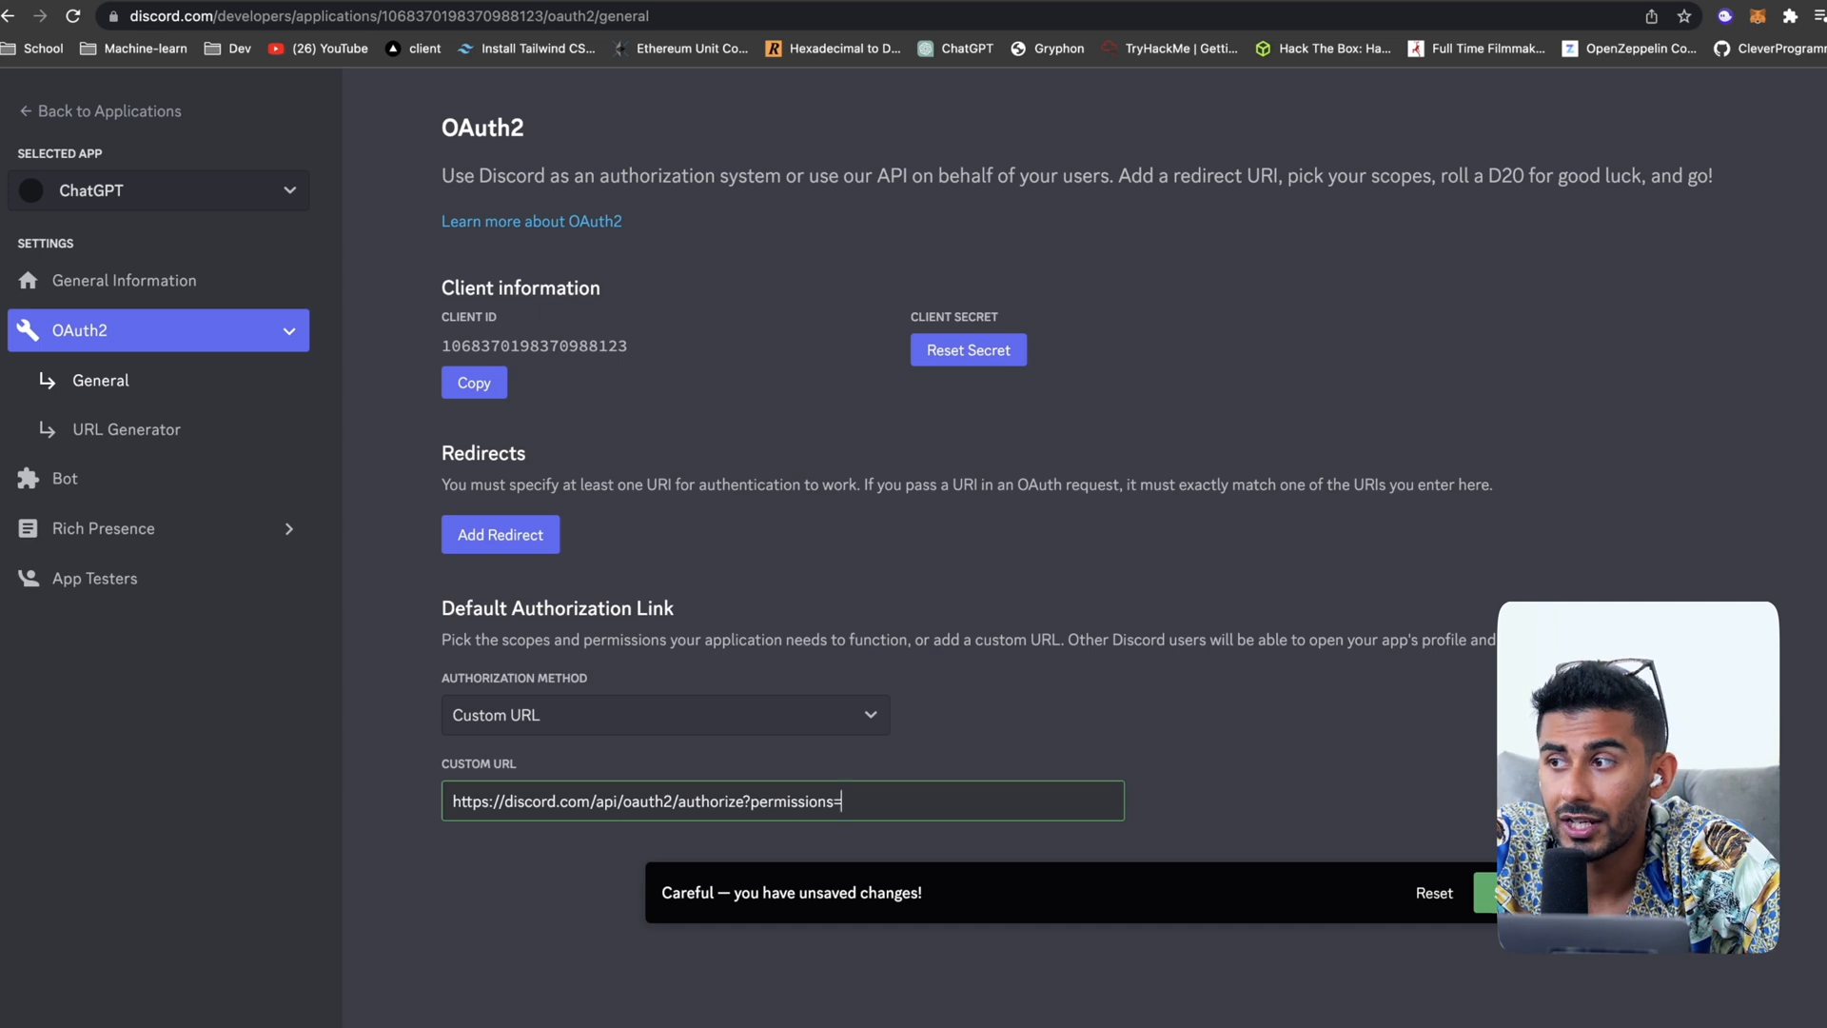
pyautogui.write('8&s')
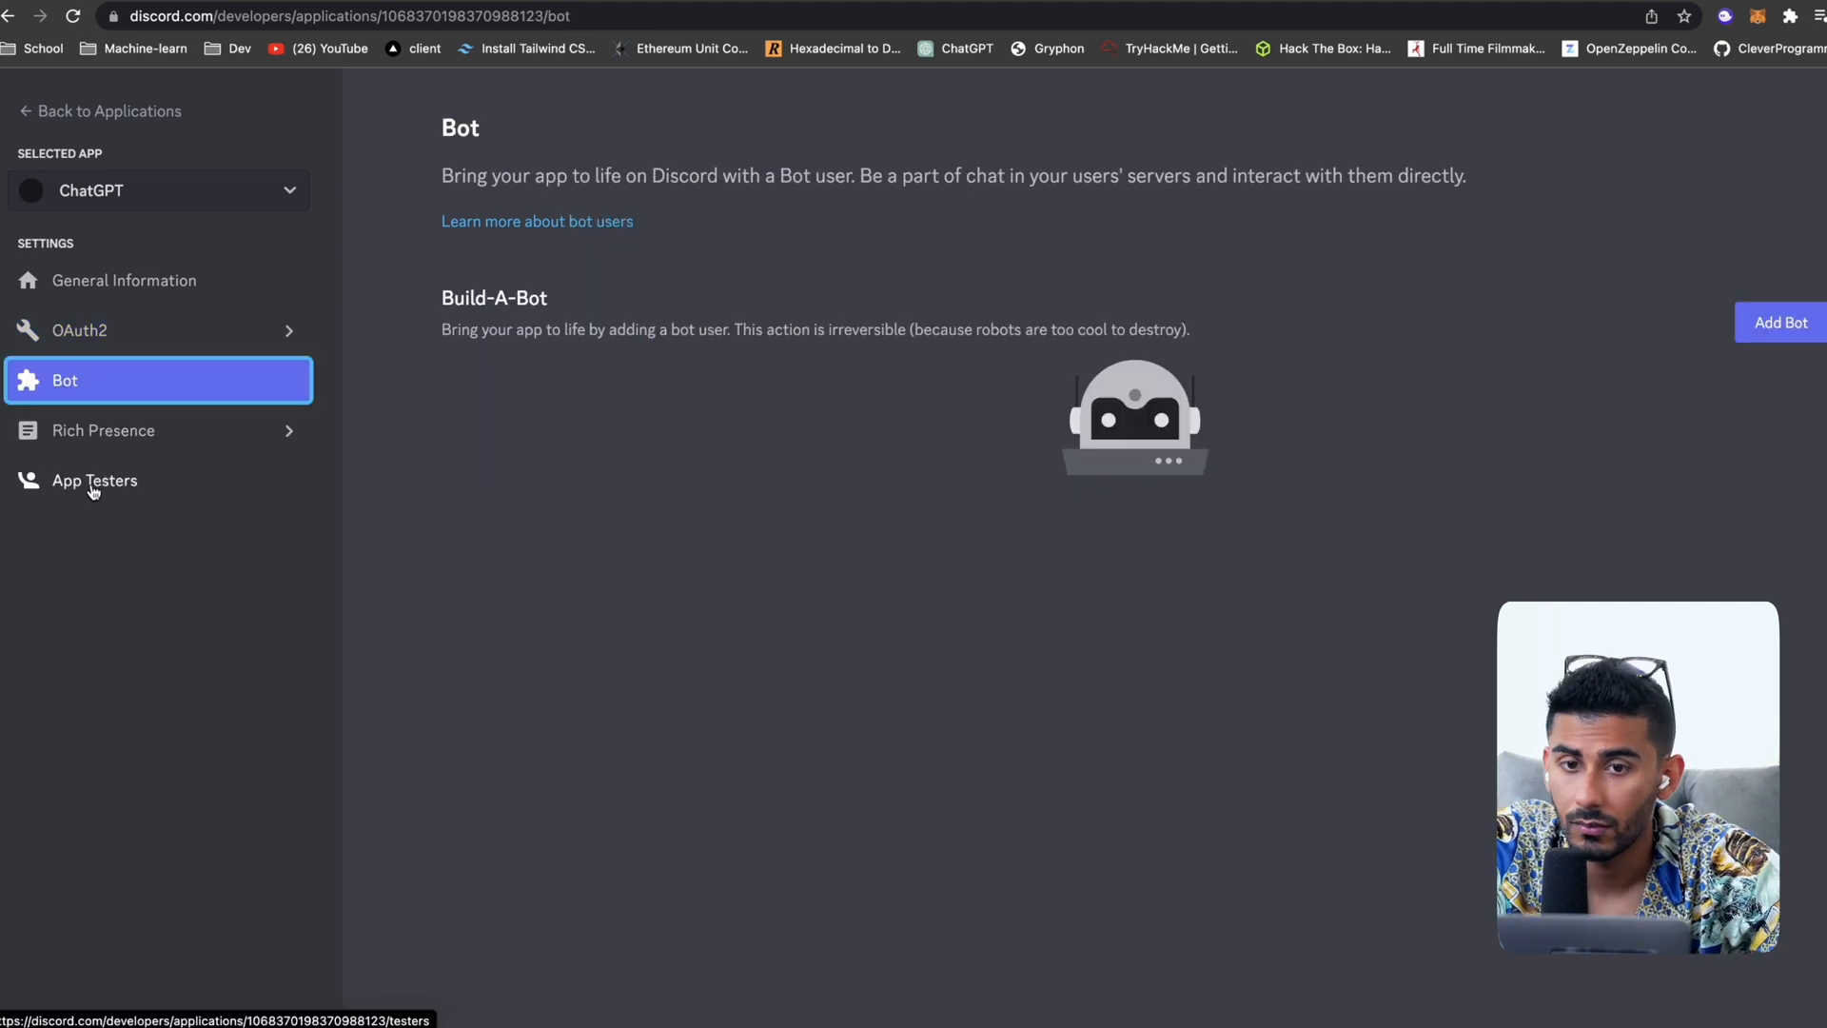
# Step: Add a bot user with a robot avatar and save the bot settings
pyautogui.click(1780, 323)
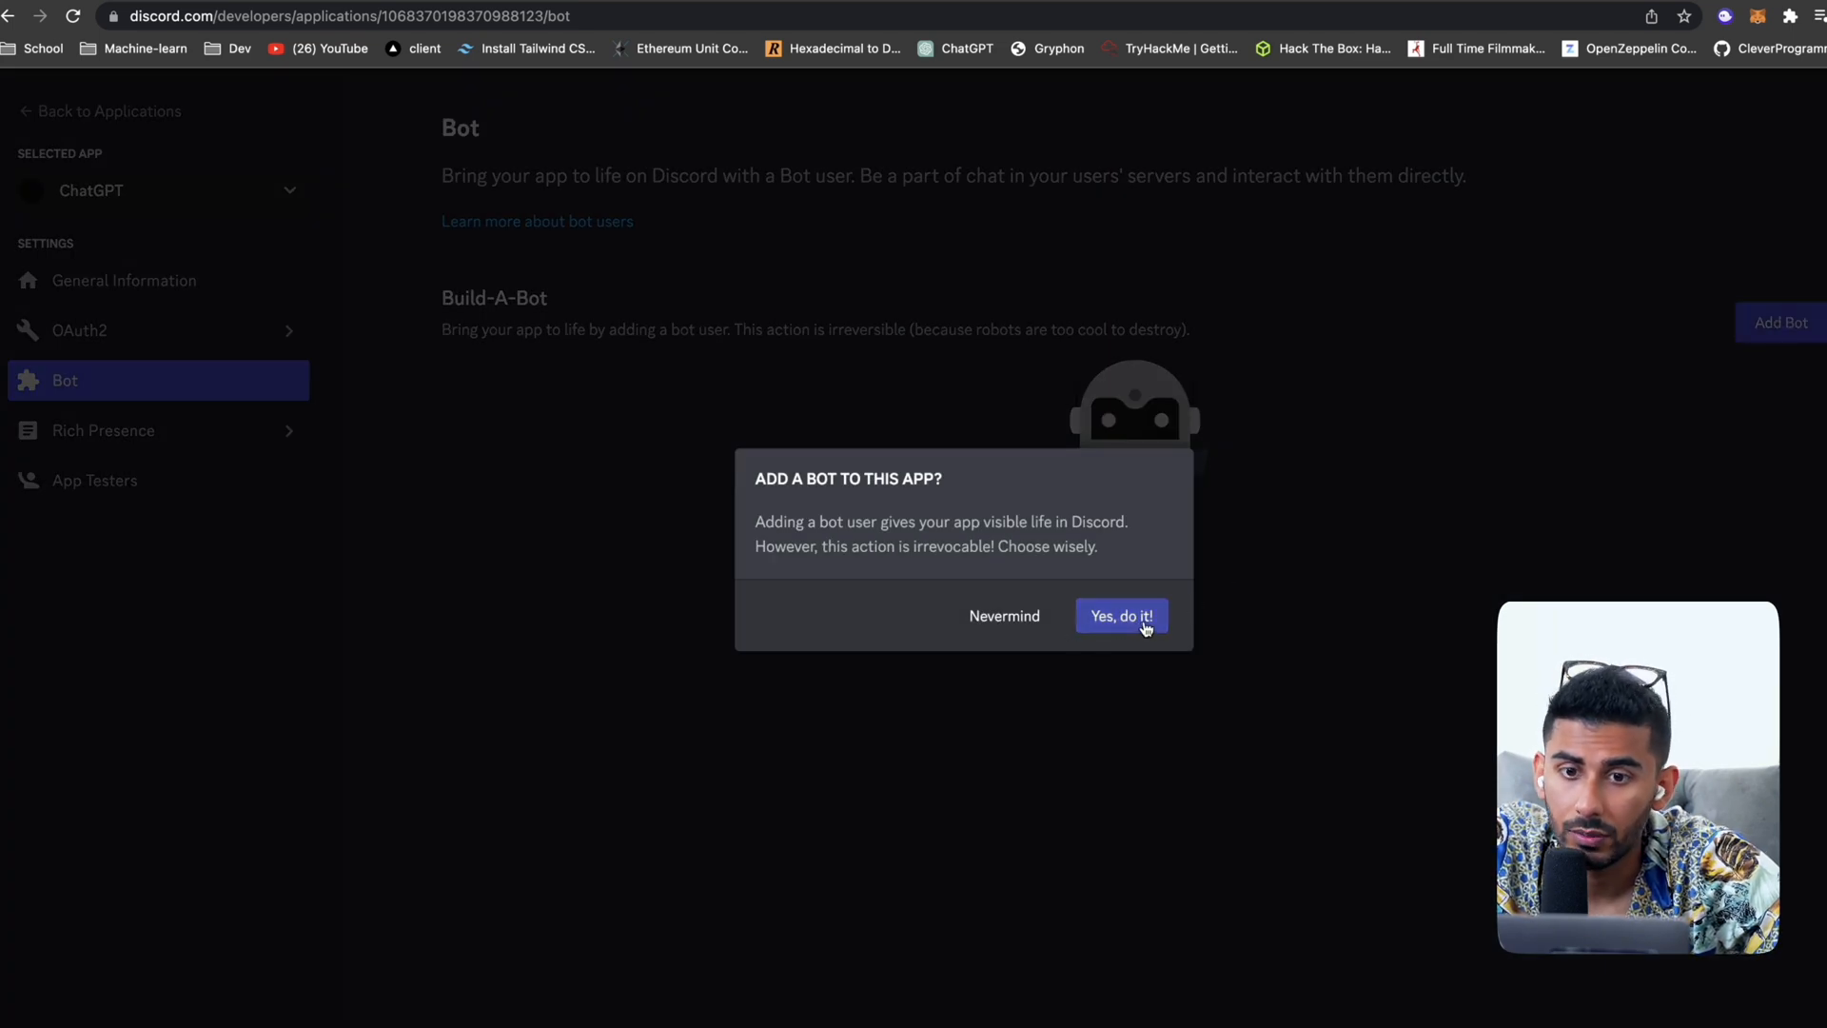
pyautogui.click(1121, 615)
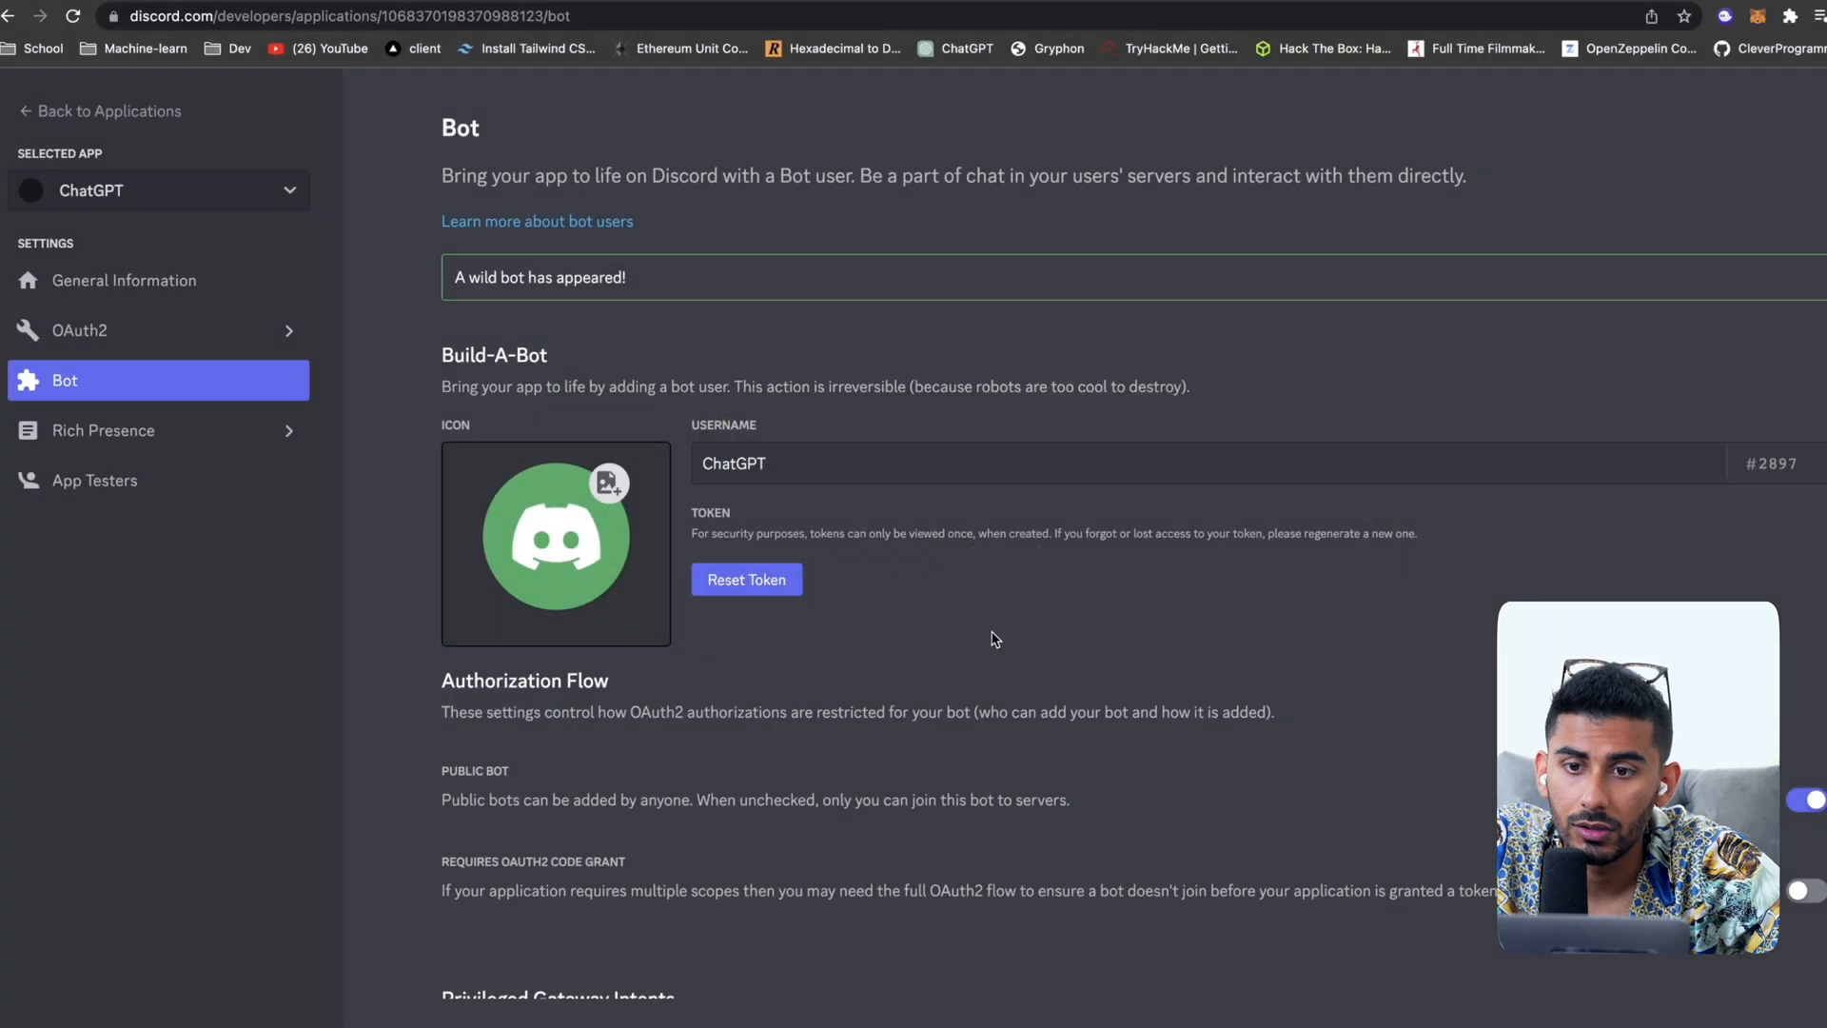
pyautogui.click(556, 544)
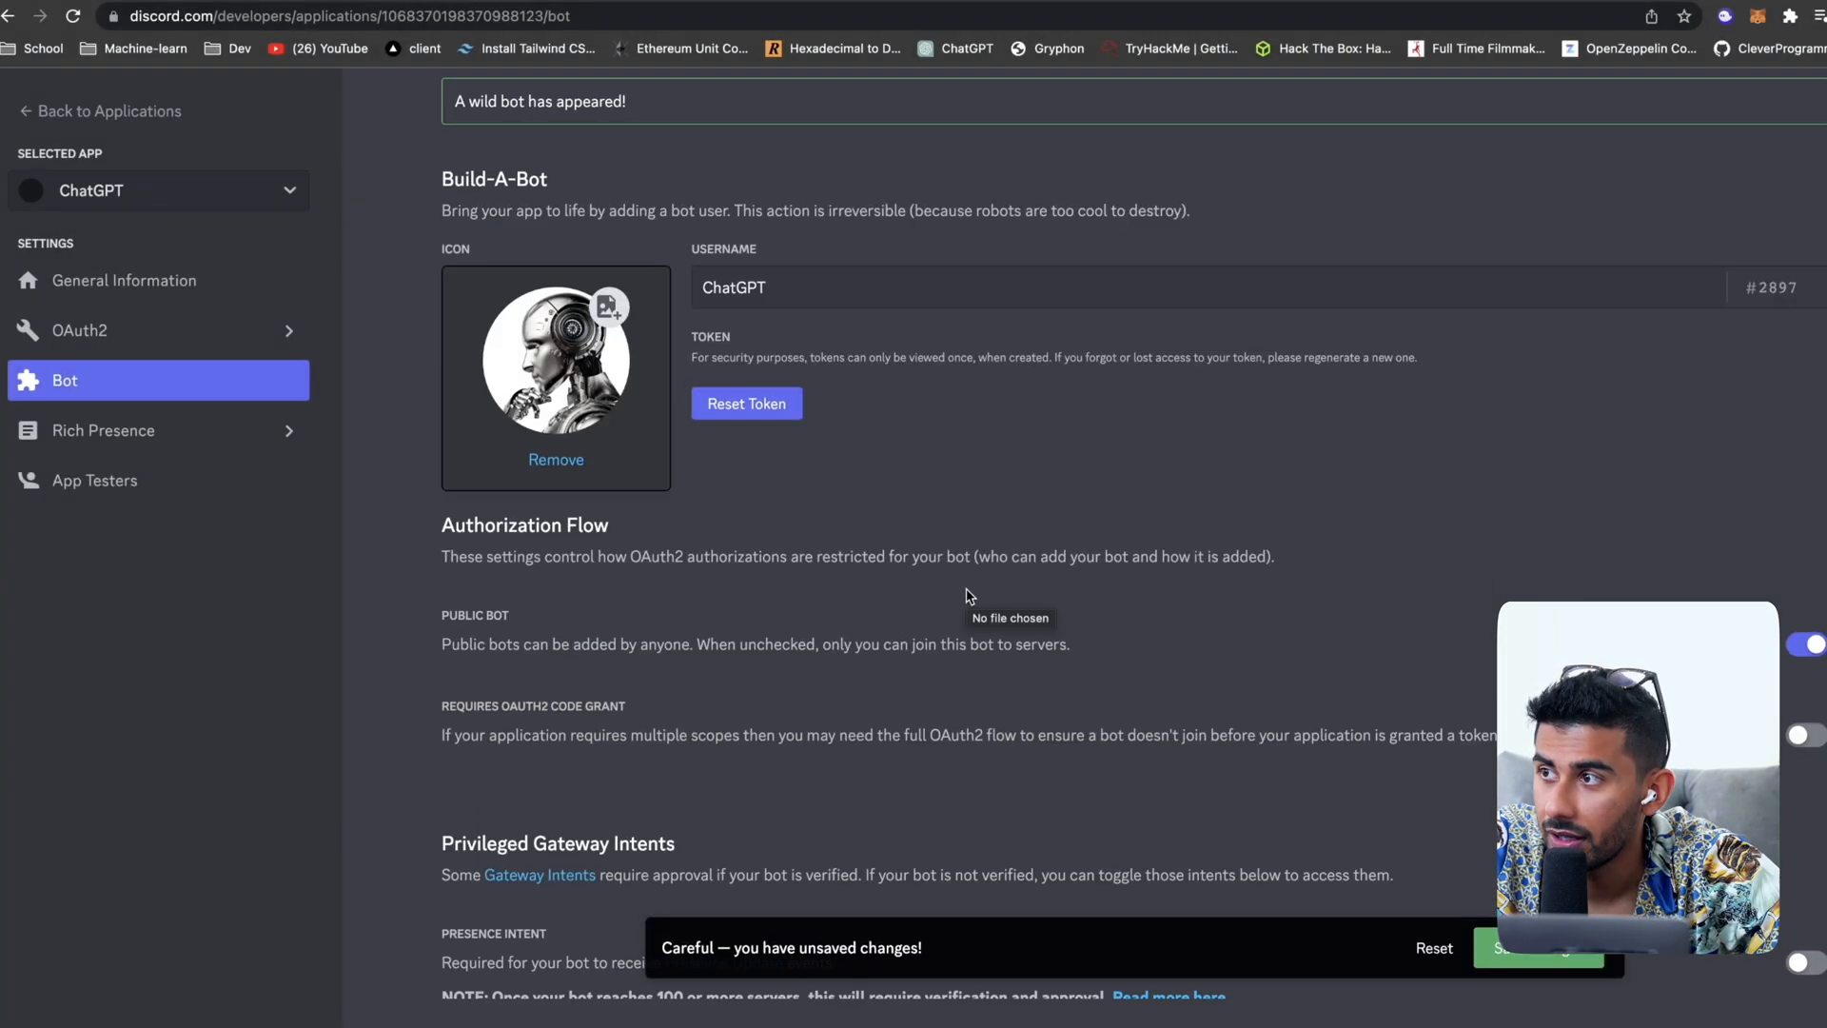
pyautogui.moveTo(1203, 722)
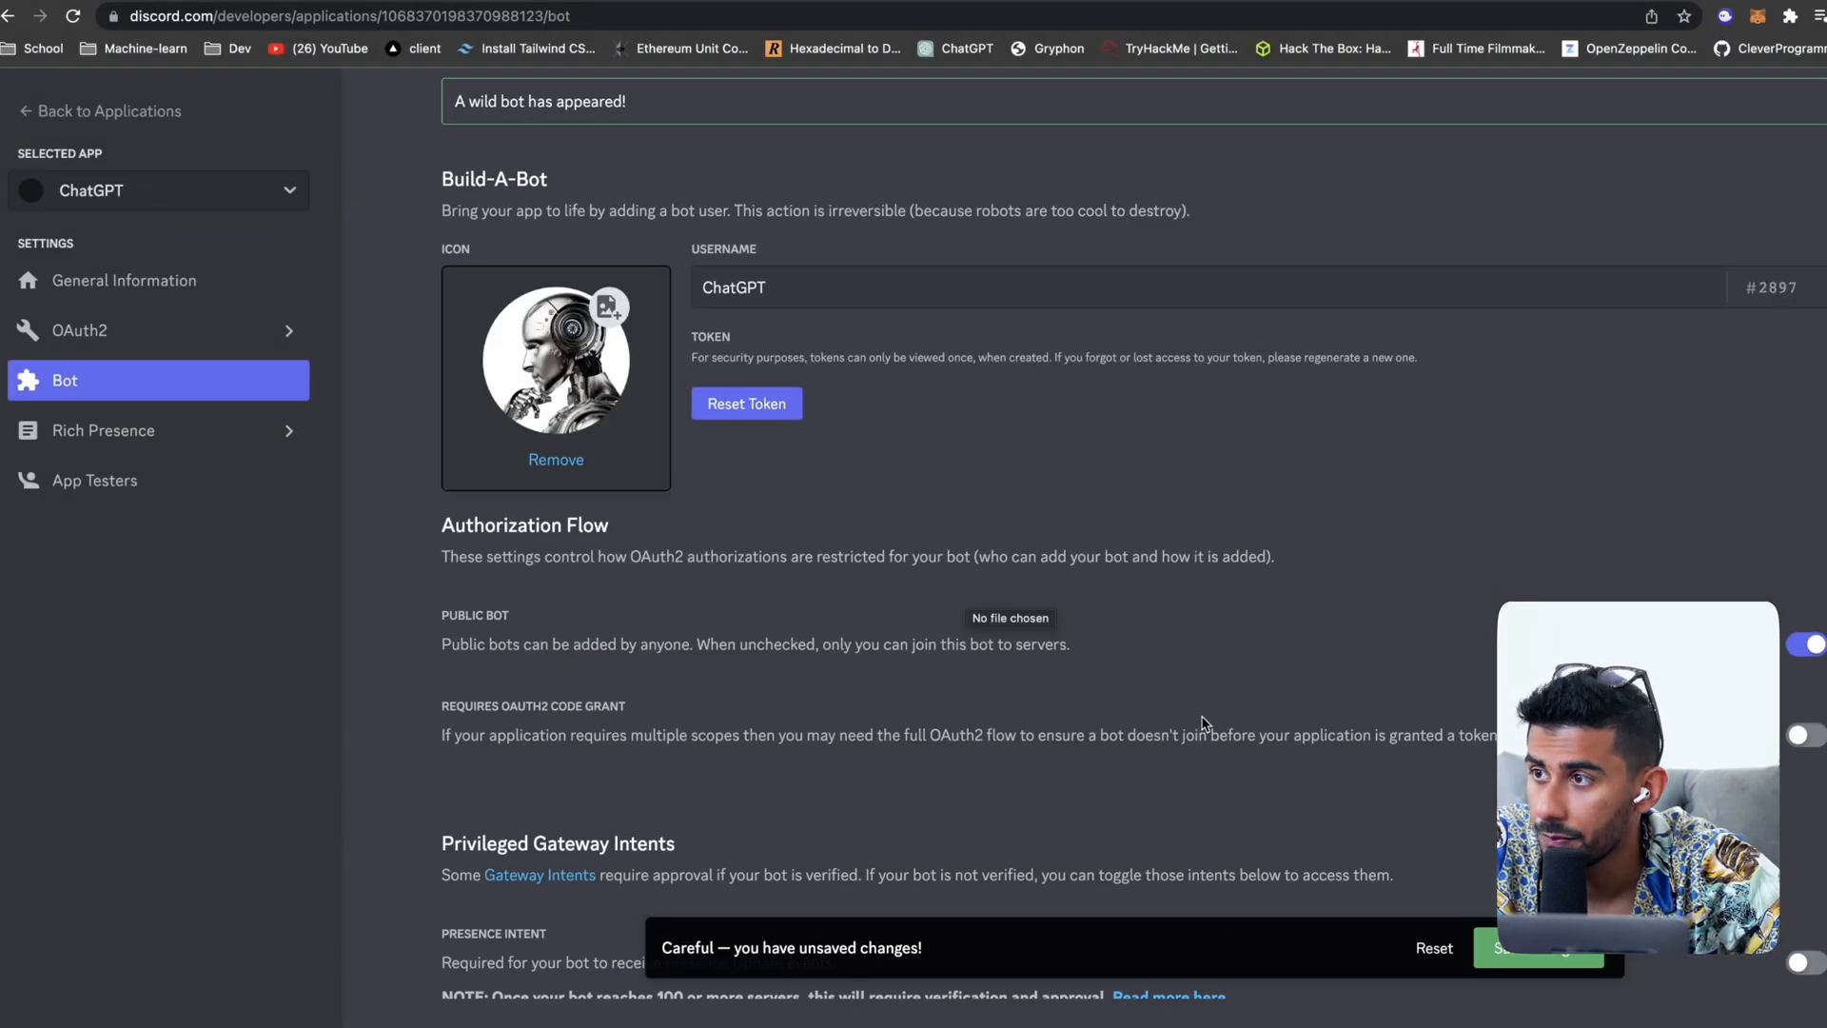
pyautogui.scroll(-3)
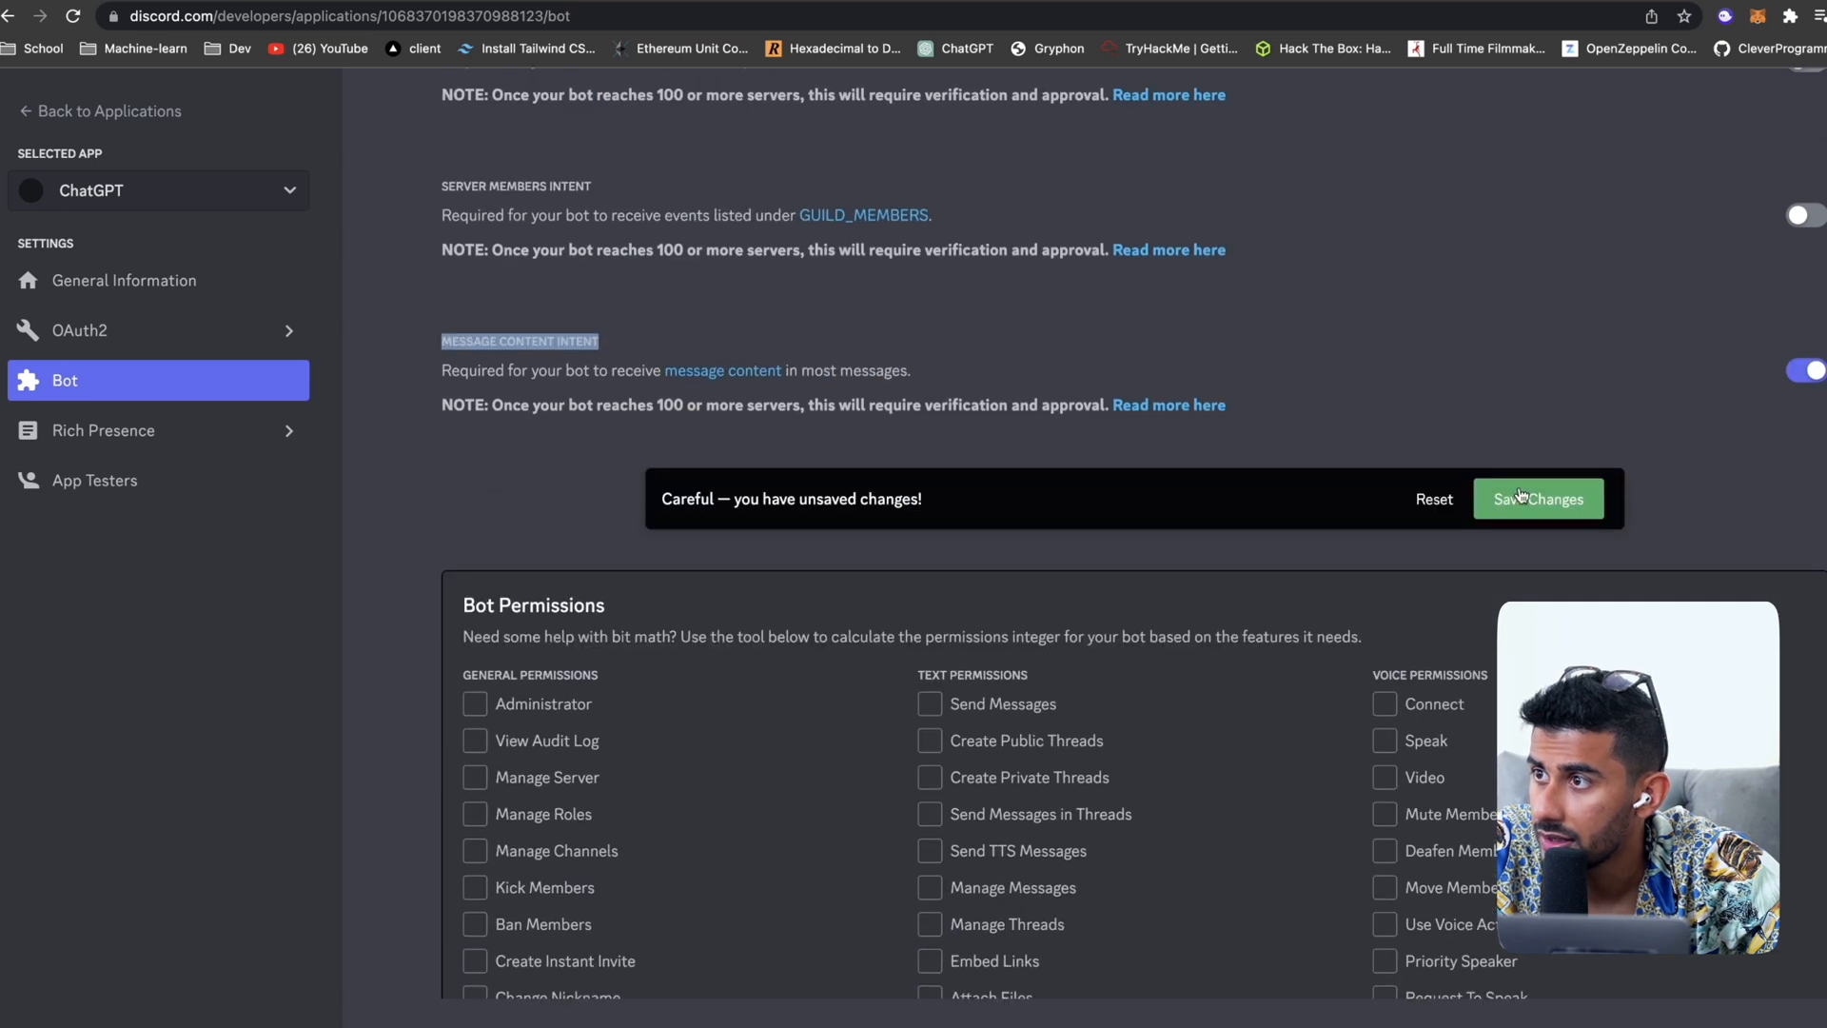
pyautogui.click(1537, 499)
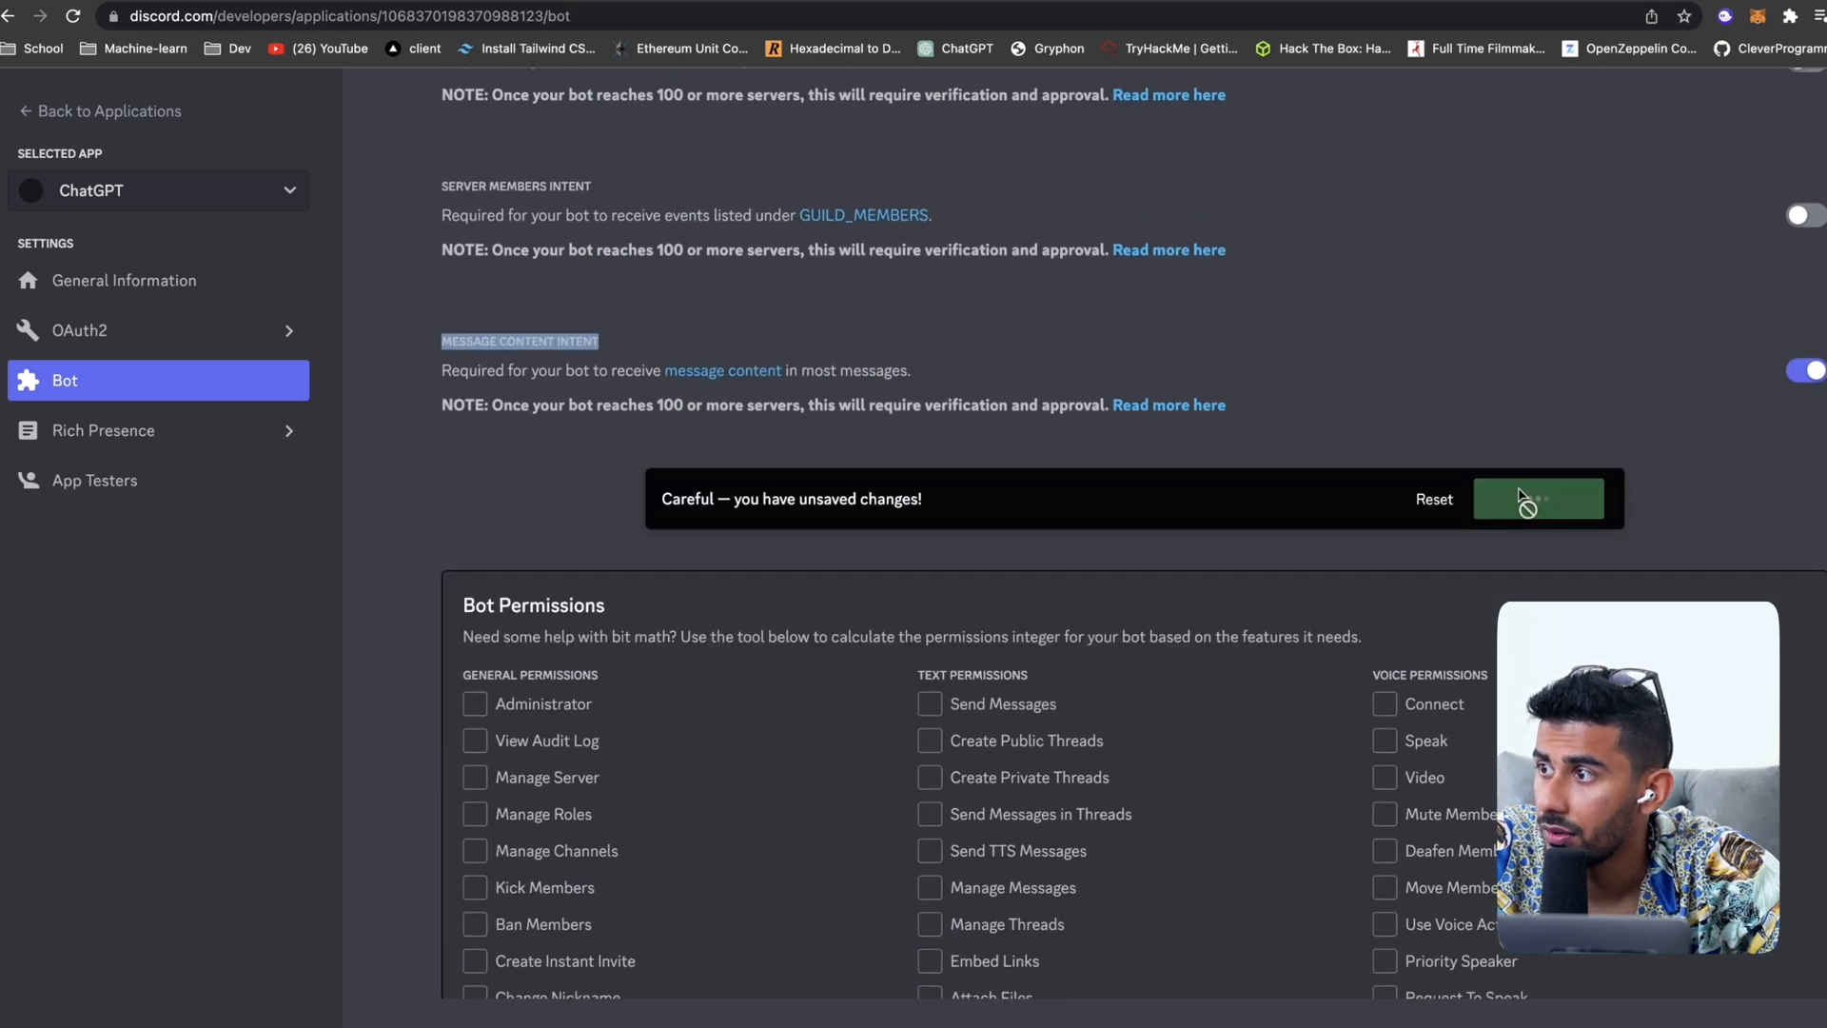
# Step: Authorize the ChatGPT bot into the server with Administrator permission, passing verification
pyautogui.click(79, 331)
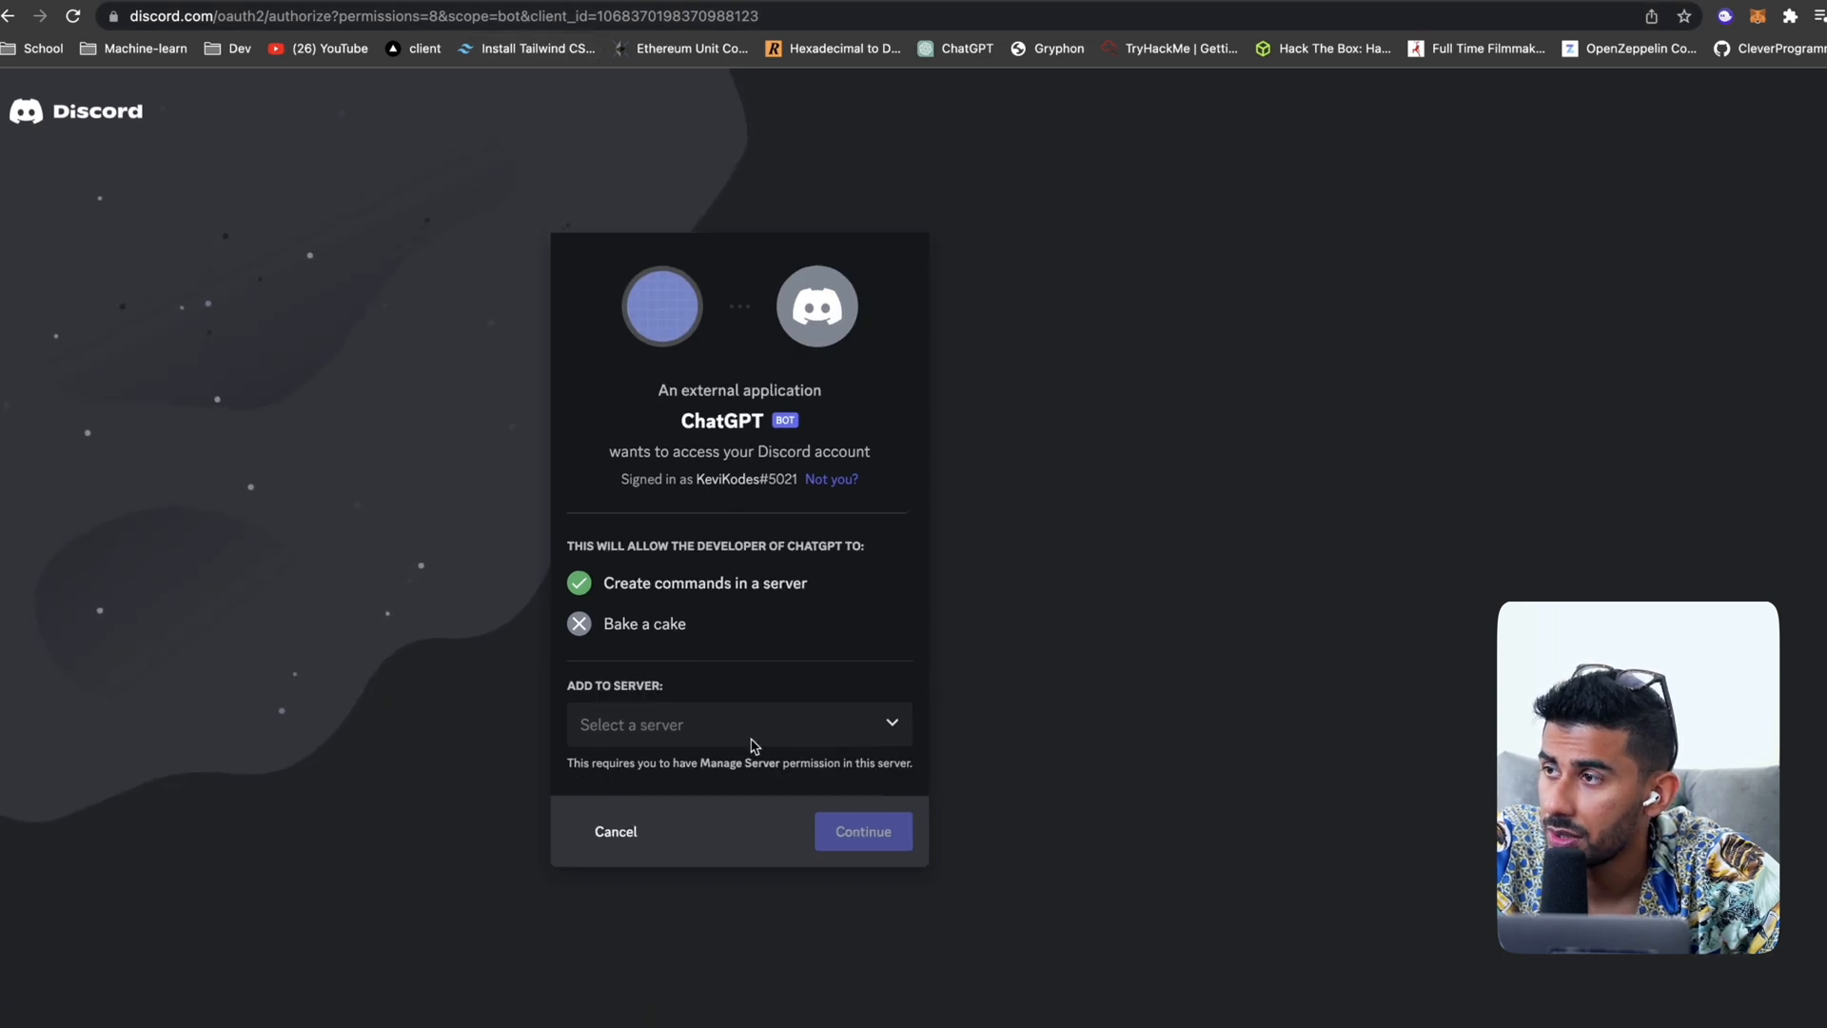
pyautogui.click(739, 723)
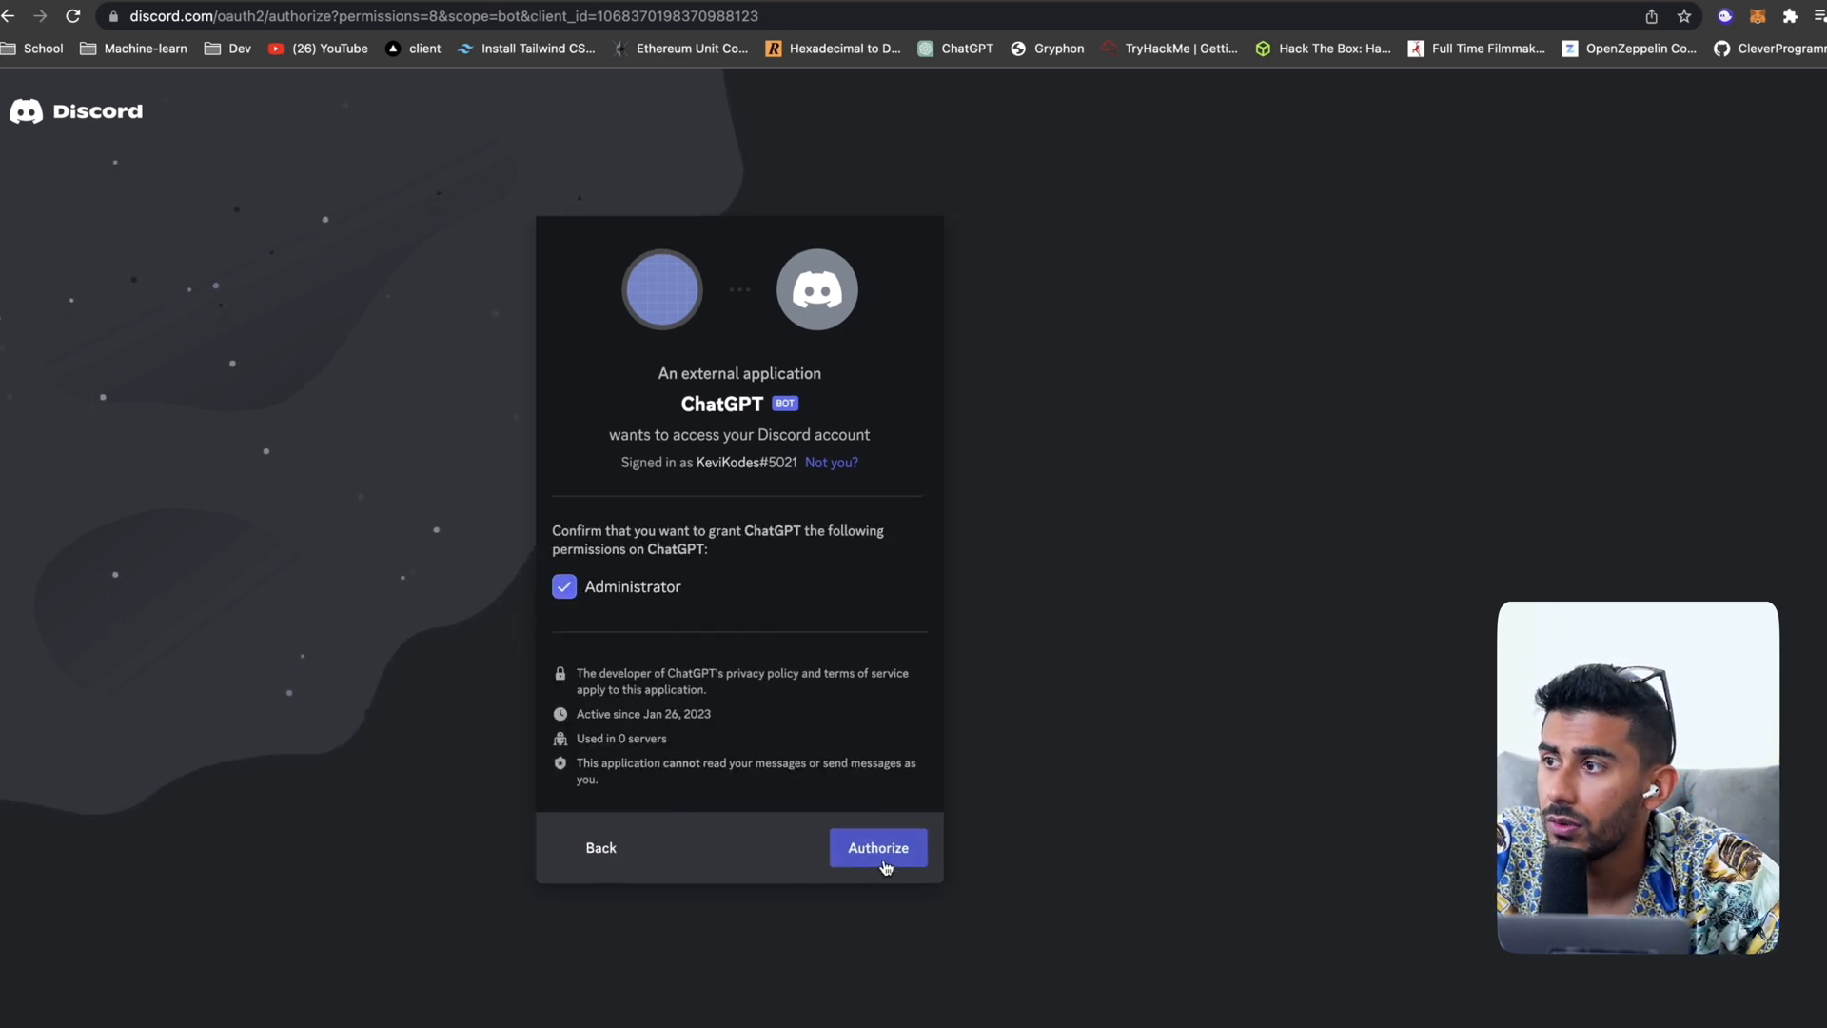
pyautogui.click(878, 847)
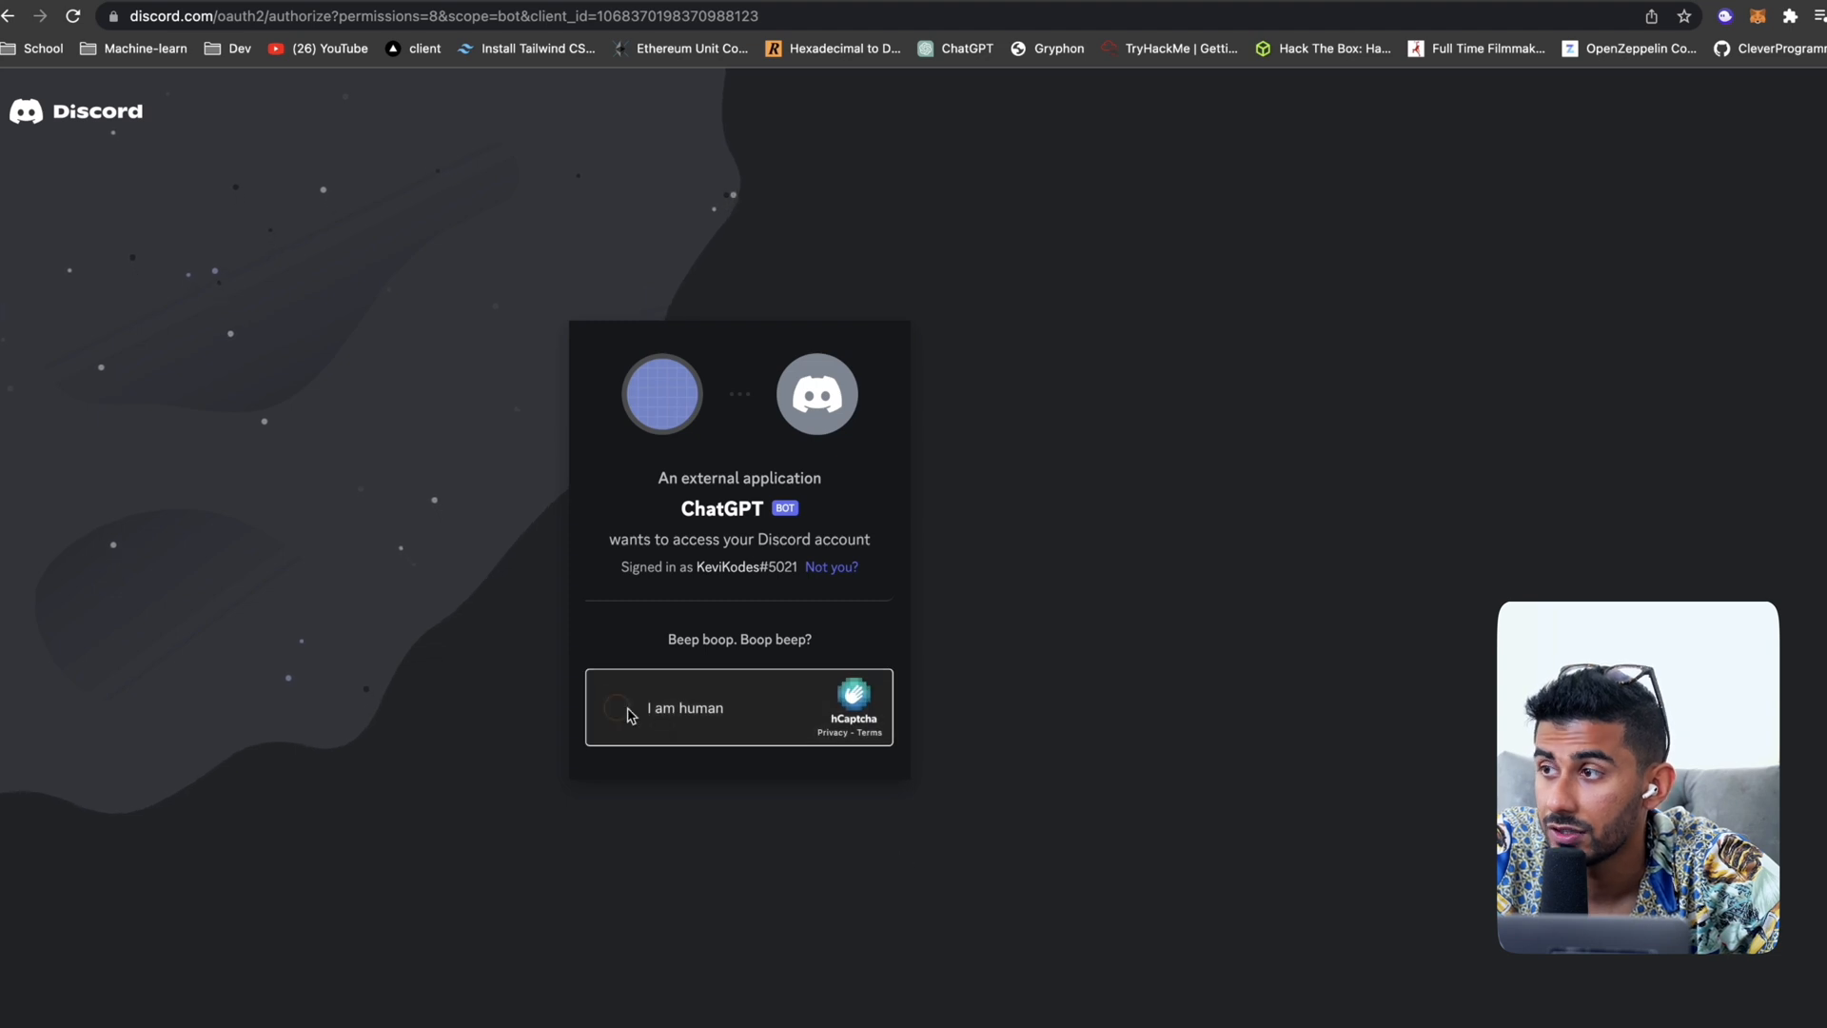
pyautogui.click(619, 707)
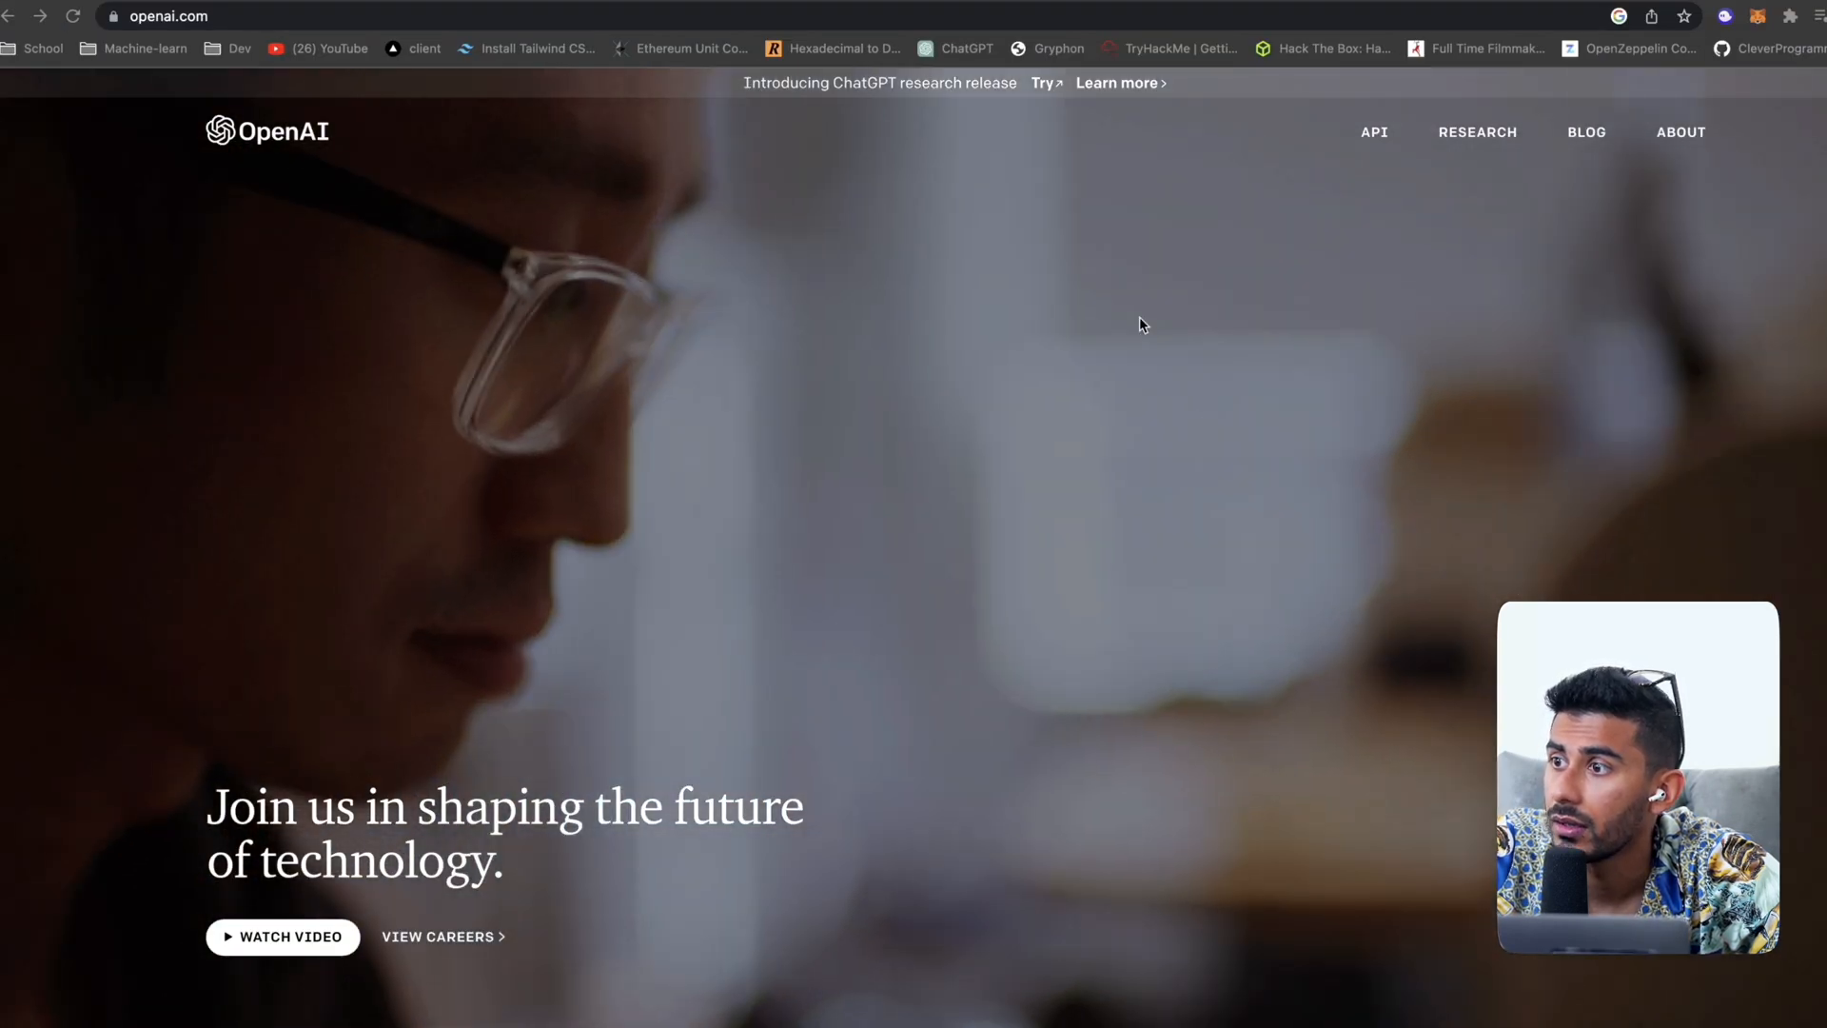
# Step: Log in to the OpenAI API and generate a new secret key
pyautogui.click(1374, 132)
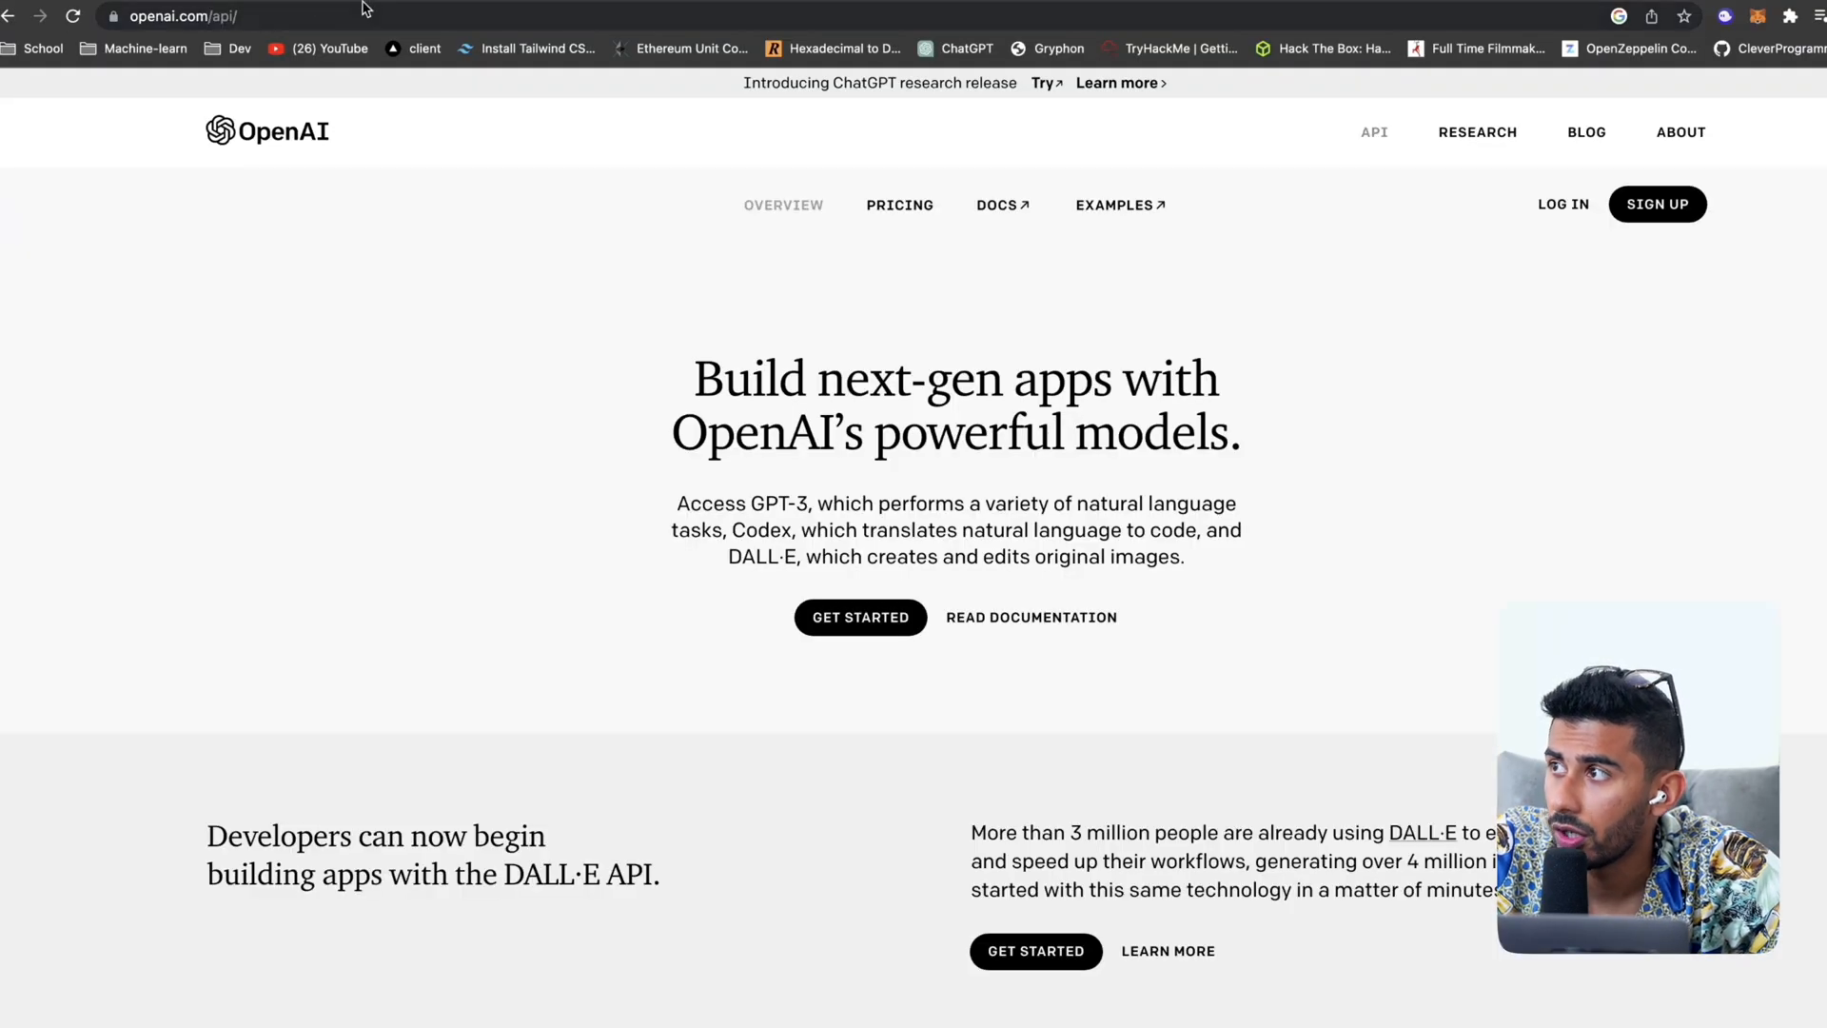
pyautogui.click(181, 16)
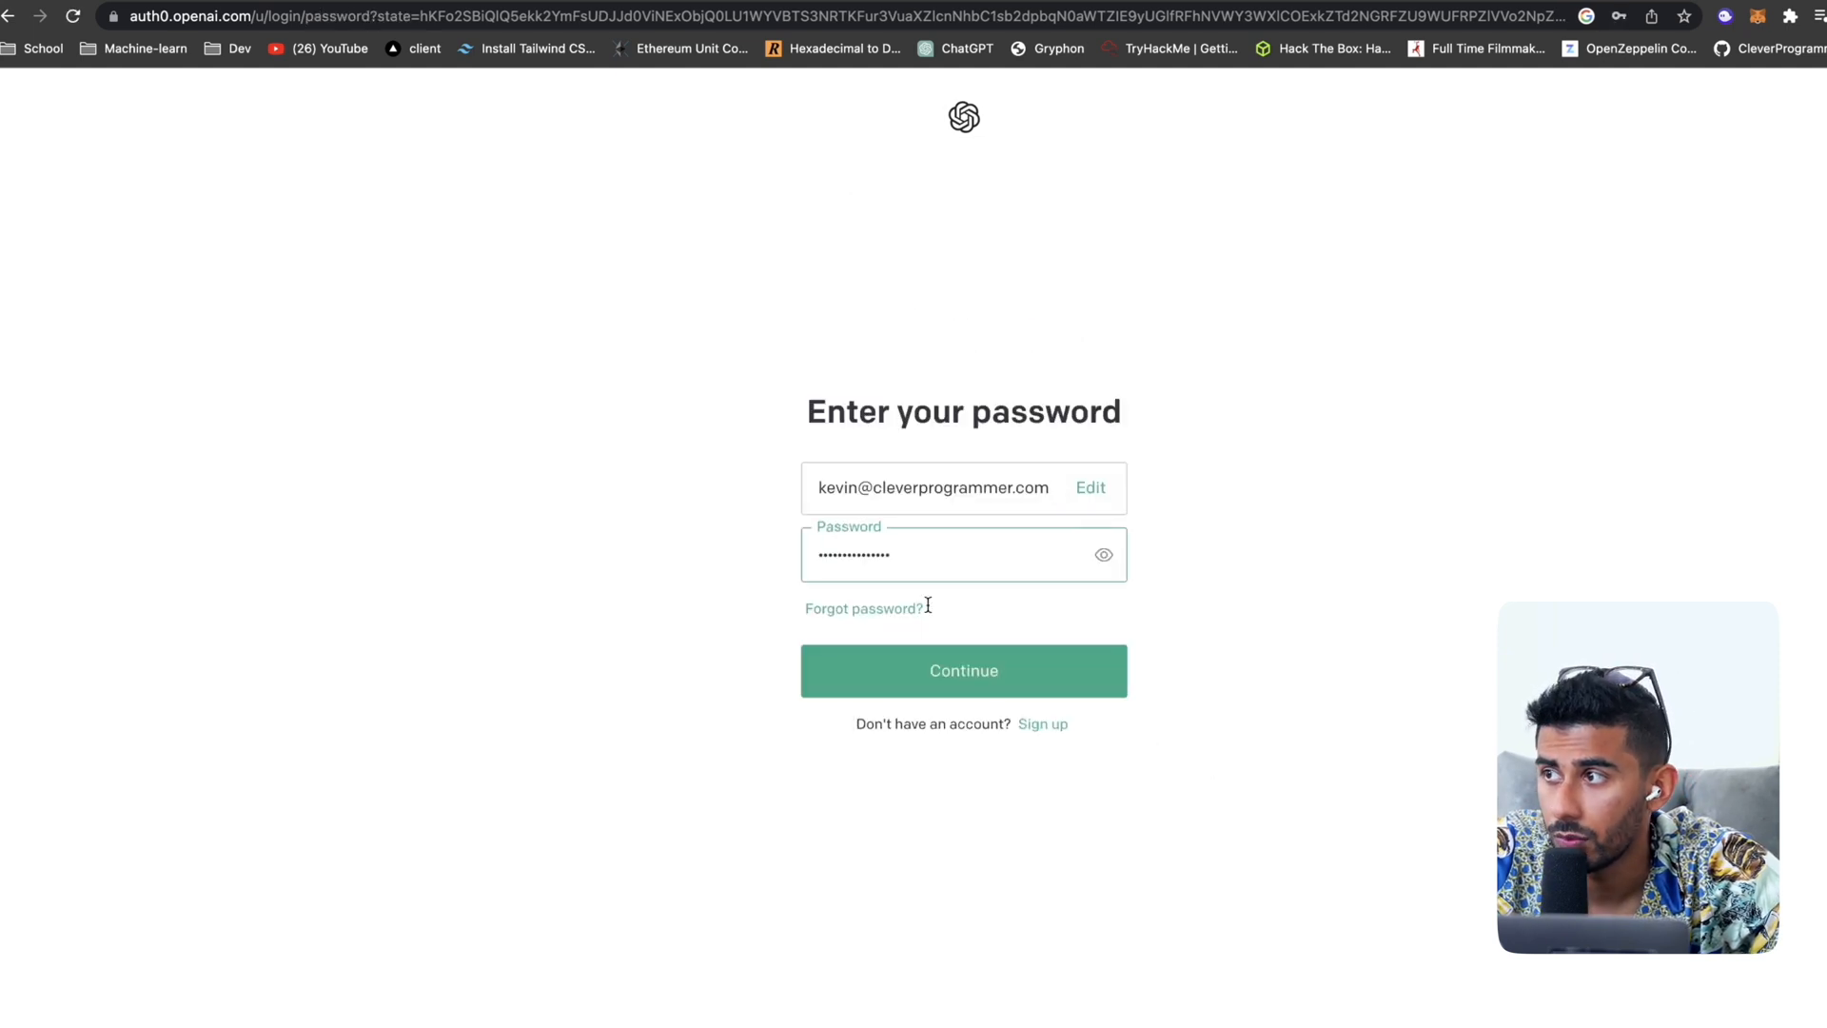
pyautogui.click(962, 670)
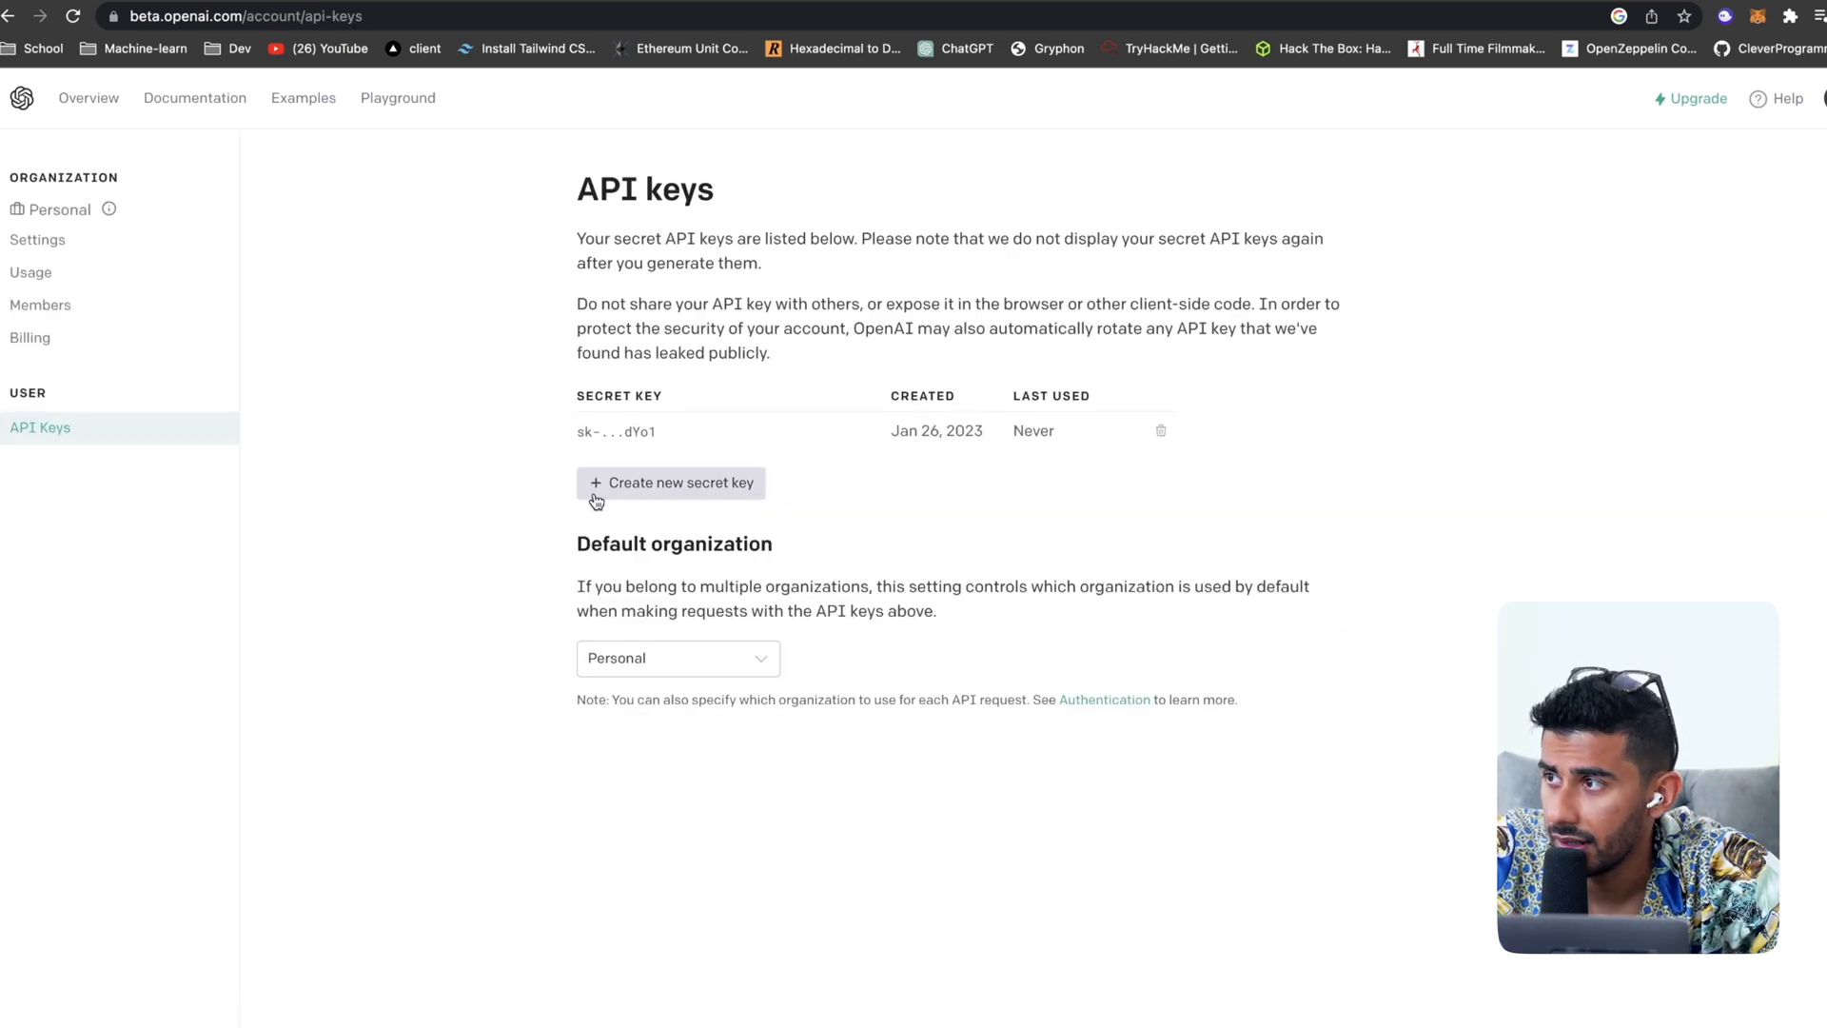
pyautogui.click(670, 482)
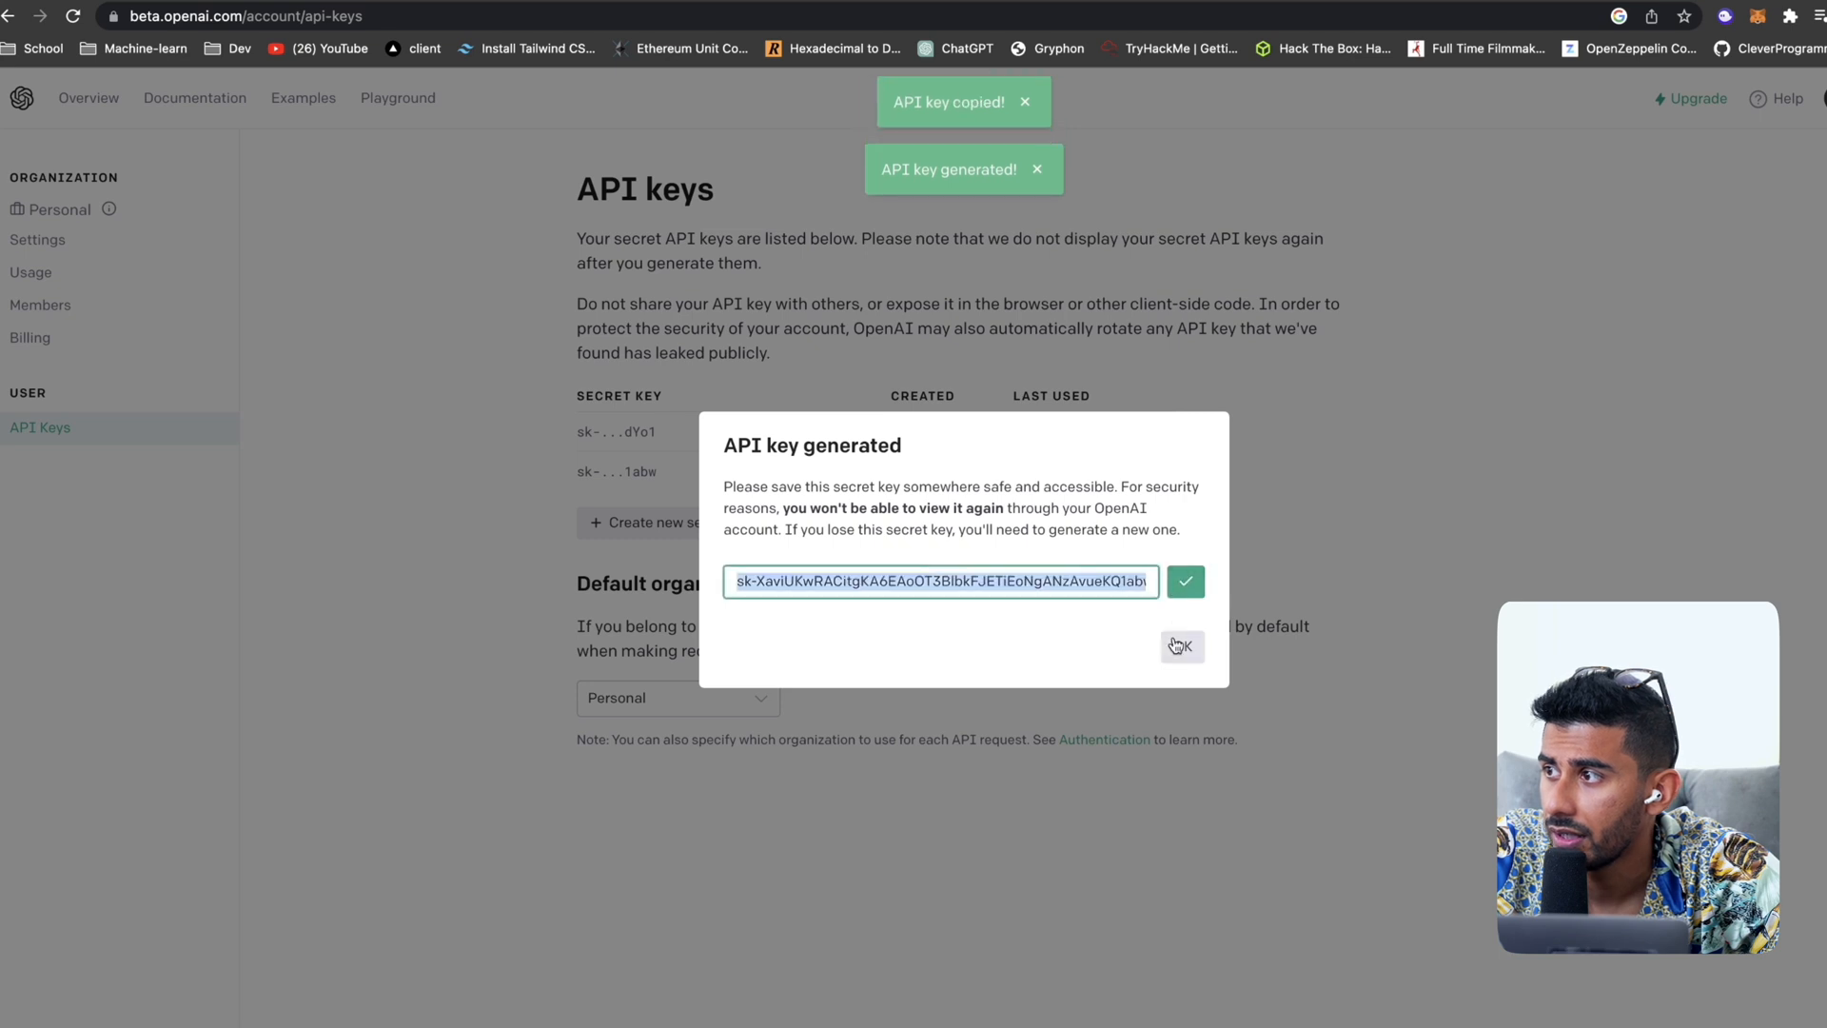
pyautogui.click(1182, 647)
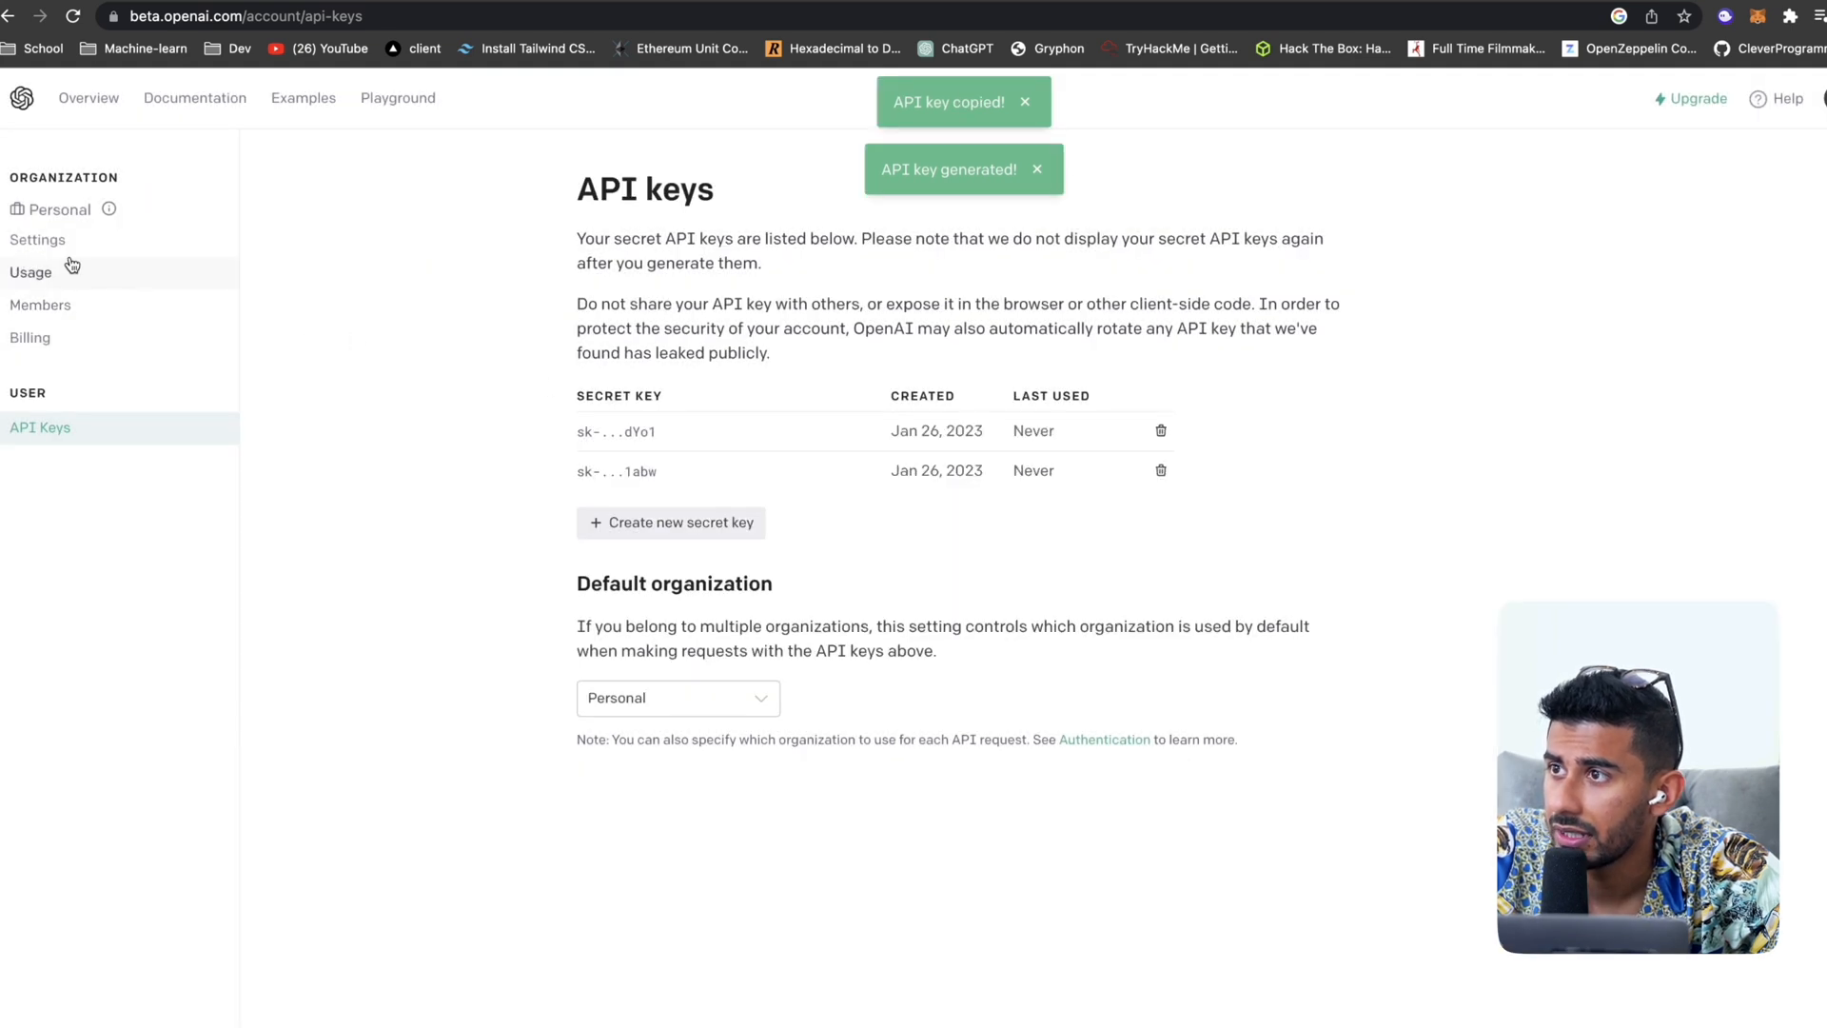
# Step: Check the account's free-trial API usage and granted credit amount
pyautogui.click(30, 271)
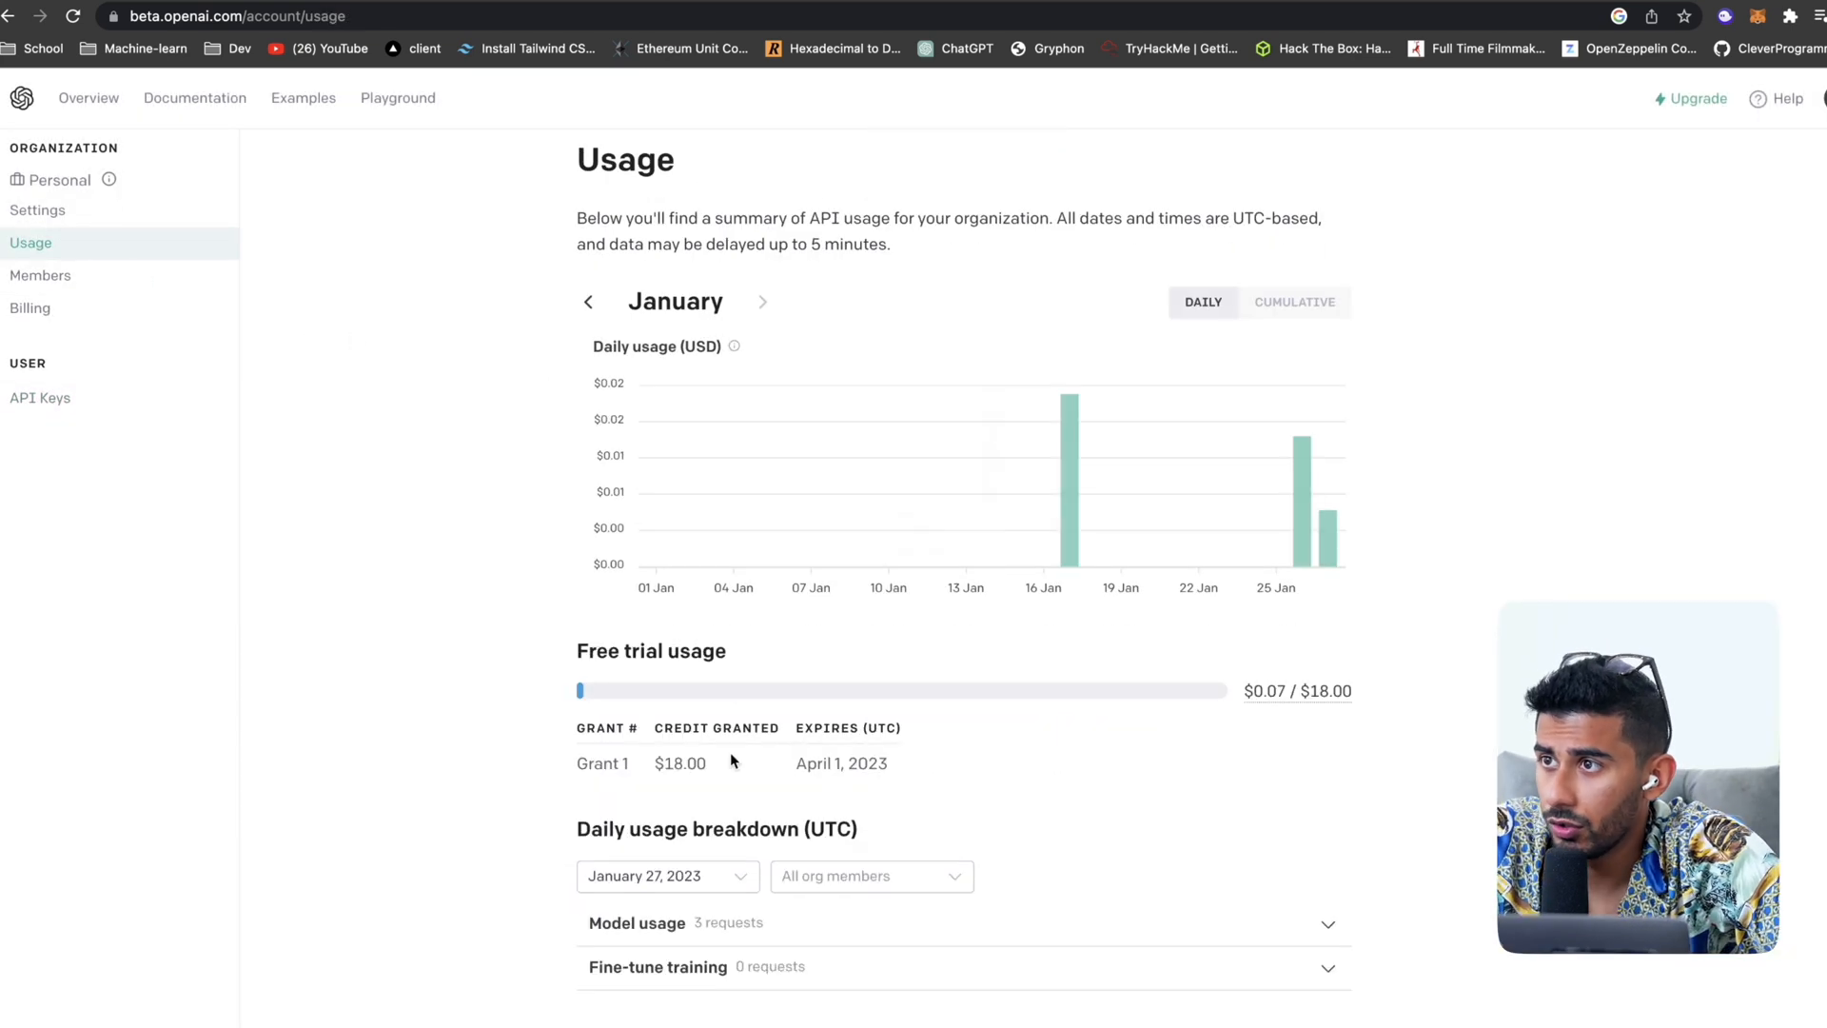
pyautogui.doubleClick(680, 763)
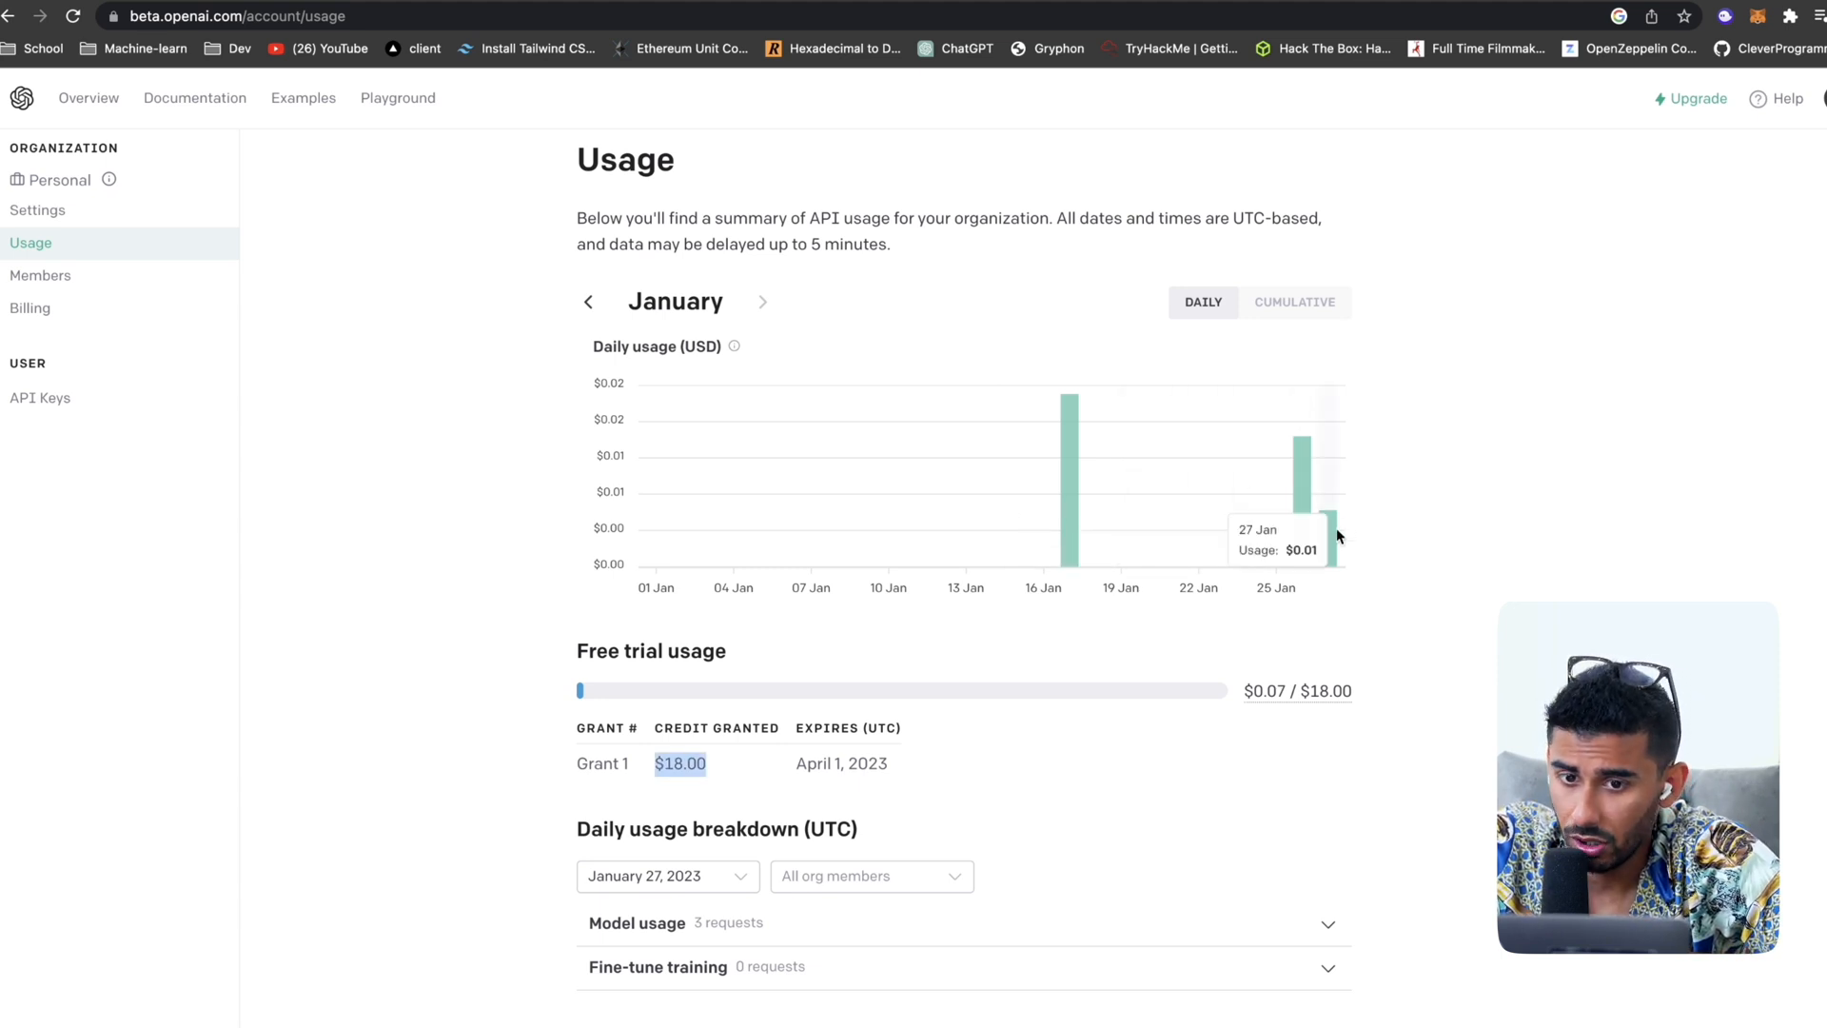
pyautogui.moveTo(1107, 516)
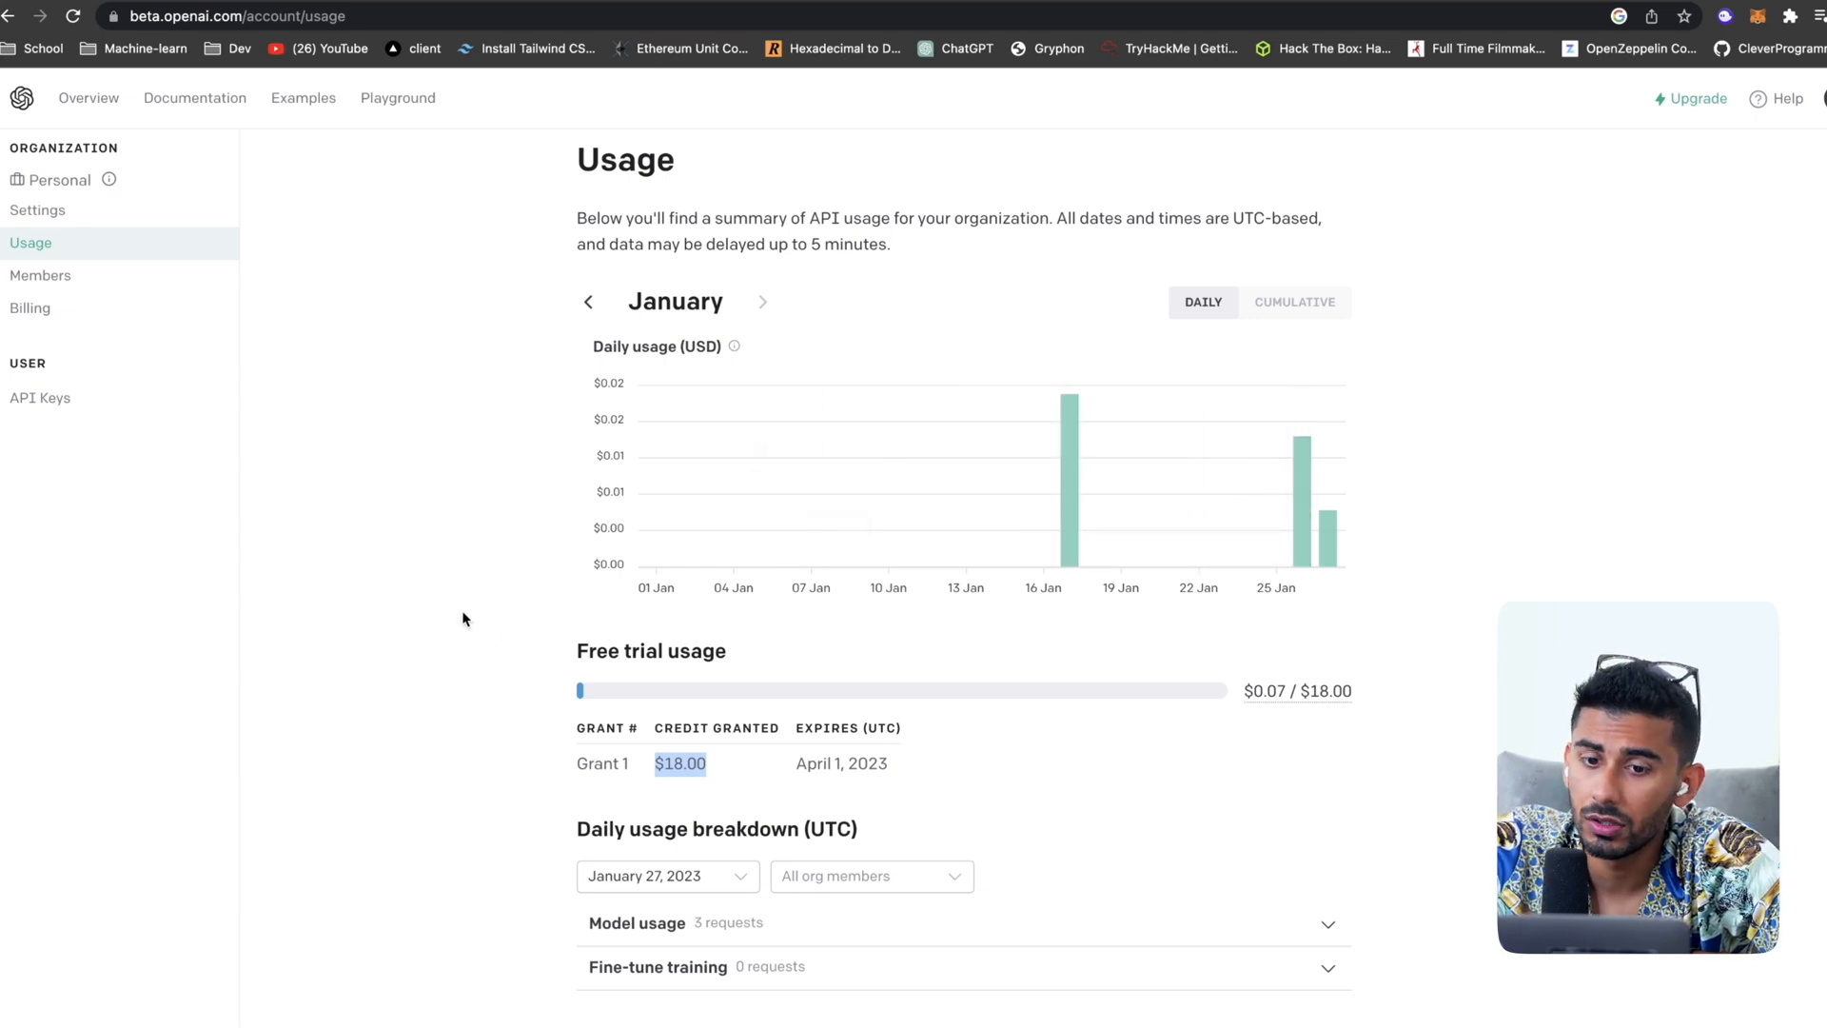
pyautogui.click(1292, 302)
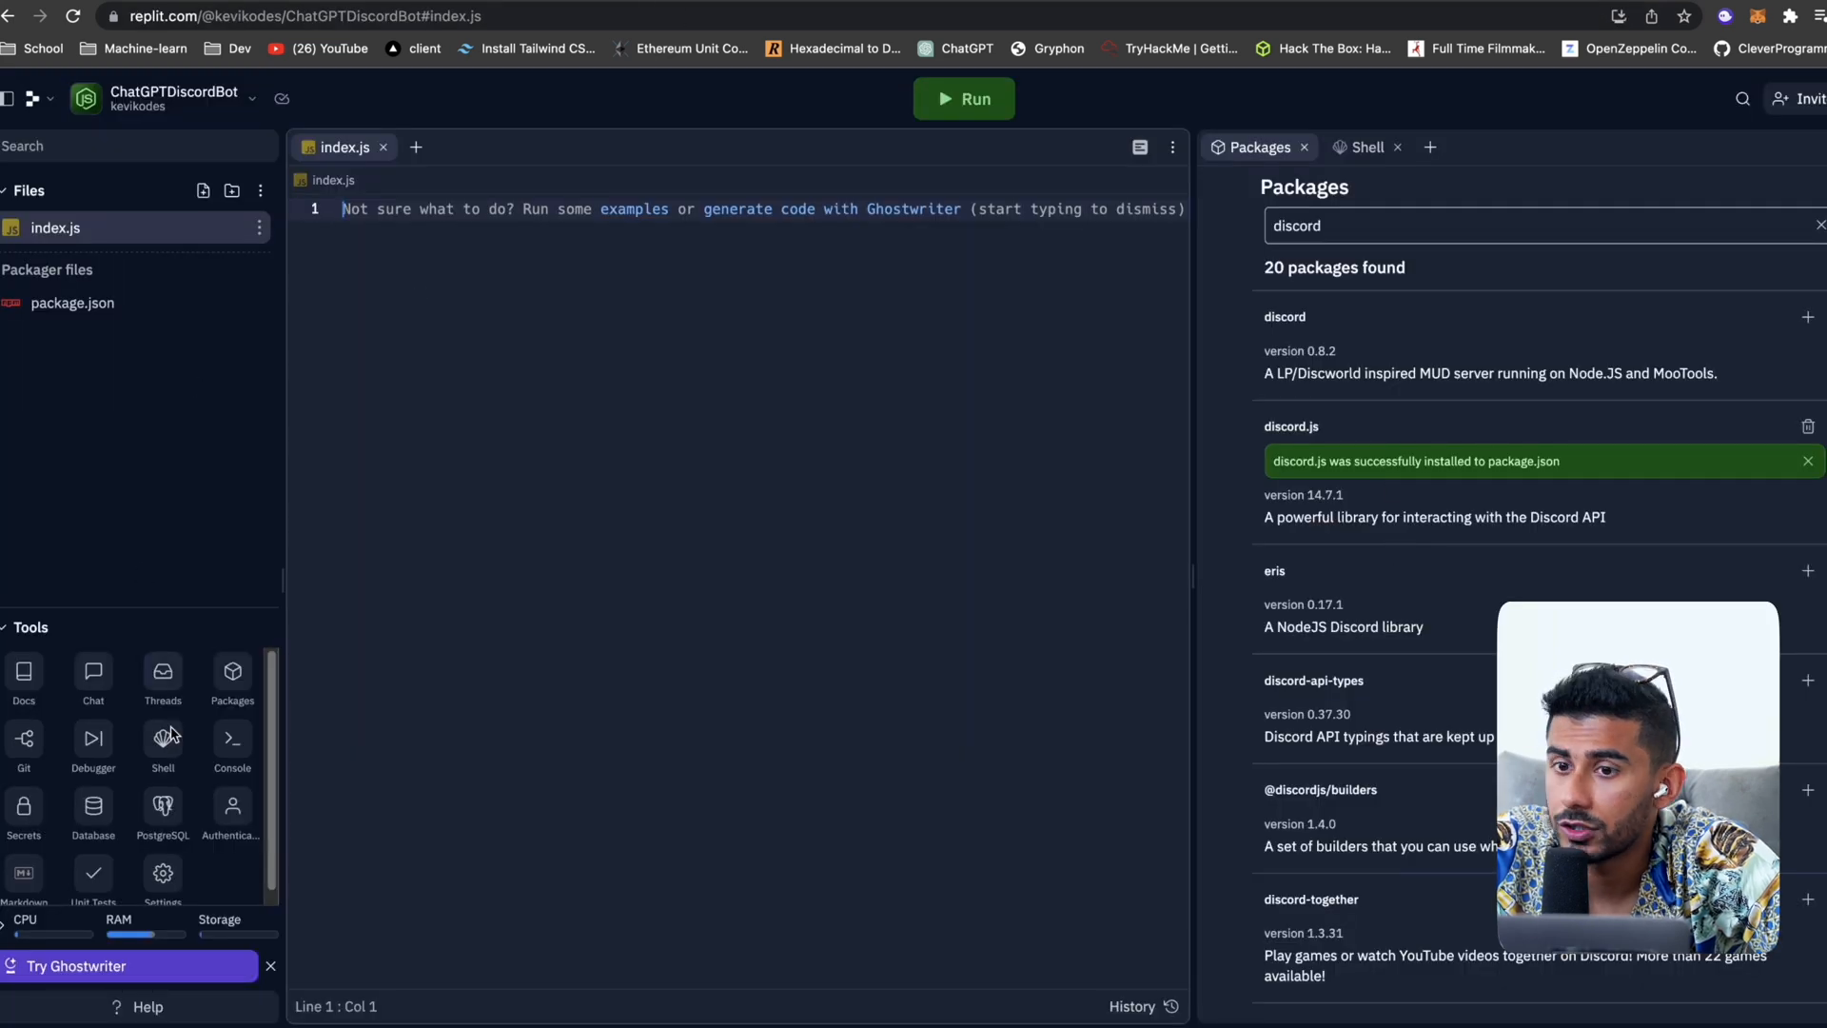
# Step: Store the OpenAI key as Replit secret OpenAPIKey and begin a DiscordKey secret
pyautogui.click(23, 812)
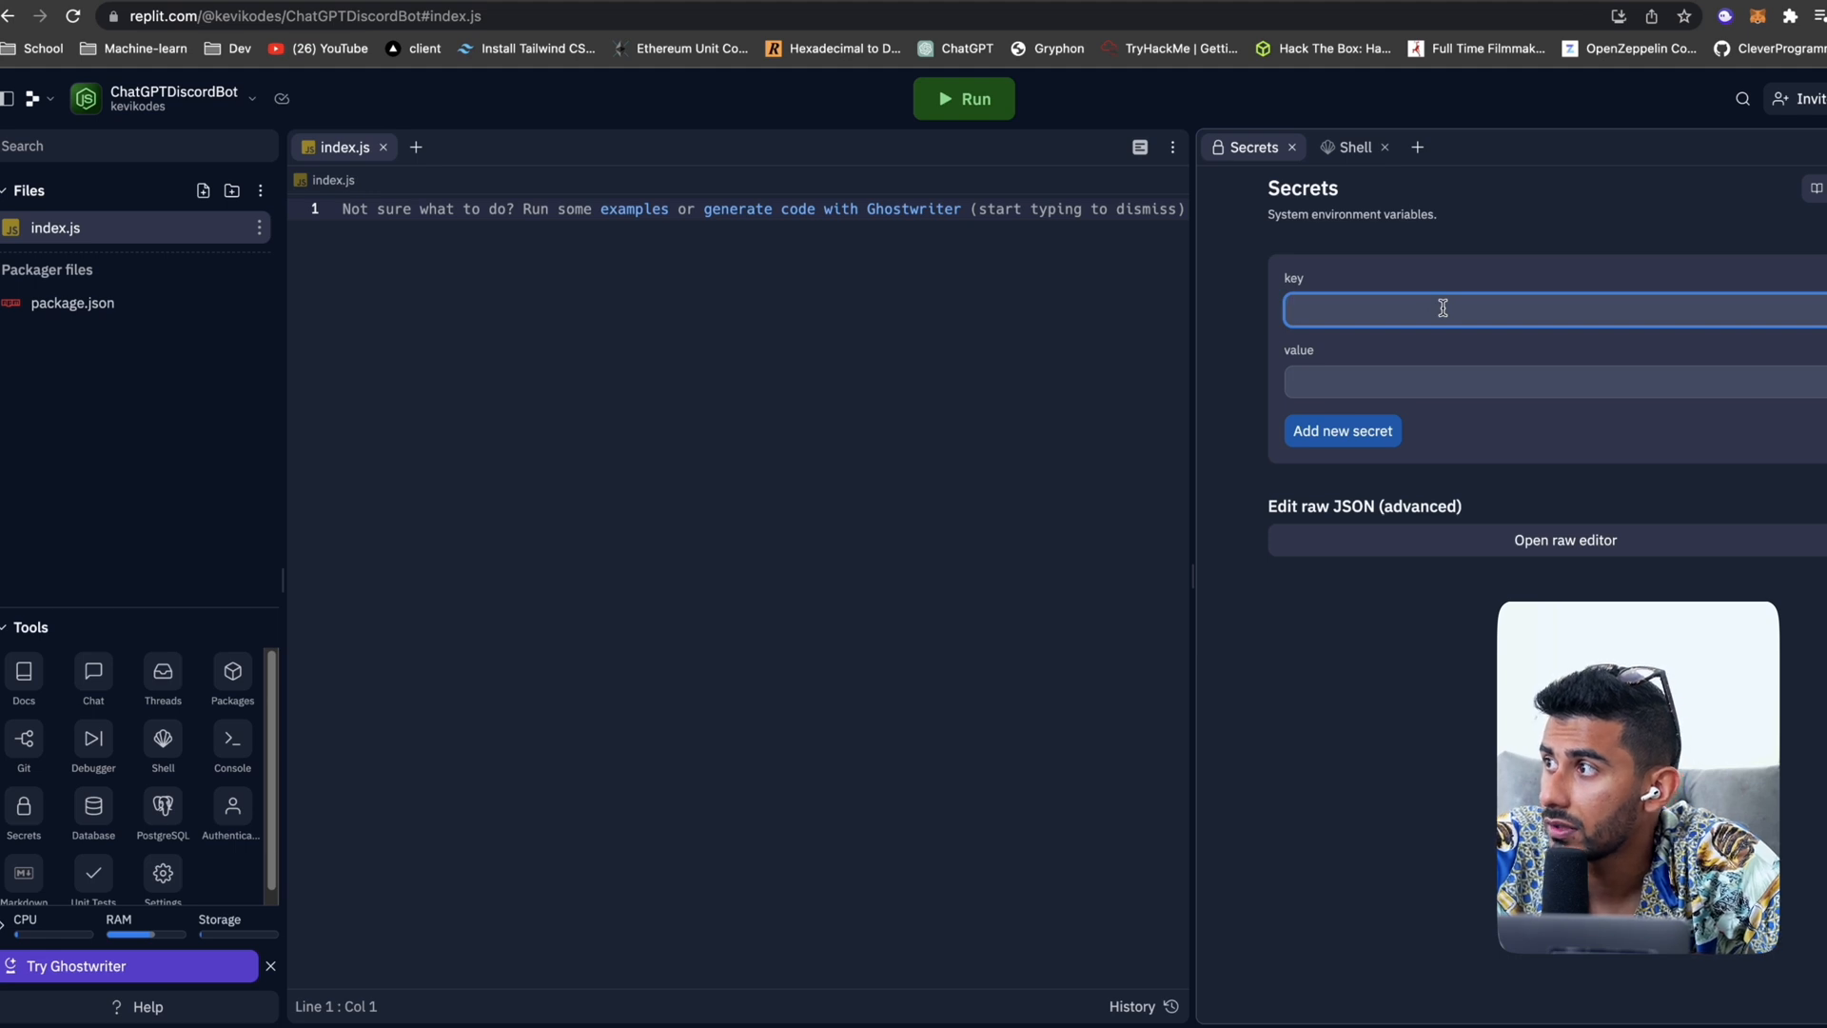
pyautogui.write('OpenAPIKey')
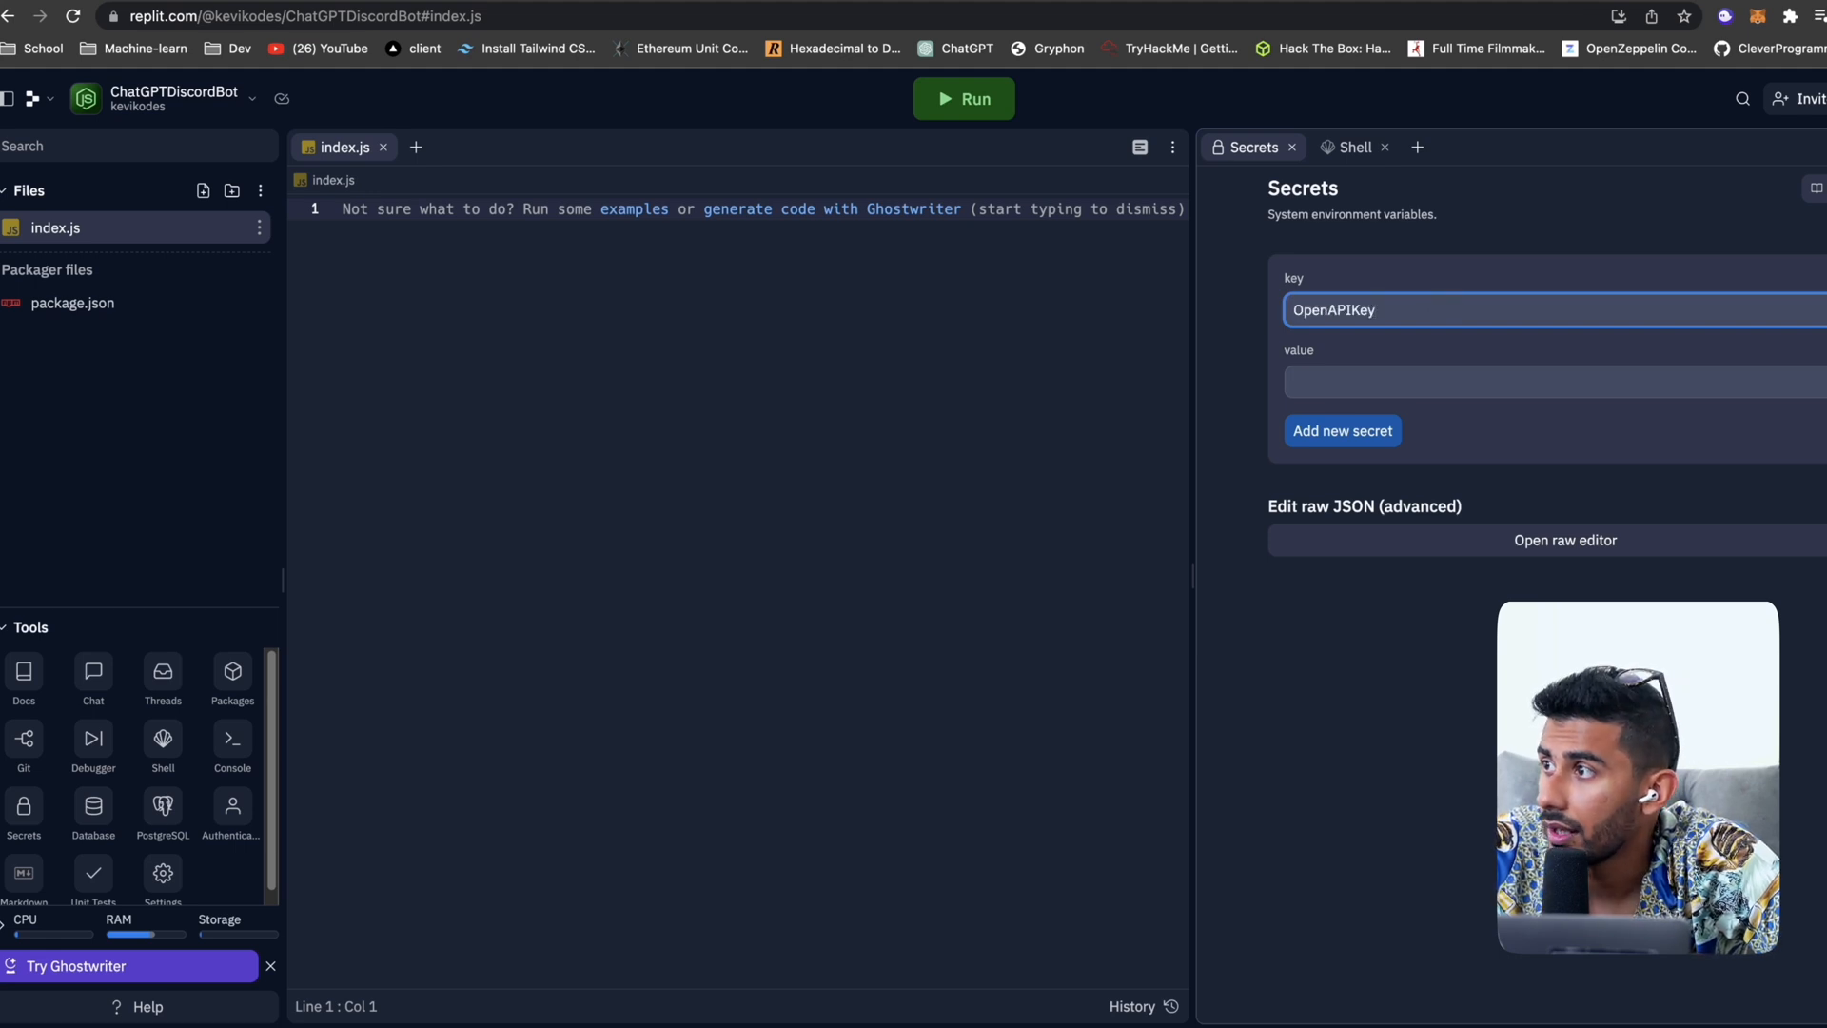
pyautogui.click(1343, 430)
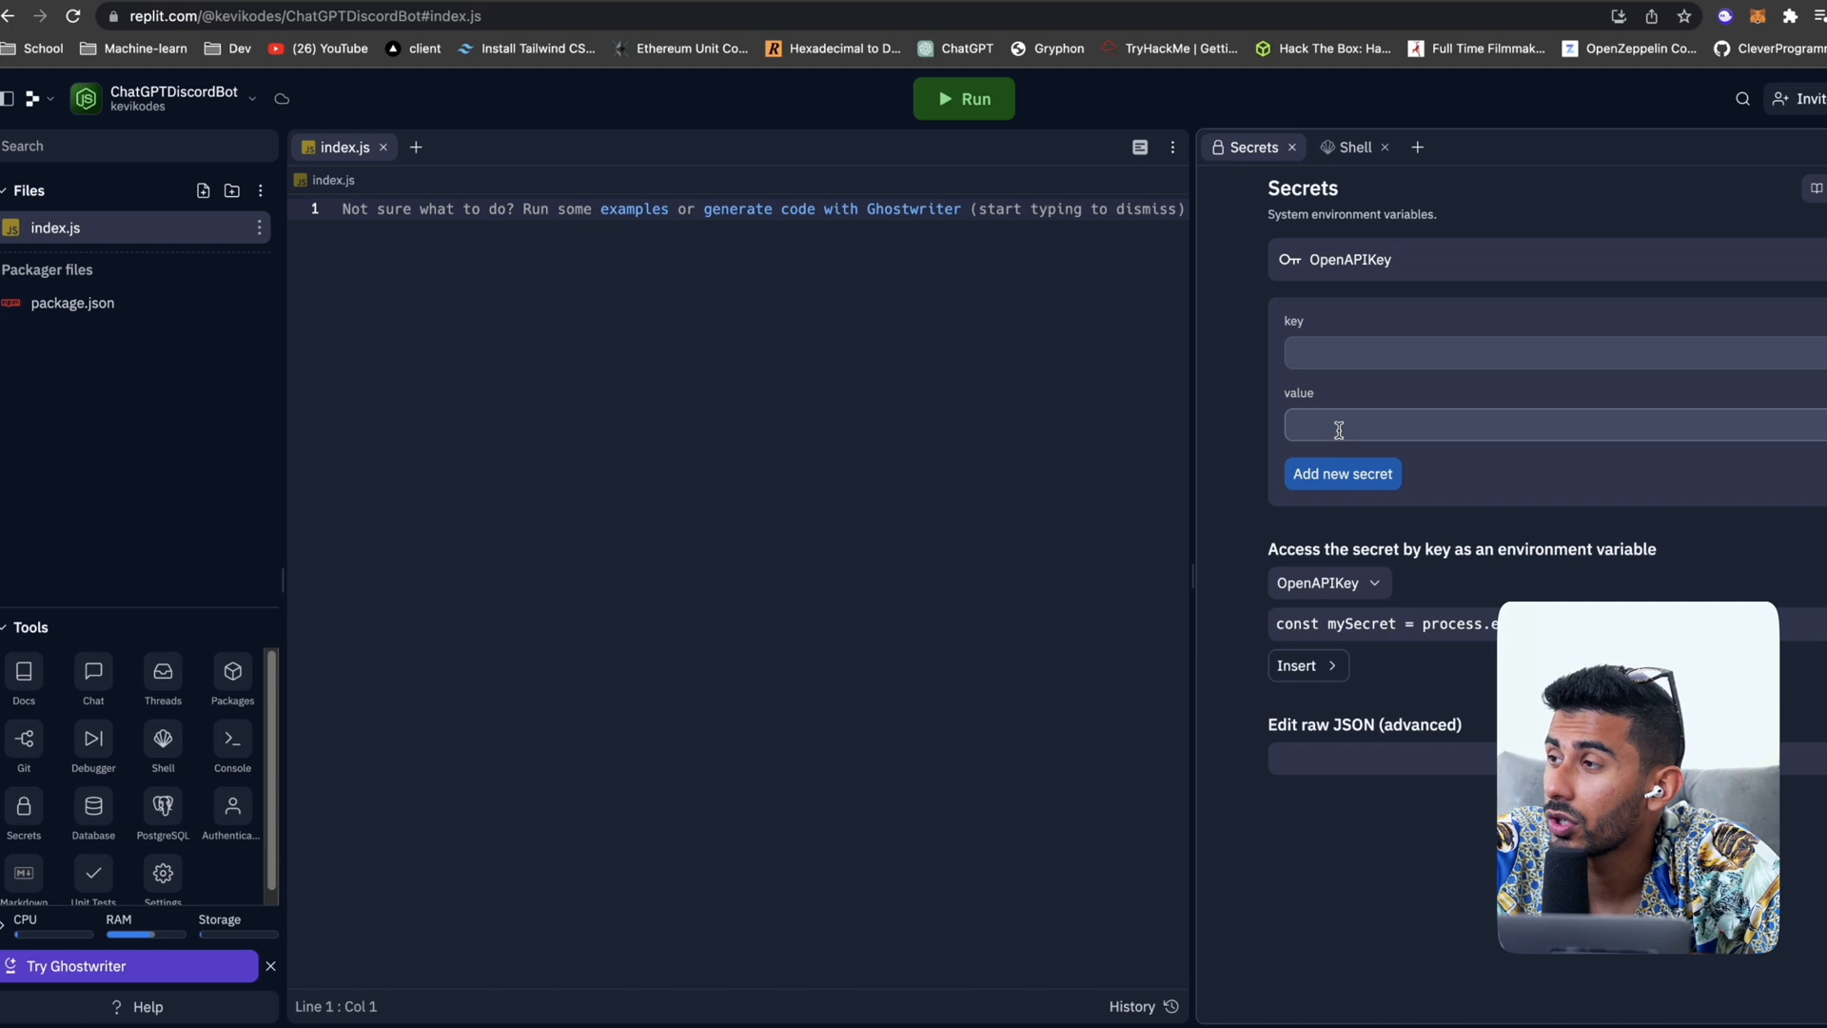
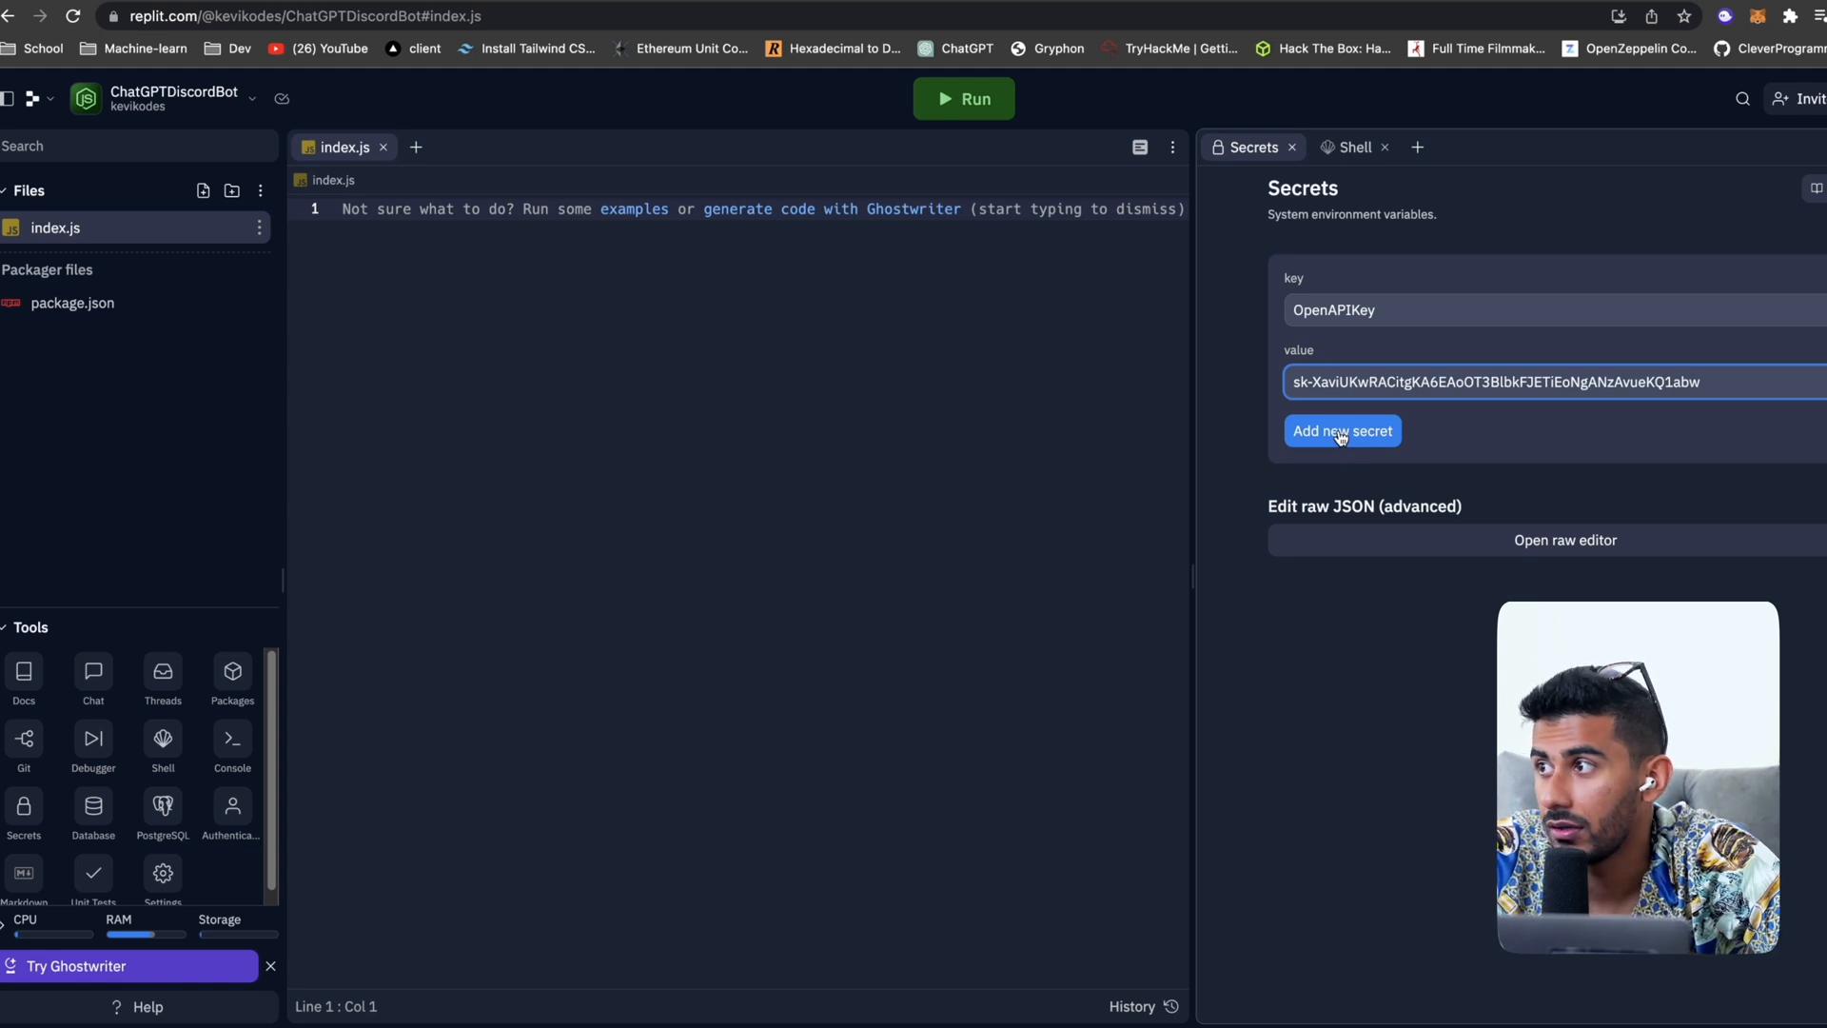
pyautogui.click(1341, 430)
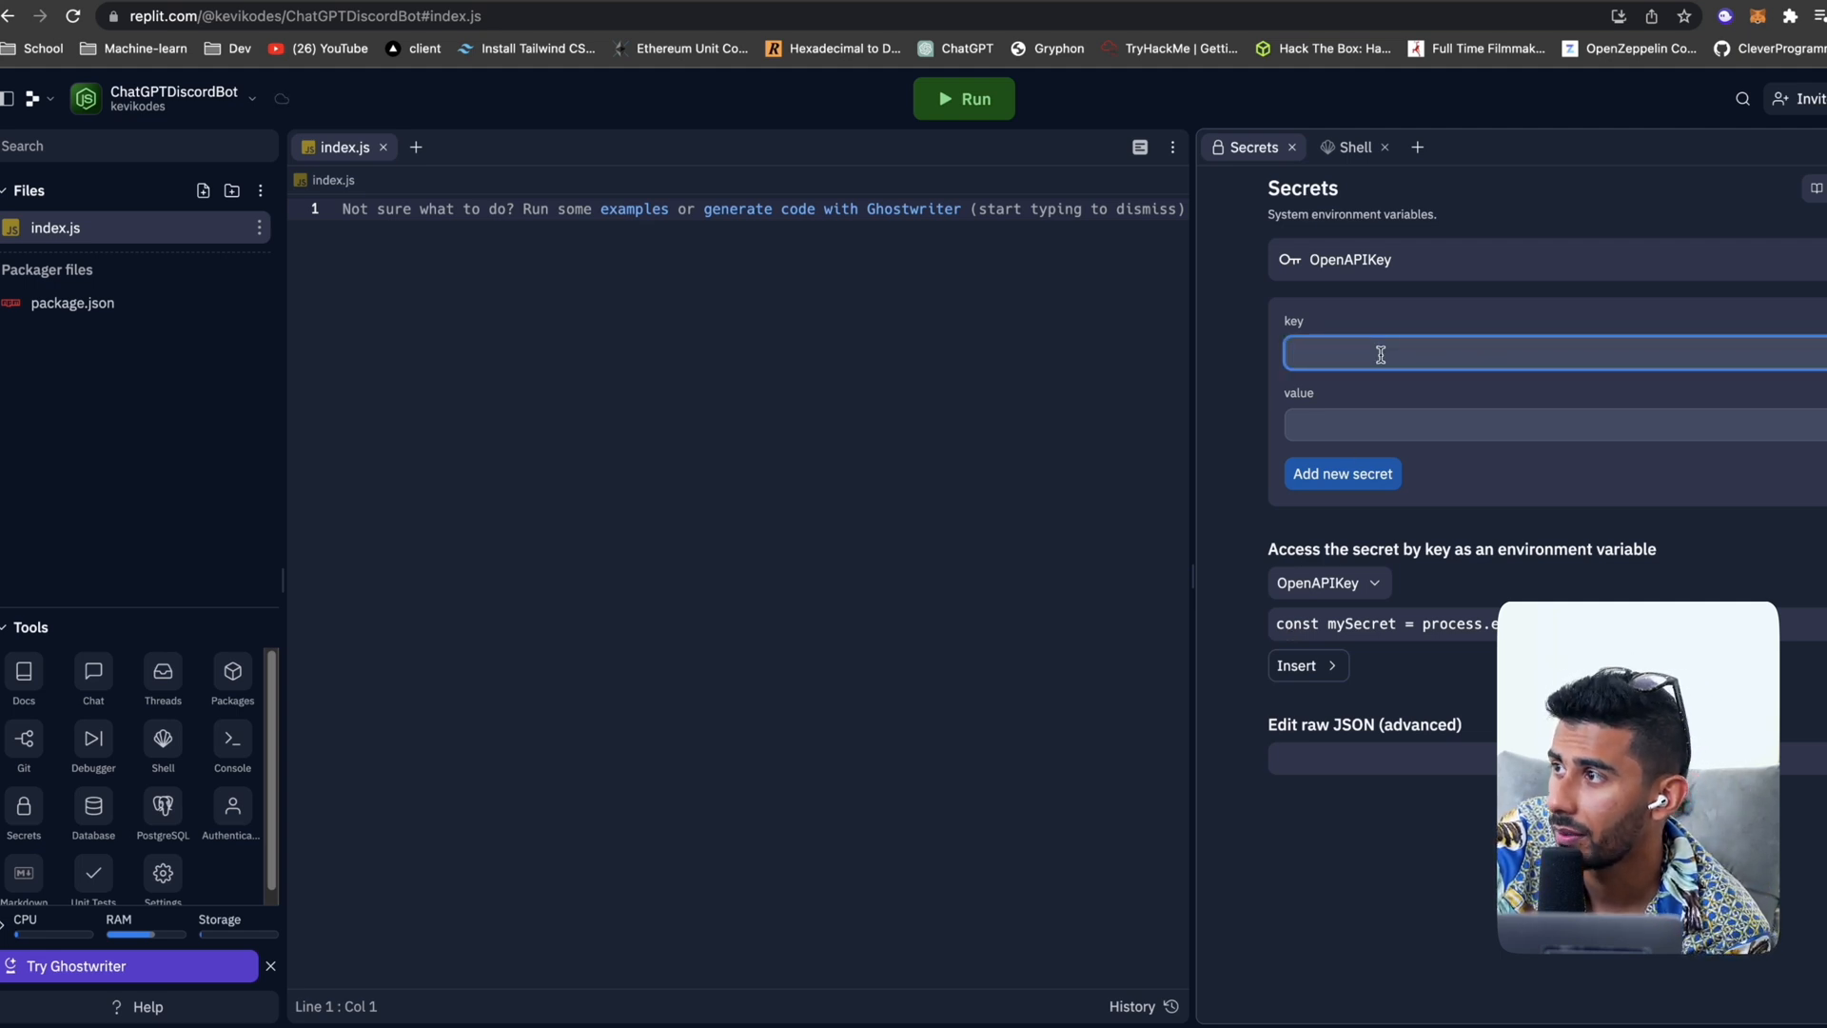
pyautogui.write('DiscordKey')
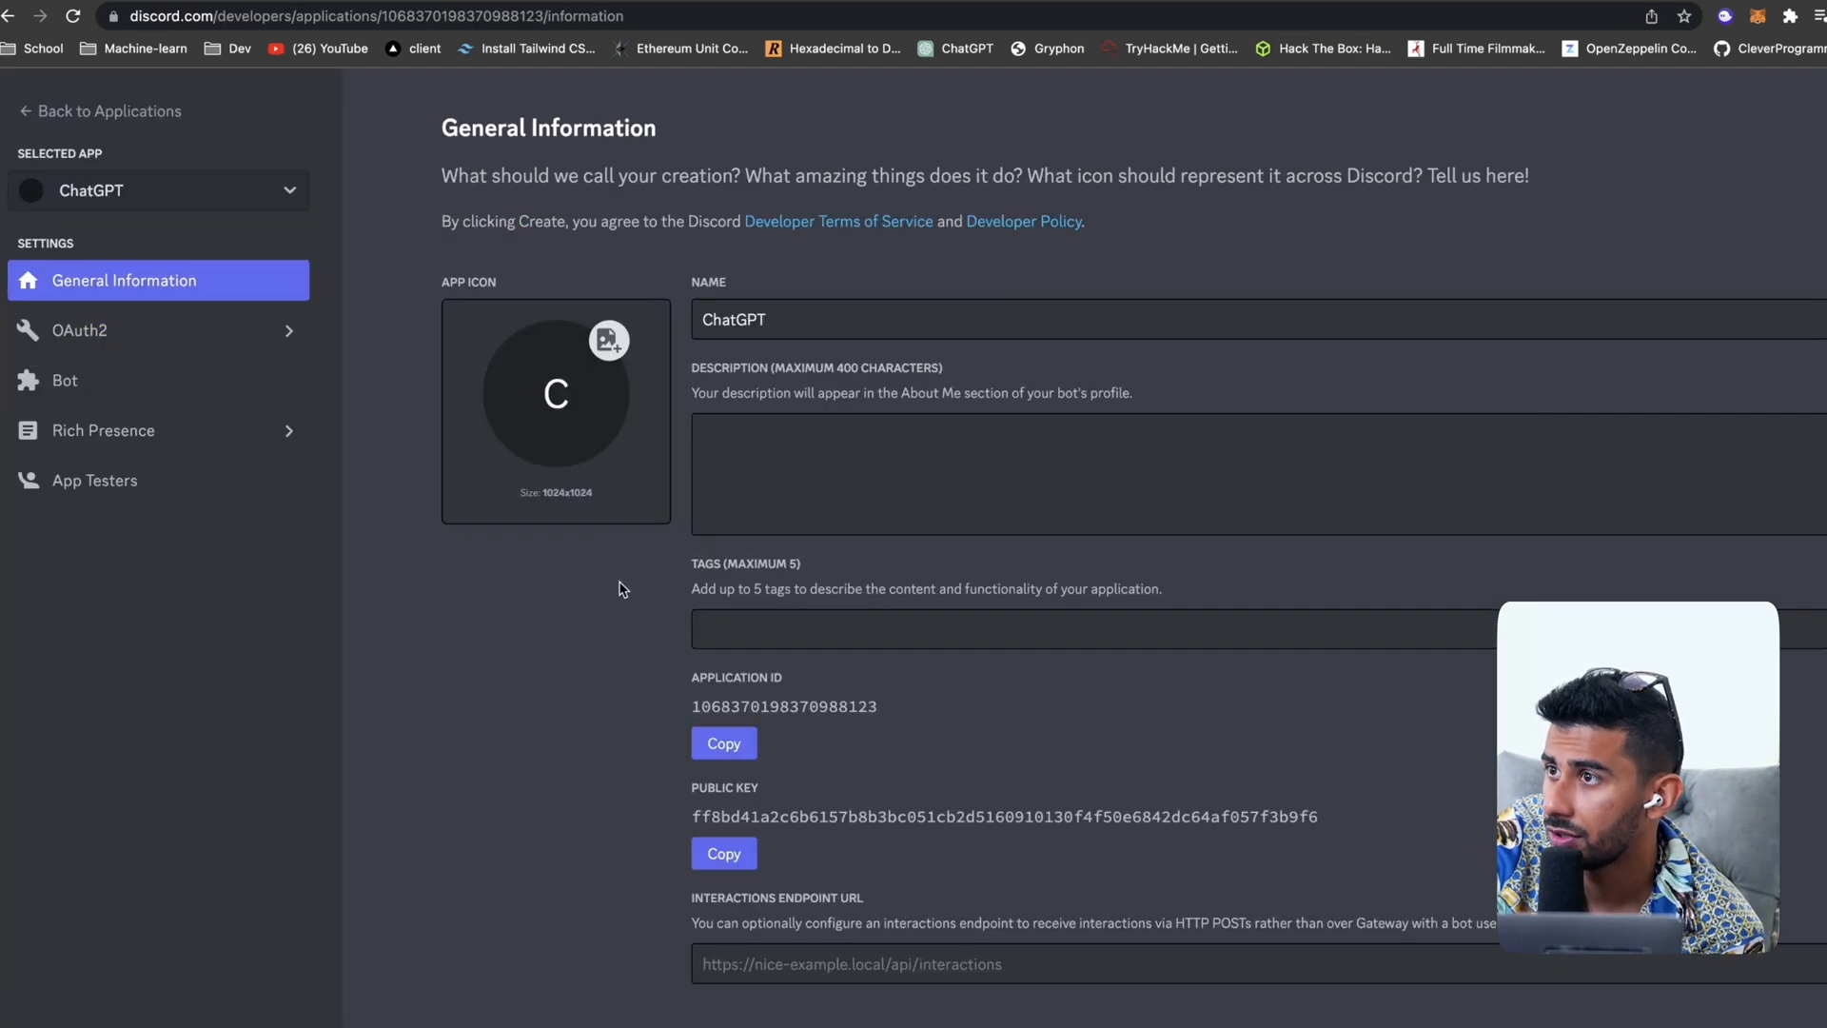
# Step: Reset the ChatGPT bot's token on the Bot page and copy the new token
pyautogui.click(64, 380)
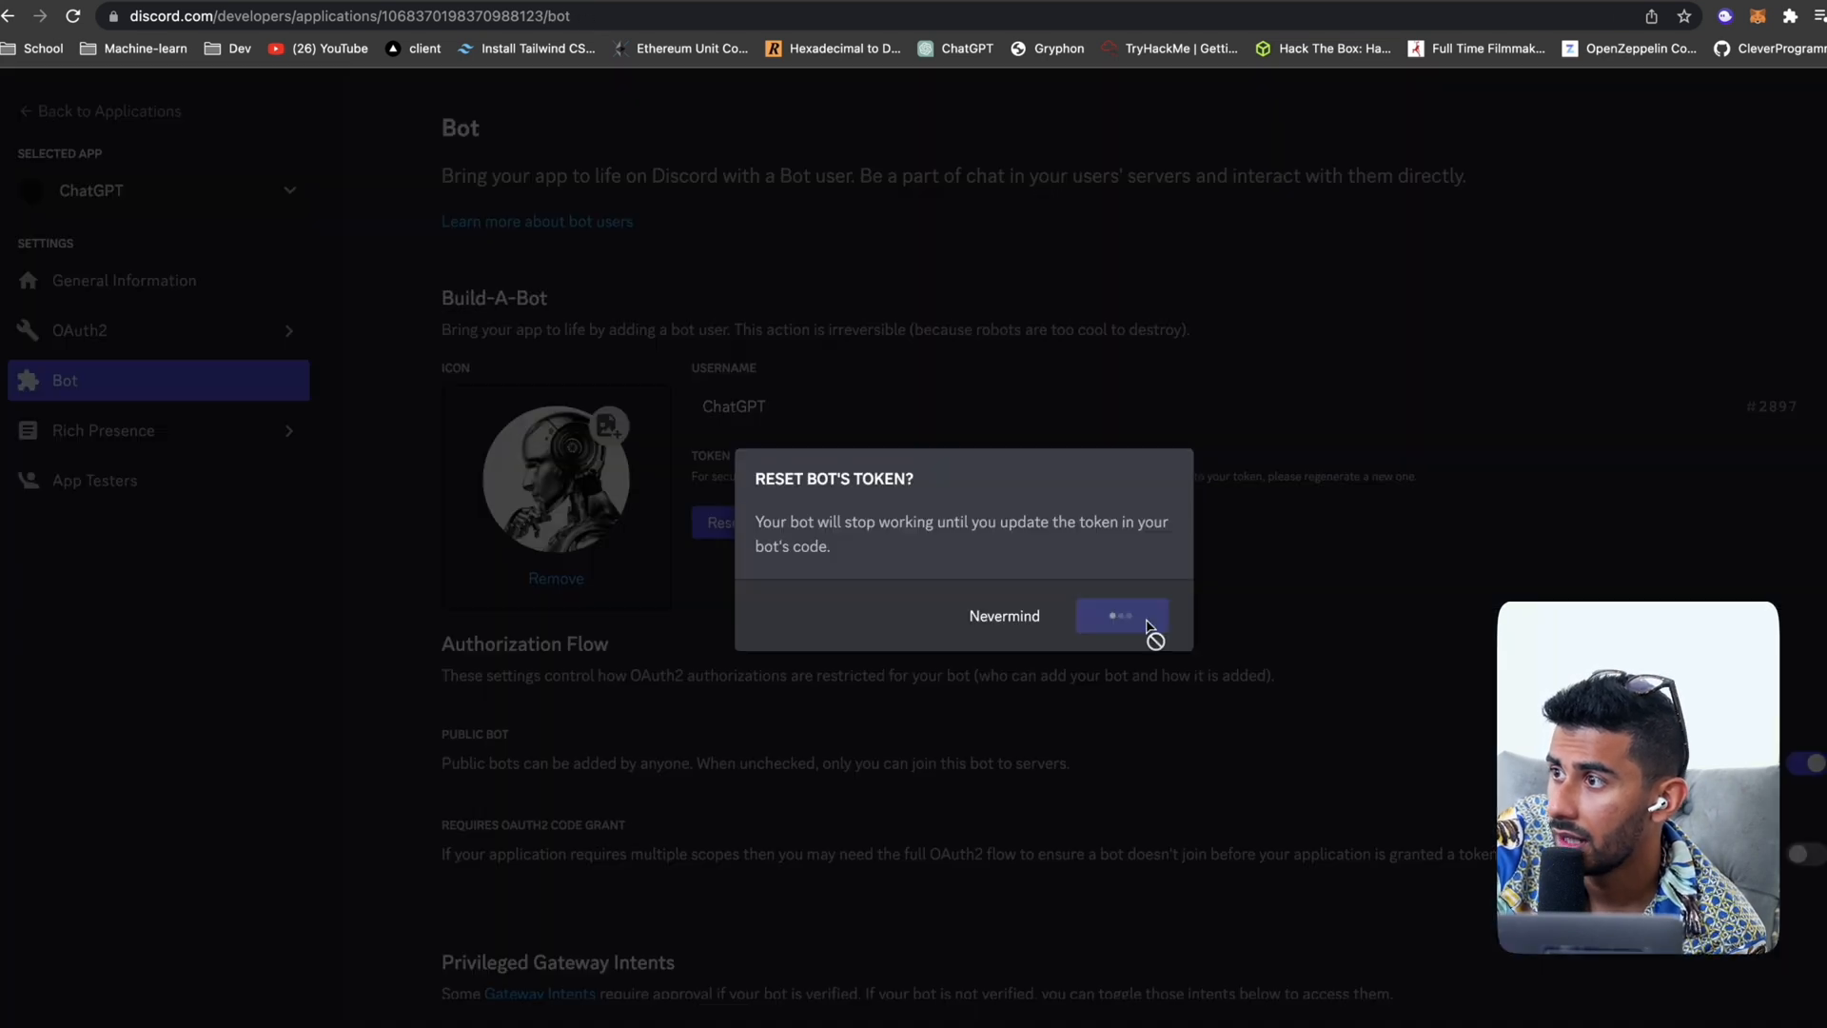
pyautogui.click(1120, 616)
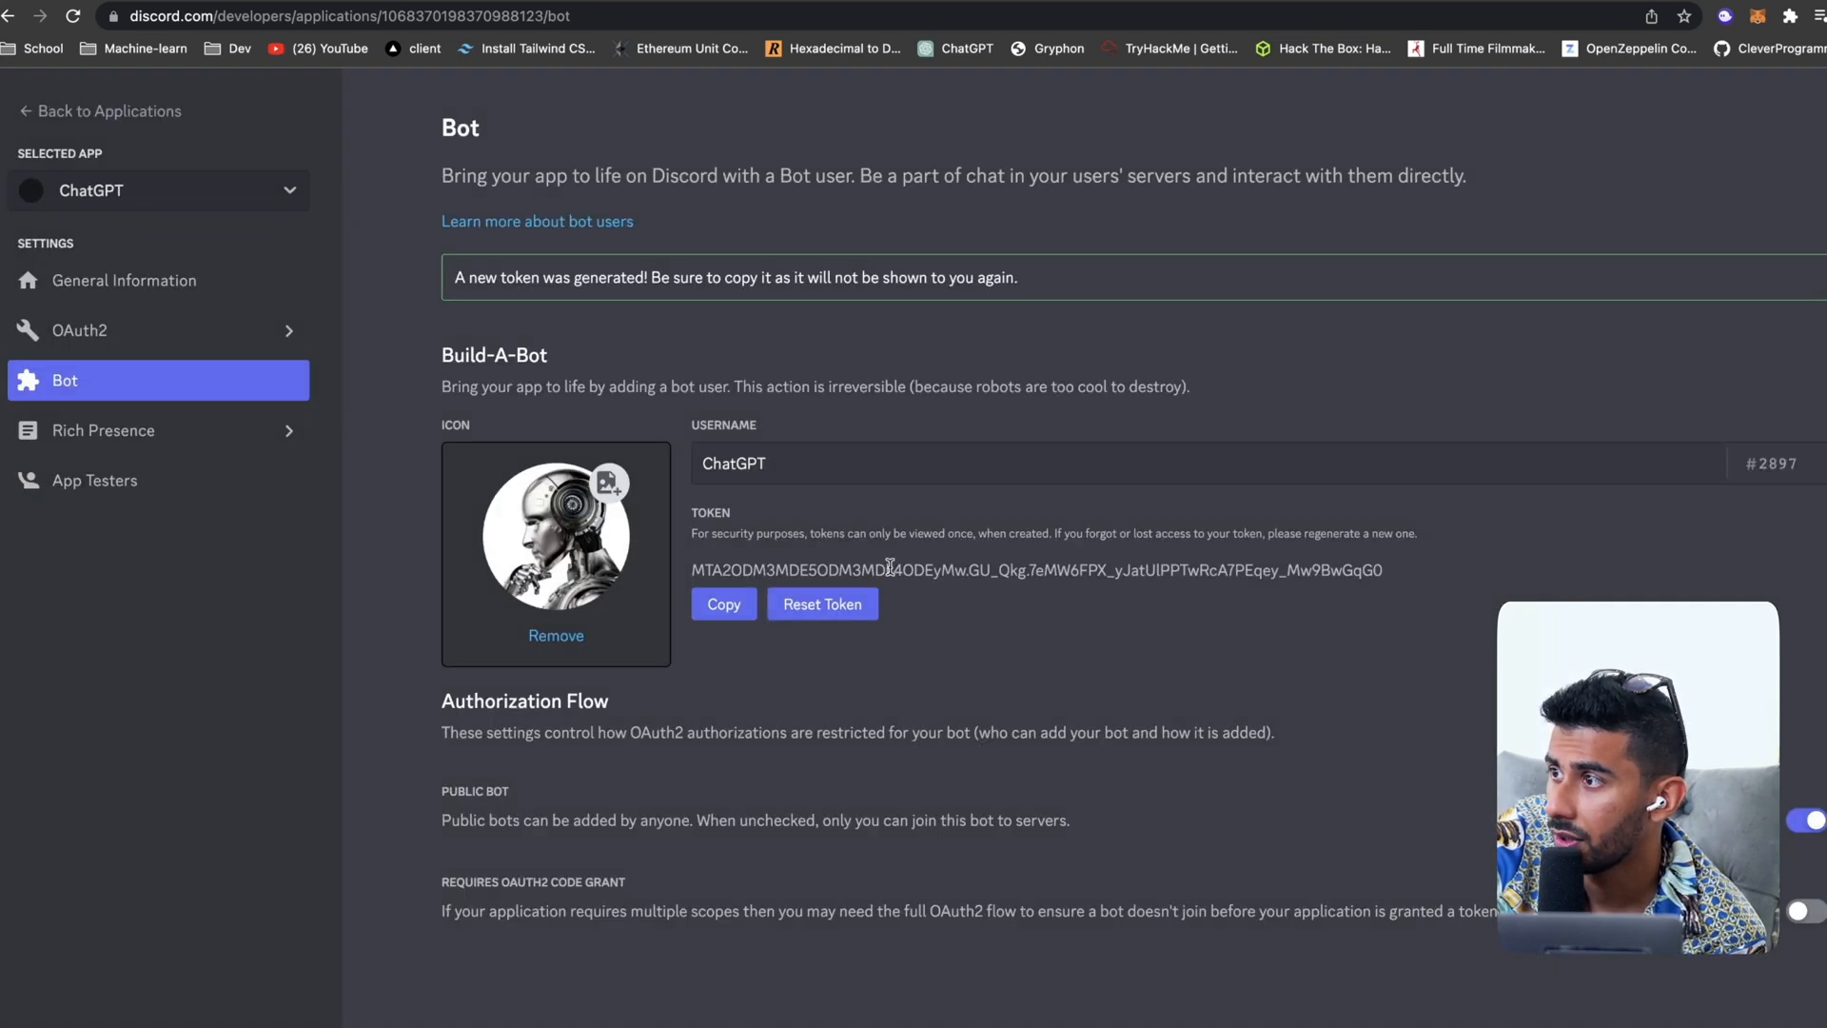
pyautogui.click(722, 603)
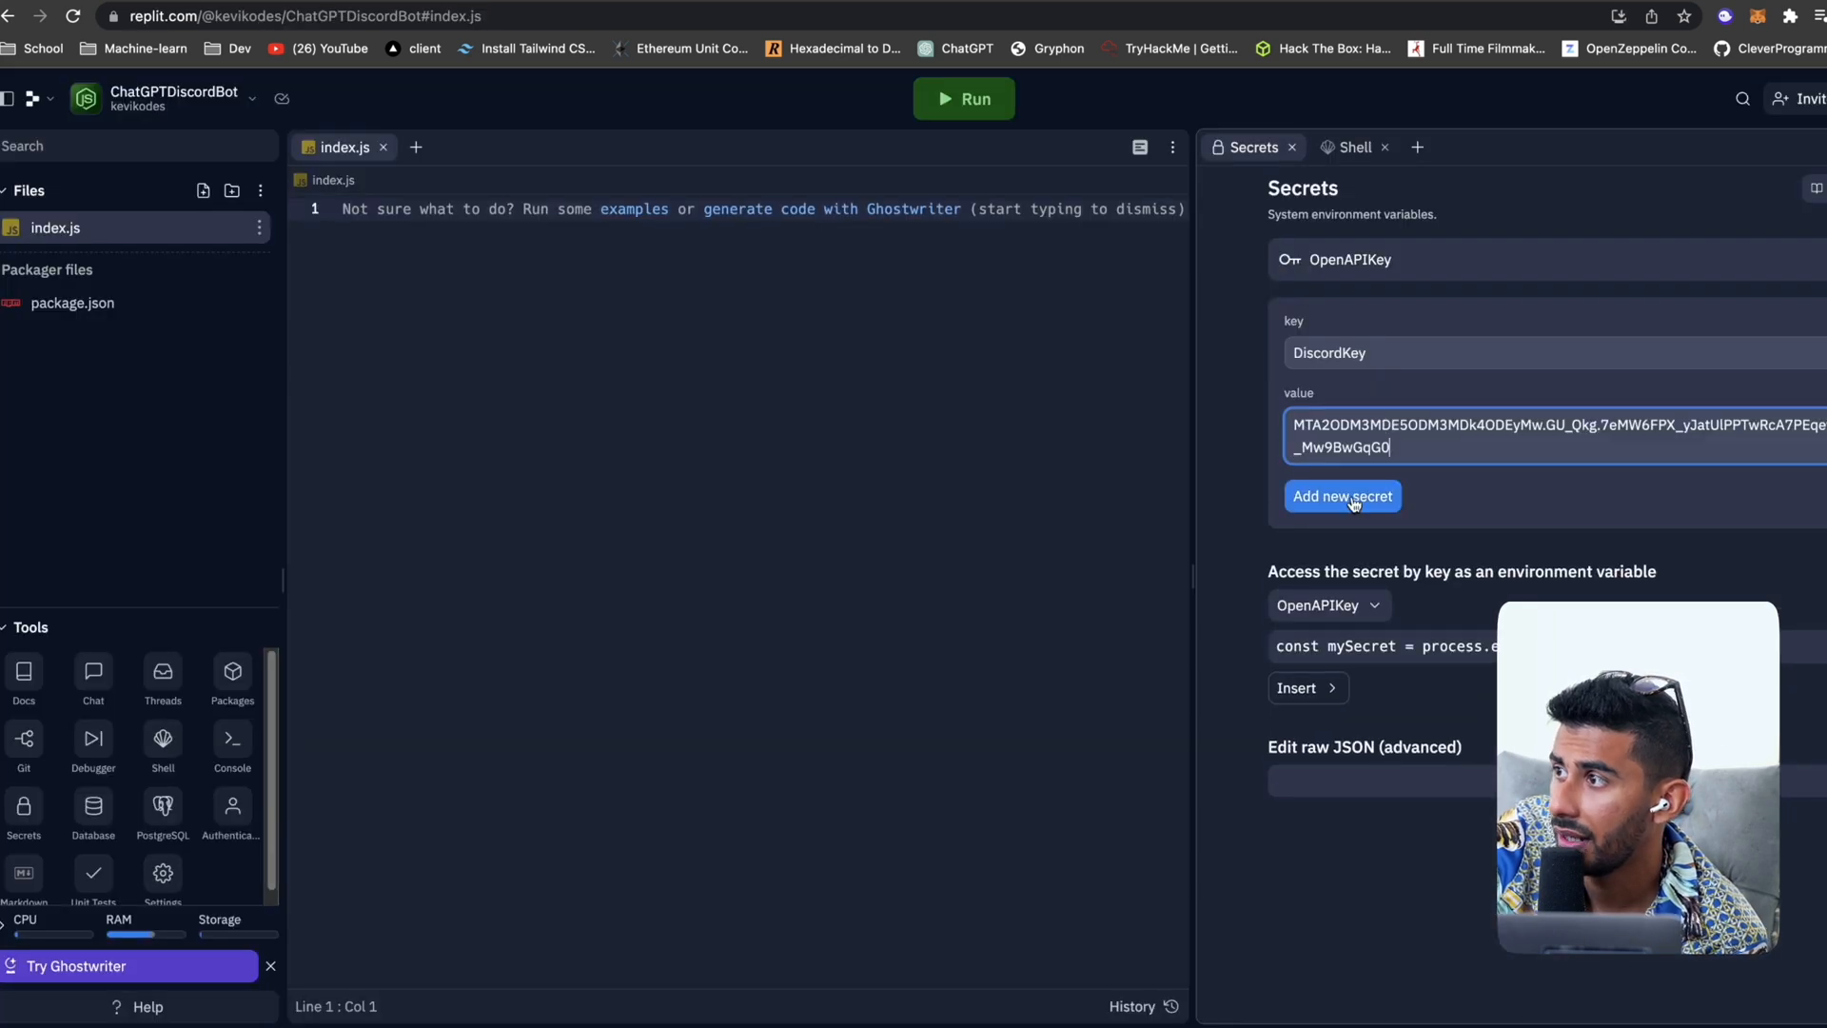
# Step: Save the DiscordKey secret, then store the OpenAI organization ID as OpenAIOrg
pyautogui.click(1341, 495)
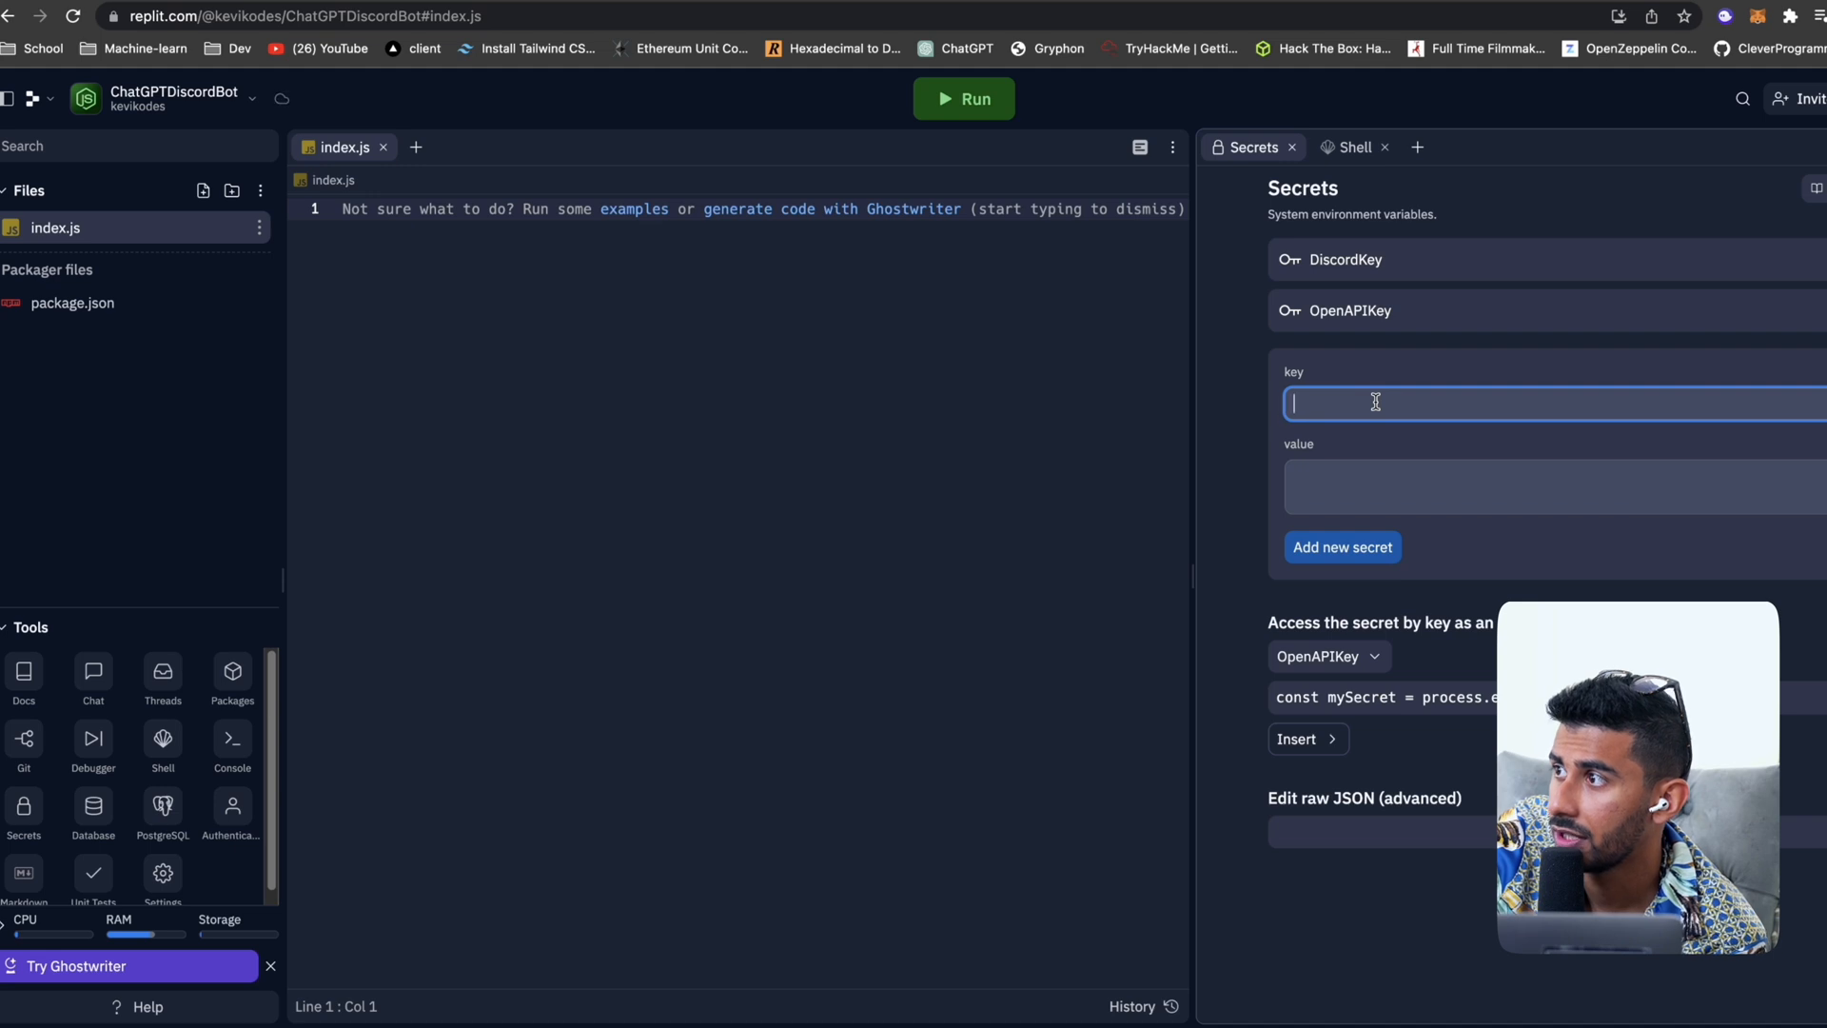
pyautogui.write('OpenAI')
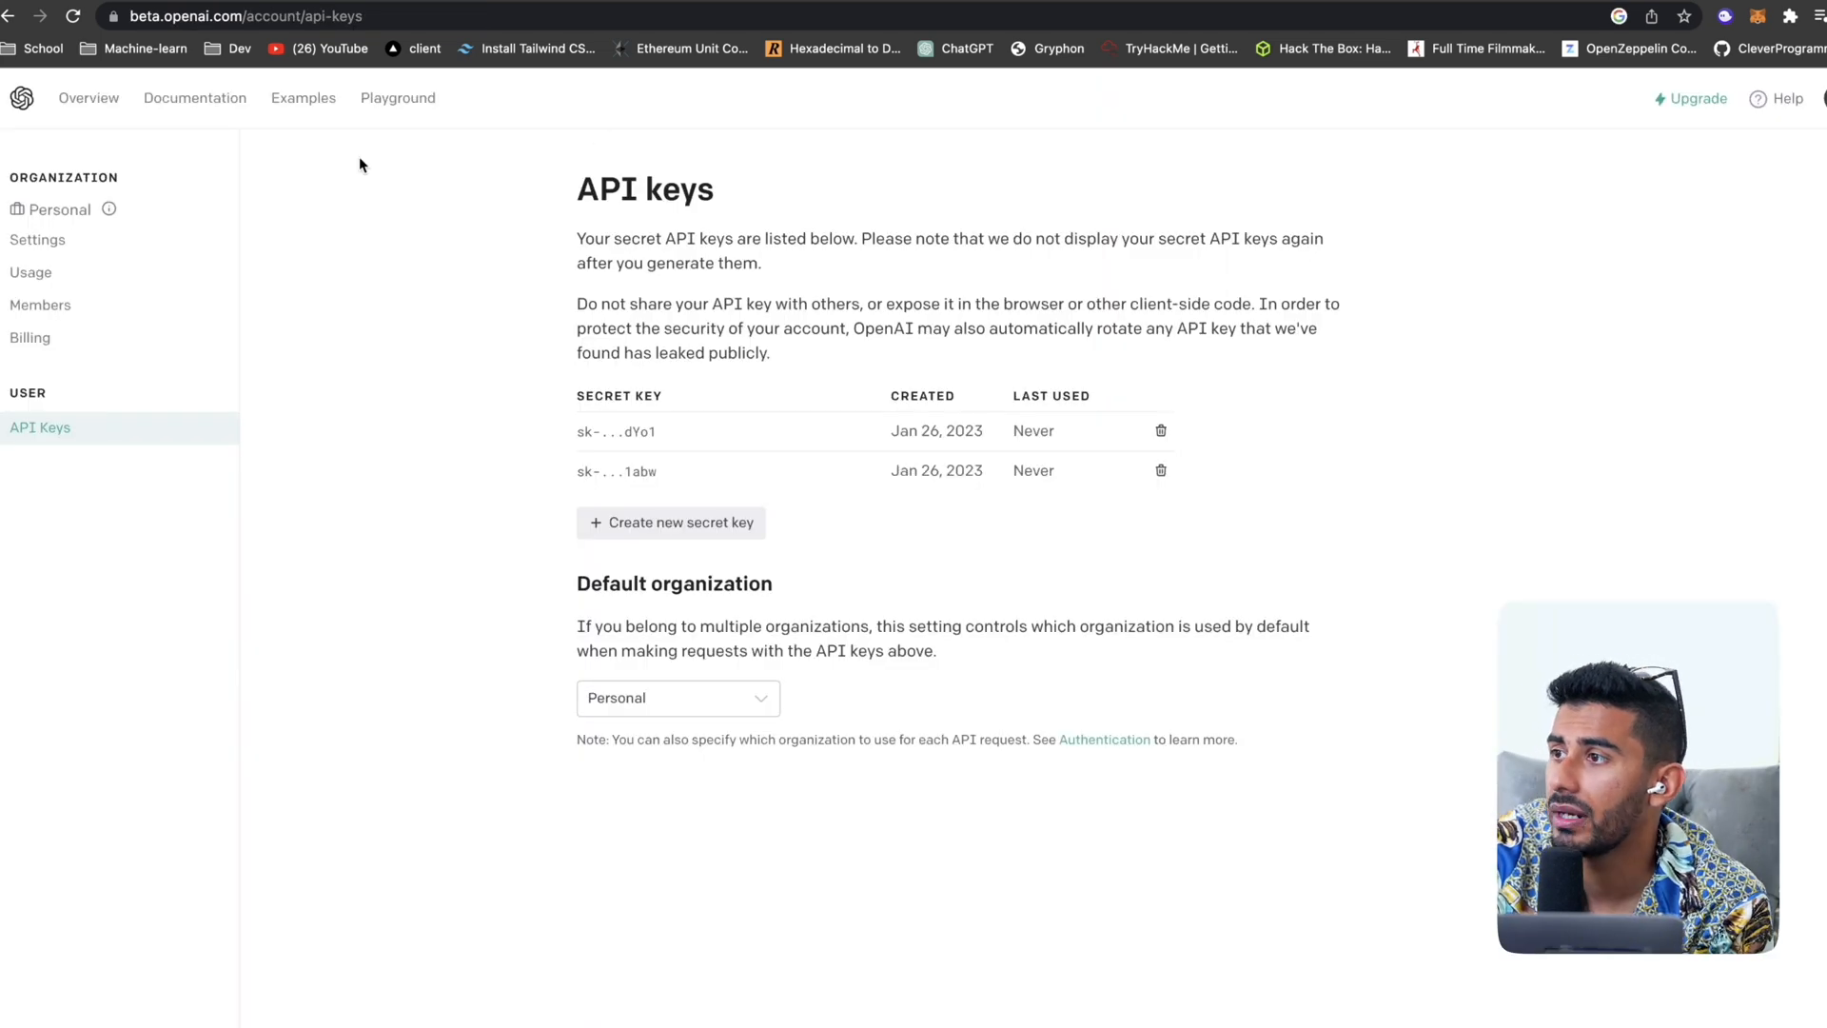
pyautogui.click(1821, 98)
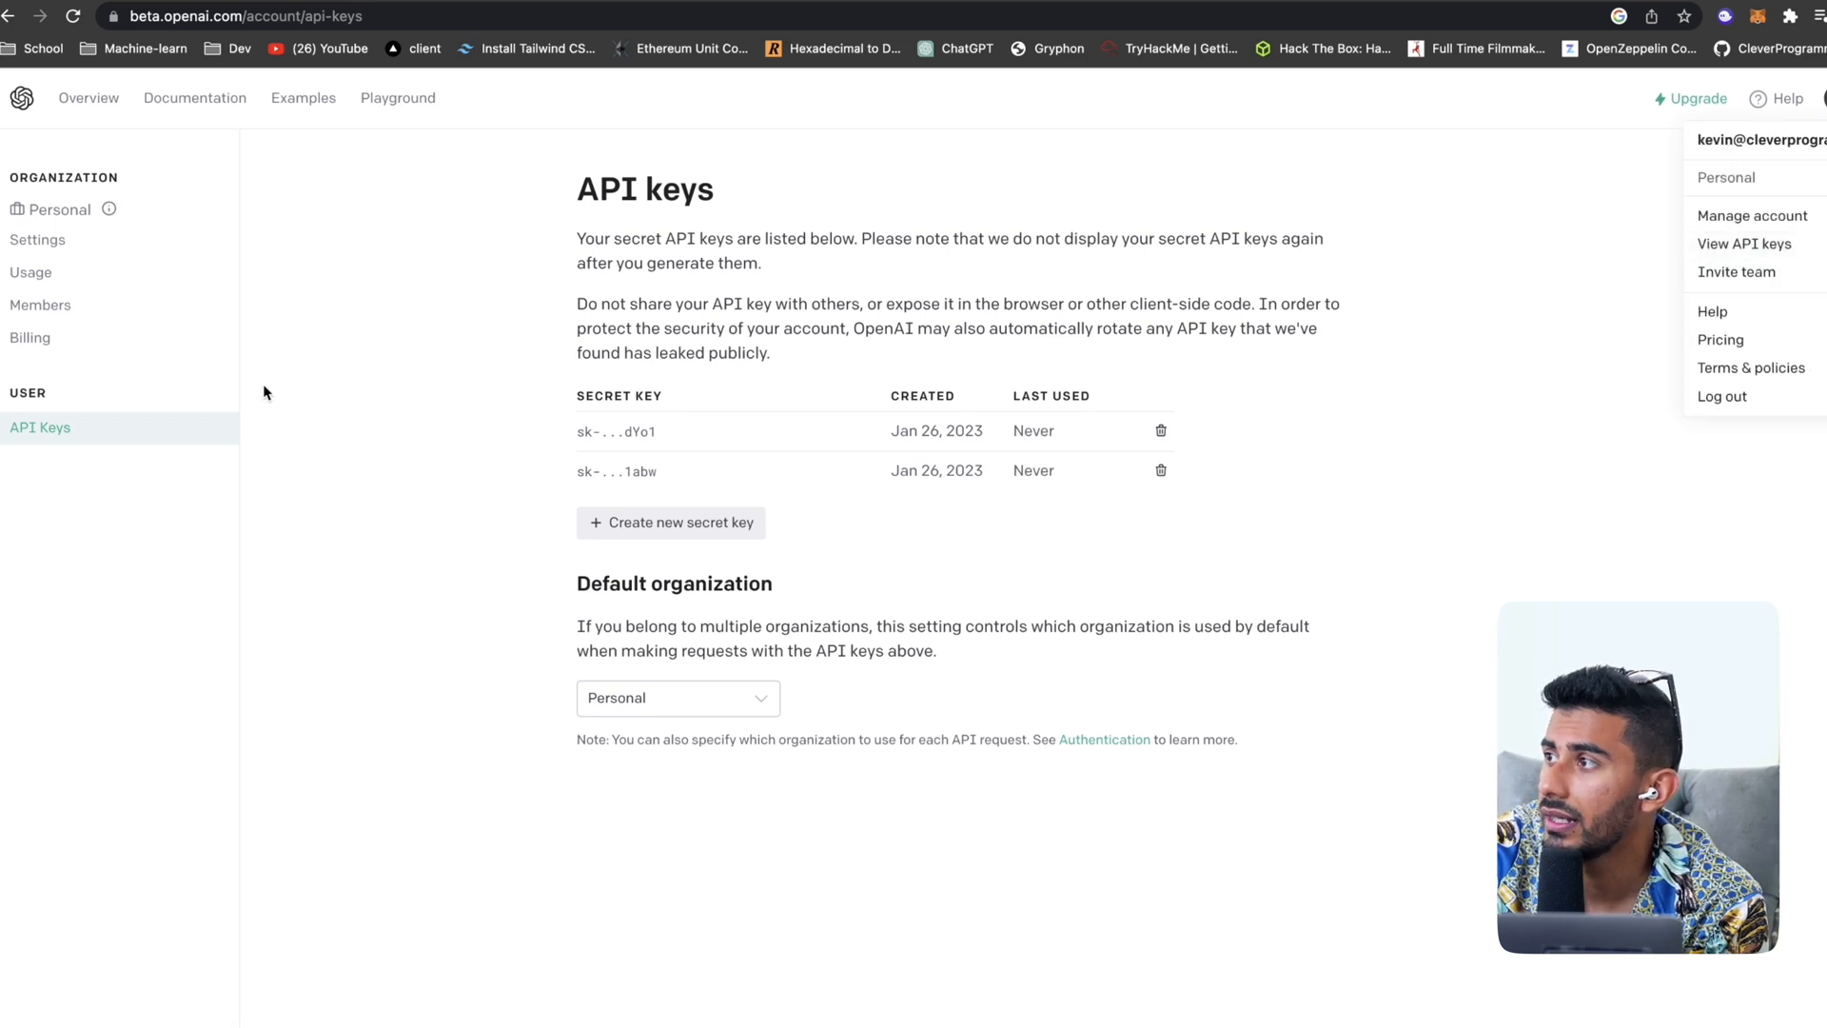
pyautogui.click(37, 239)
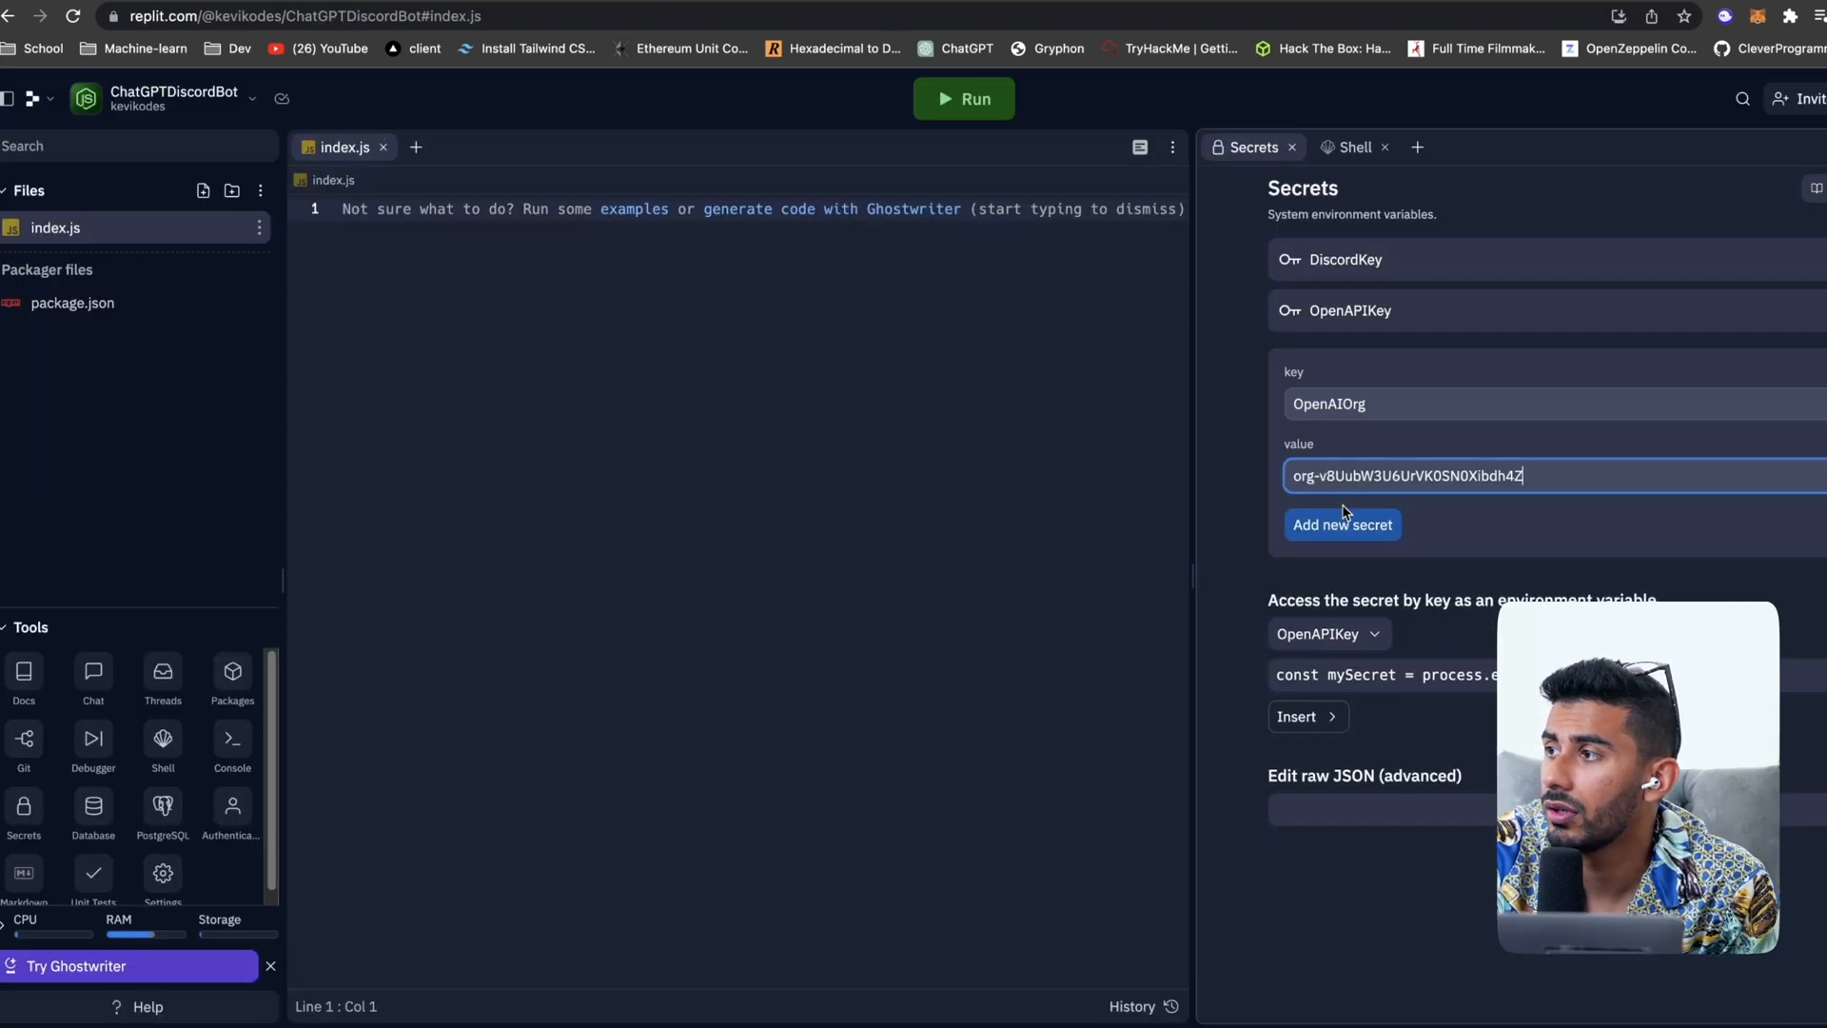
pyautogui.click(1341, 525)
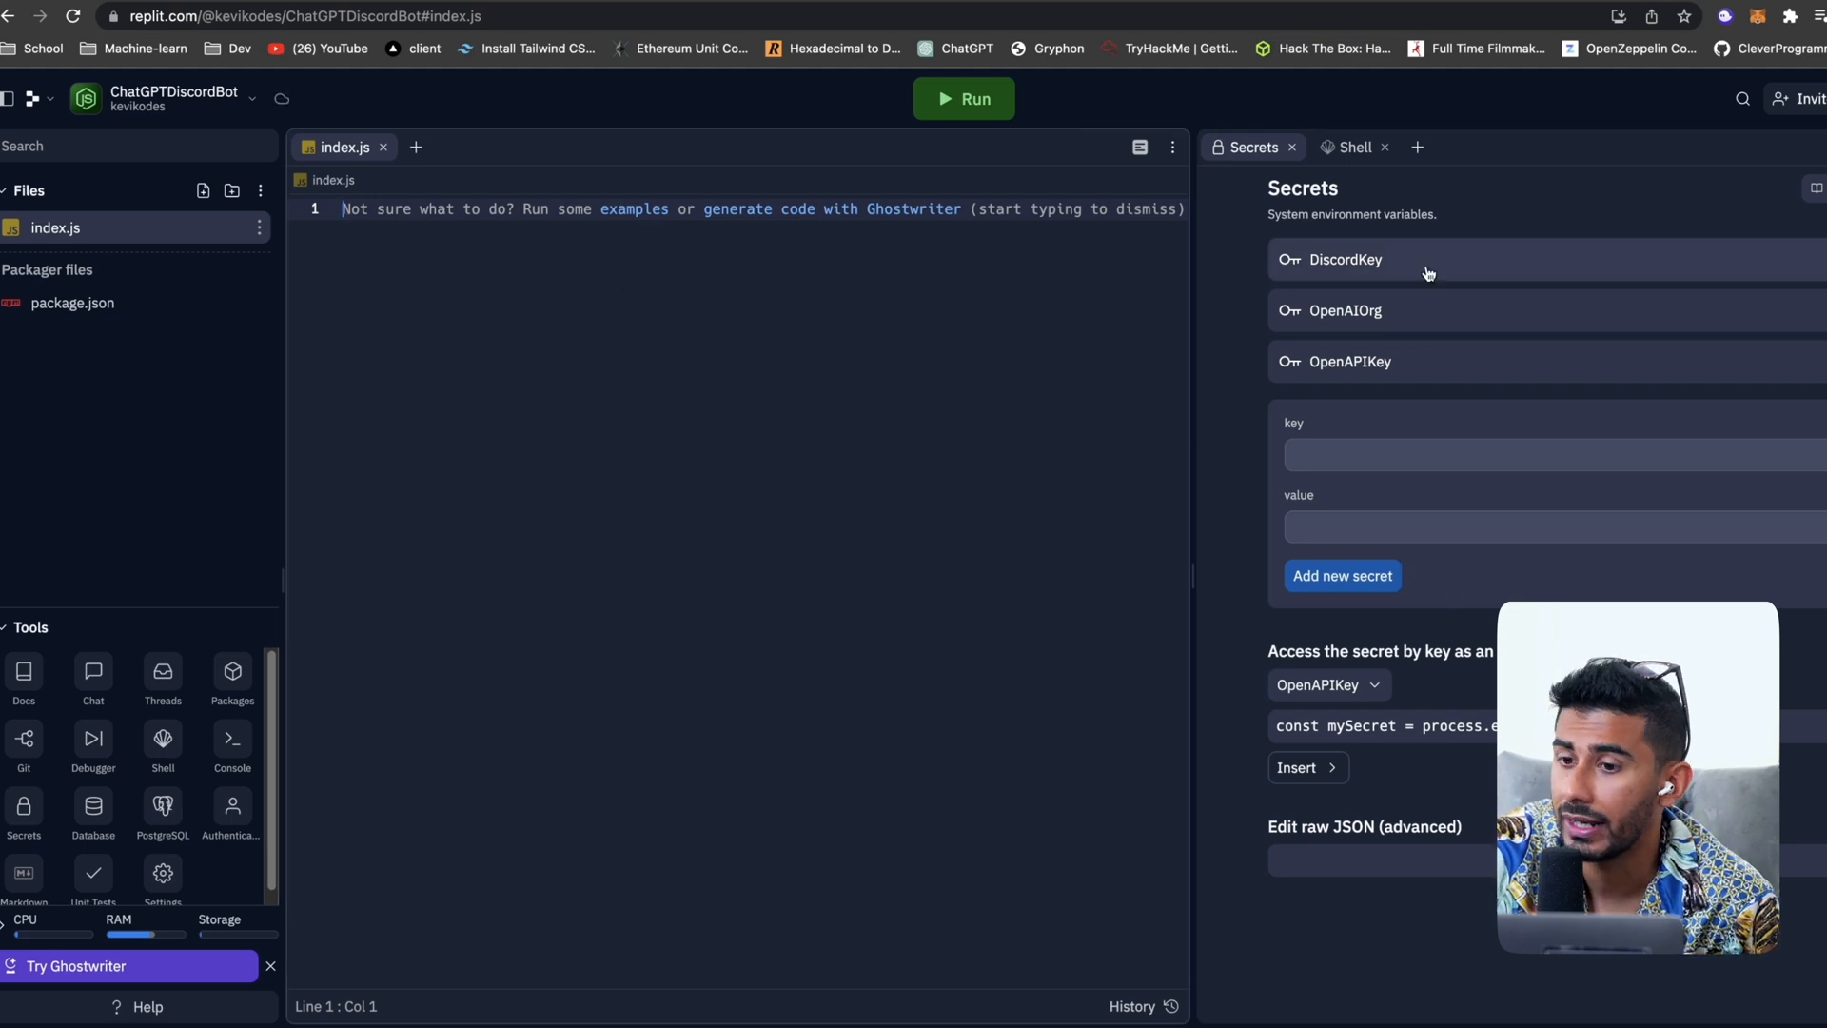
pyautogui.click(1345, 259)
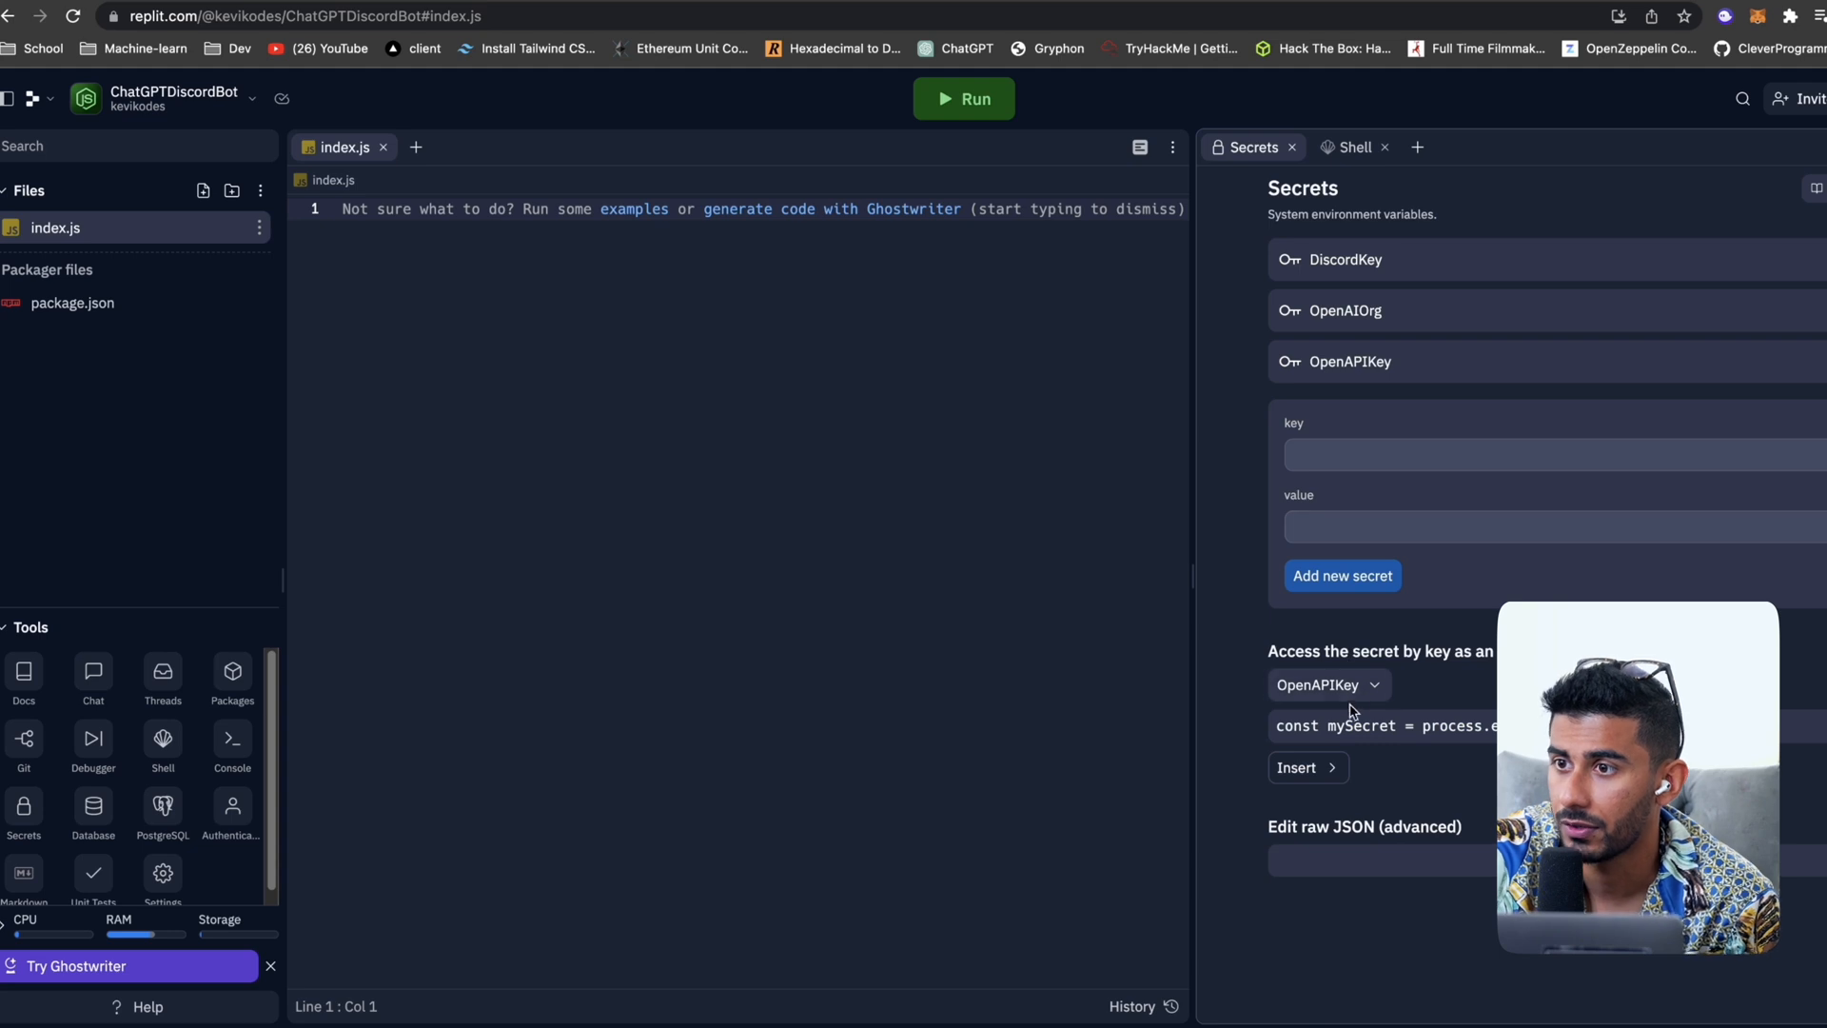
# Step: Insert code reading OpenAPIKey, DiscordKey and OpenAIOrg, then start typing the discord.js import
pyautogui.click(1301, 767)
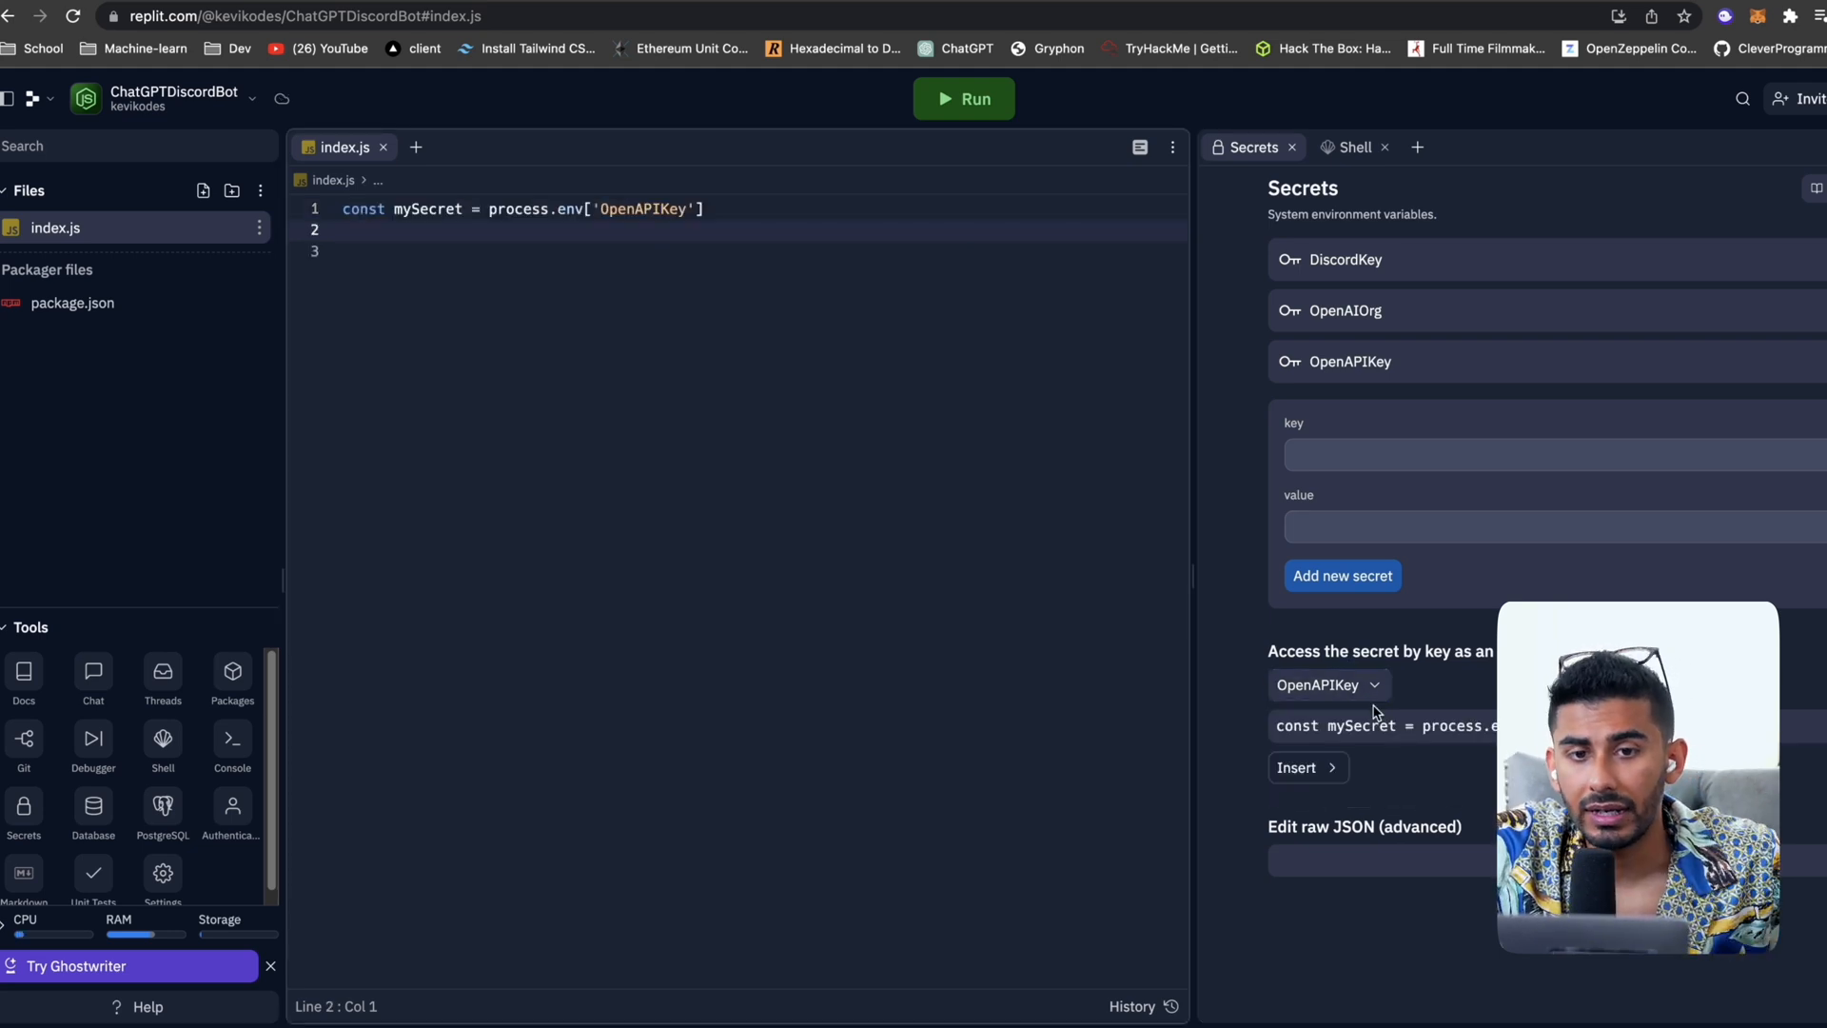
pyautogui.click(1323, 684)
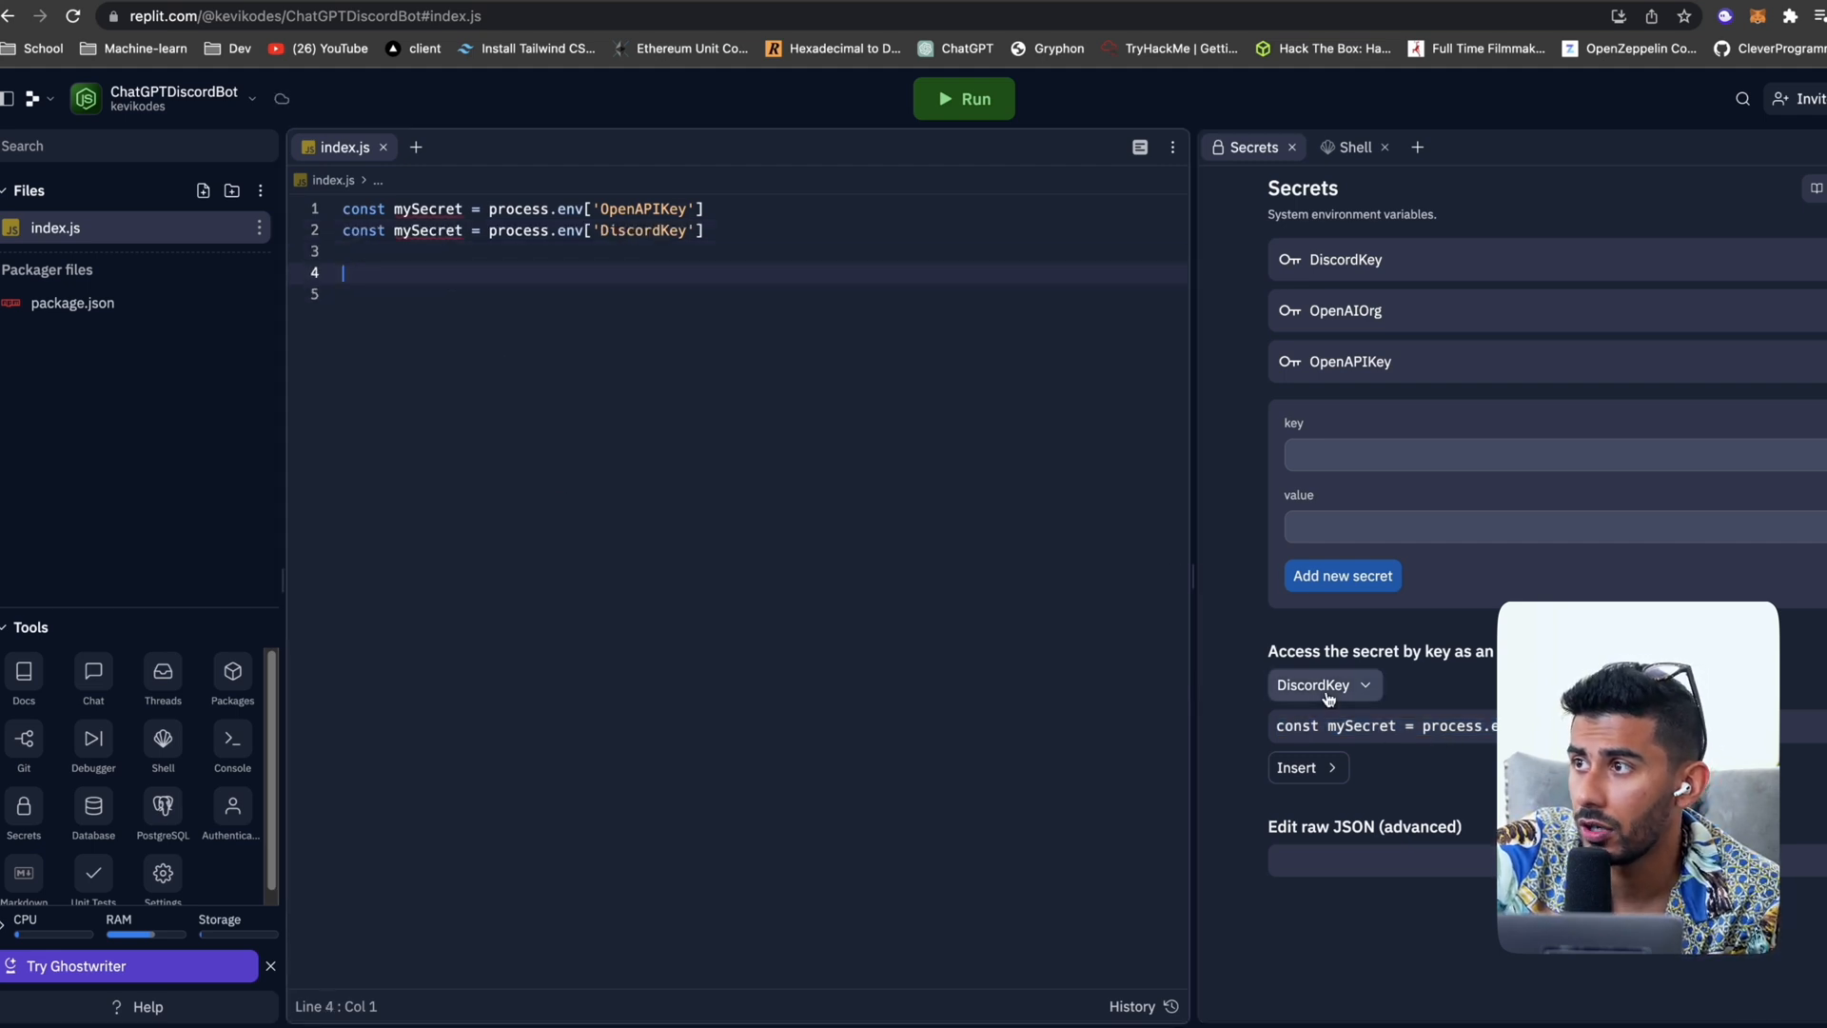
pyautogui.click(1323, 684)
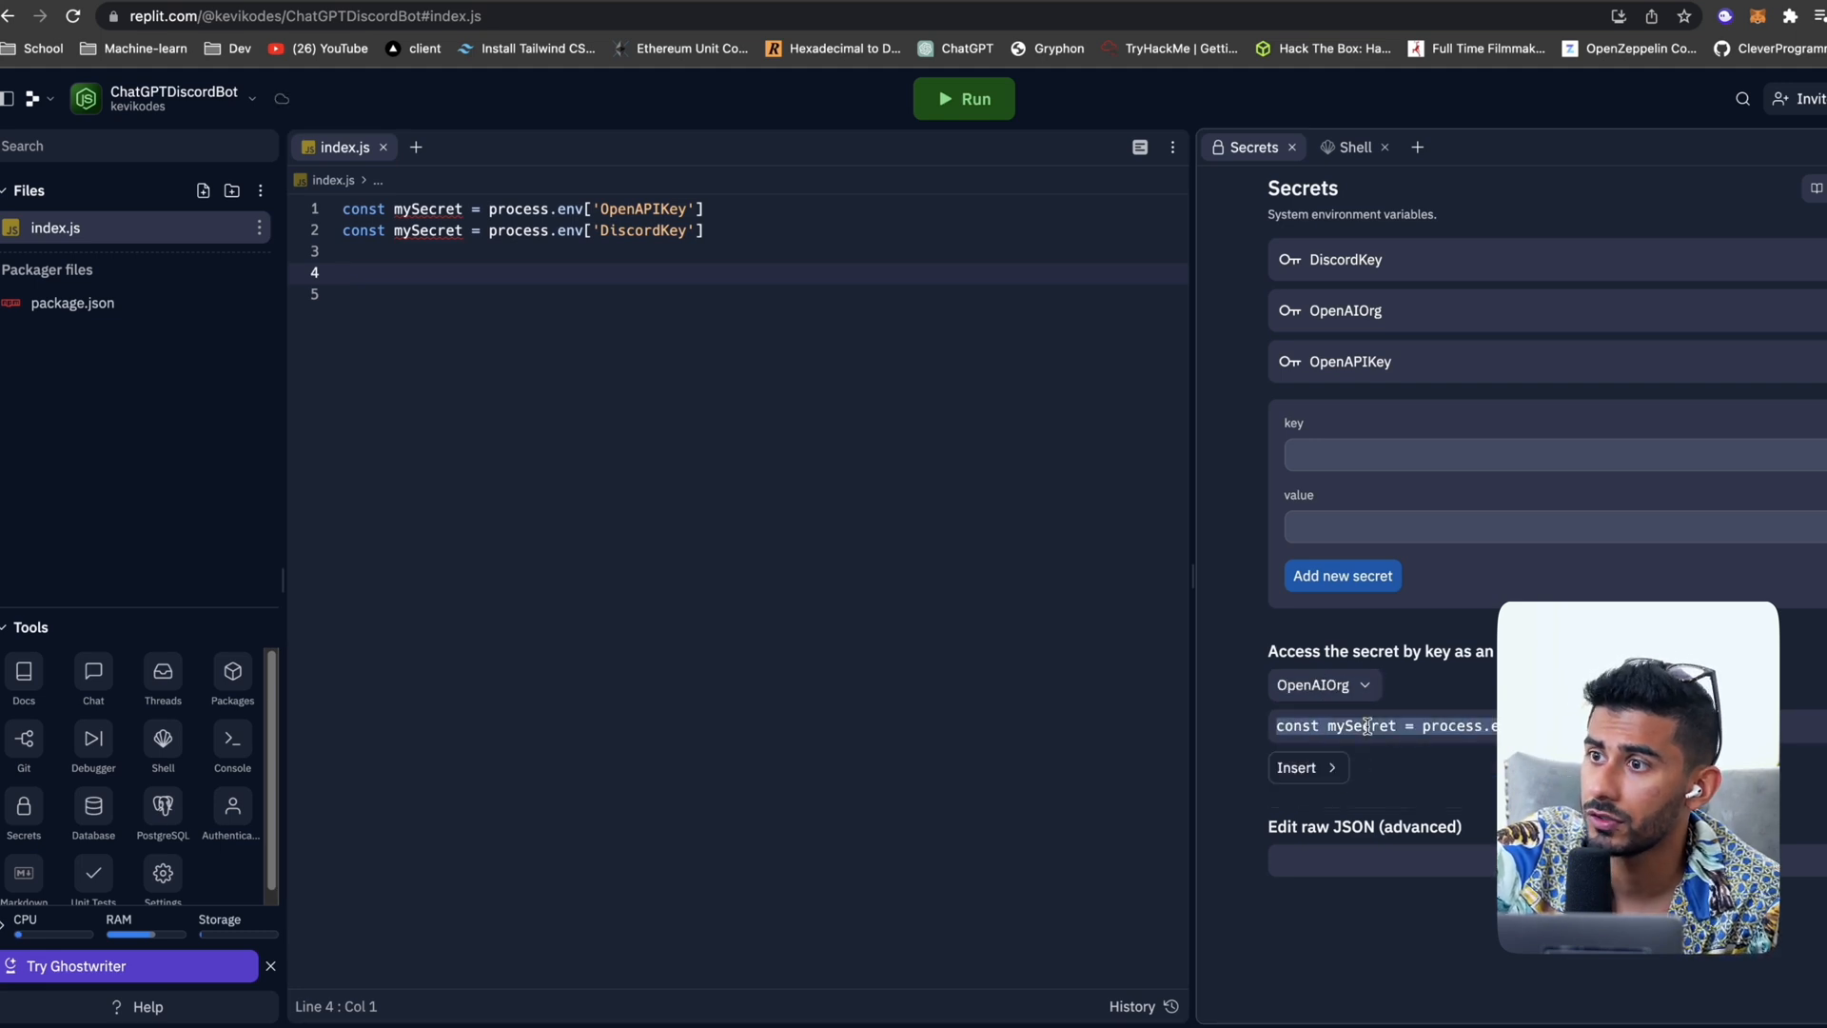
pyautogui.click(434, 251)
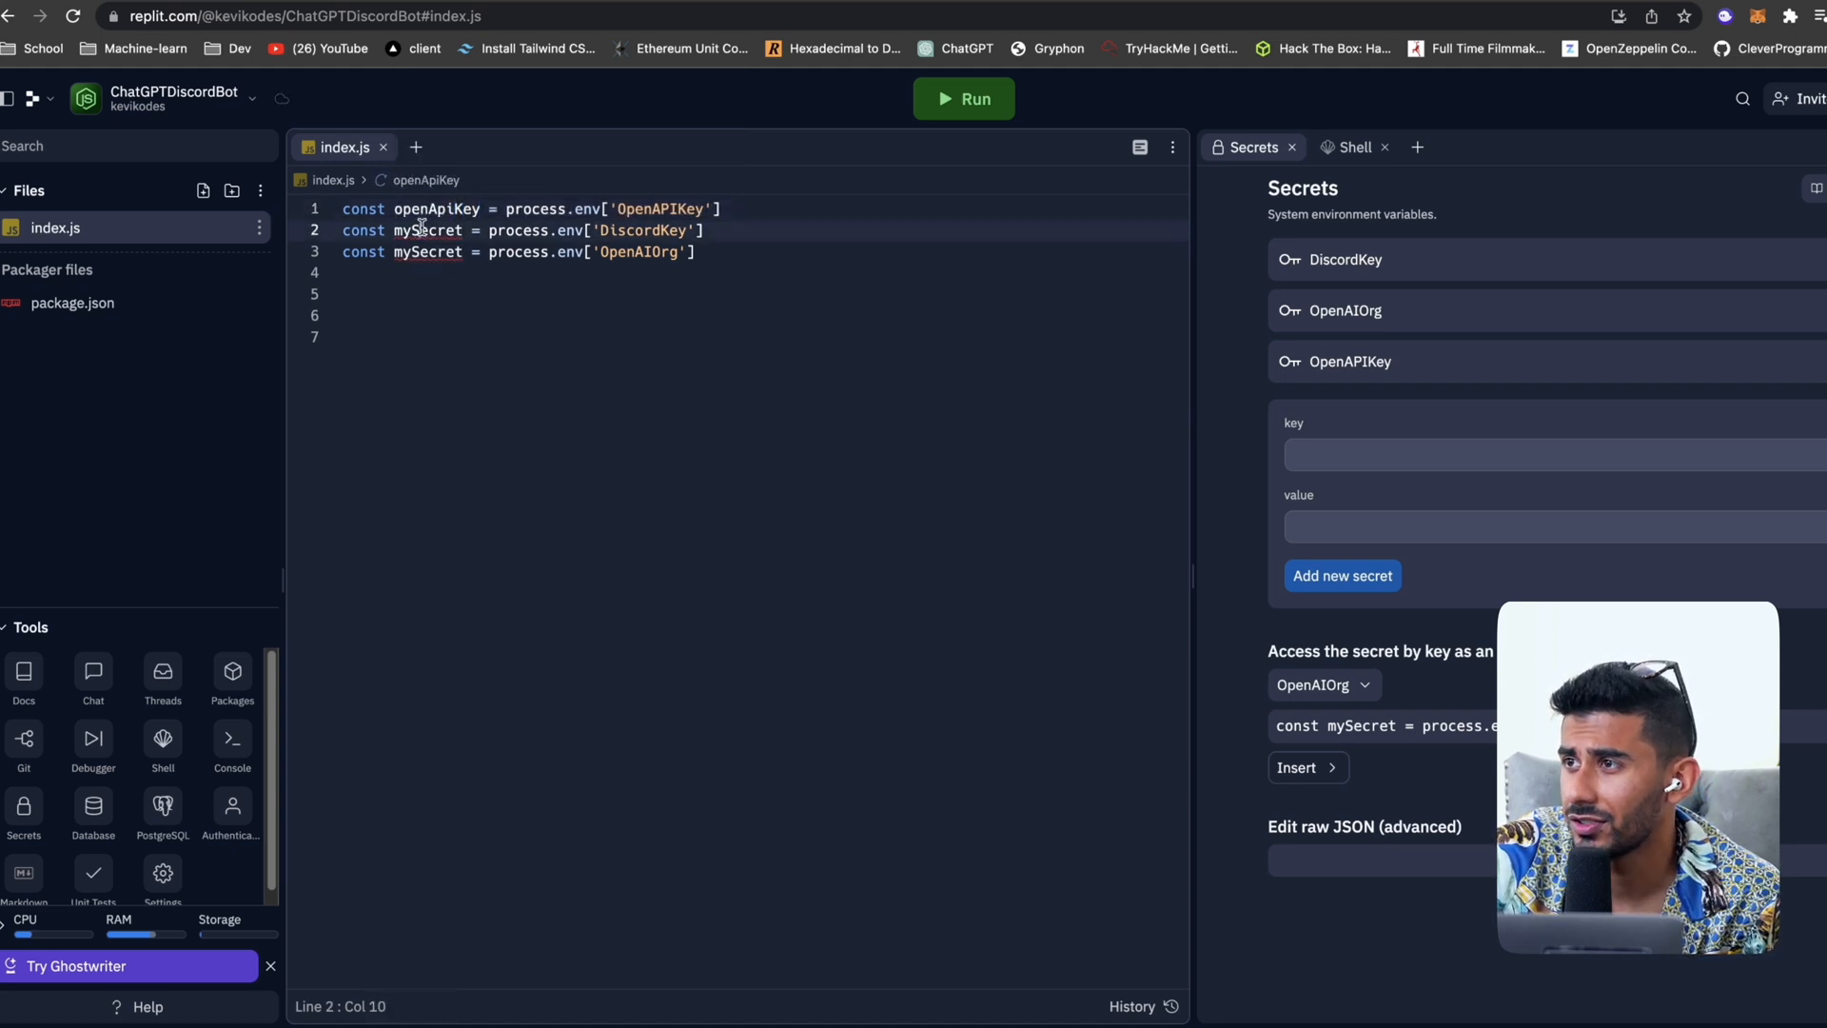
pyautogui.write('discordKe')
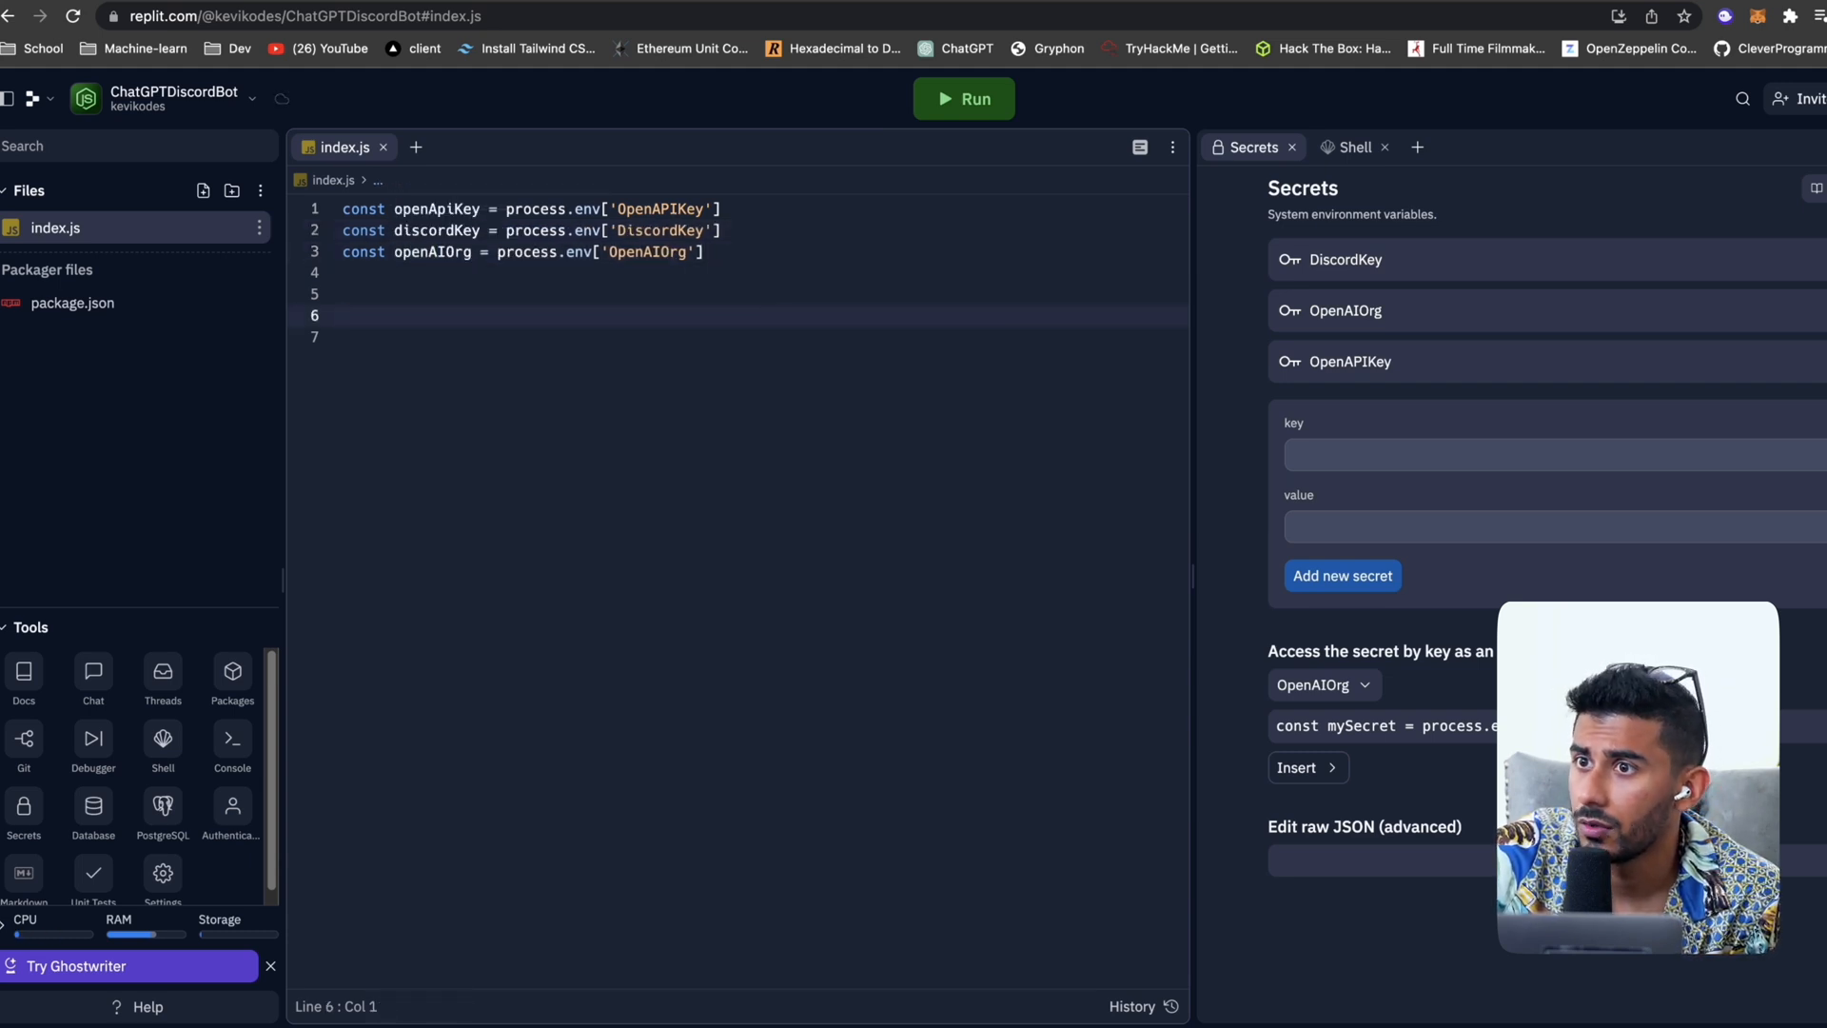
pyautogui.write('const {Client, GatewayInten')
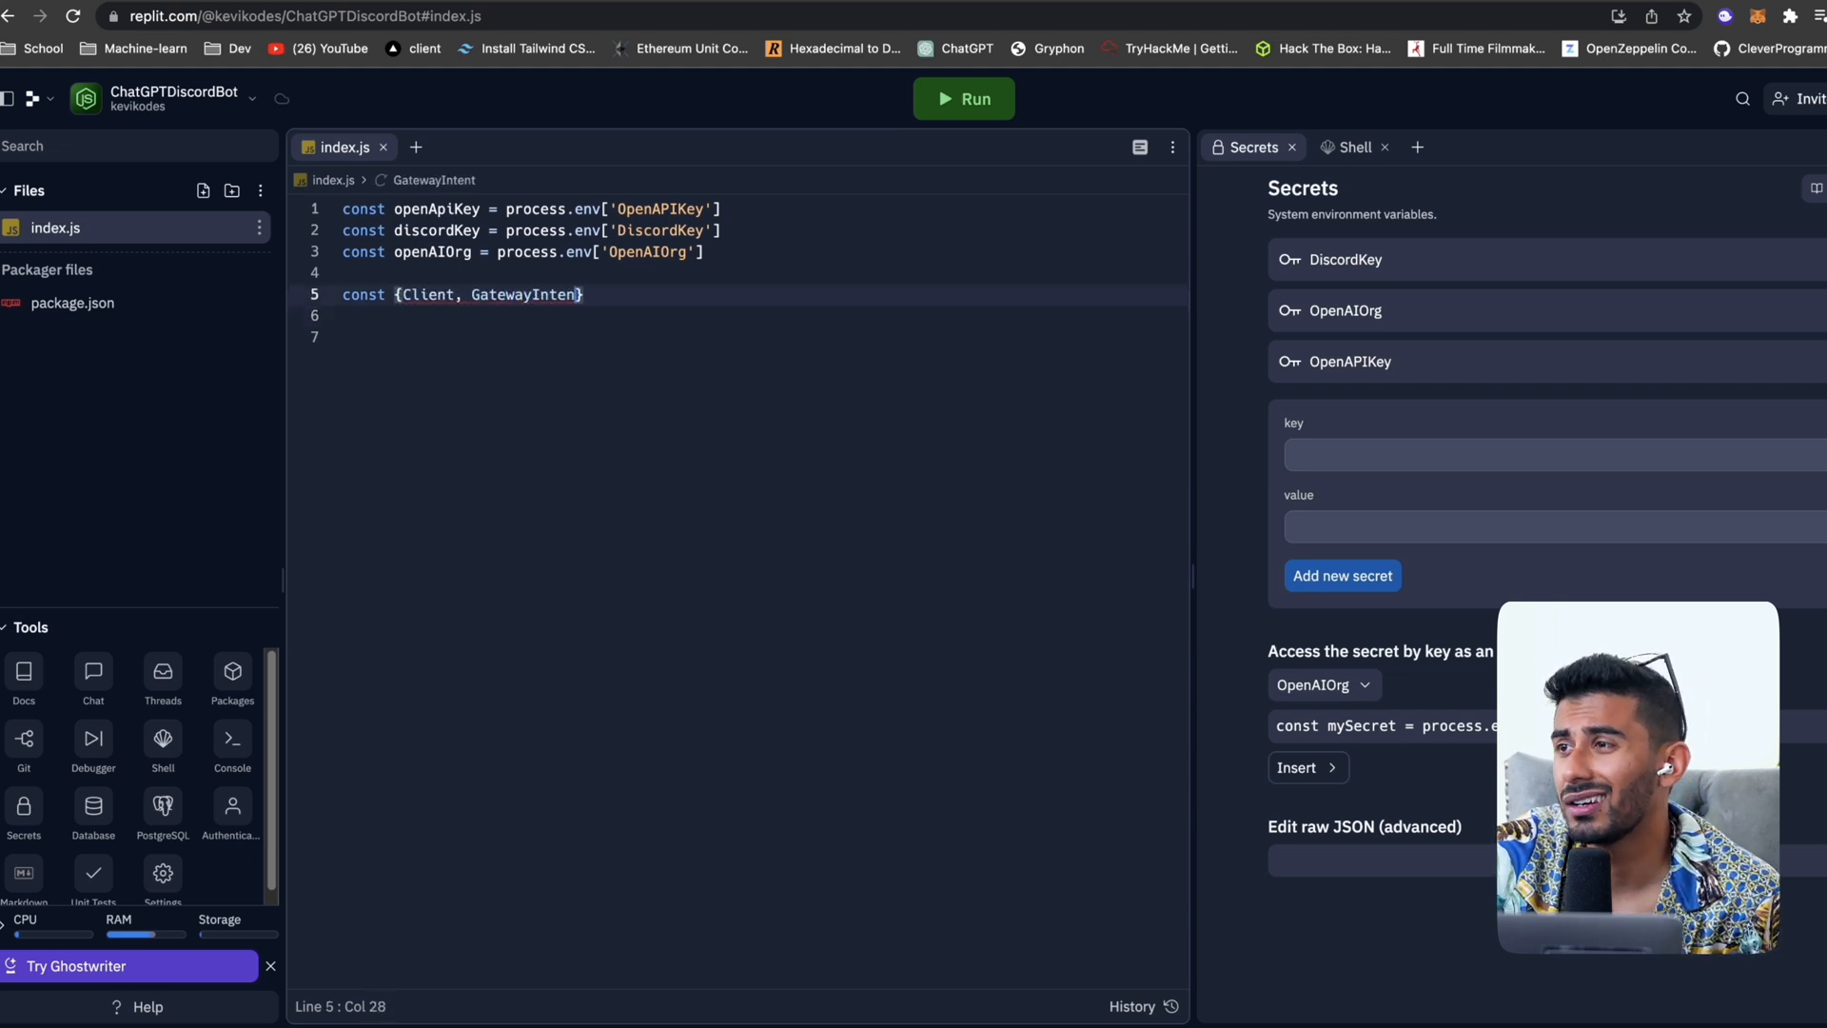
# Step: Create a discord.js Client with Guilds, GuildMessages and MessageContent gateway intents
pyautogui.write('Bits')
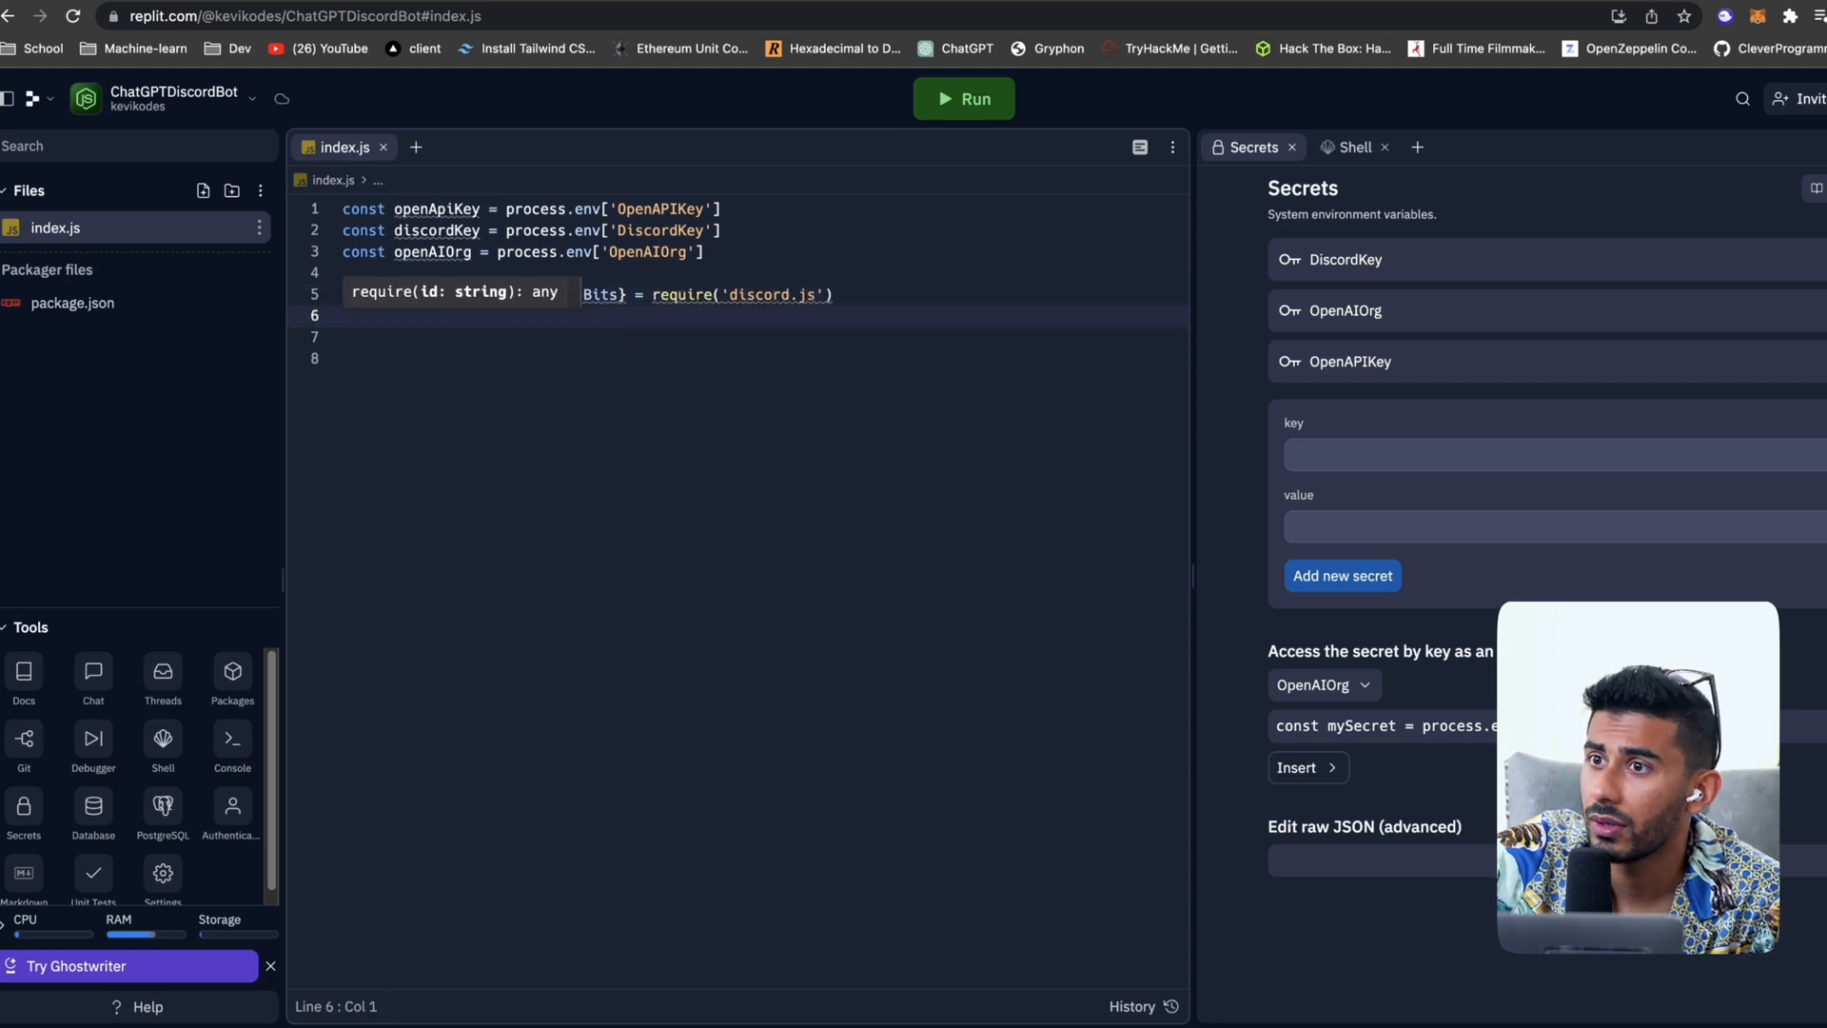
pyautogui.write('const client')
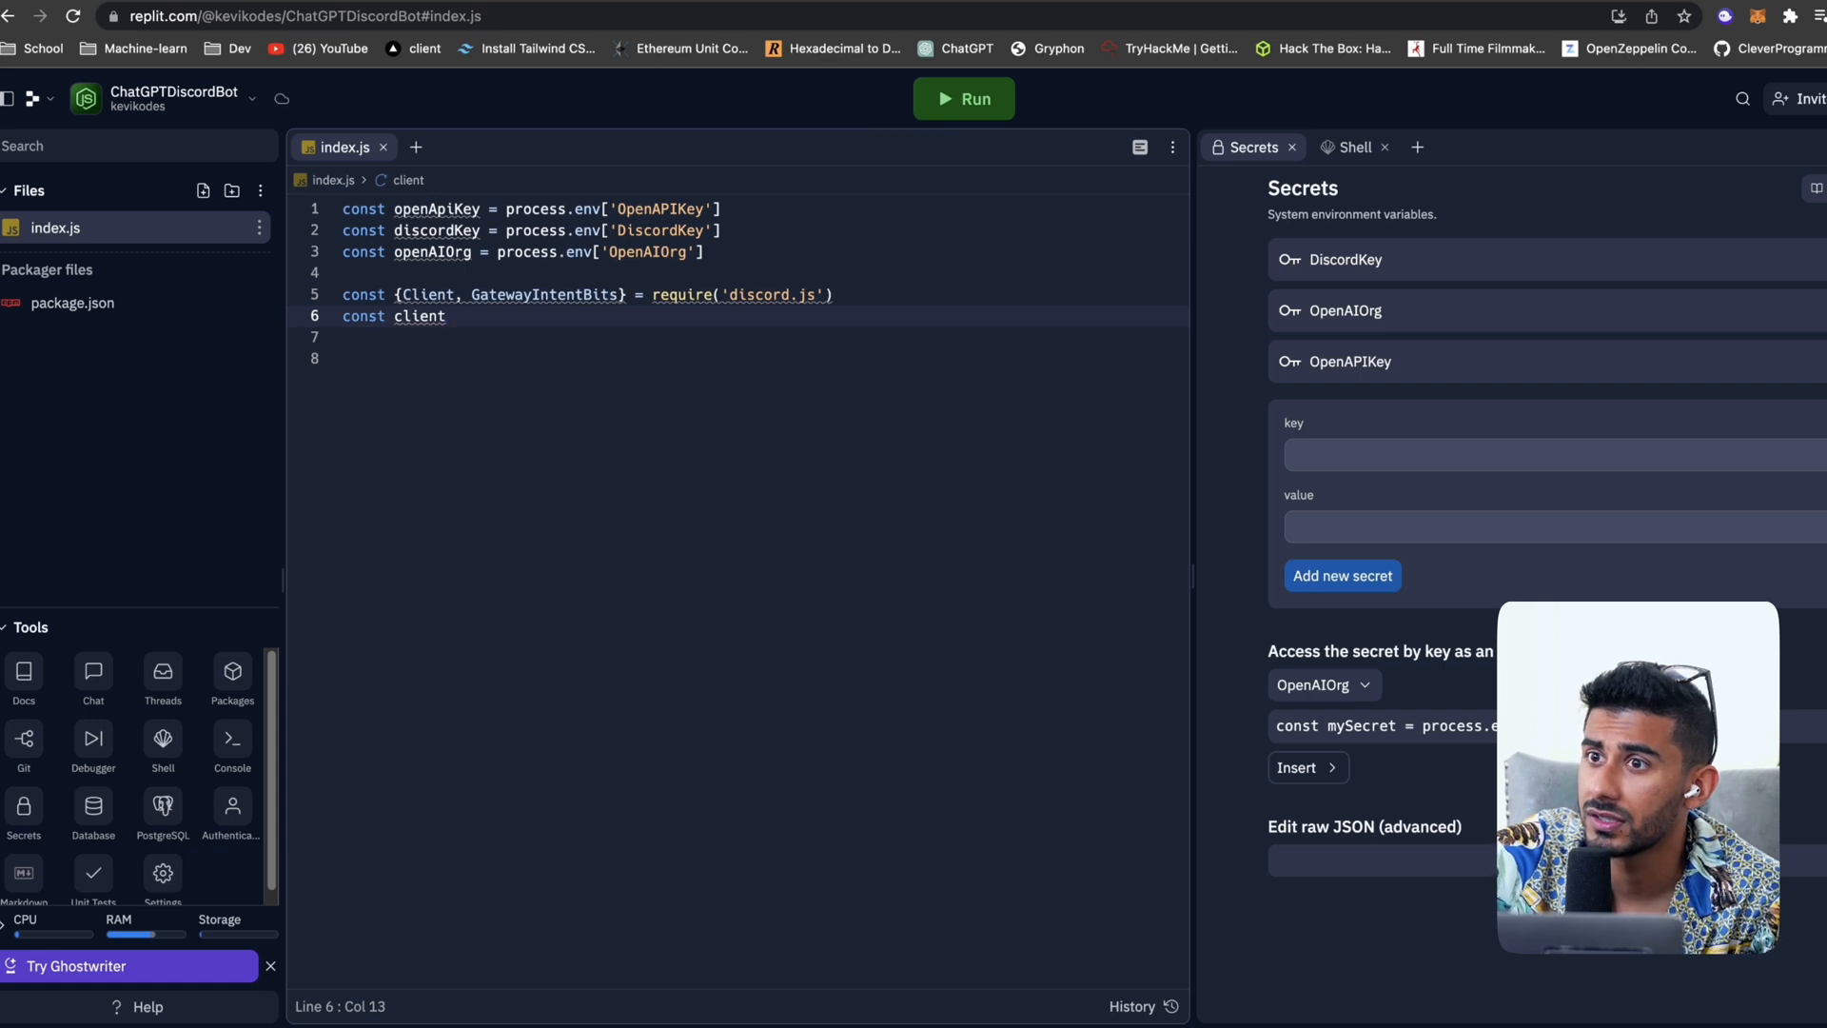
pyautogui.write('= ne')
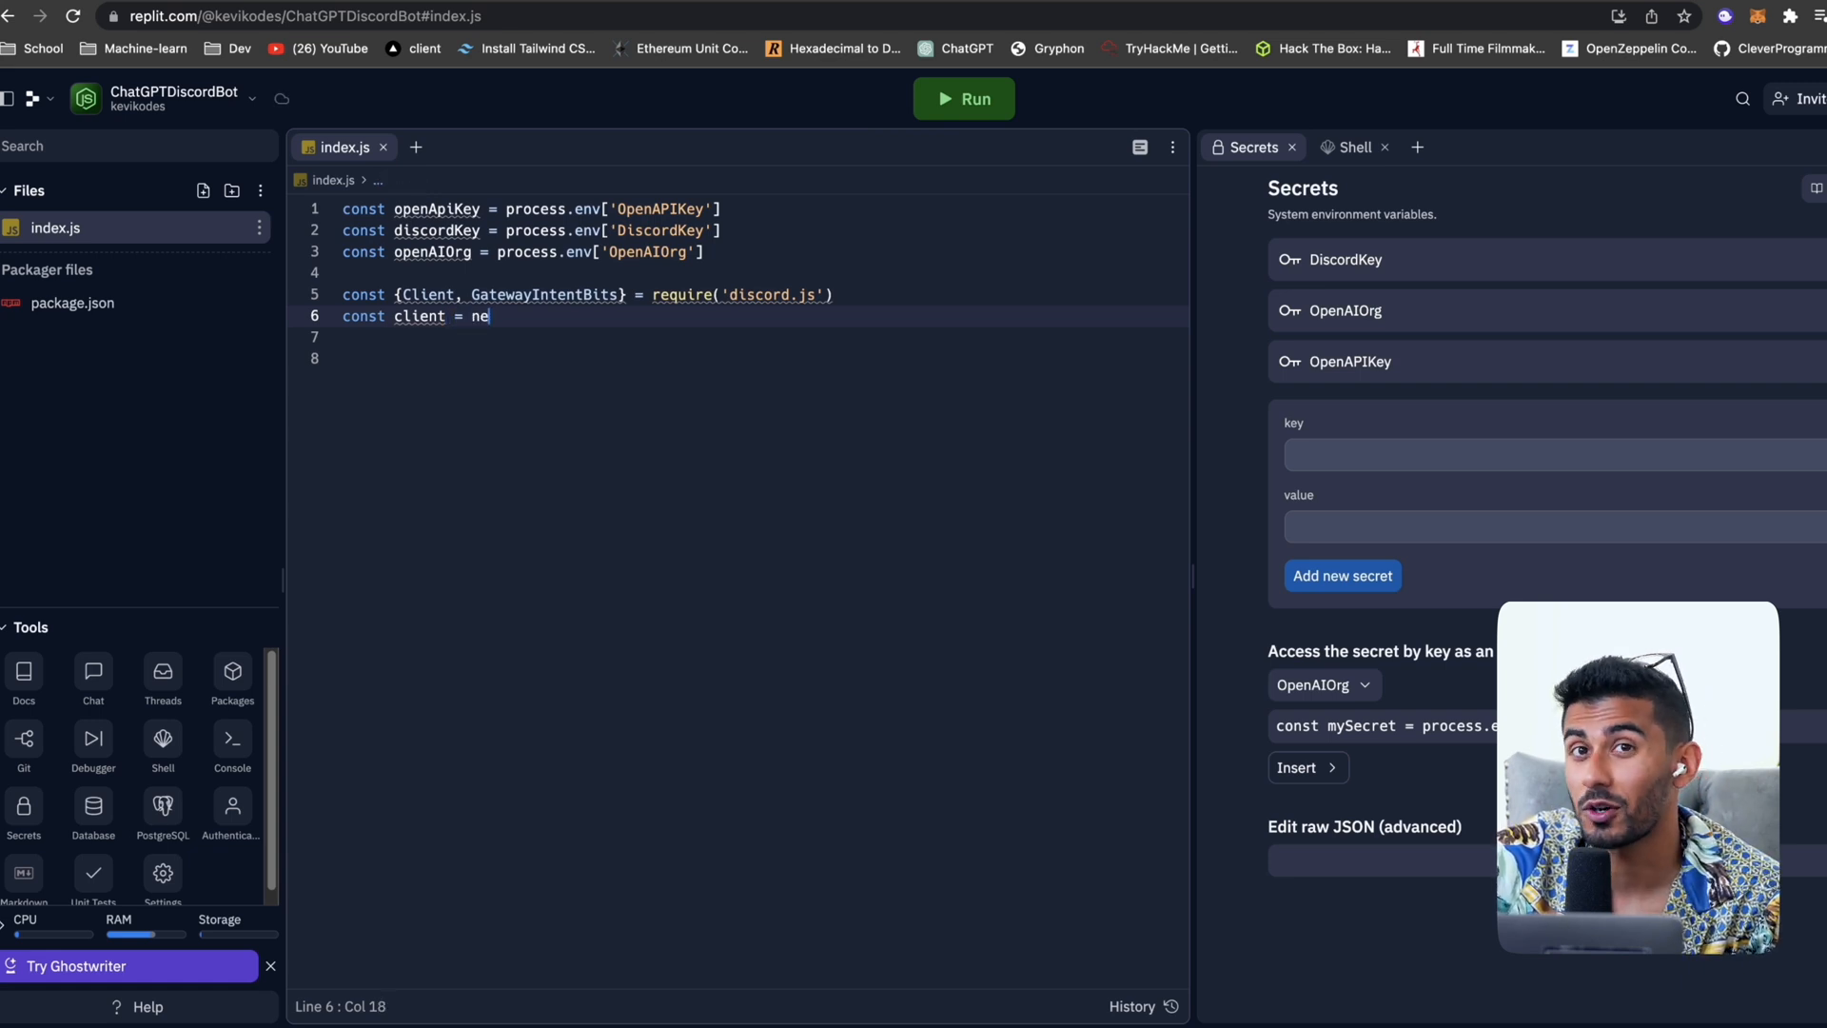
pyautogui.write('w Client({')
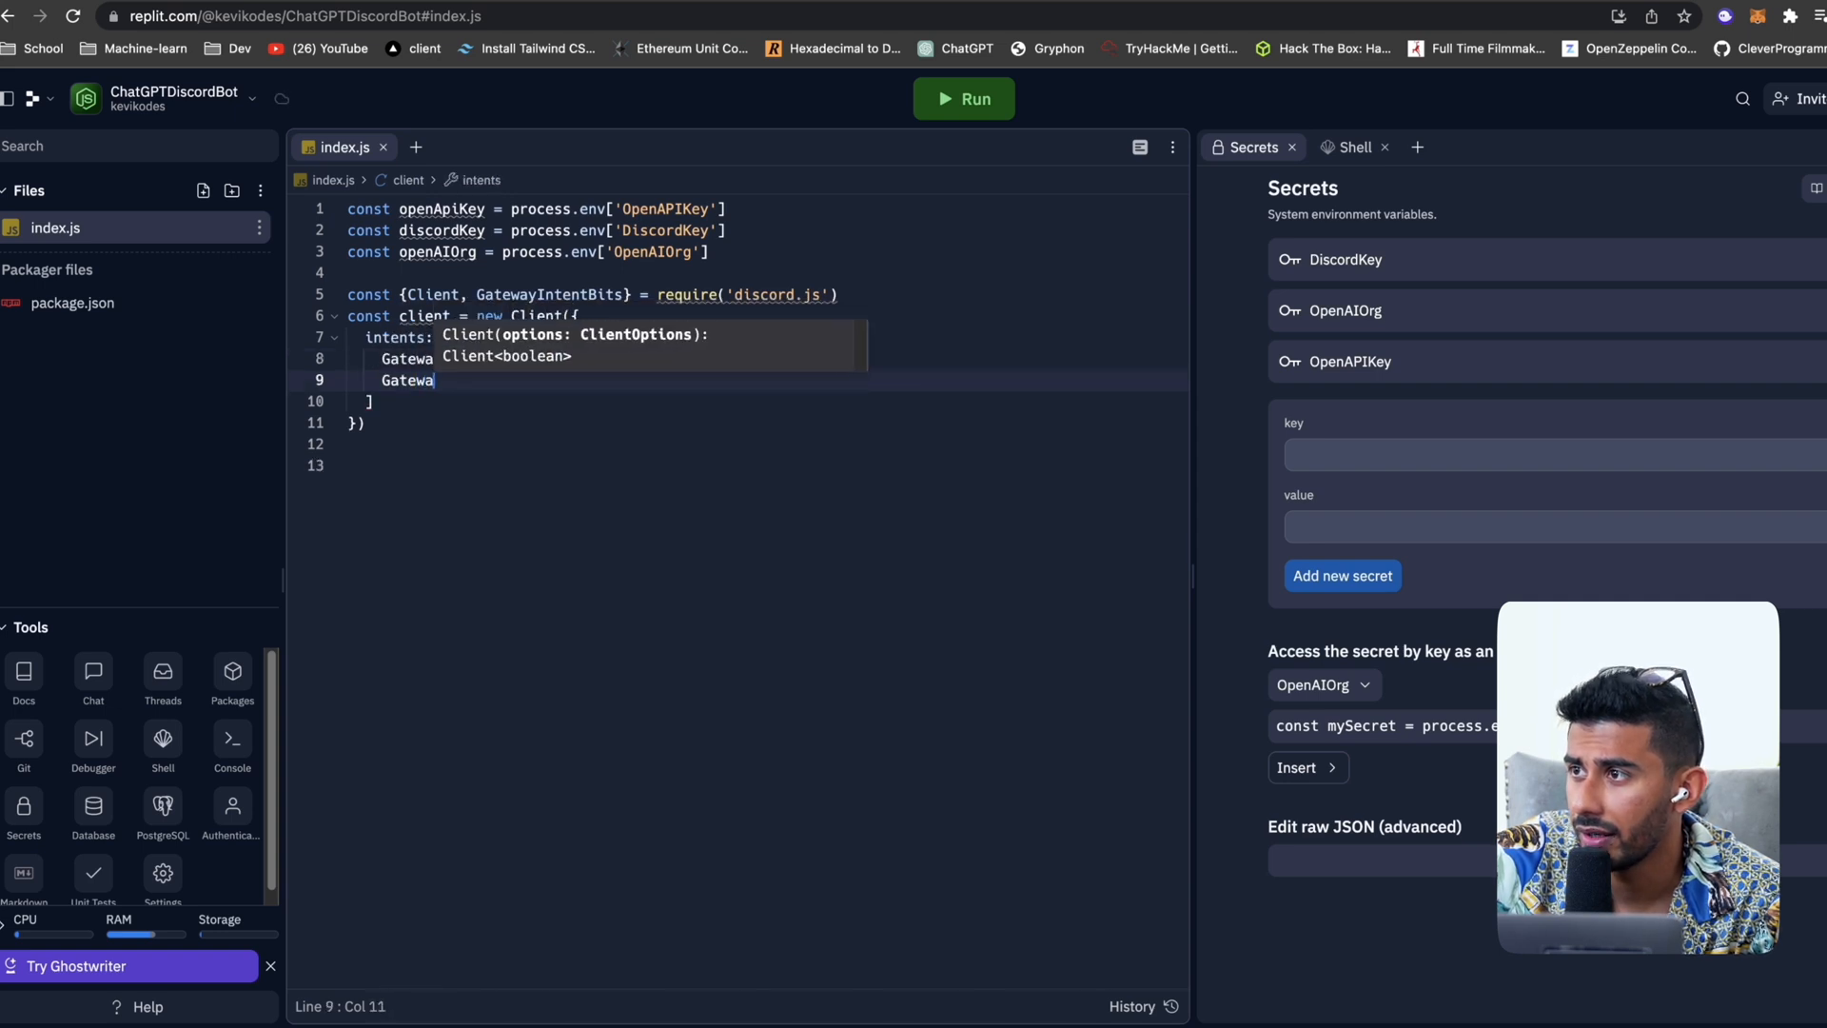
pyautogui.write('GatewayIntentBits.GuildMessages')
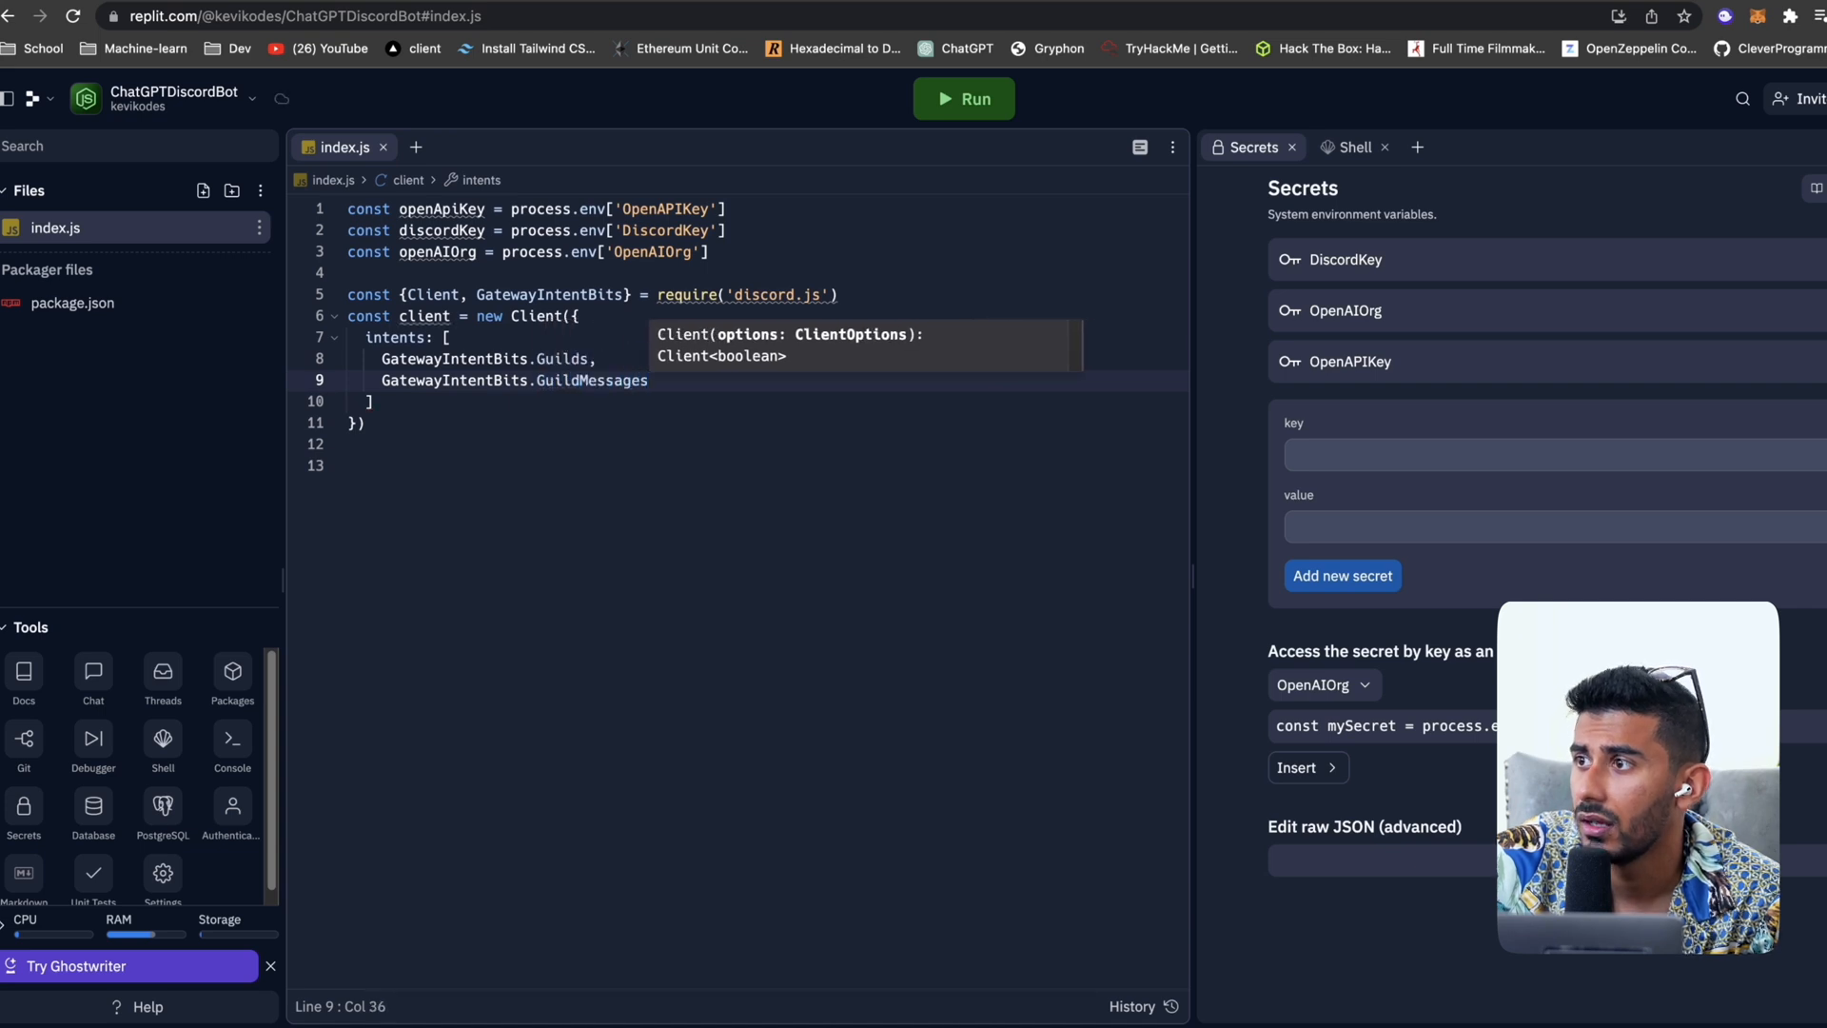
pyautogui.write('GatewayIntentBits.MessageContent')
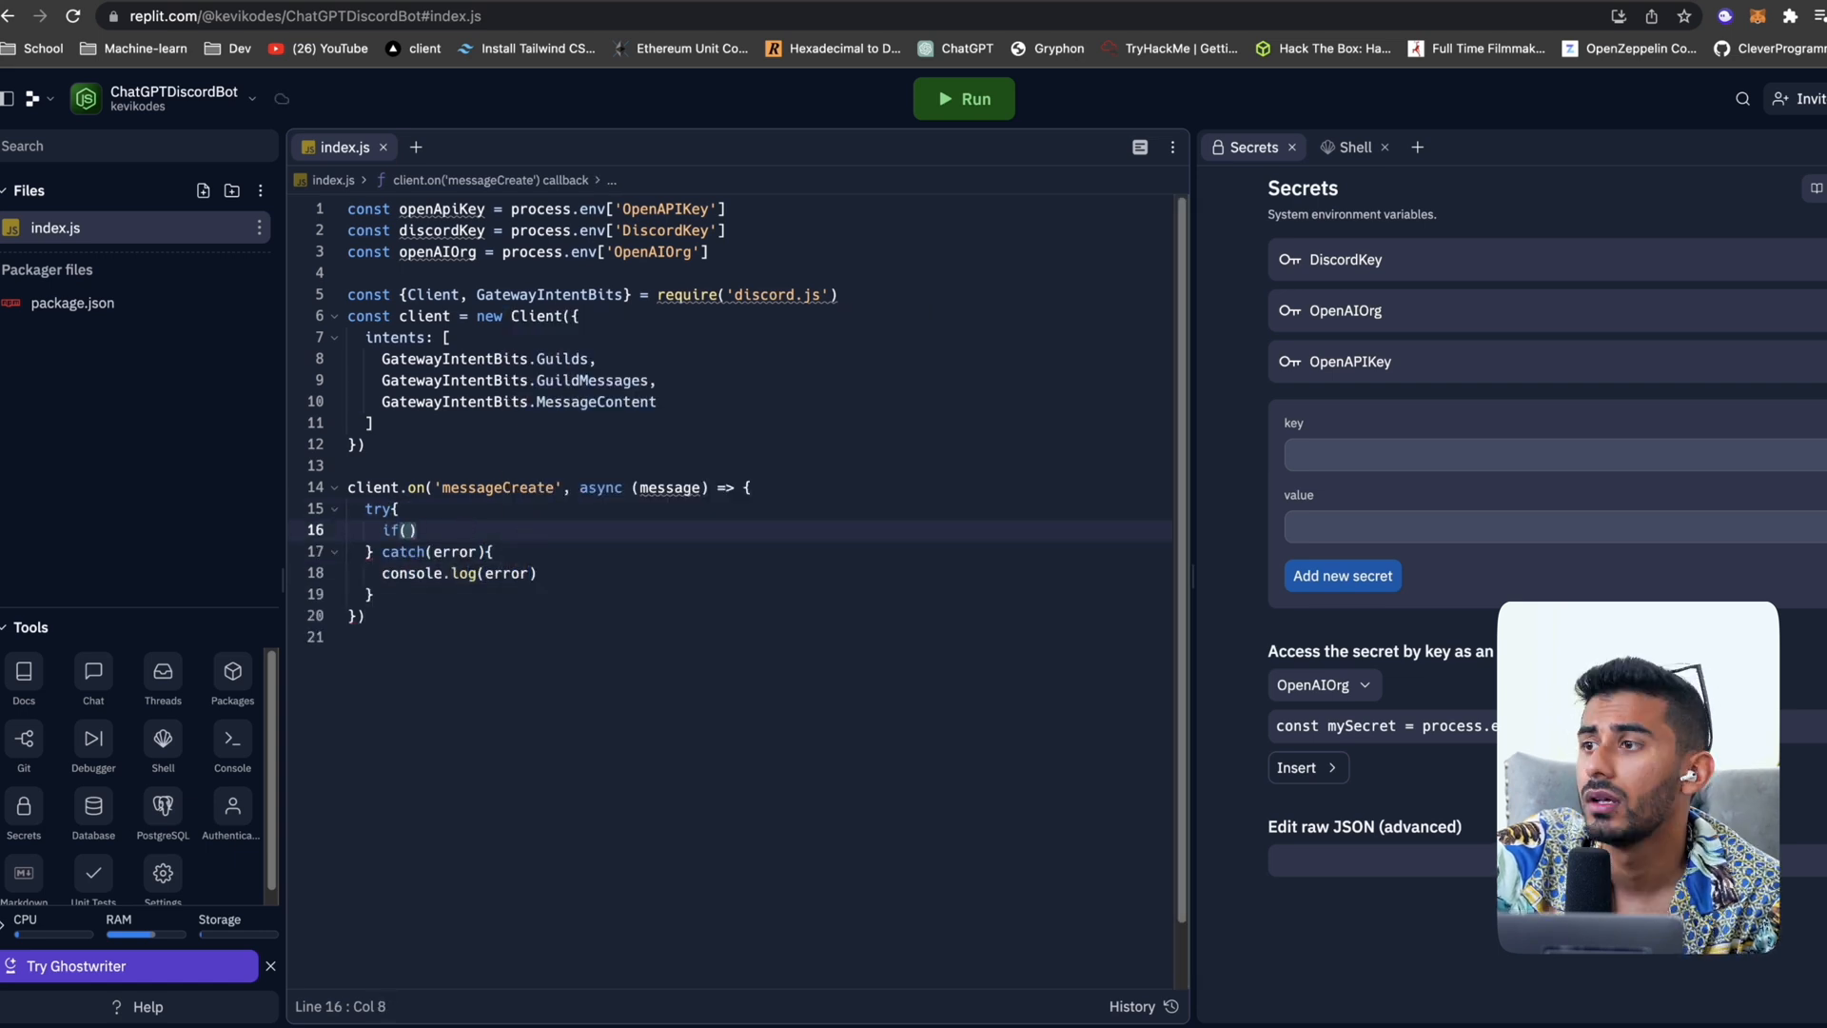
# Step: Add a messageCreate handler logging non-bot message content, log in with discordKey, and run
pyautogui.write('message.author.bot) return')
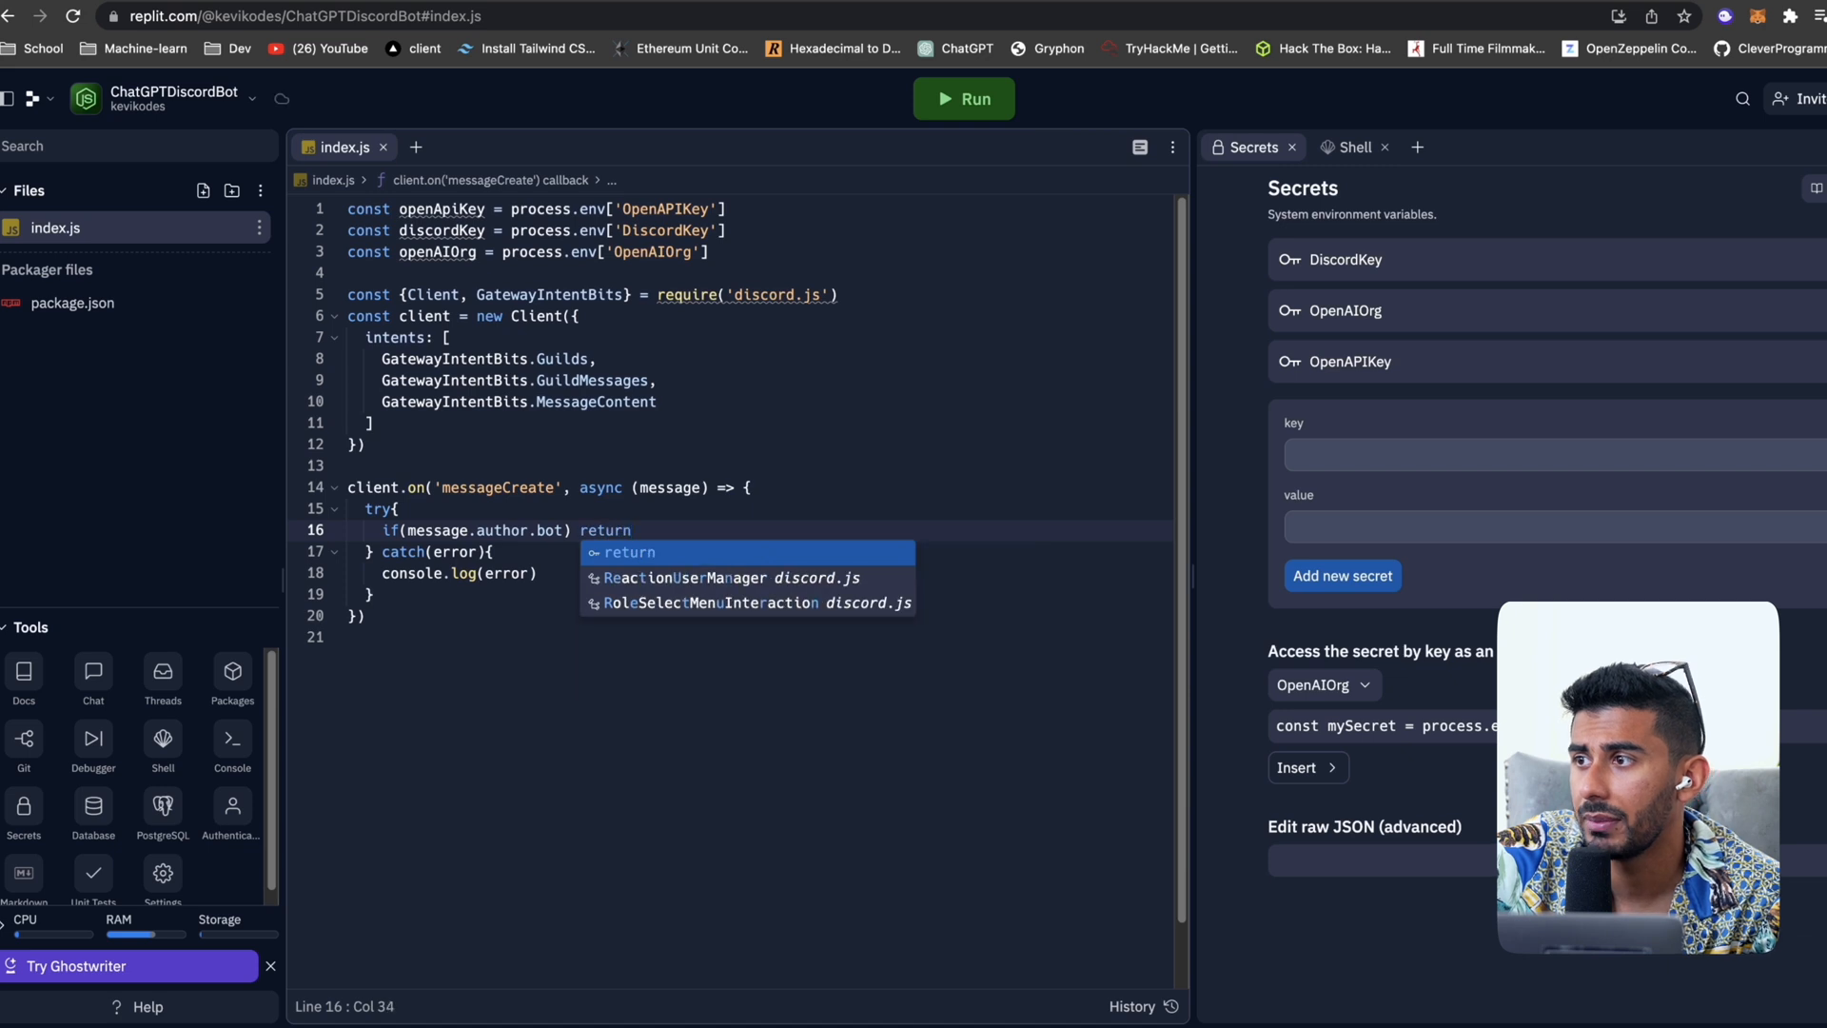
pyautogui.write('// Prevents infinite loop')
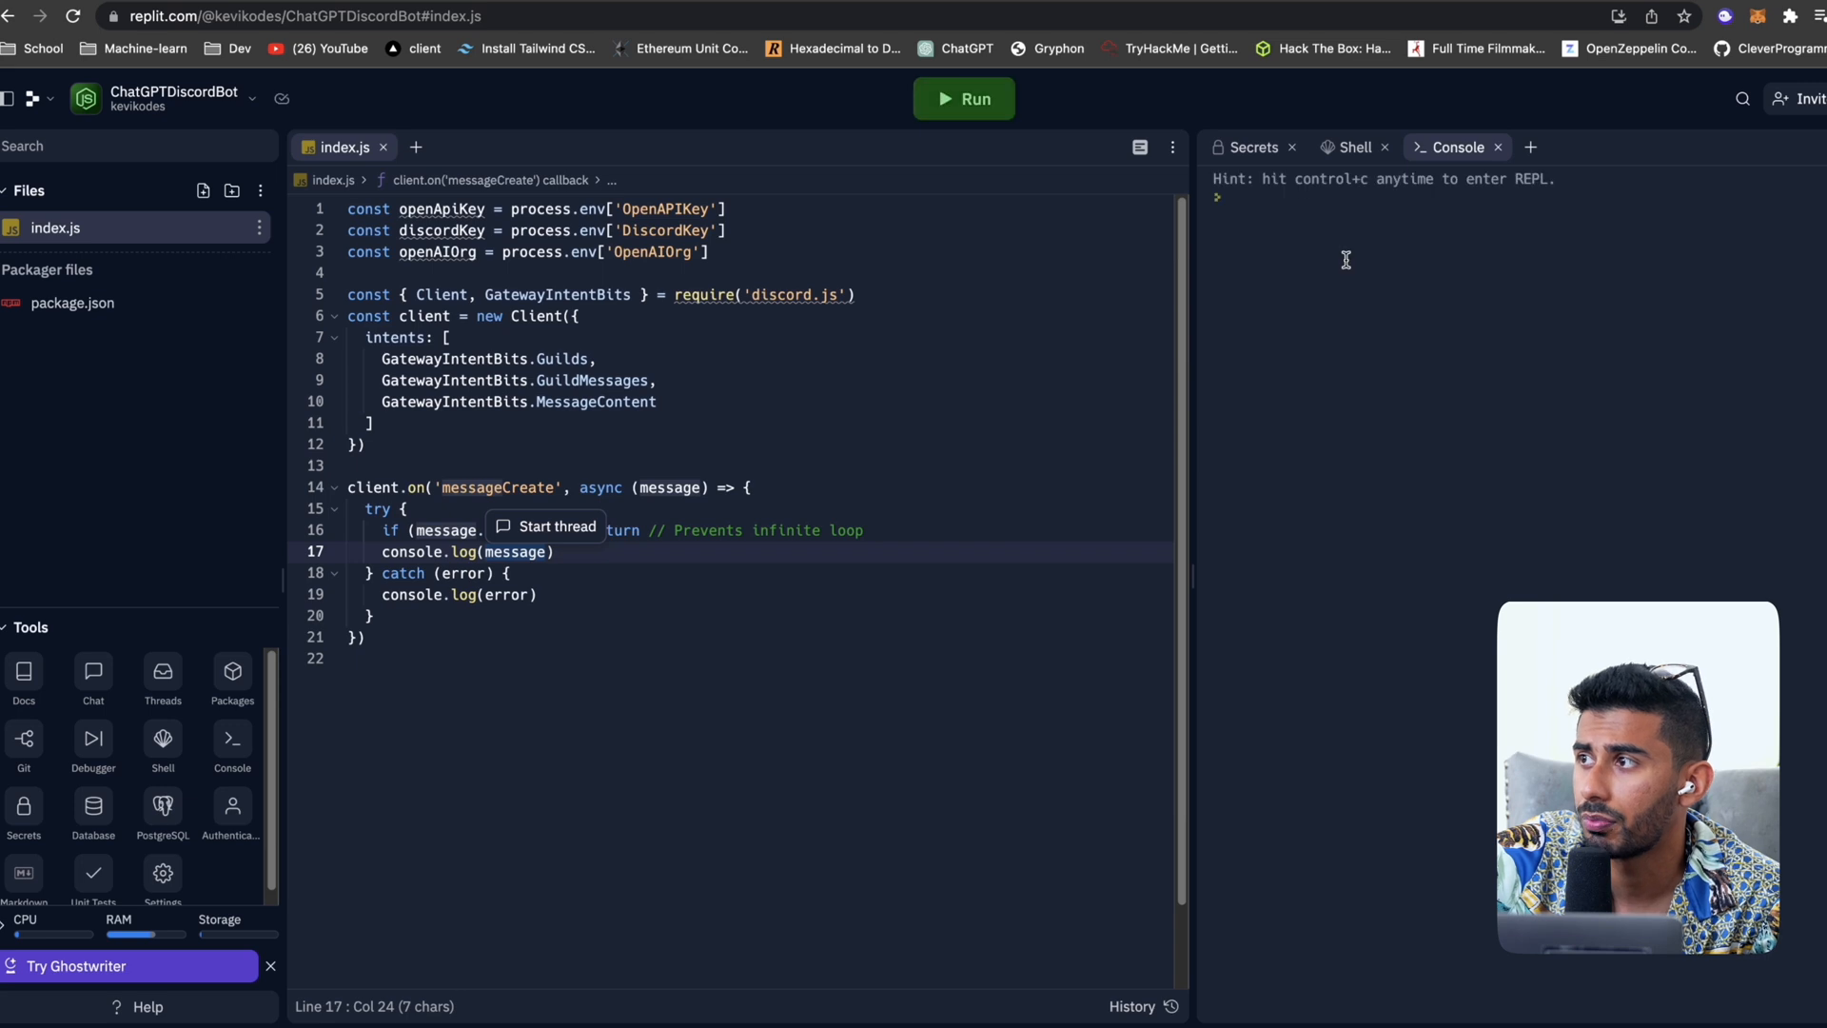
pyautogui.write('.content')
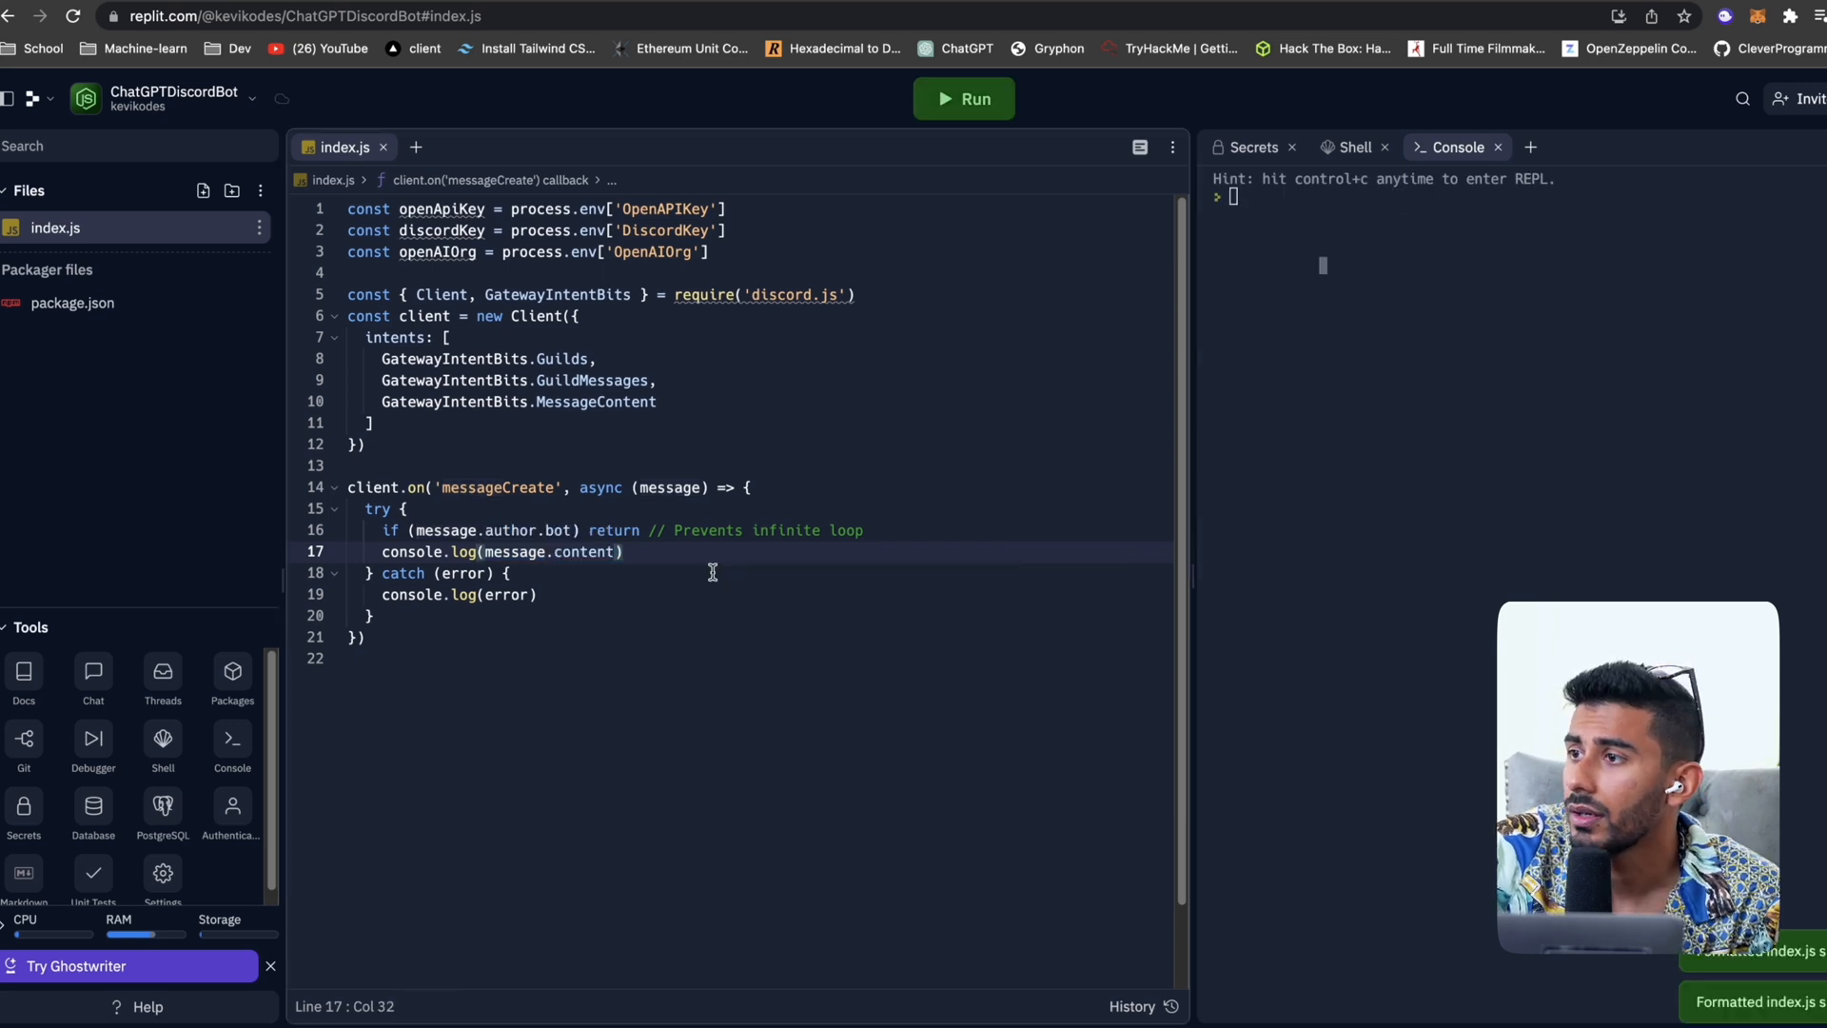
pyautogui.write('client.login(discordKey)')
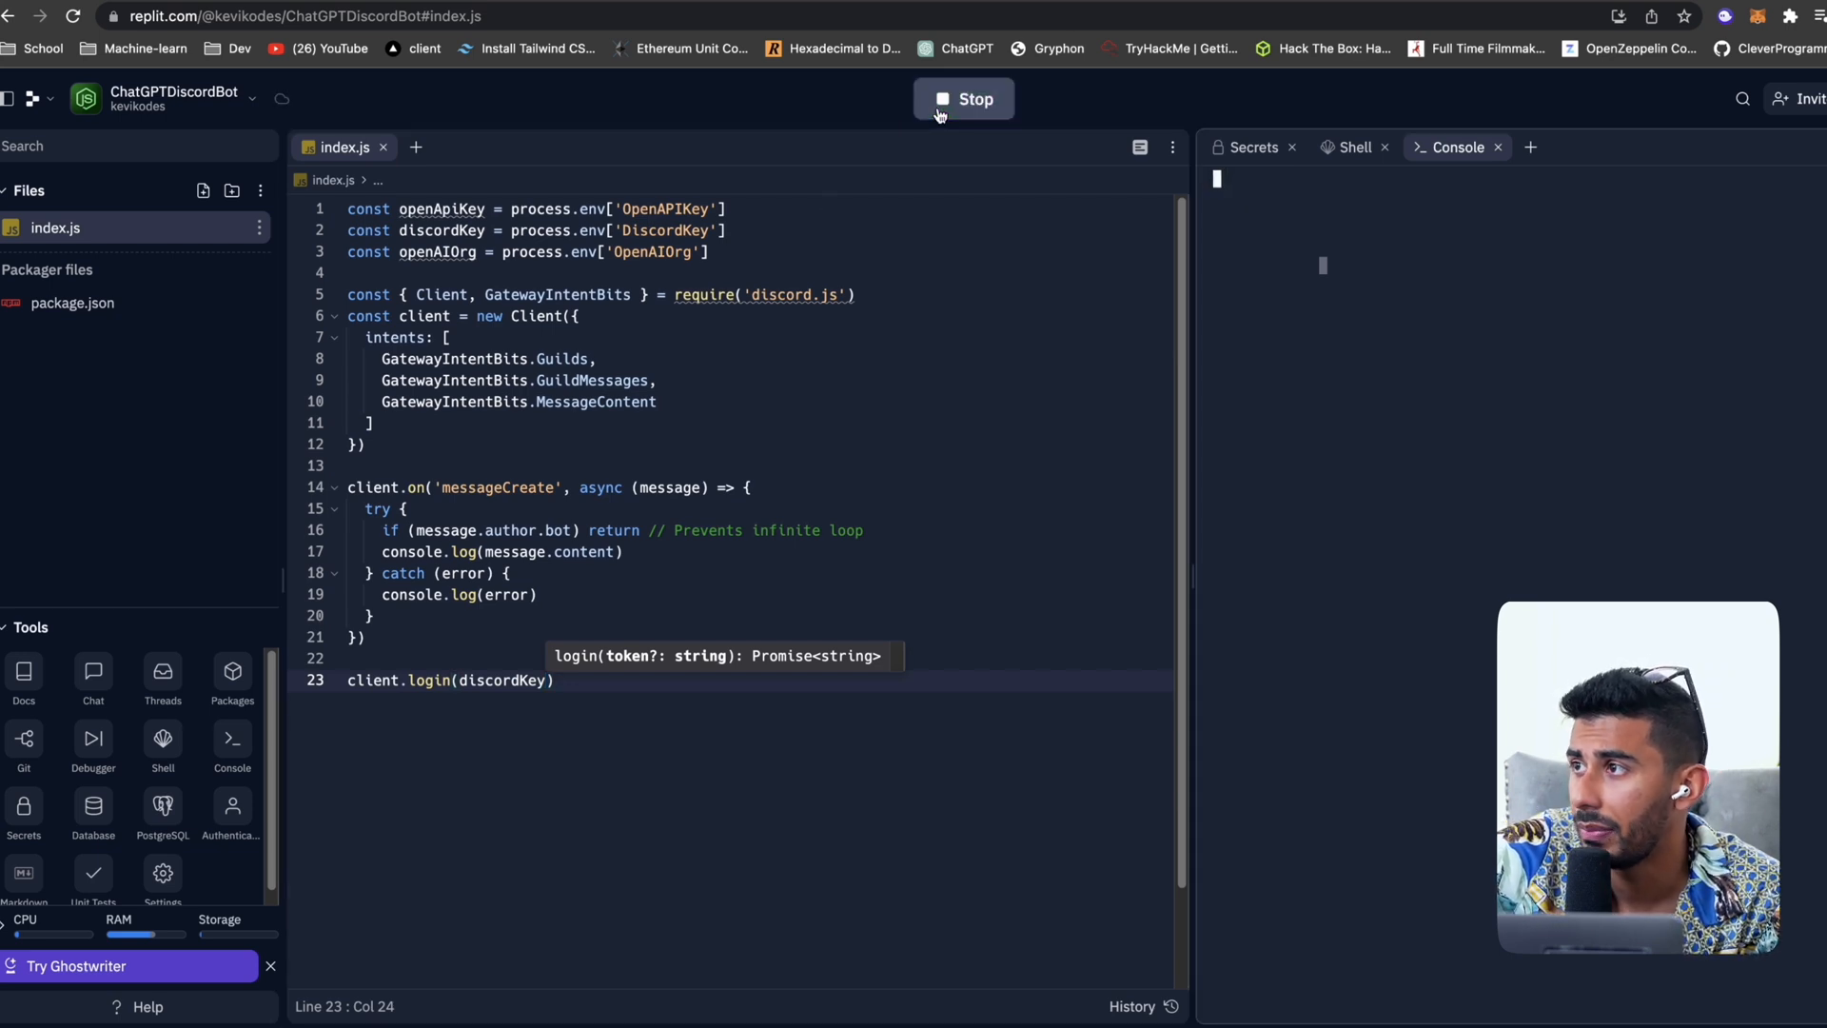
pyautogui.click(962, 98)
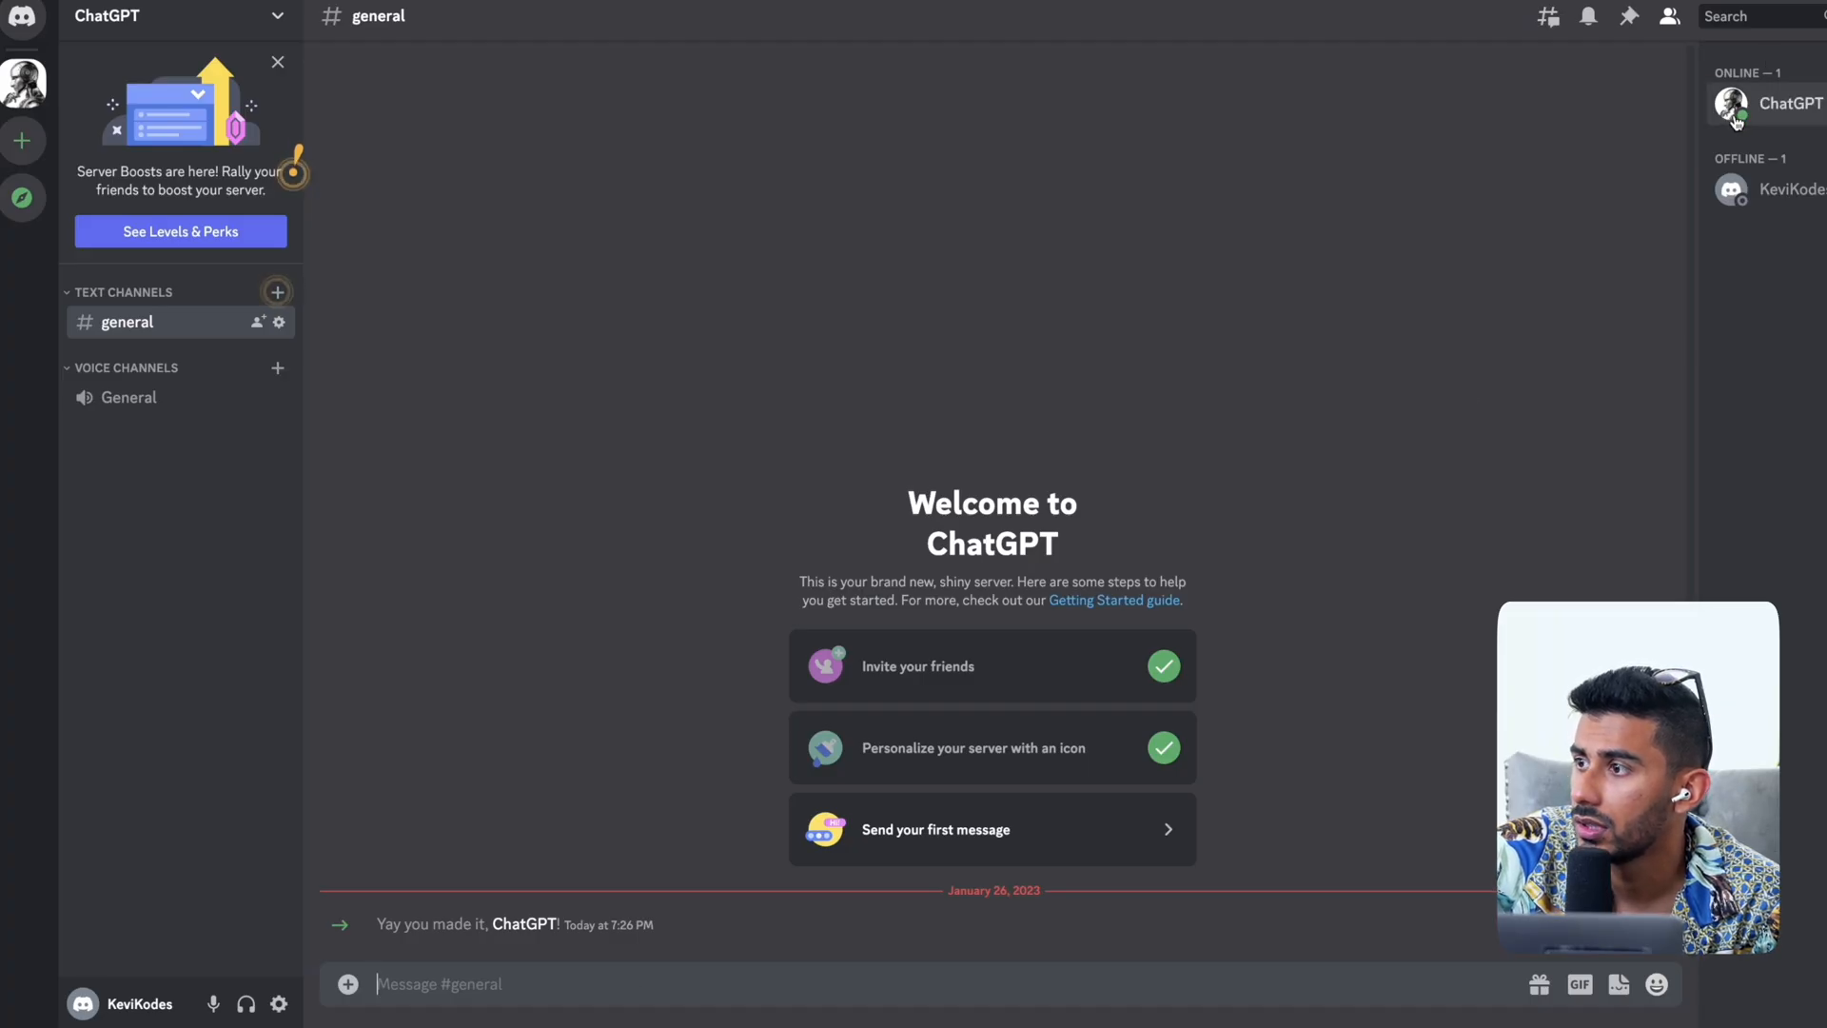
pyautogui.moveTo(1468, 395)
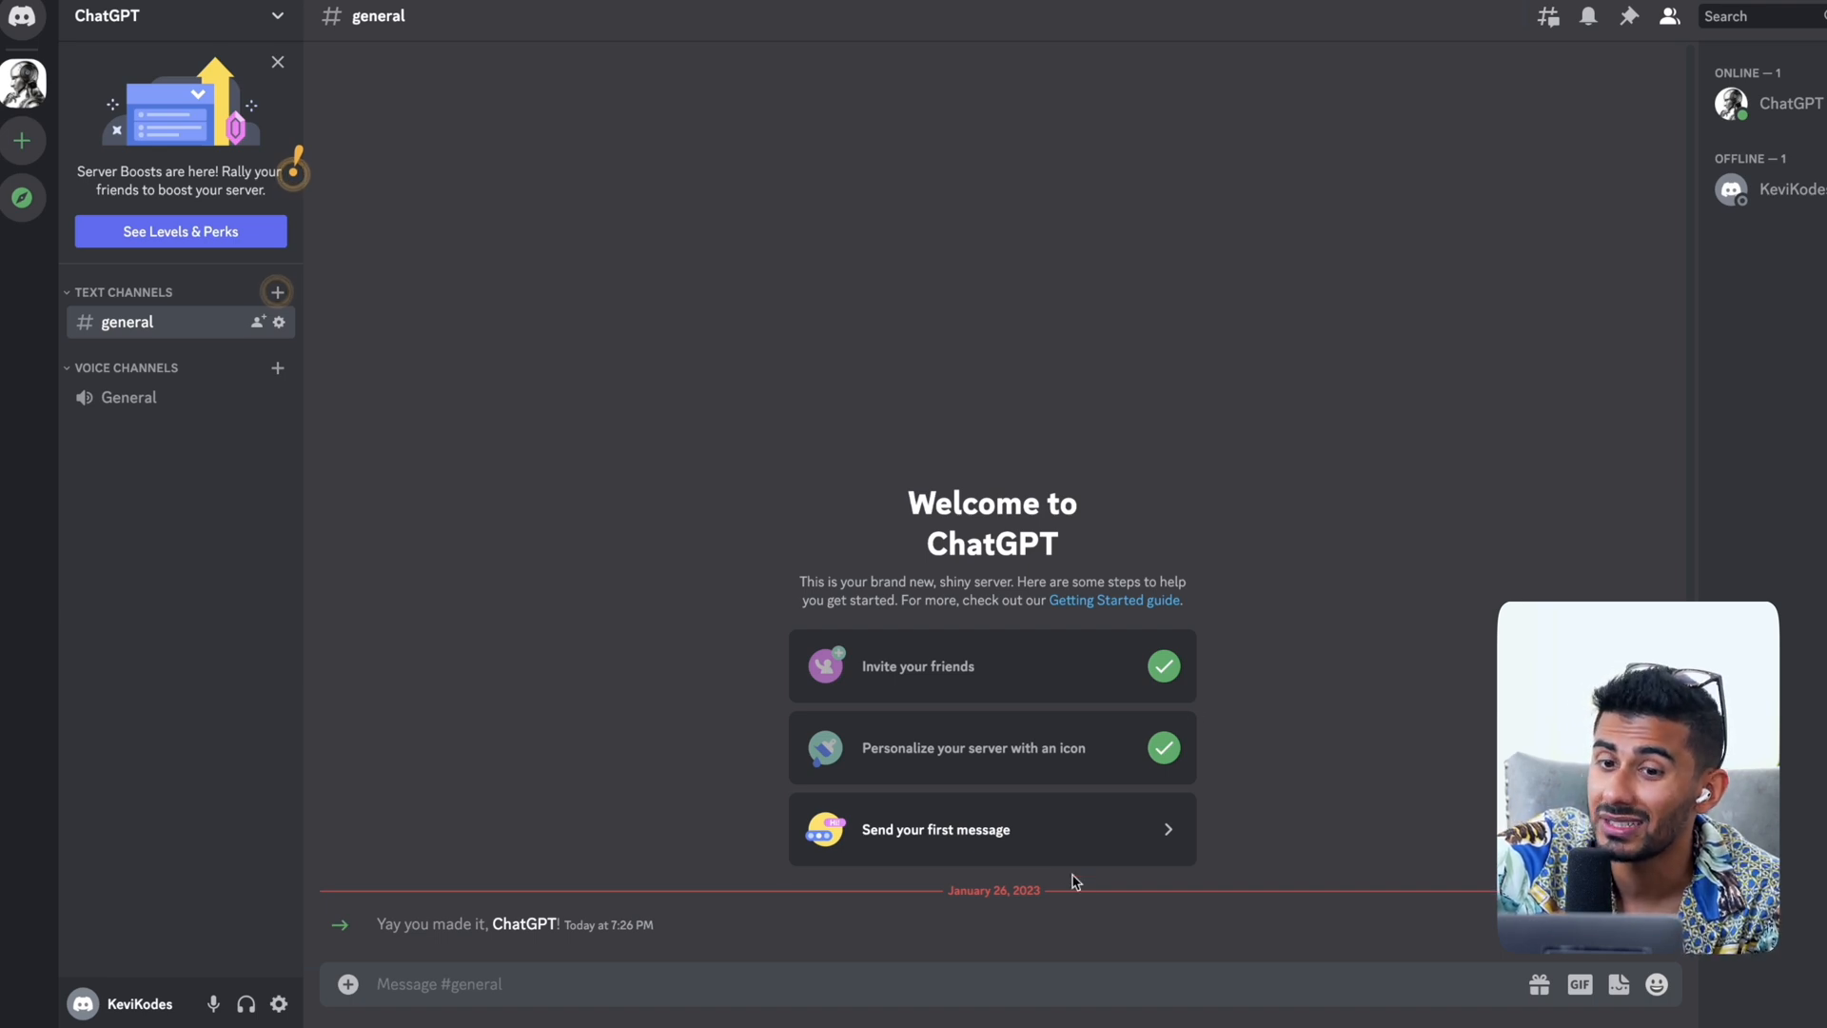
# Step: Send a test message in #general and confirm it prints in the repl console
pyautogui.write("discord.js')")
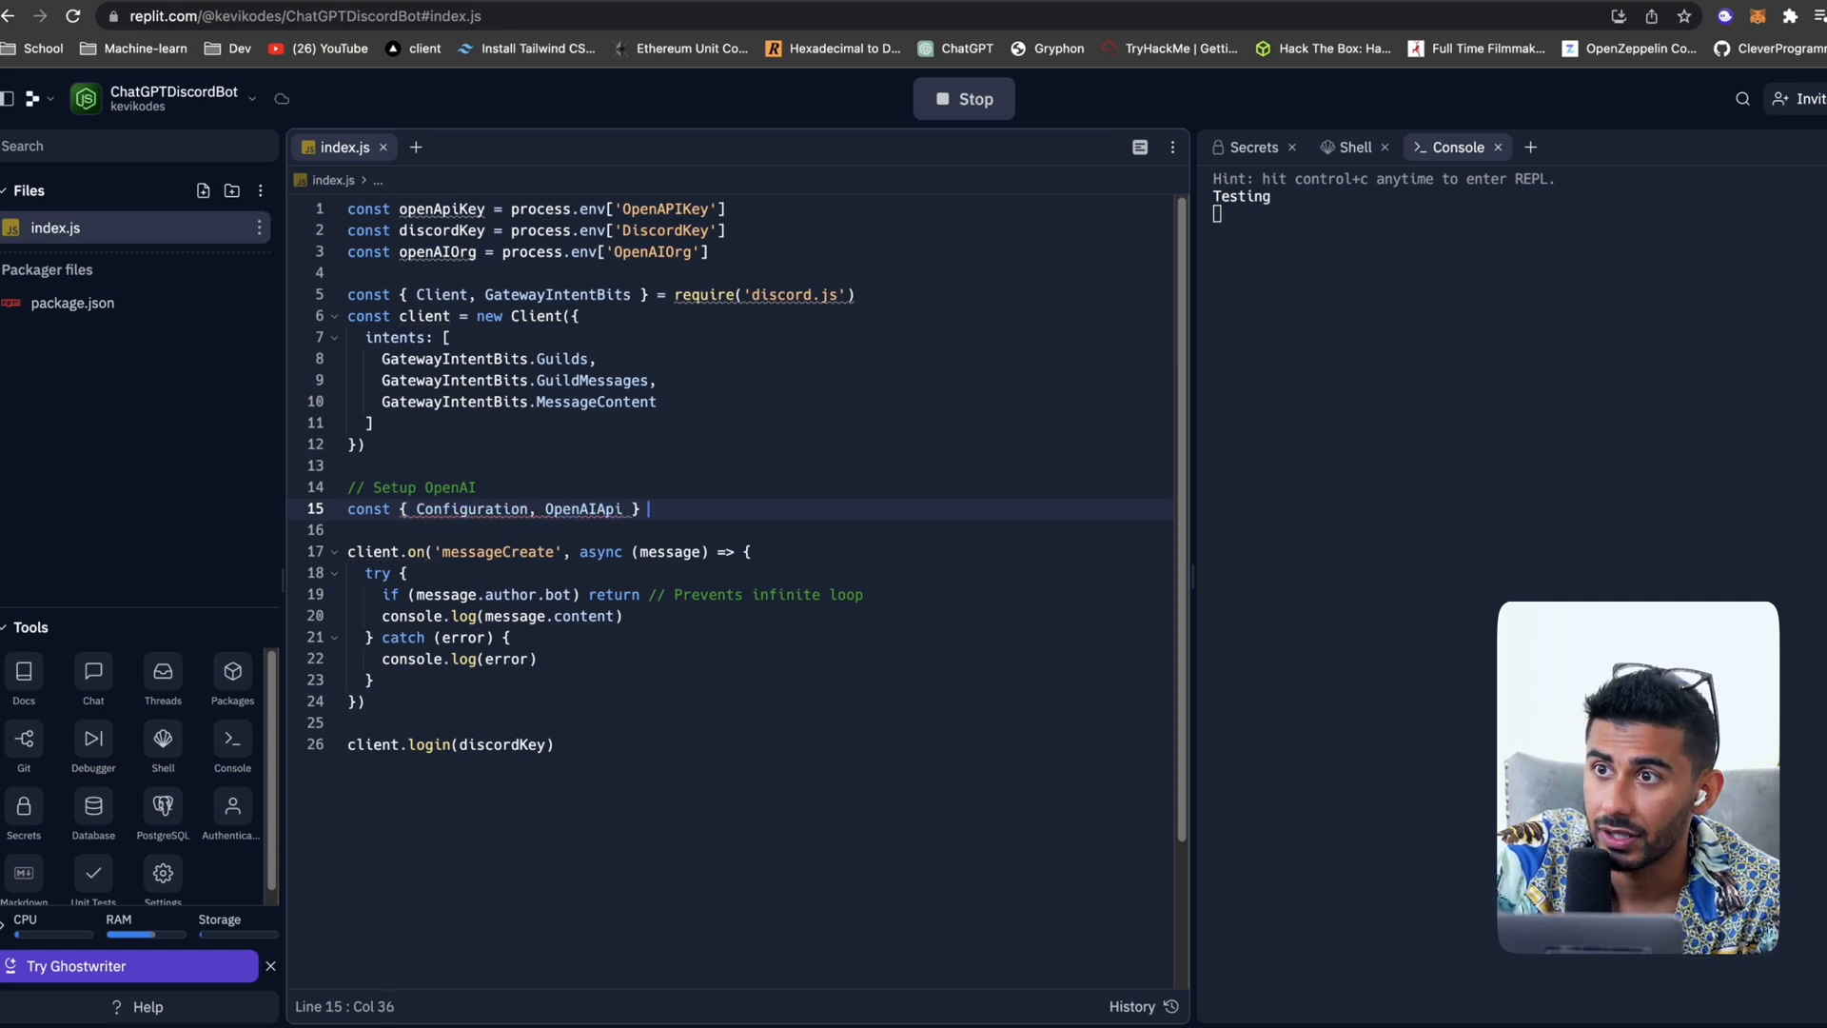
# Step: Require openai, build a Configuration with openAIOrg and openApiKey, and create an OpenAIApi instance
pyautogui.write('= require')
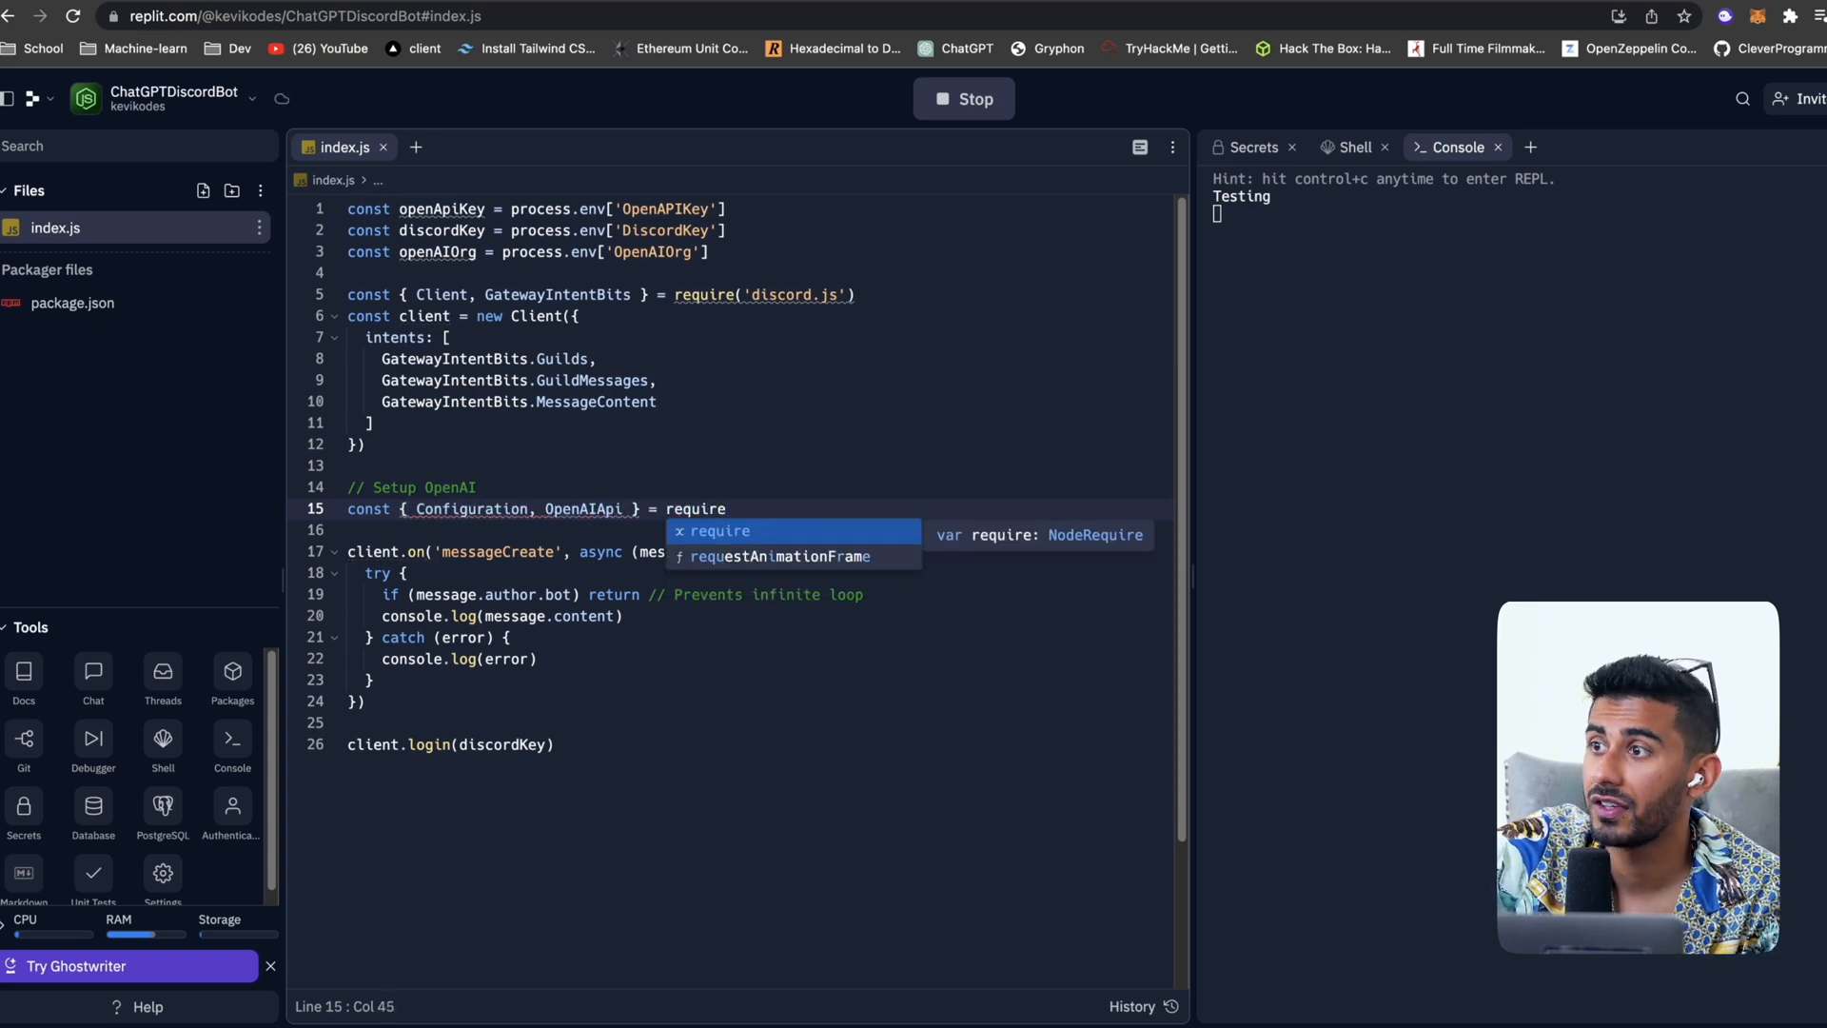
pyautogui.write("('openai'")
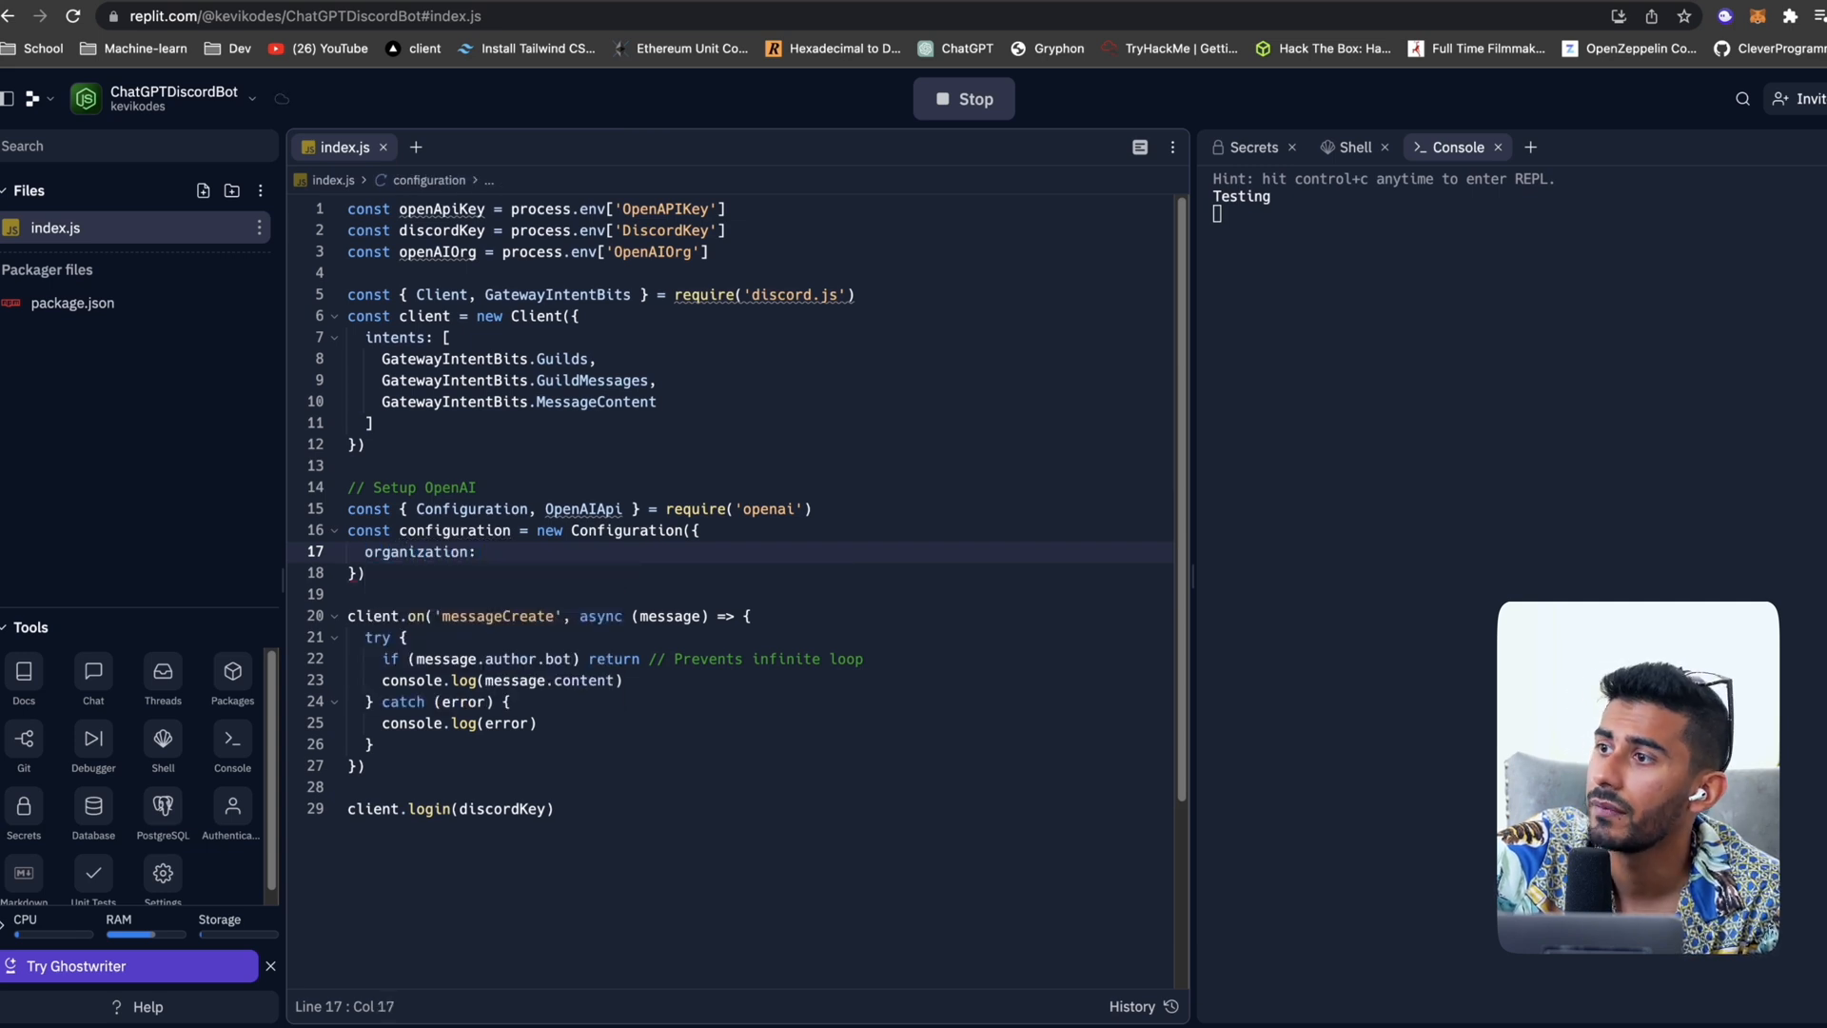
pyautogui.write('openAIOrg,')
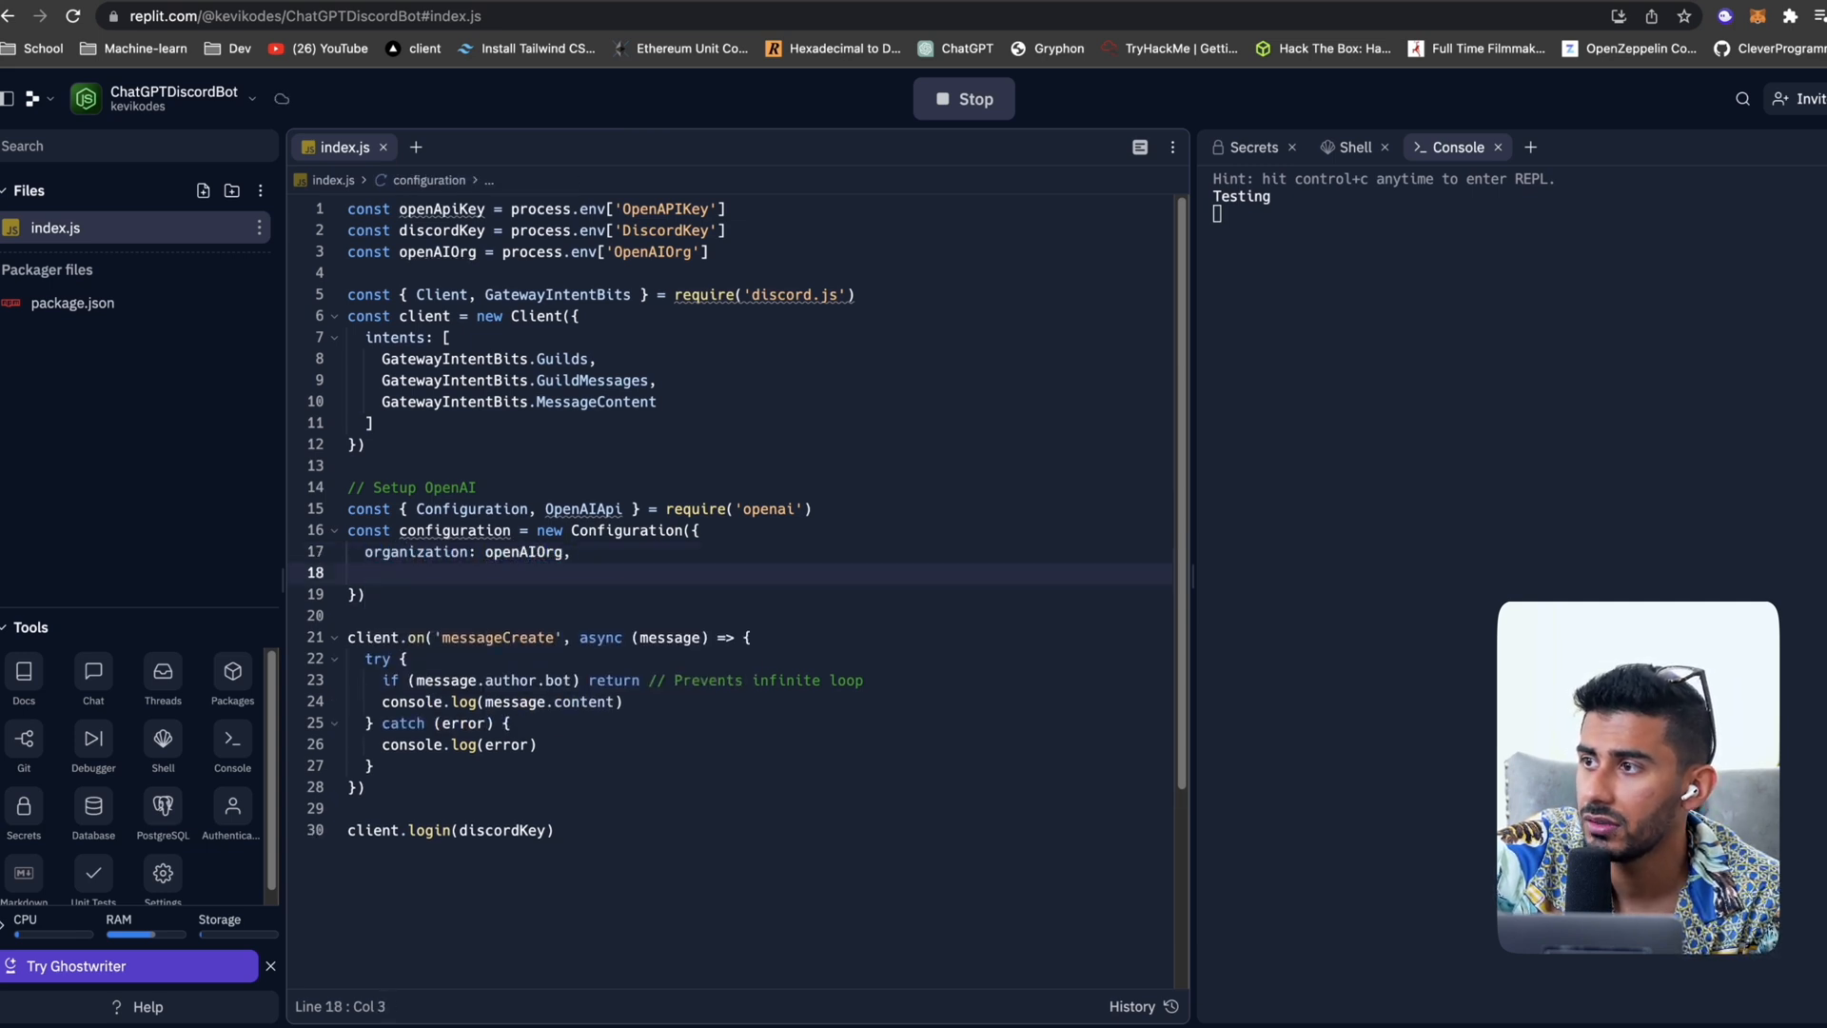
pyautogui.write('apiKey: openApiKey')
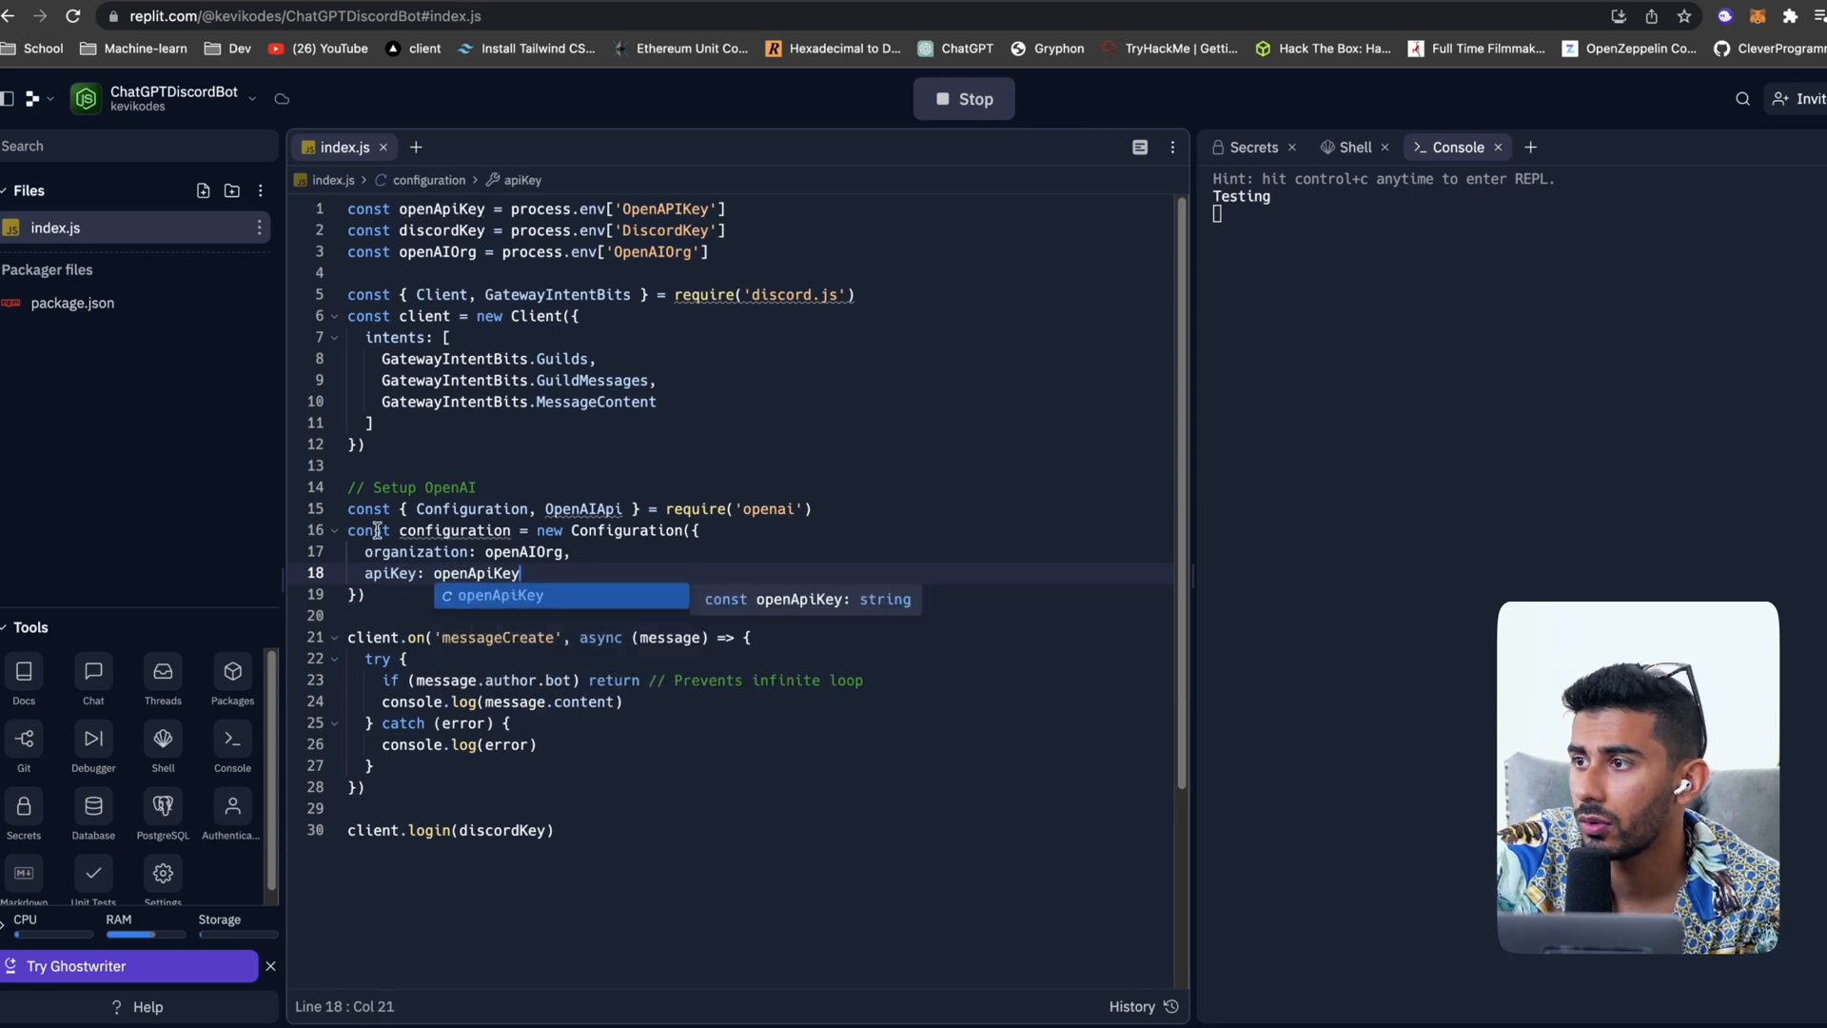
pyautogui.write('const openai = new OpenAIApi()')
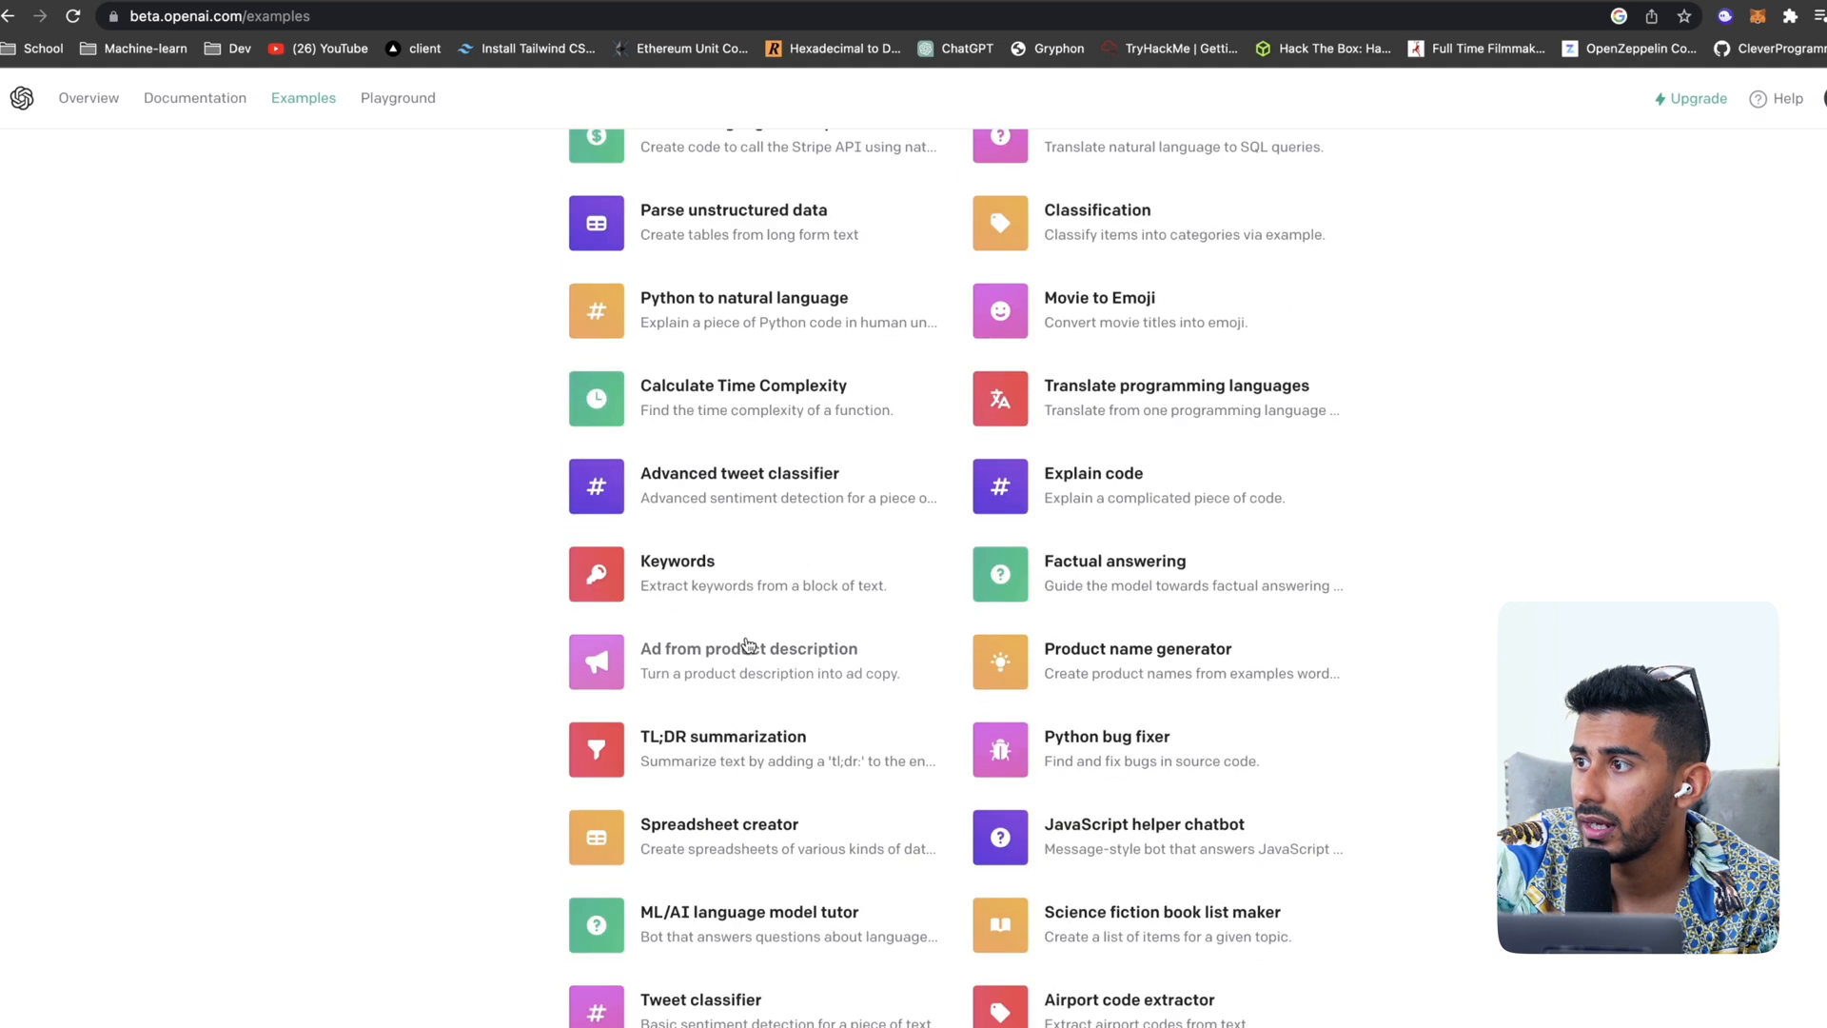
# Step: Scroll the OpenAI examples page down to the open-ended Chat example
pyautogui.scroll(-3)
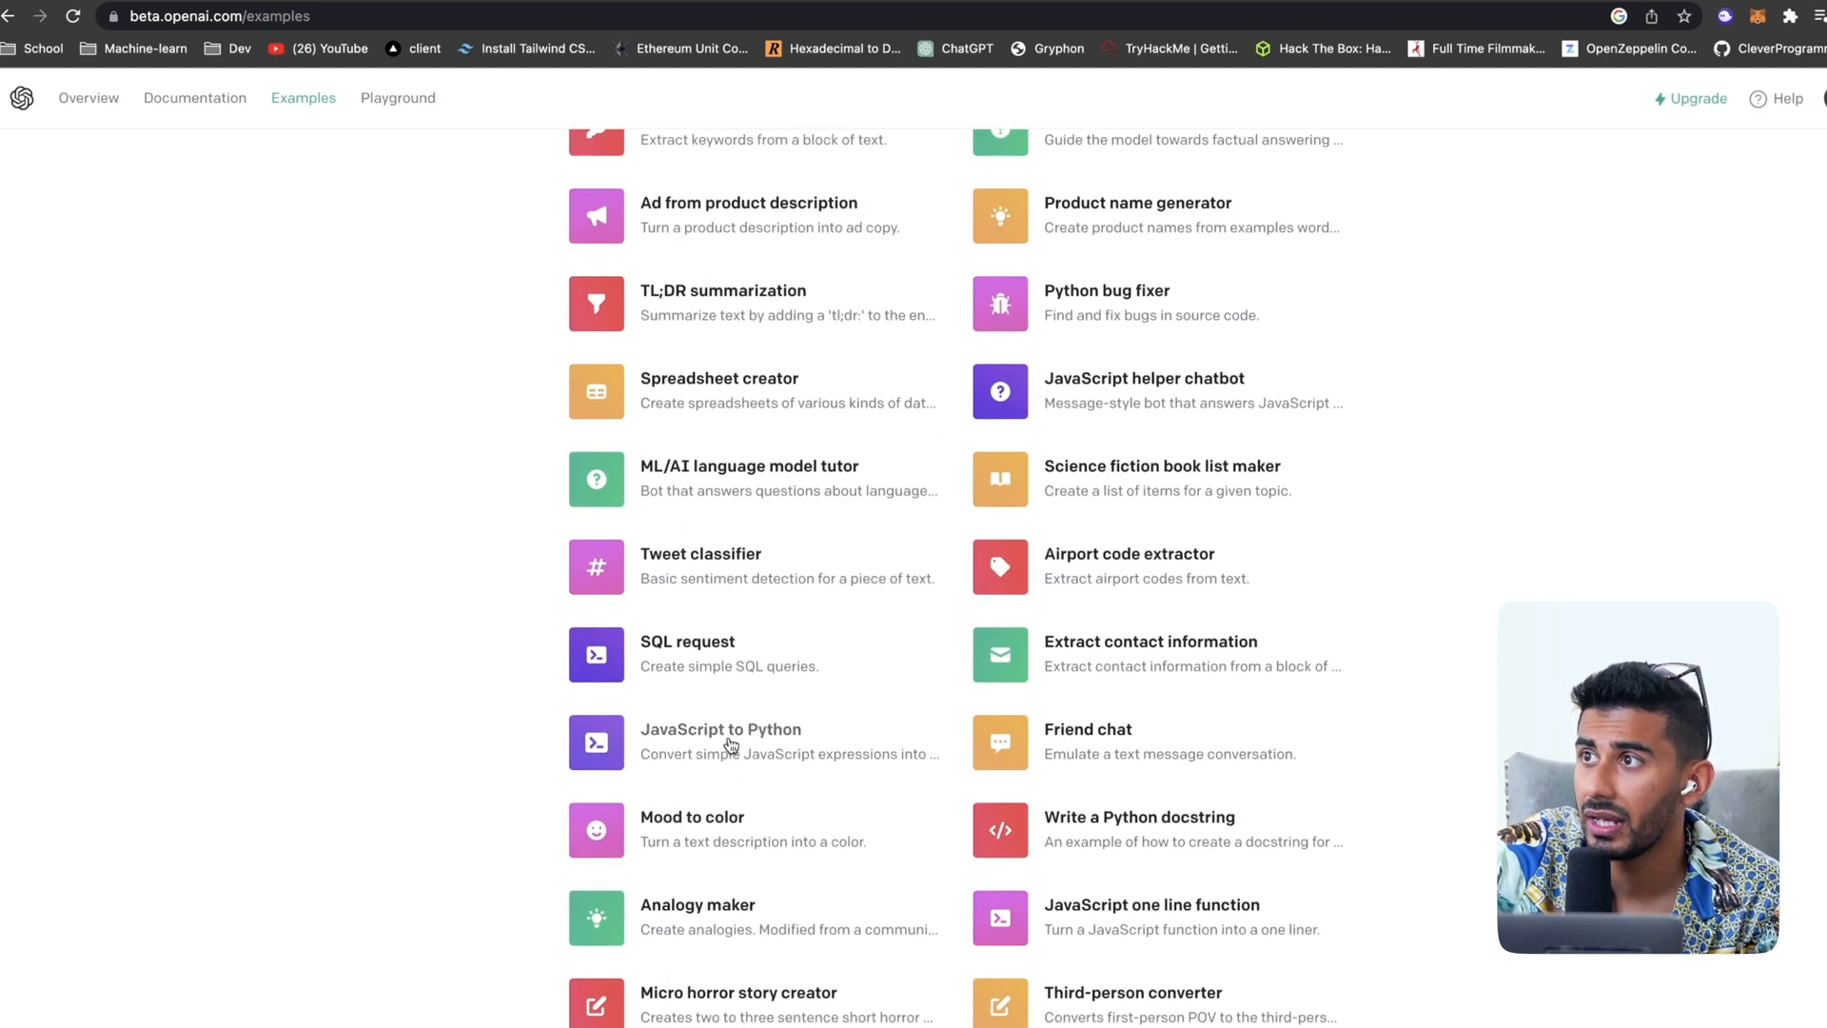
pyautogui.scroll(-3)
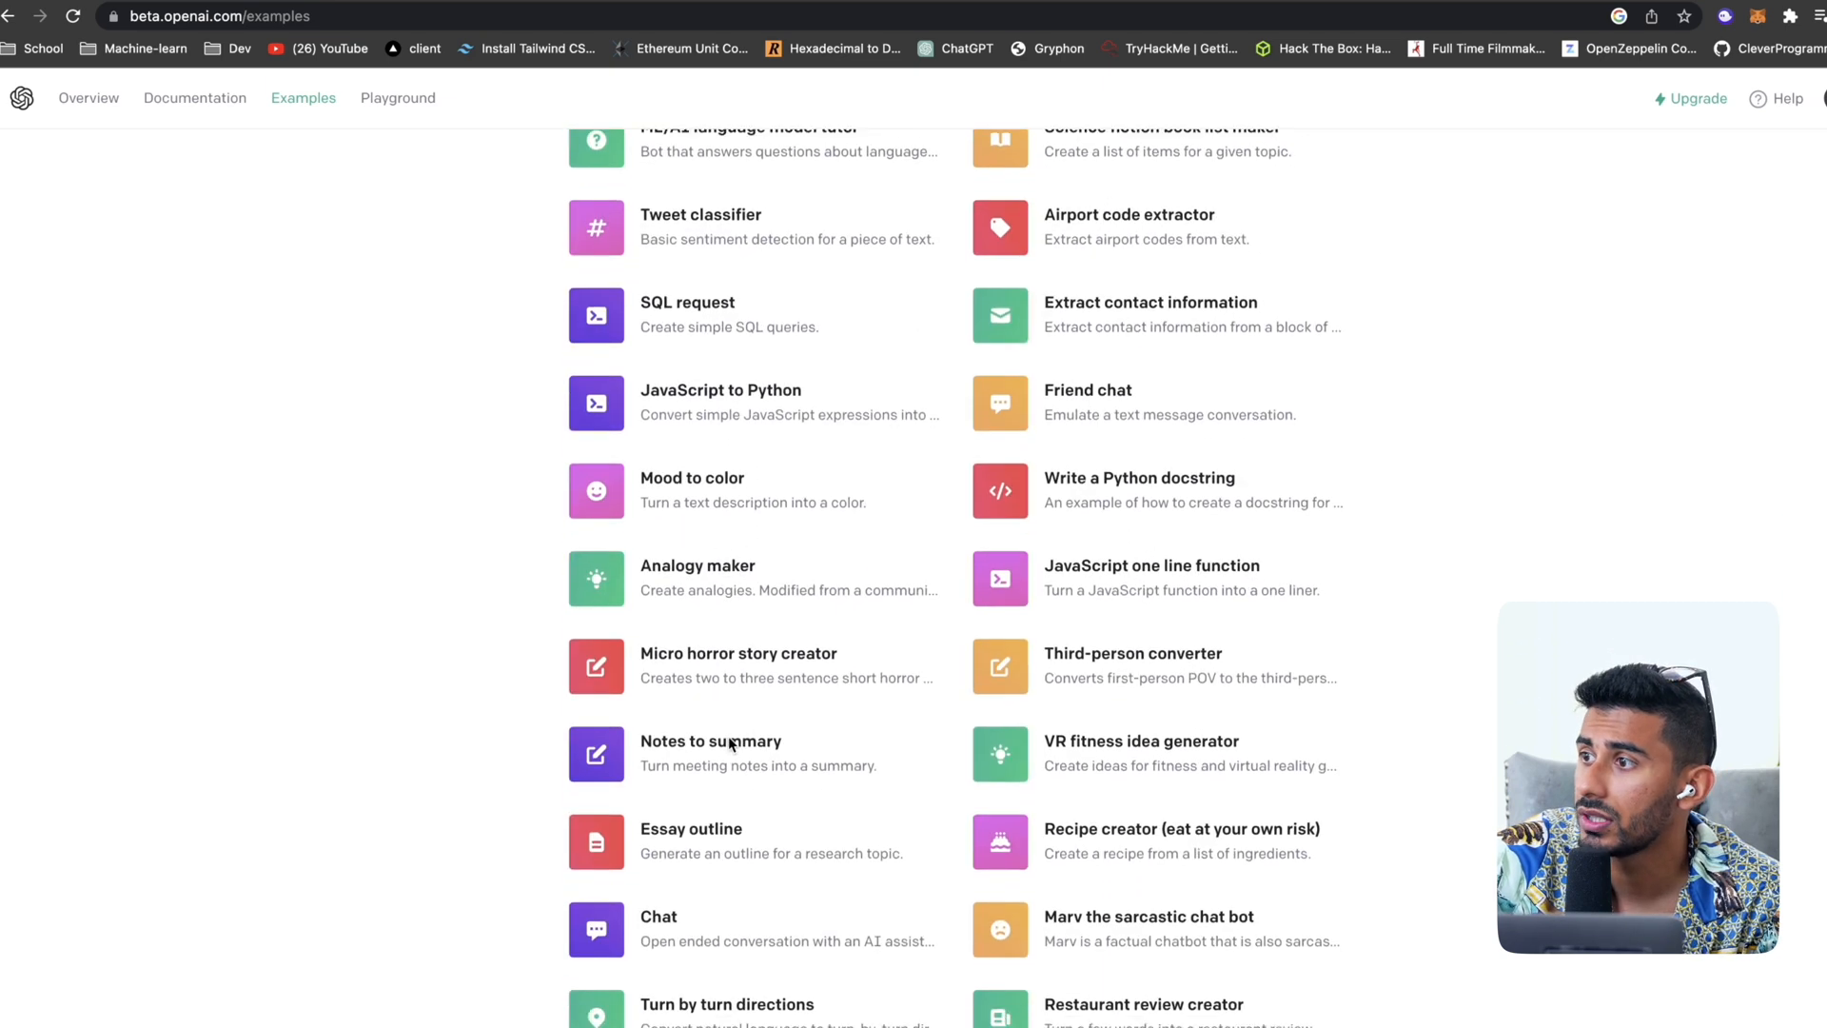
pyautogui.scroll(-3)
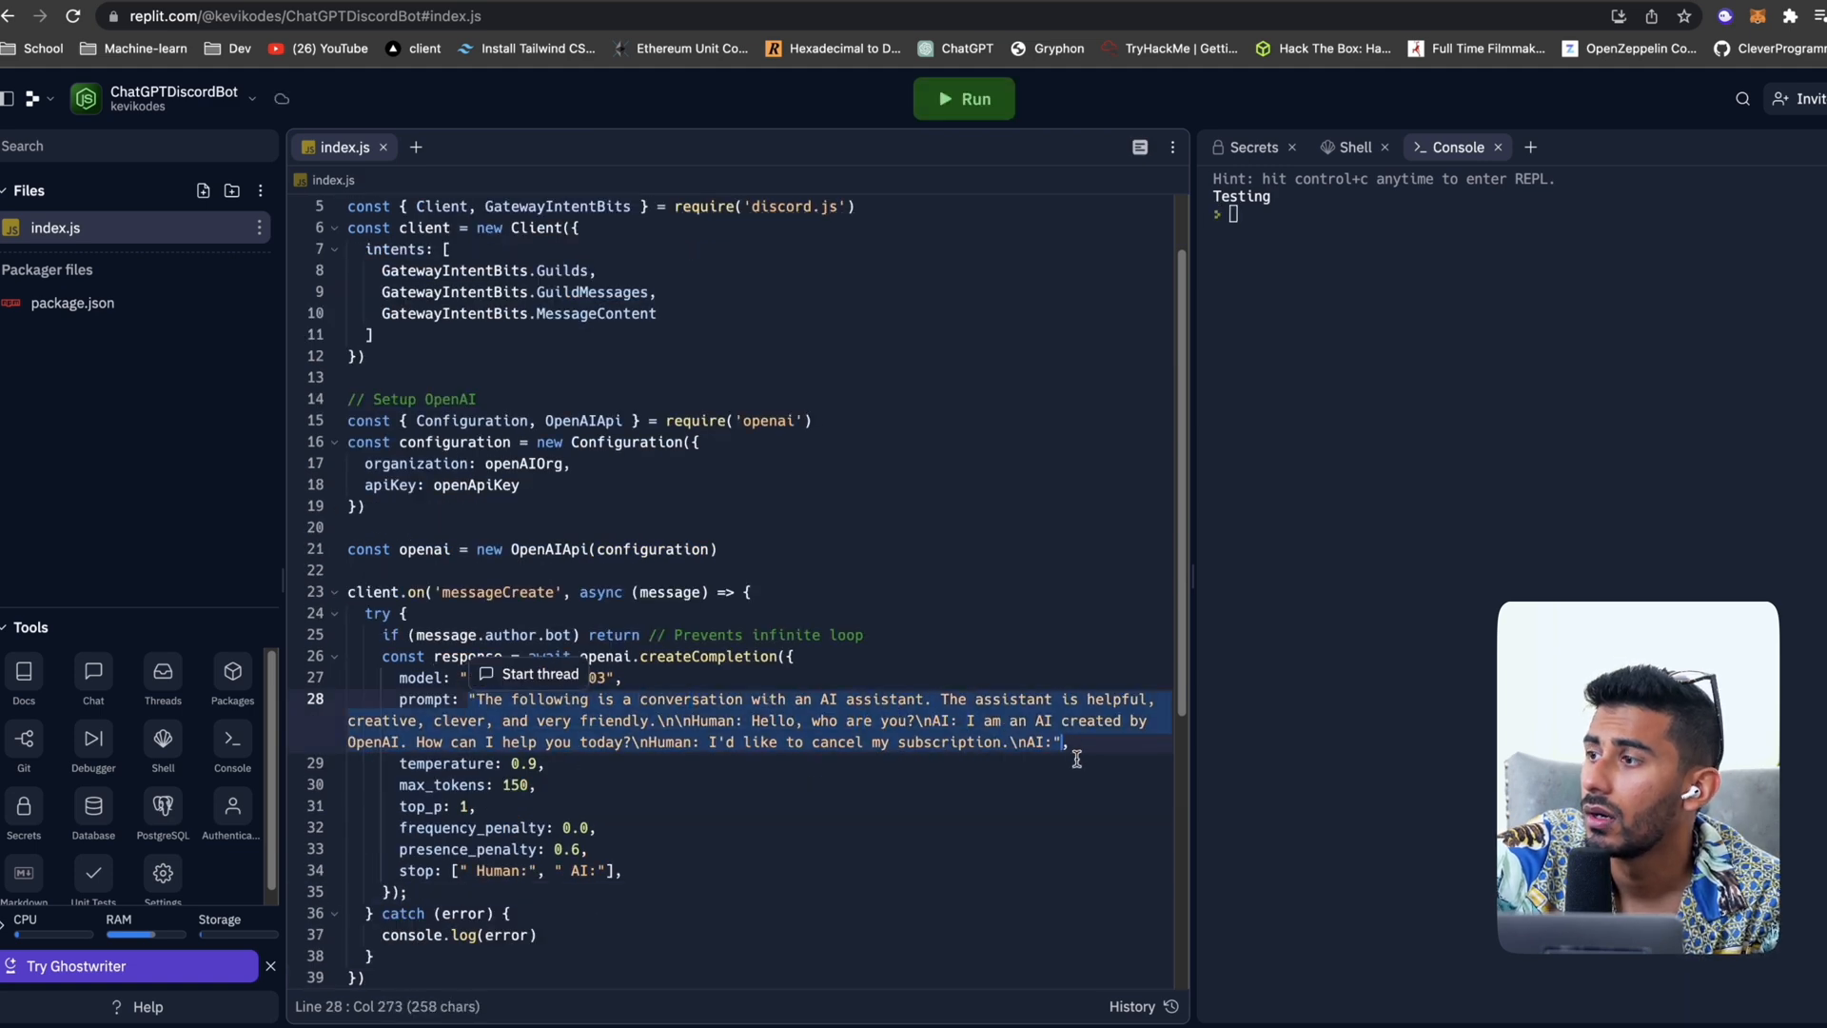
# Step: Use message.content as the prompt, reply with response.data.choices[0].text, and restart the bot
pyautogui.write('message.,')
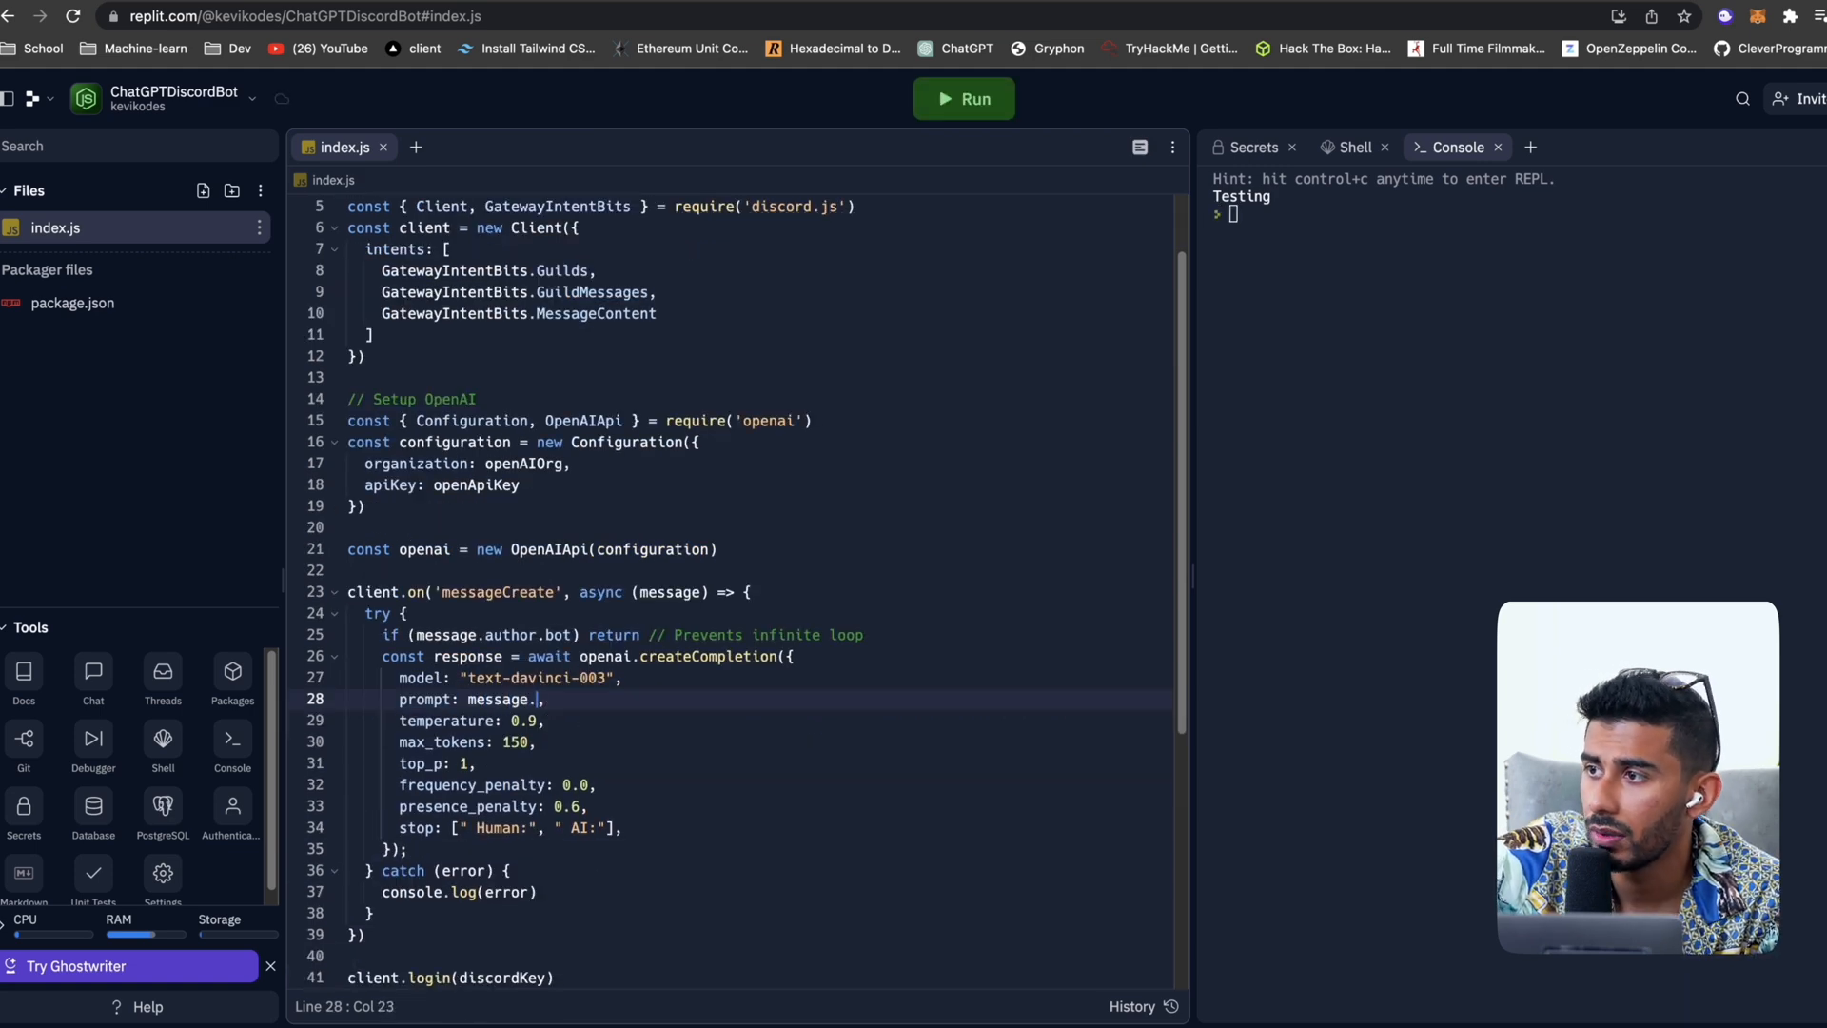
pyautogui.write('content')
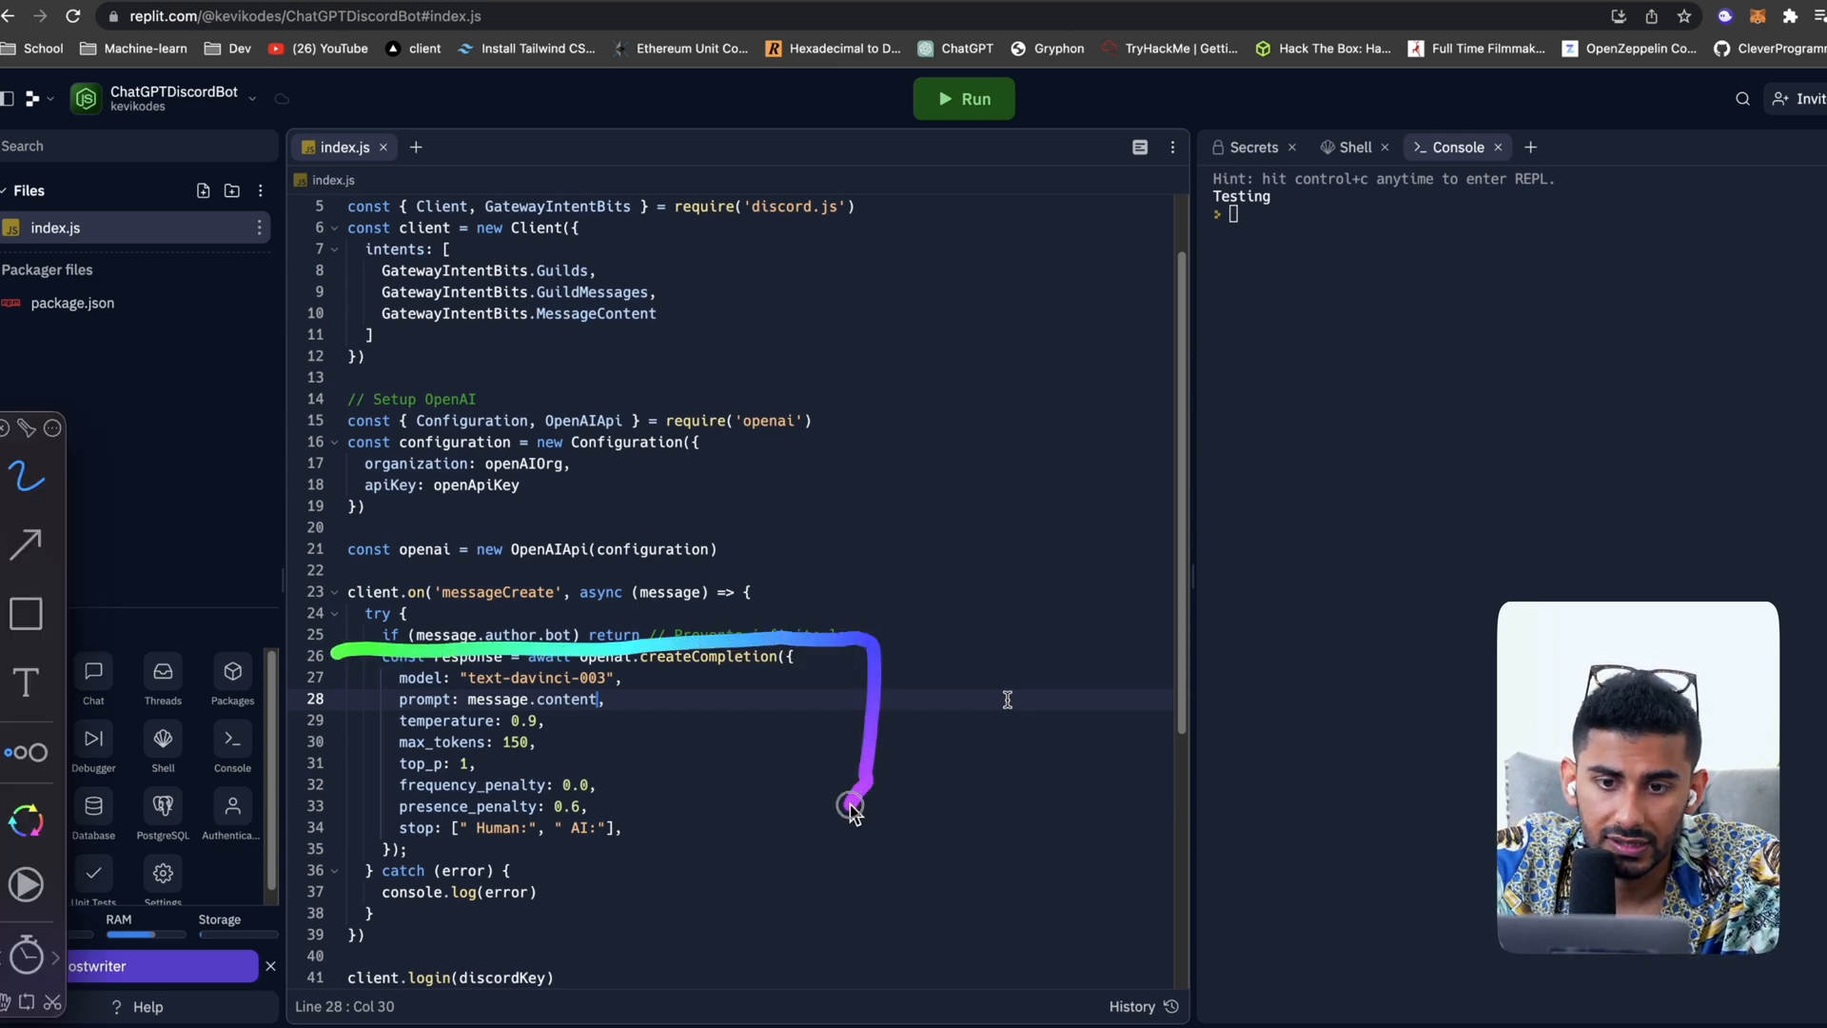
pyautogui.moveTo(851, 804); pyautogui.dragTo(601, 647)
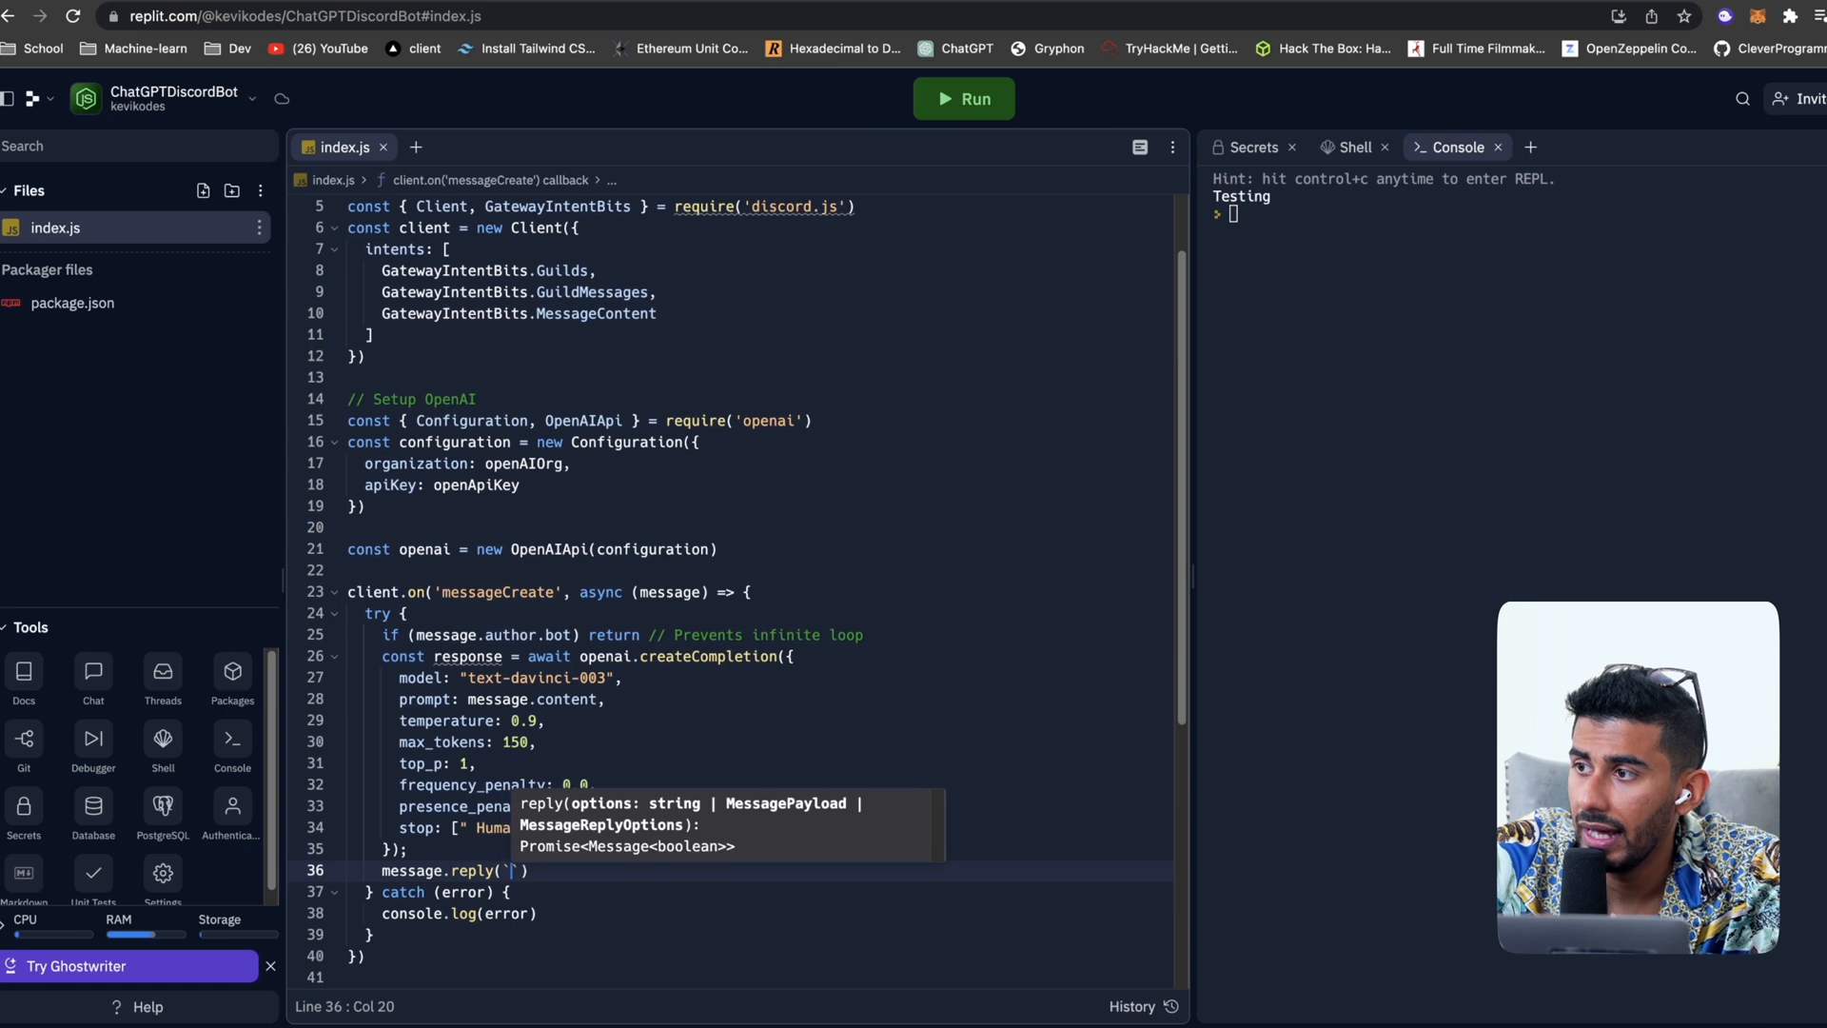
pyautogui.write('${}')
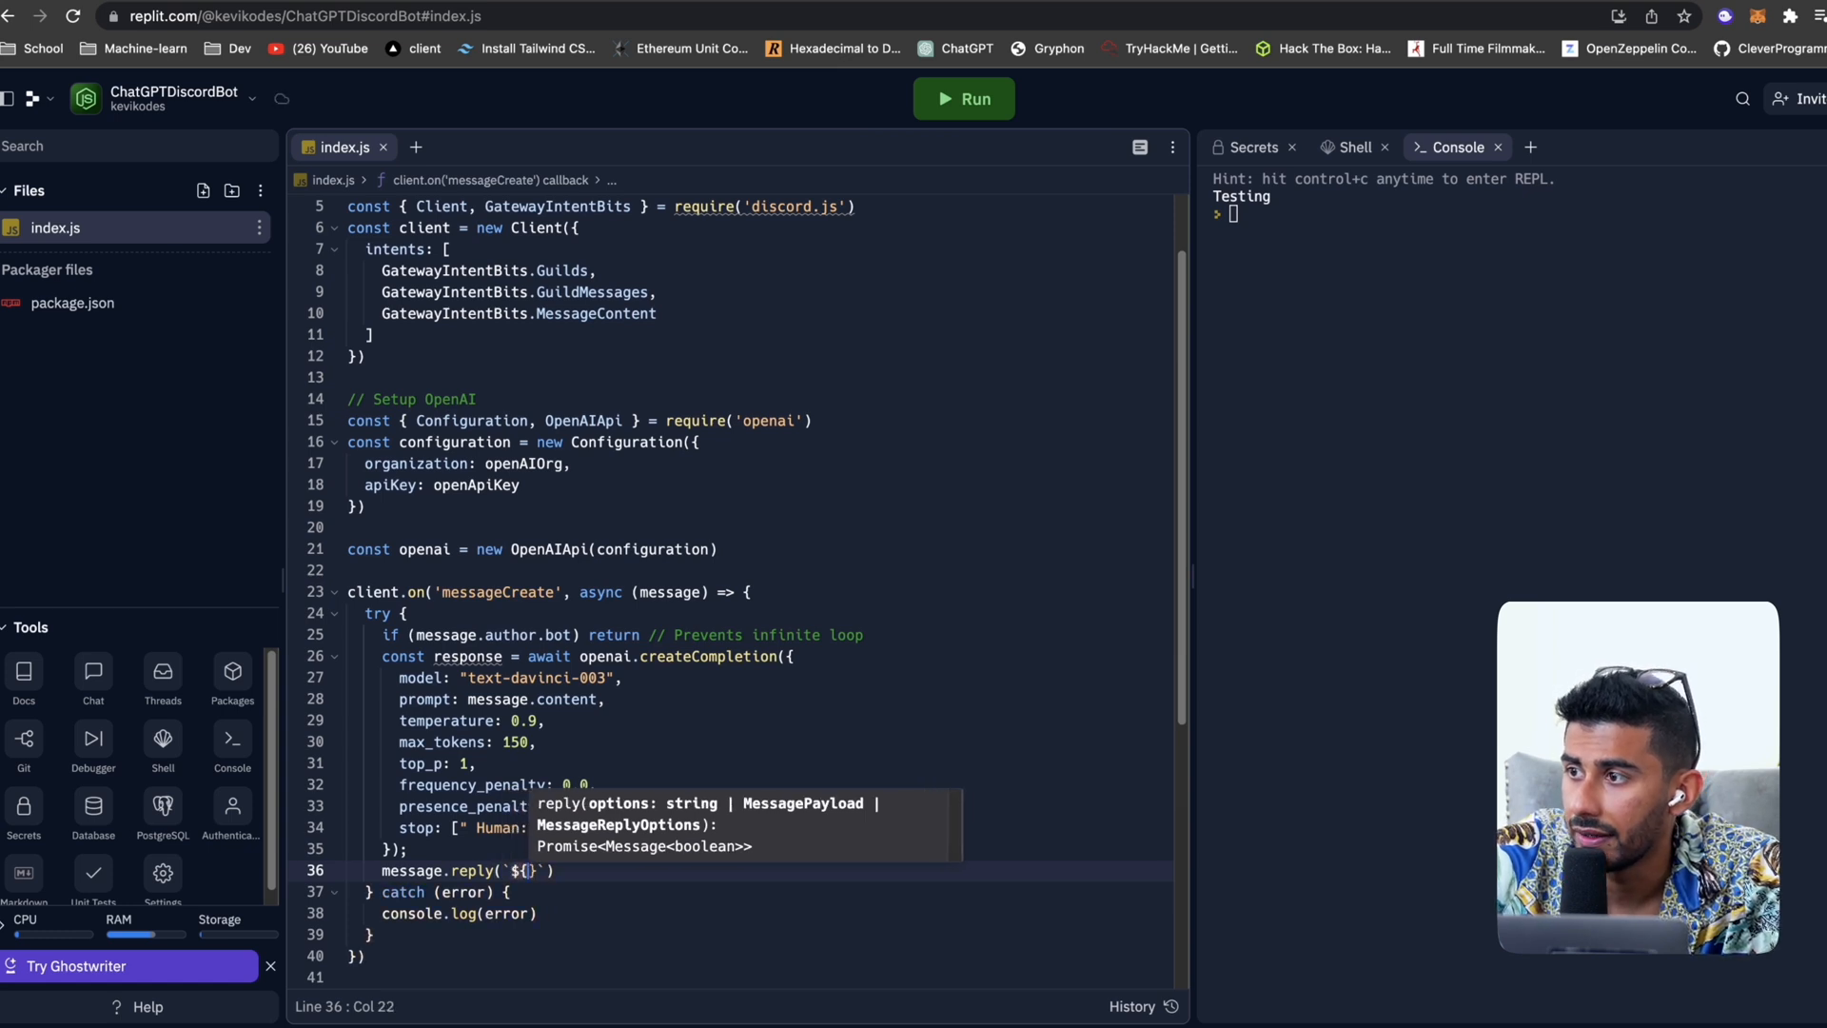
pyautogui.write('response.data.choices[0].')
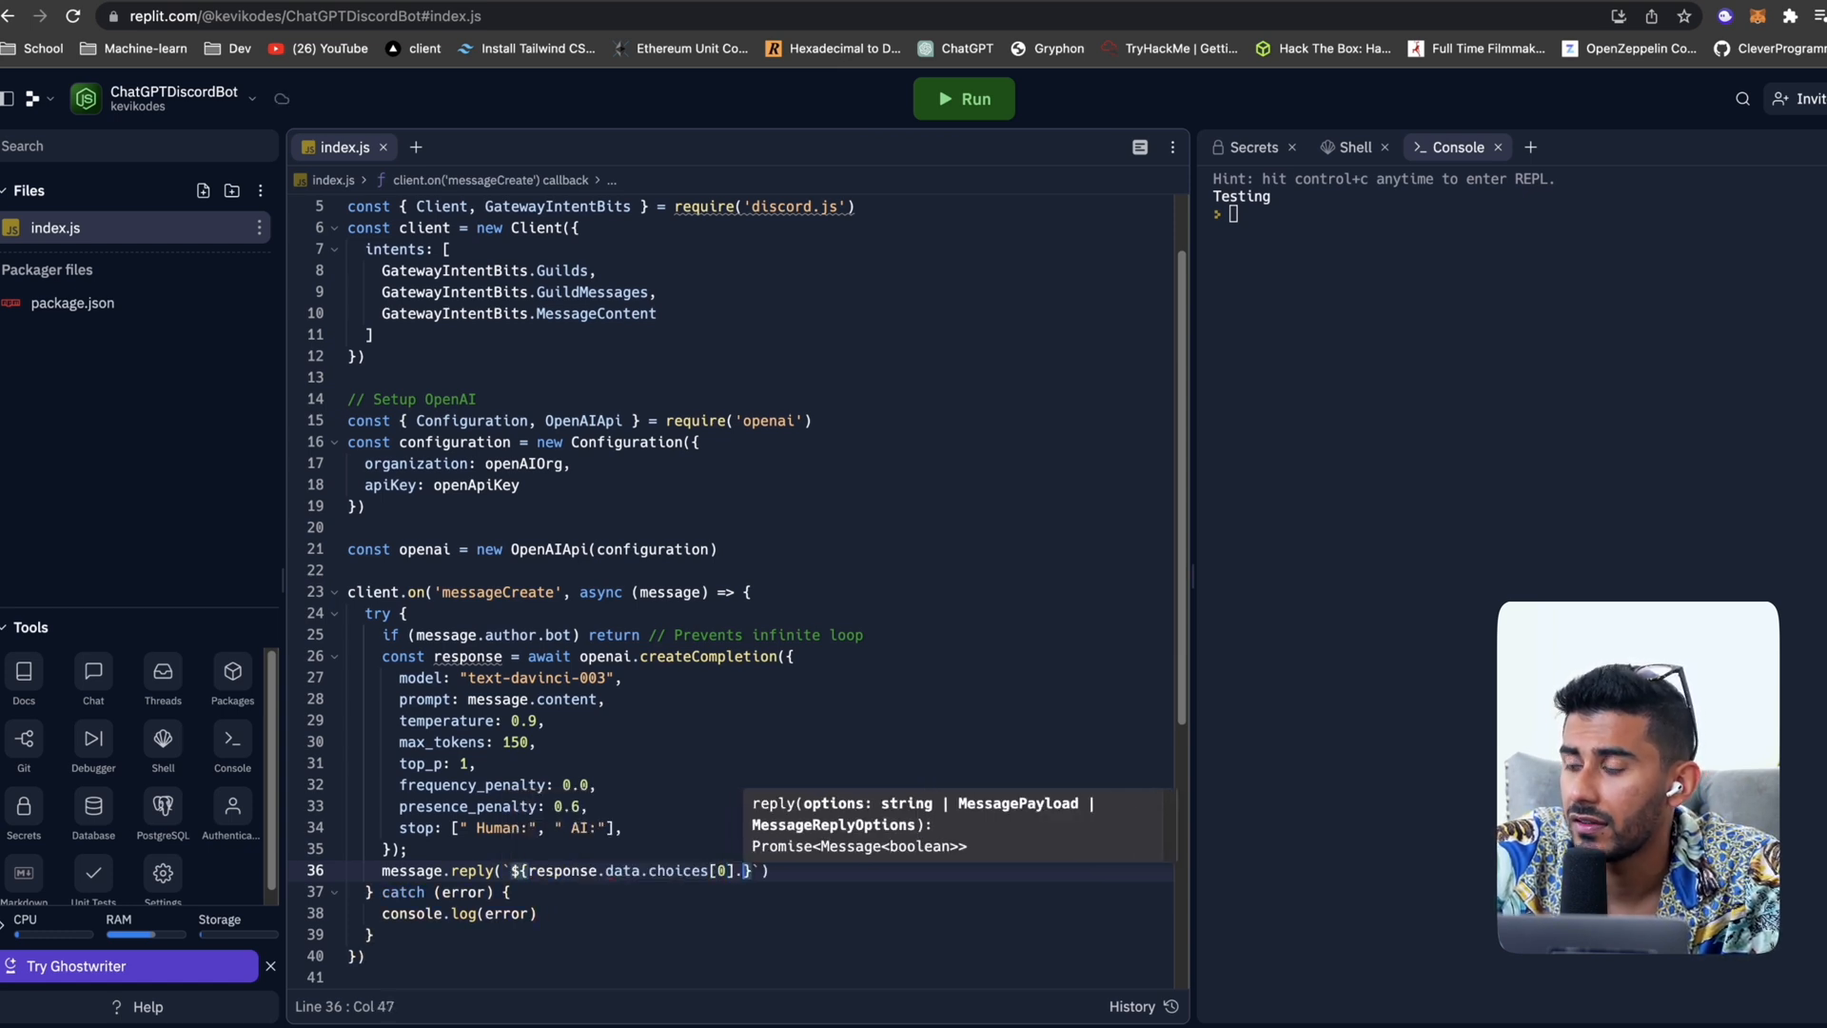
pyautogui.write('text')
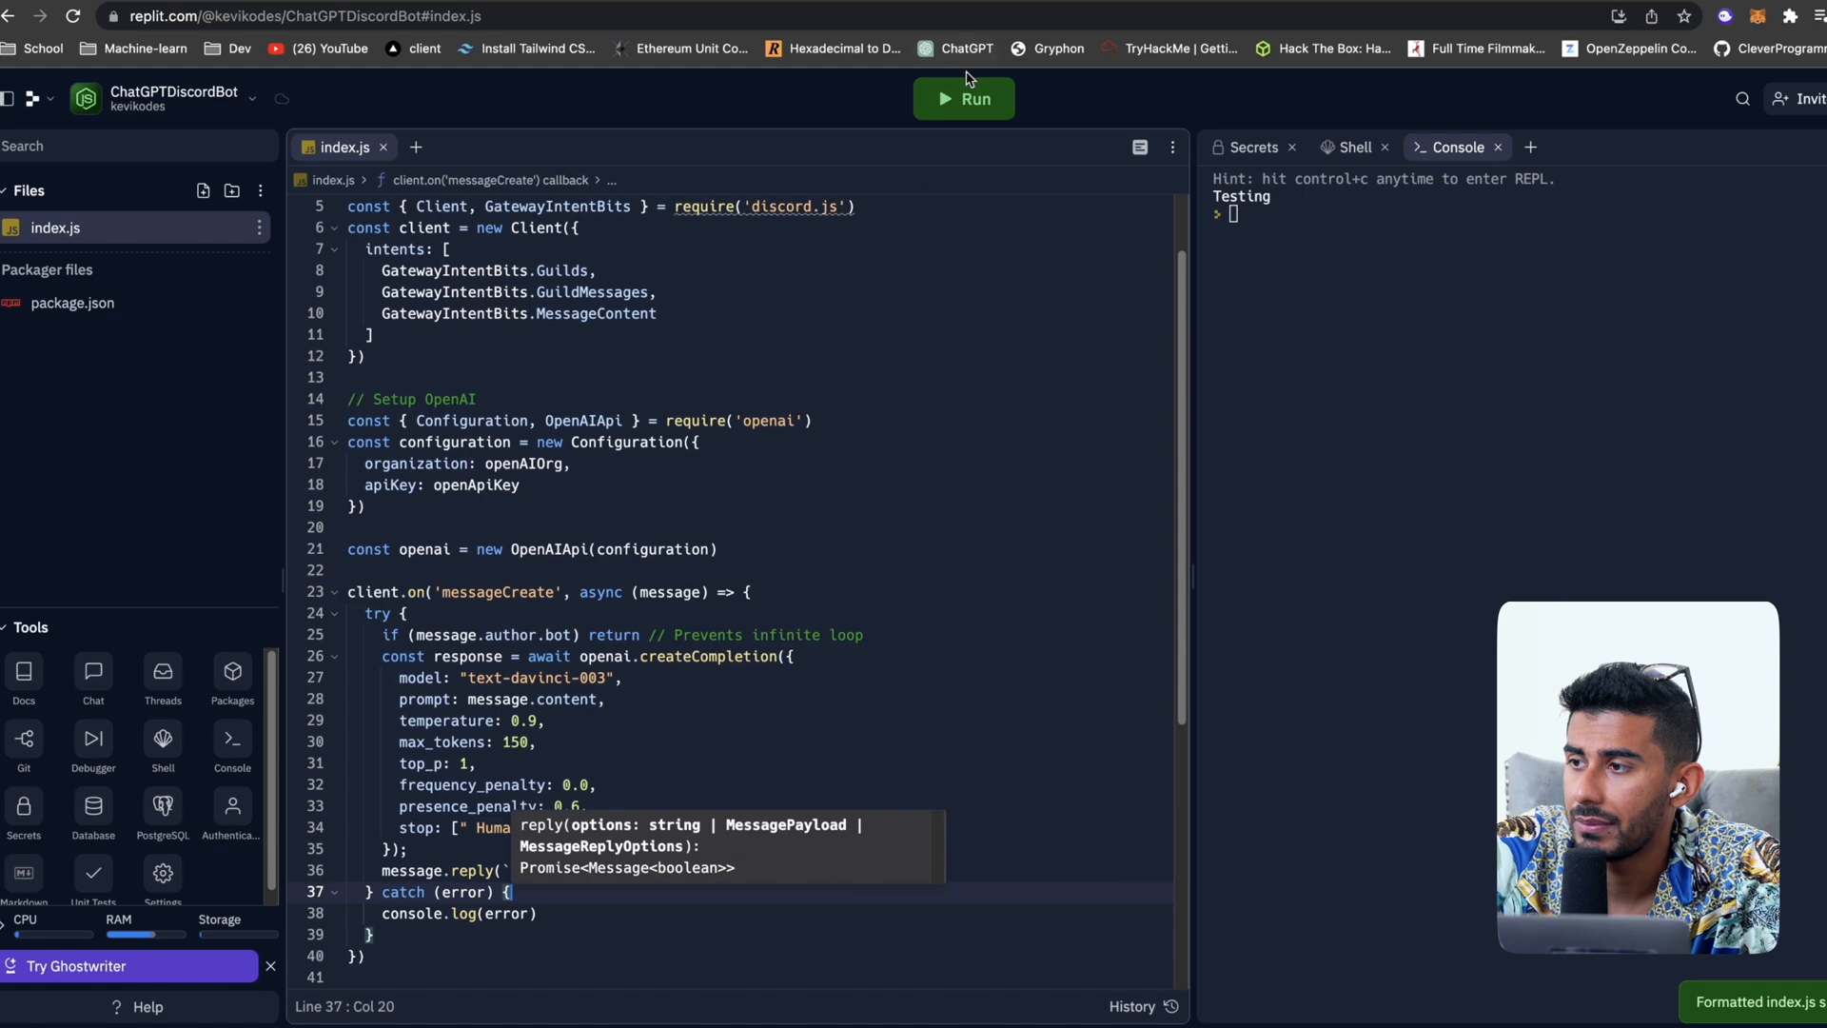
pyautogui.click(962, 98)
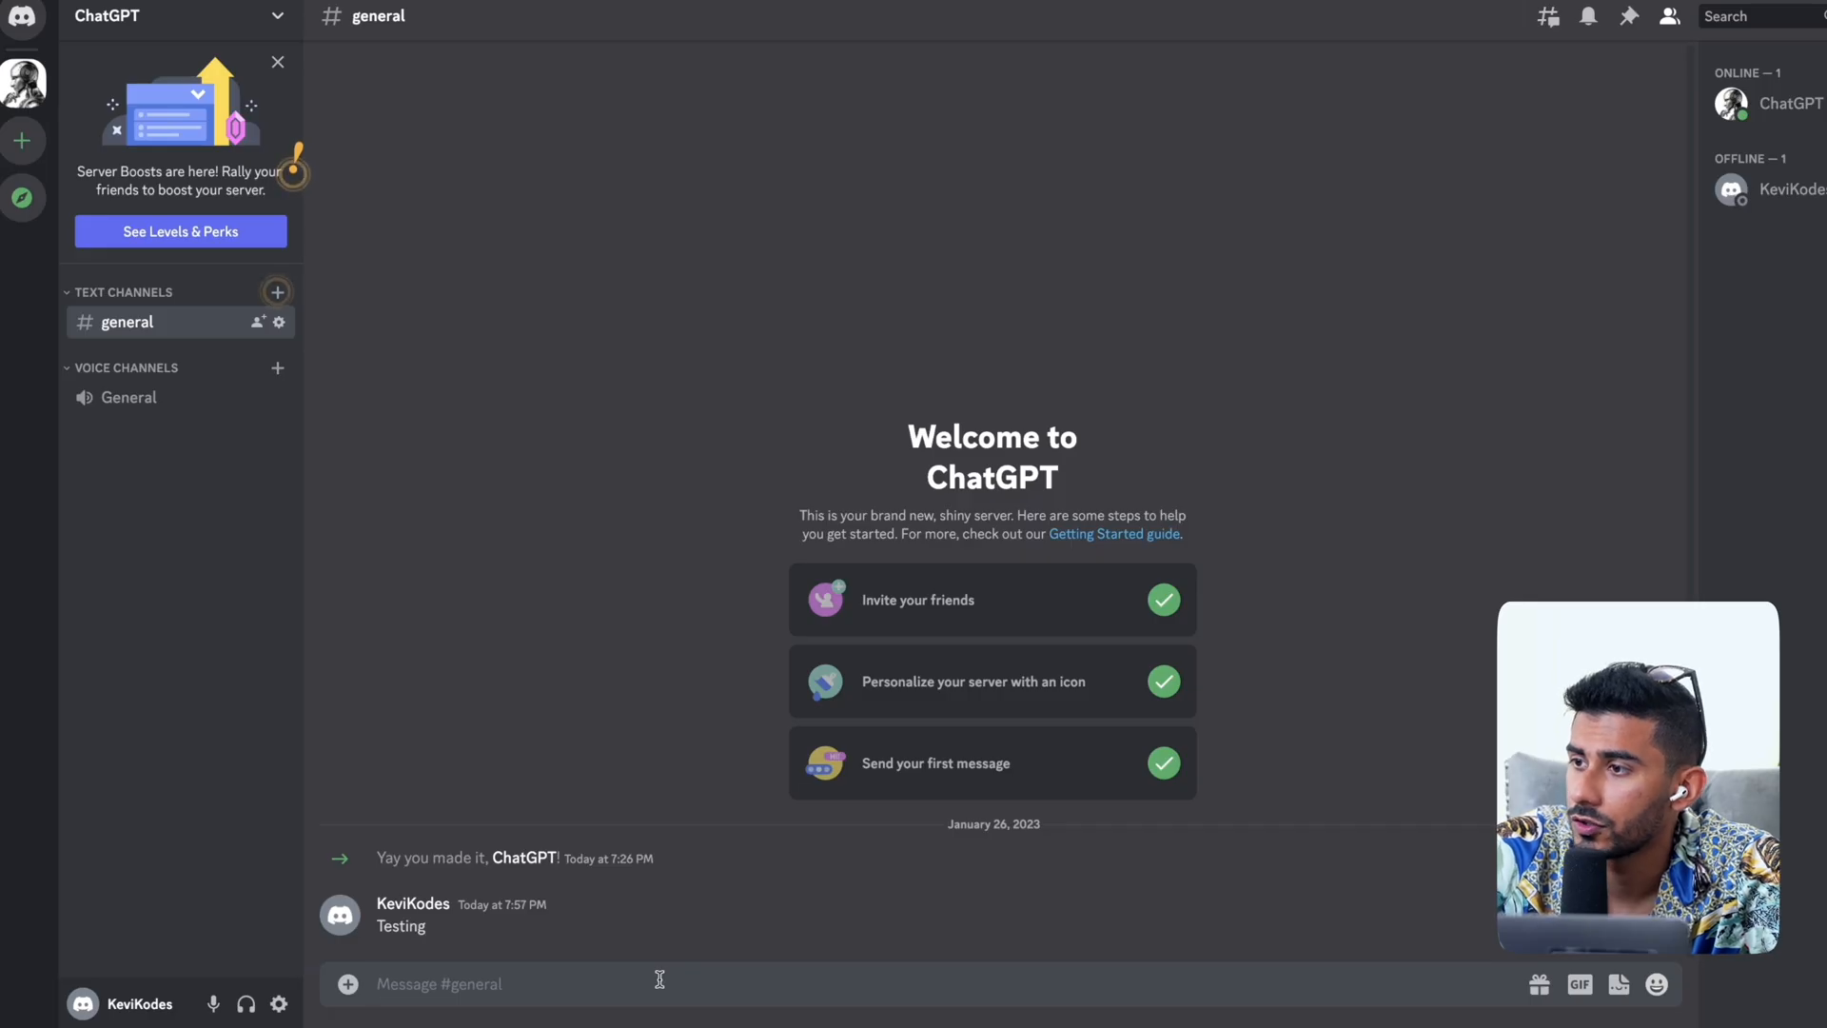
# Step: Type 'Give me 5 react project' into the #general message box
pyautogui.write('Give me 5')
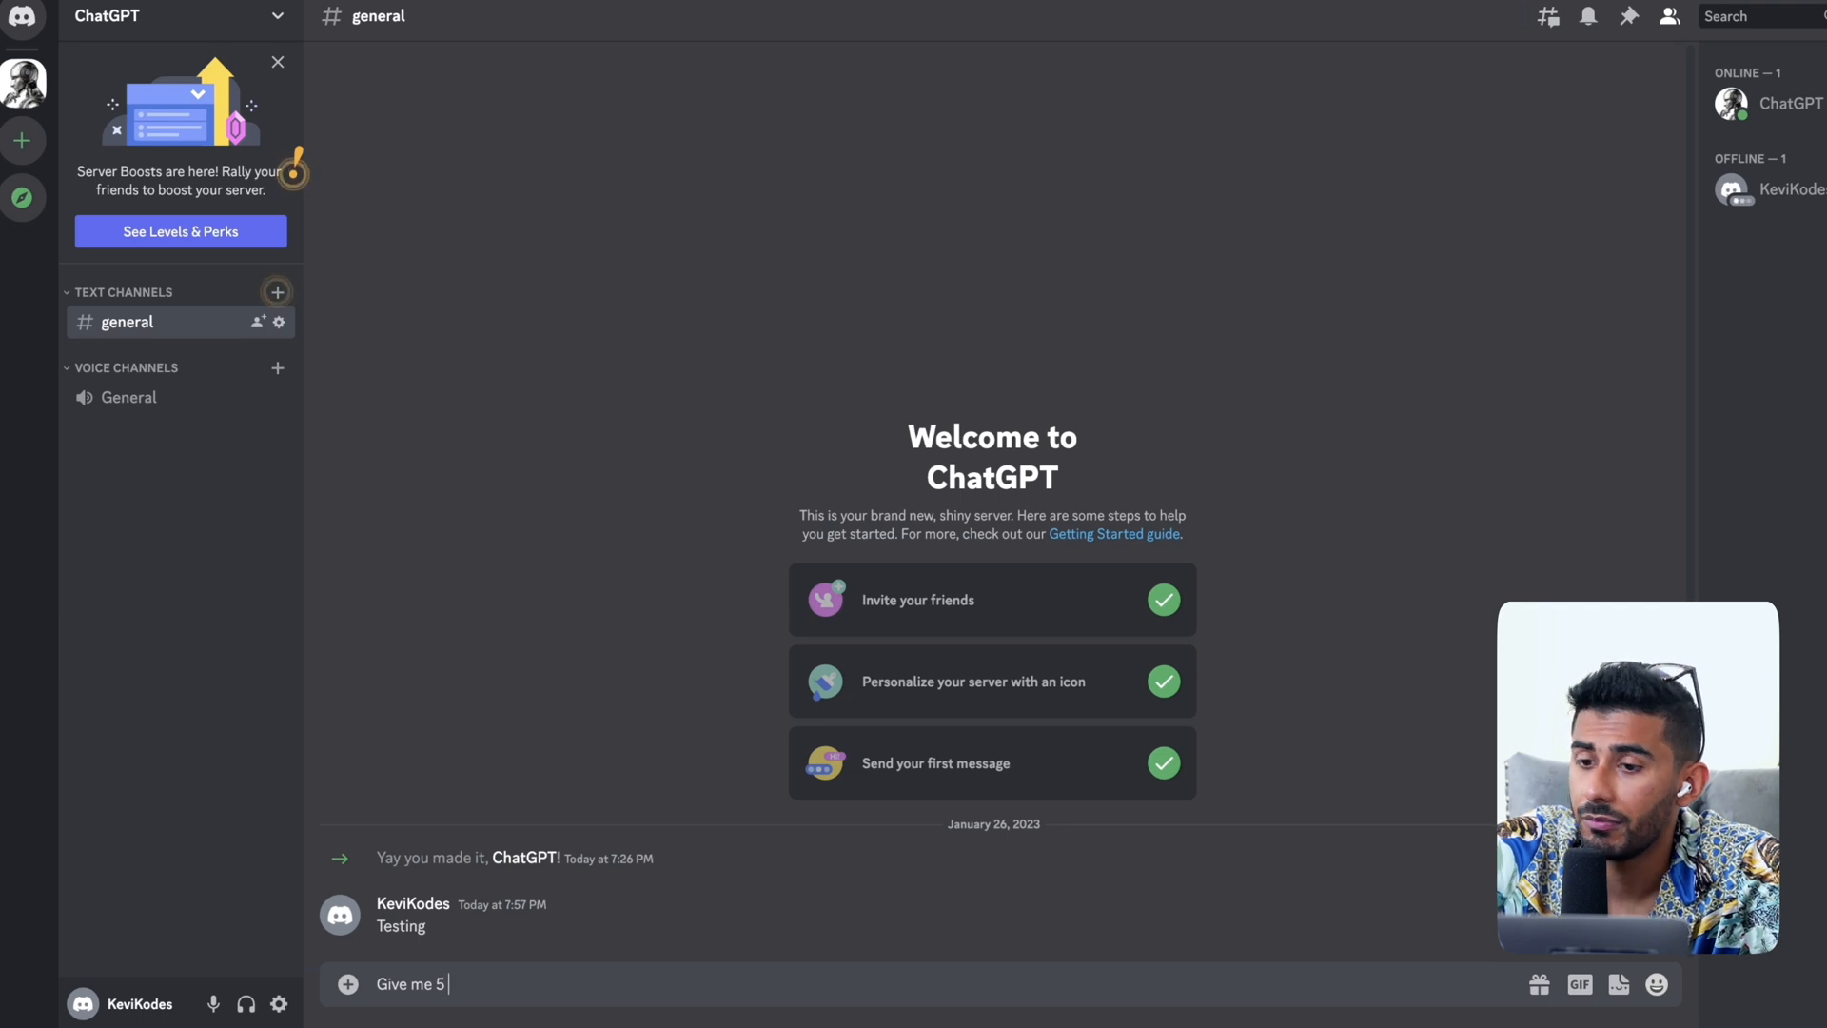
pyautogui.write('react project')
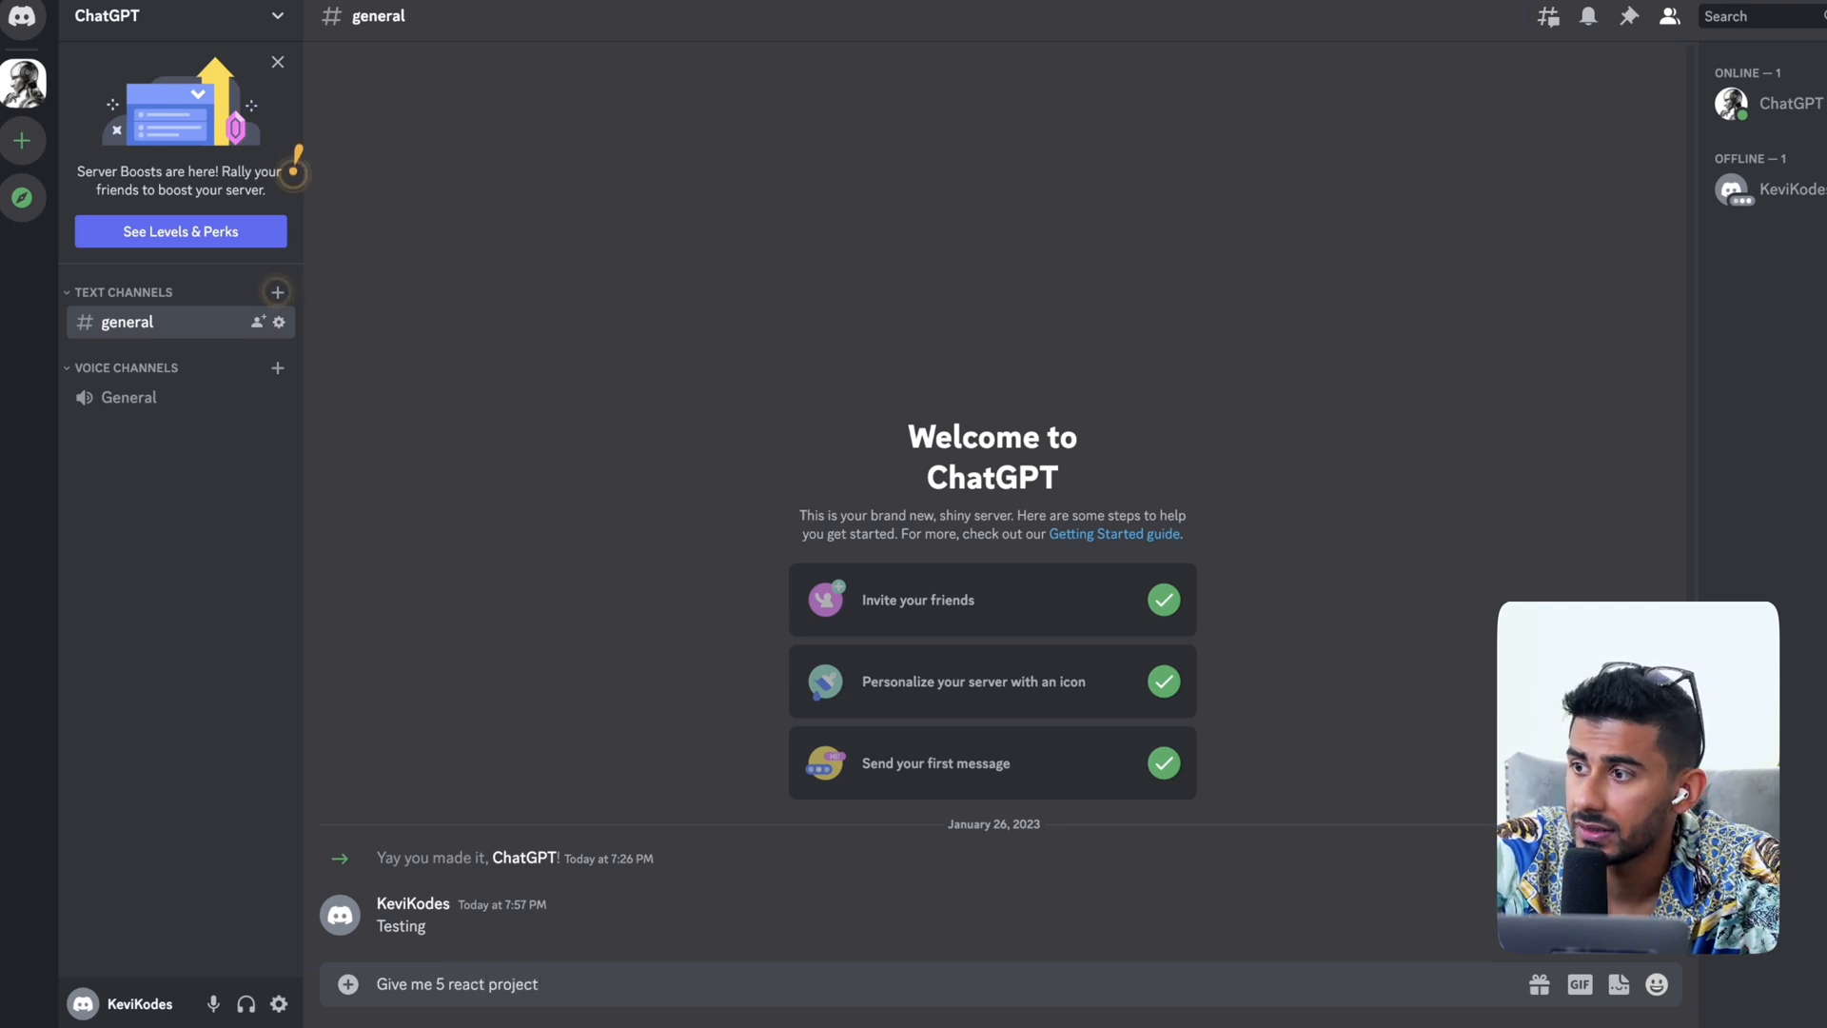